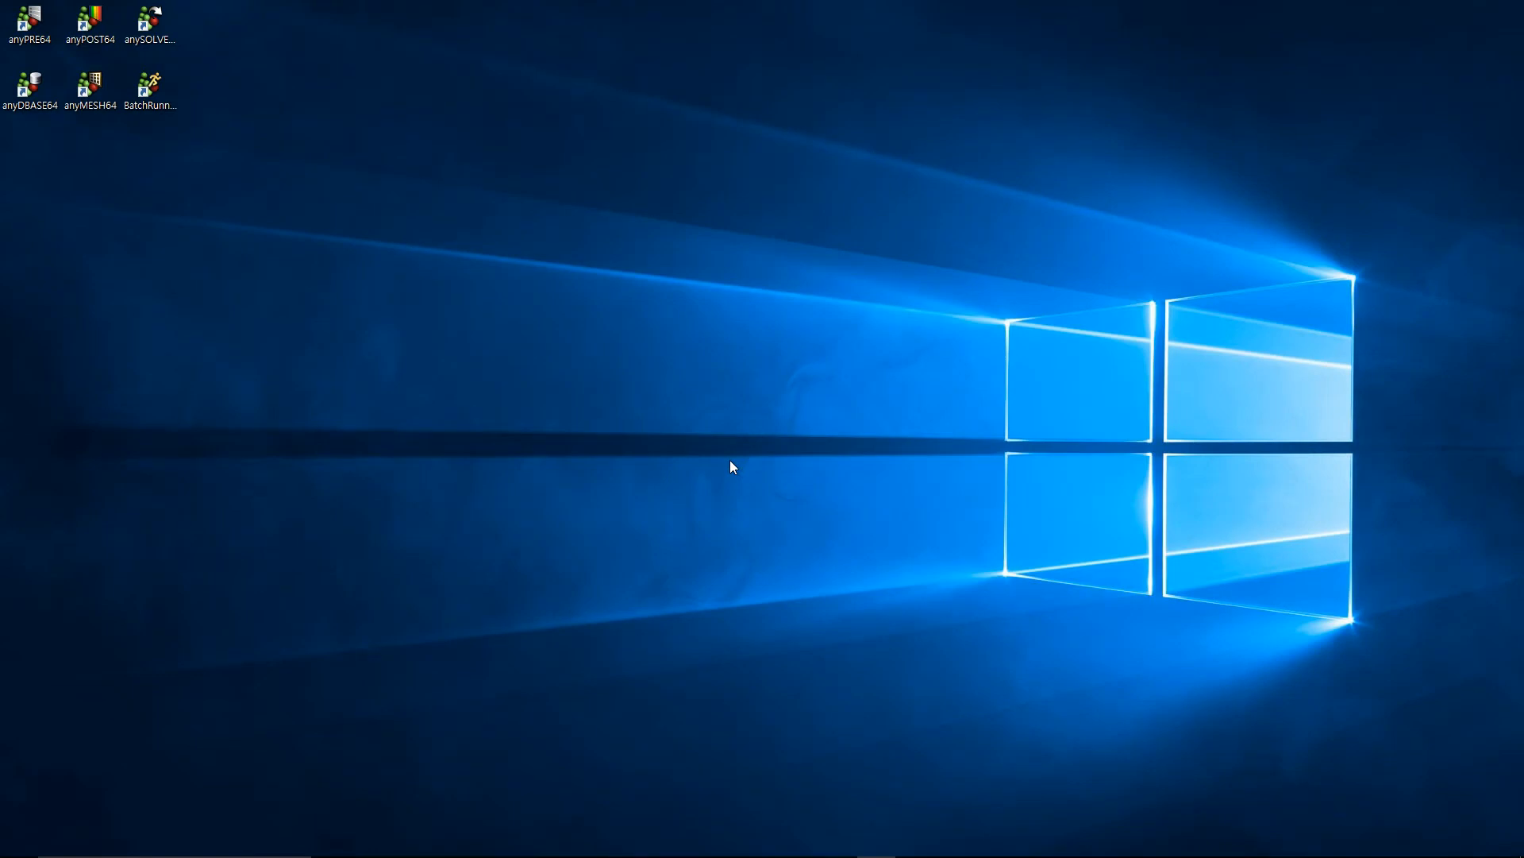
Step: Launch anyPRE and import the Cavity, Core, Riser and Runner STL parts from 4_Sand Casting
{"action": "double_click", "coordinate": [28, 21]}
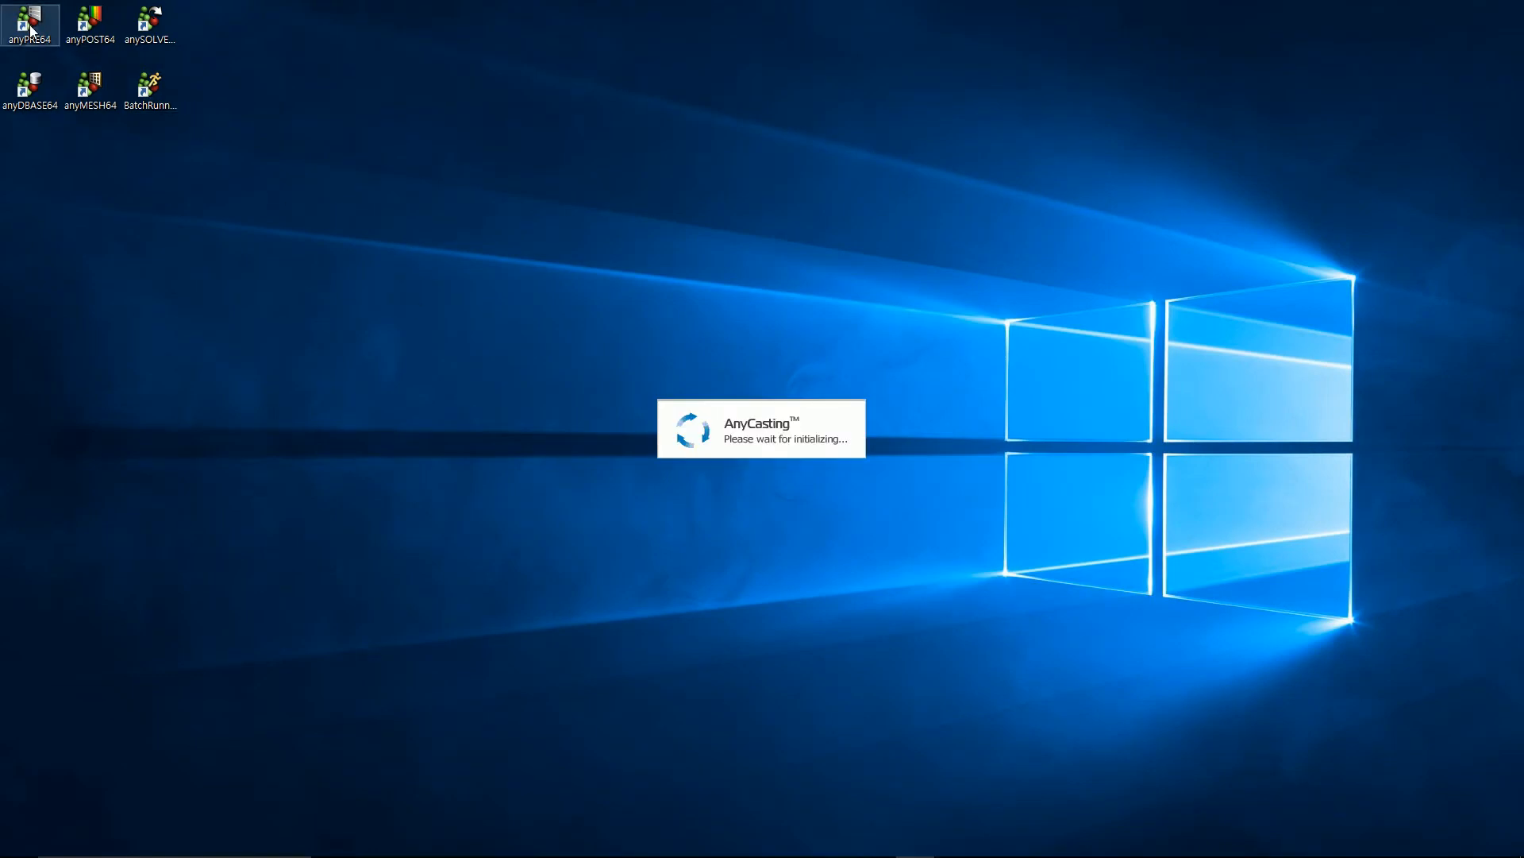
{"action": "double_click", "coordinate": [28, 23]}
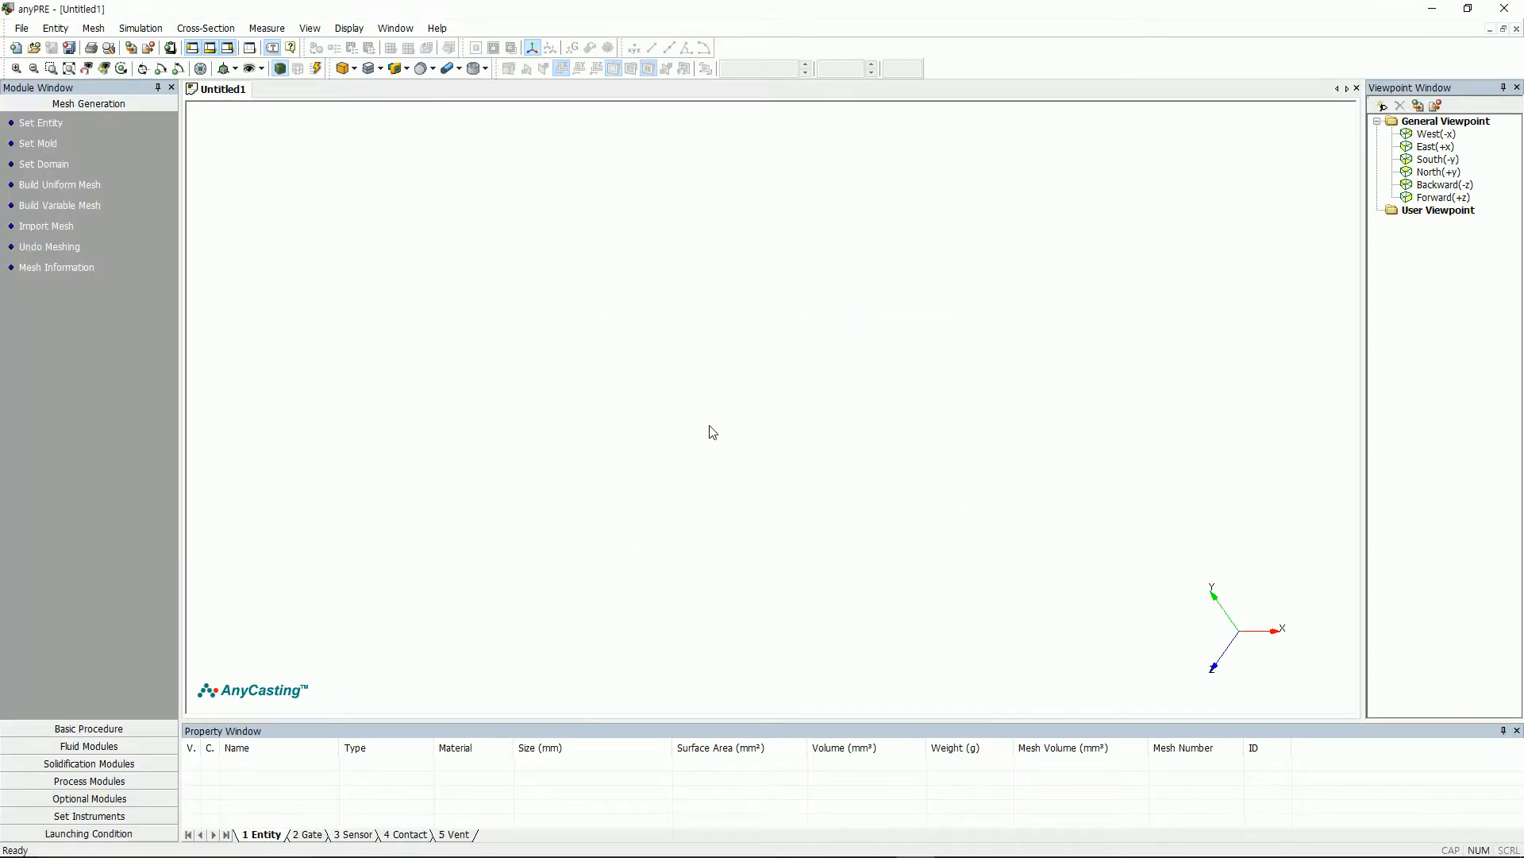
{"action": "left_click", "coordinate": [21, 27]}
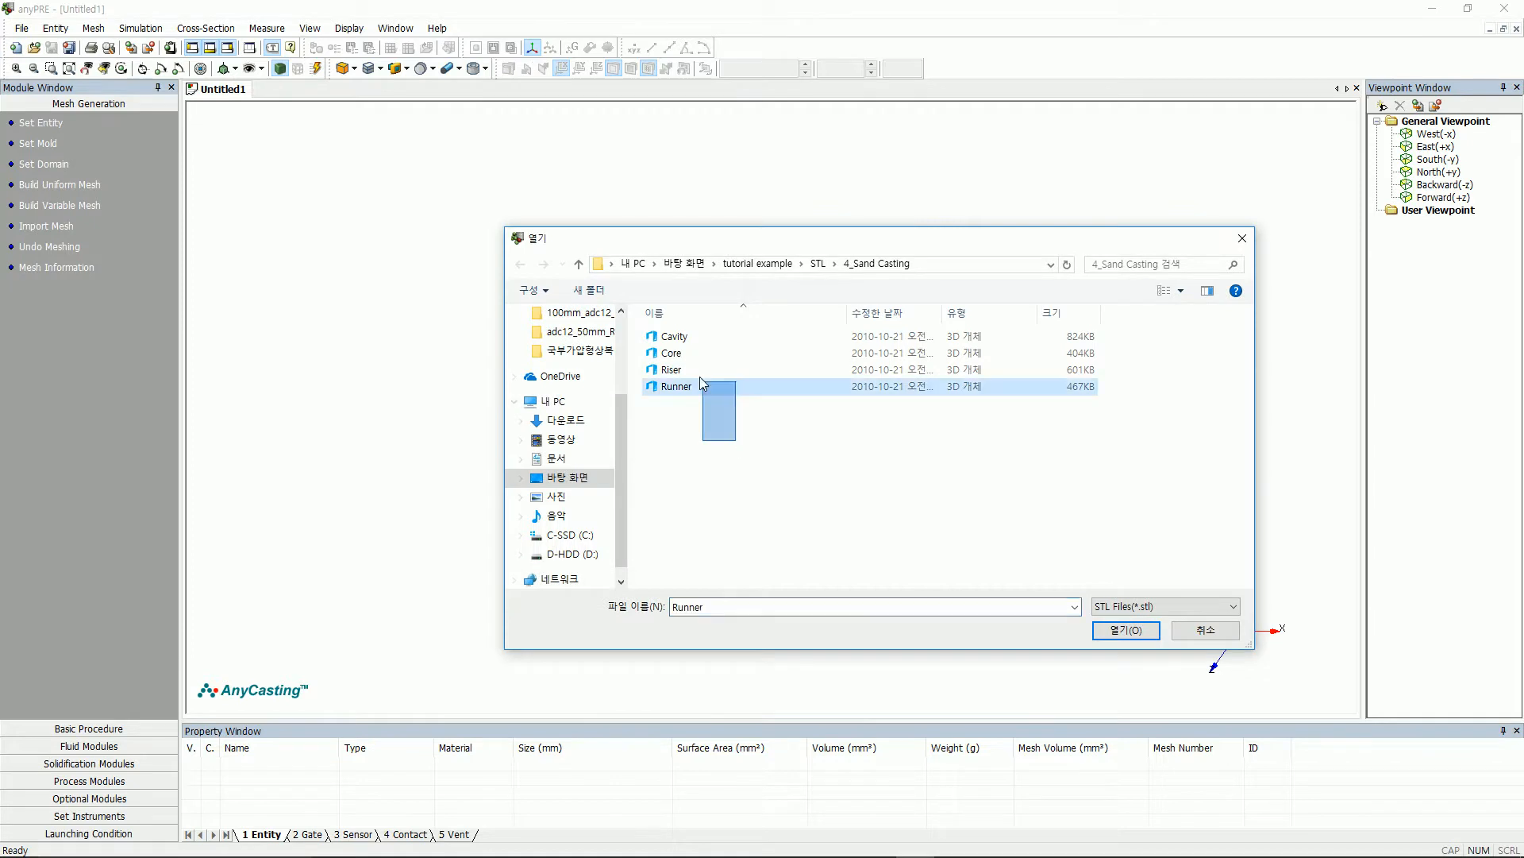
{"action": "left_click", "coordinate": [1124, 630]}
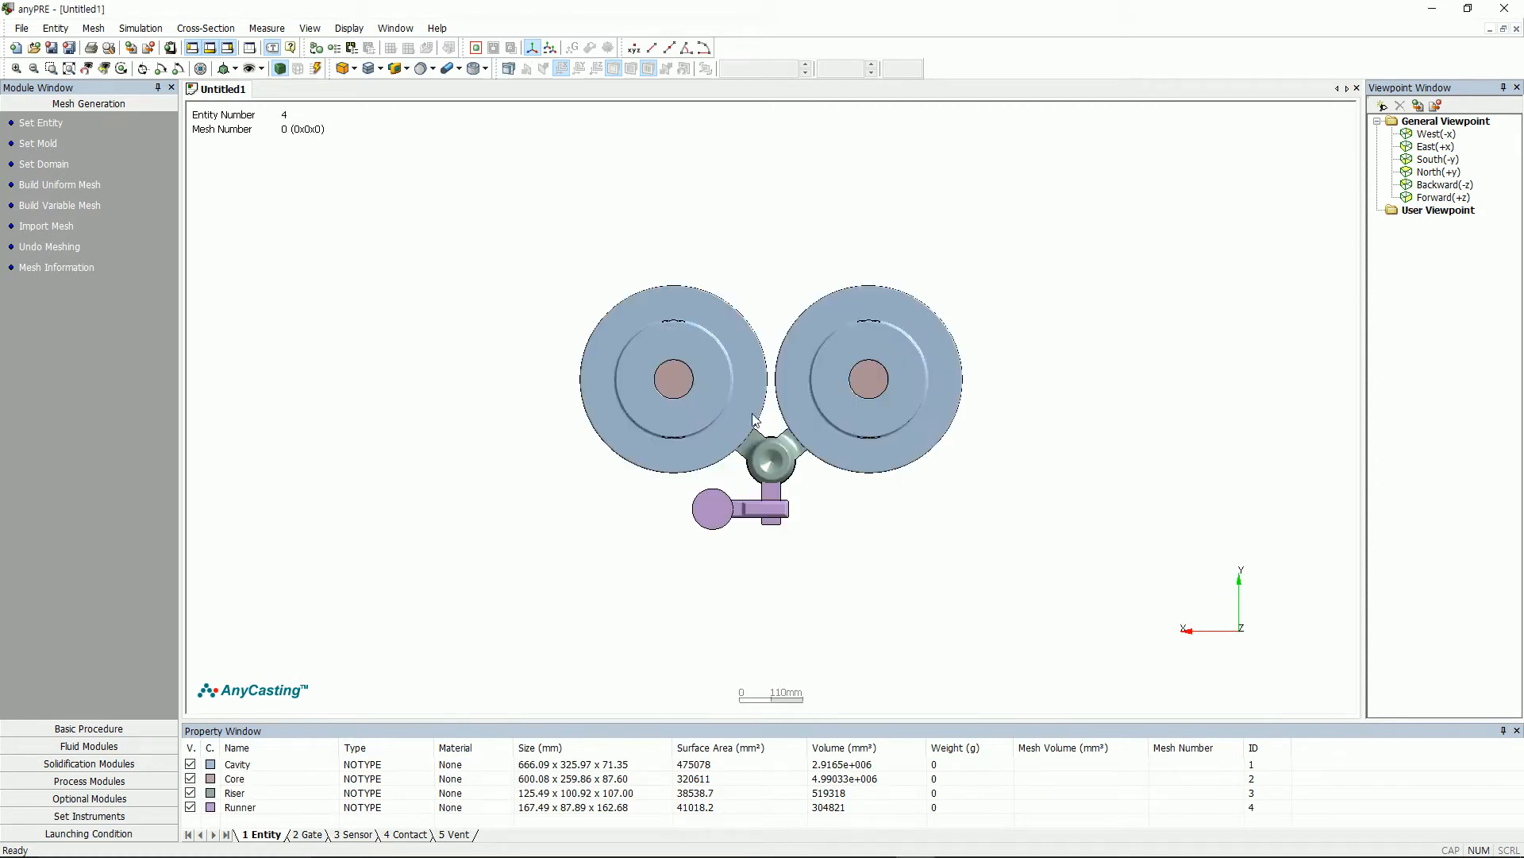
Step: Set Cavity to CAST(CAVITY), Core to INSERTED, Riser to CAST(OVERFLOW) and Runner to CAST(RUNNER)
{"action": "left_click", "coordinate": [41, 122]}
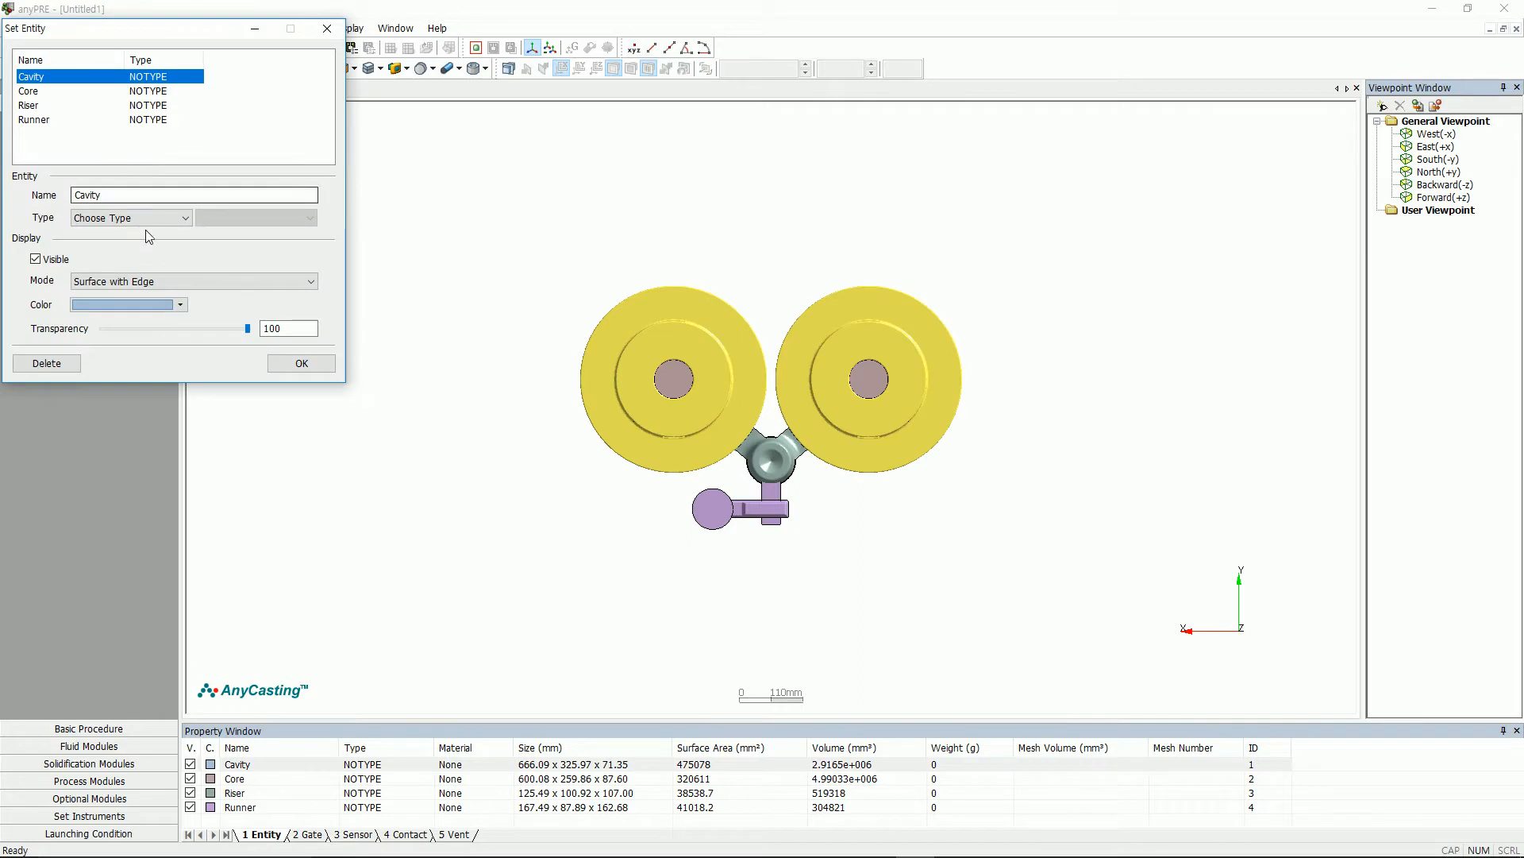
{"action": "left_click", "coordinate": [130, 218]}
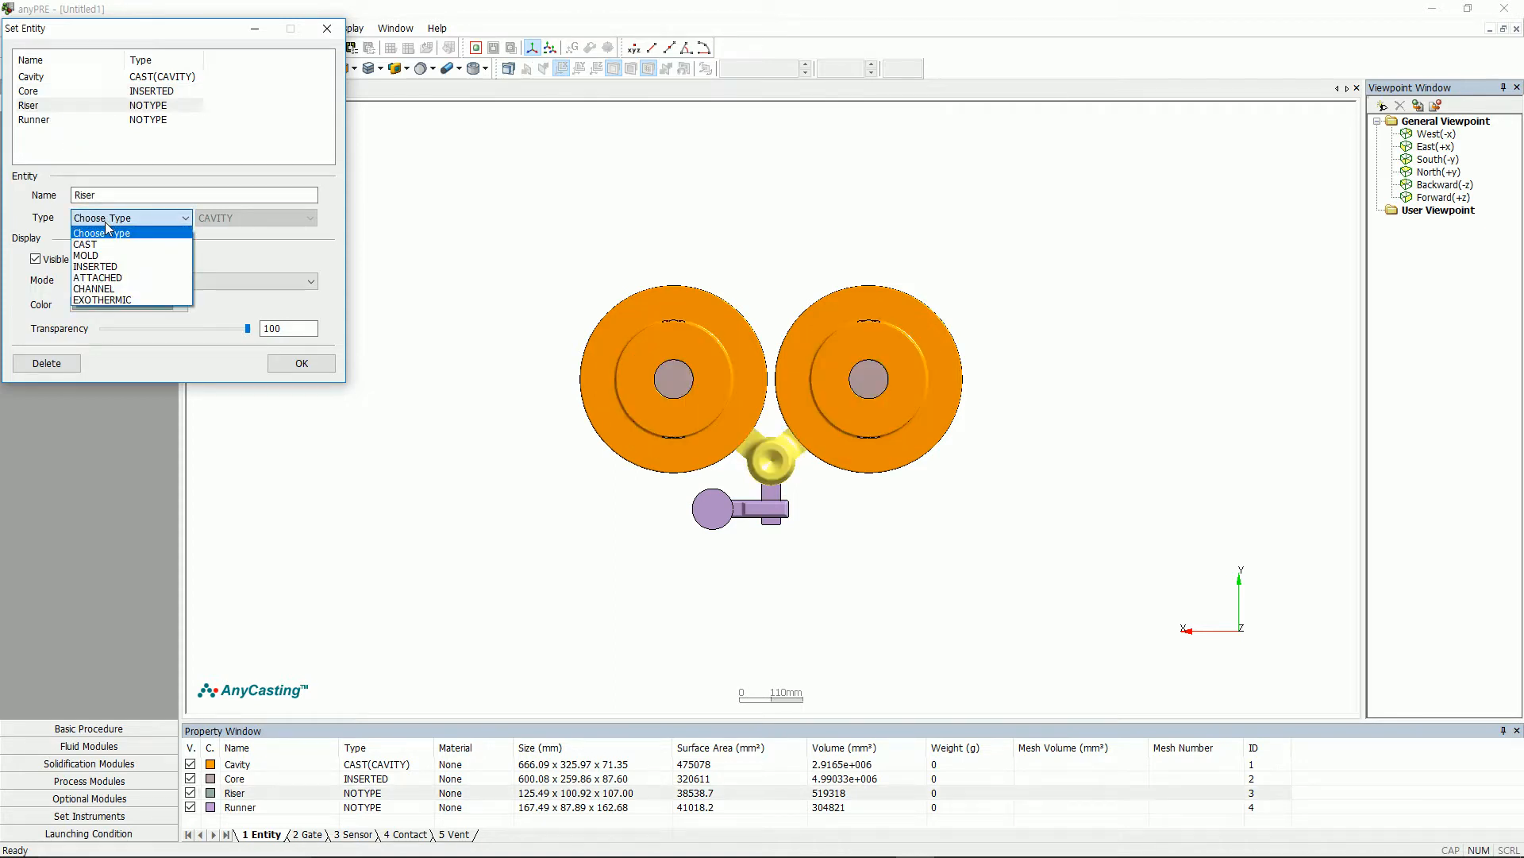
{"action": "left_click", "coordinate": [84, 244]}
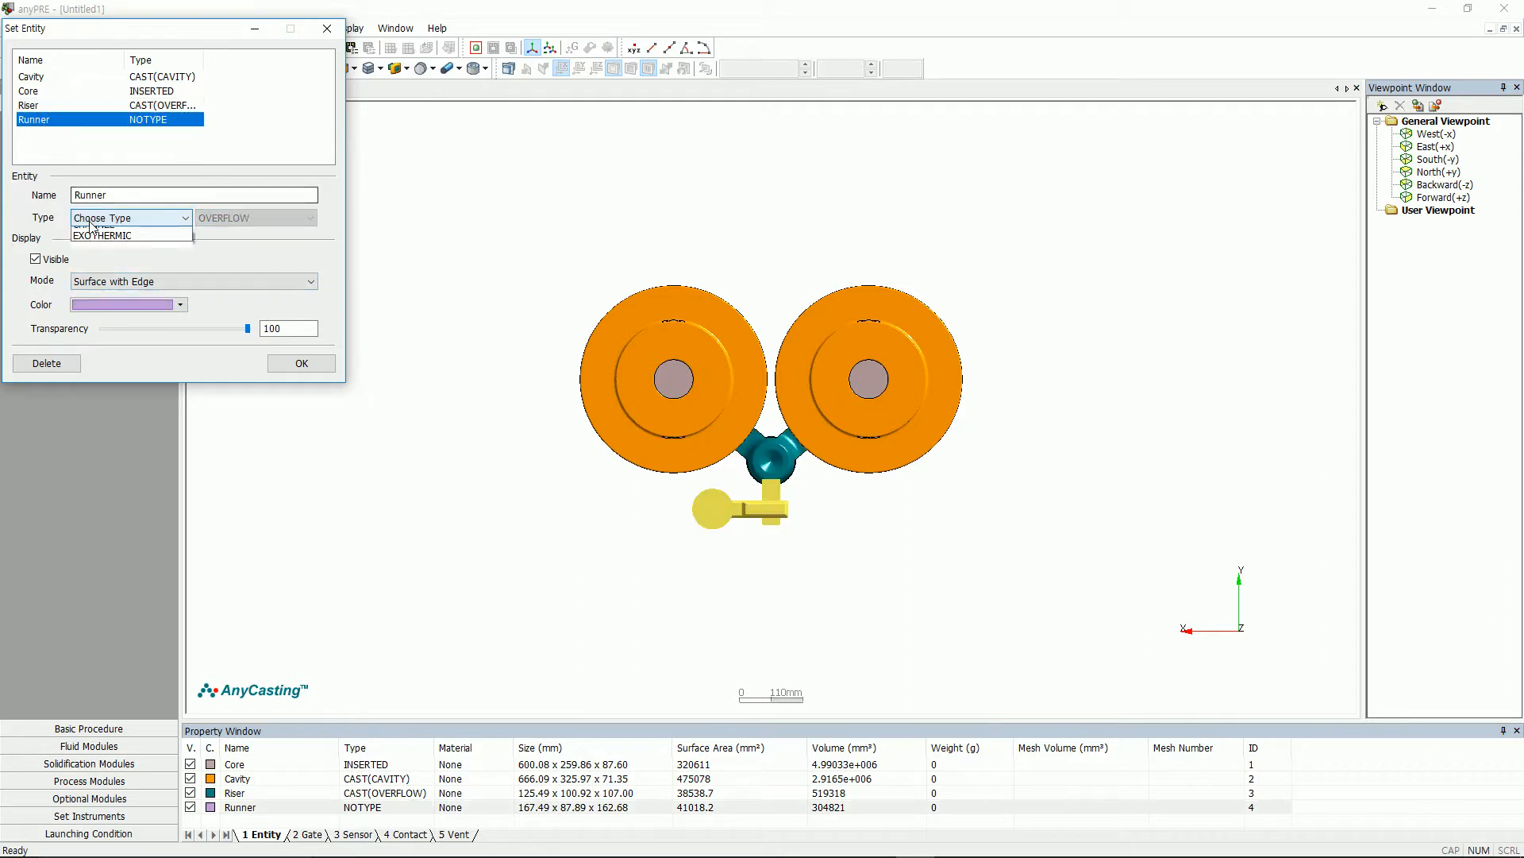
{"action": "left_click", "coordinate": [254, 218]}
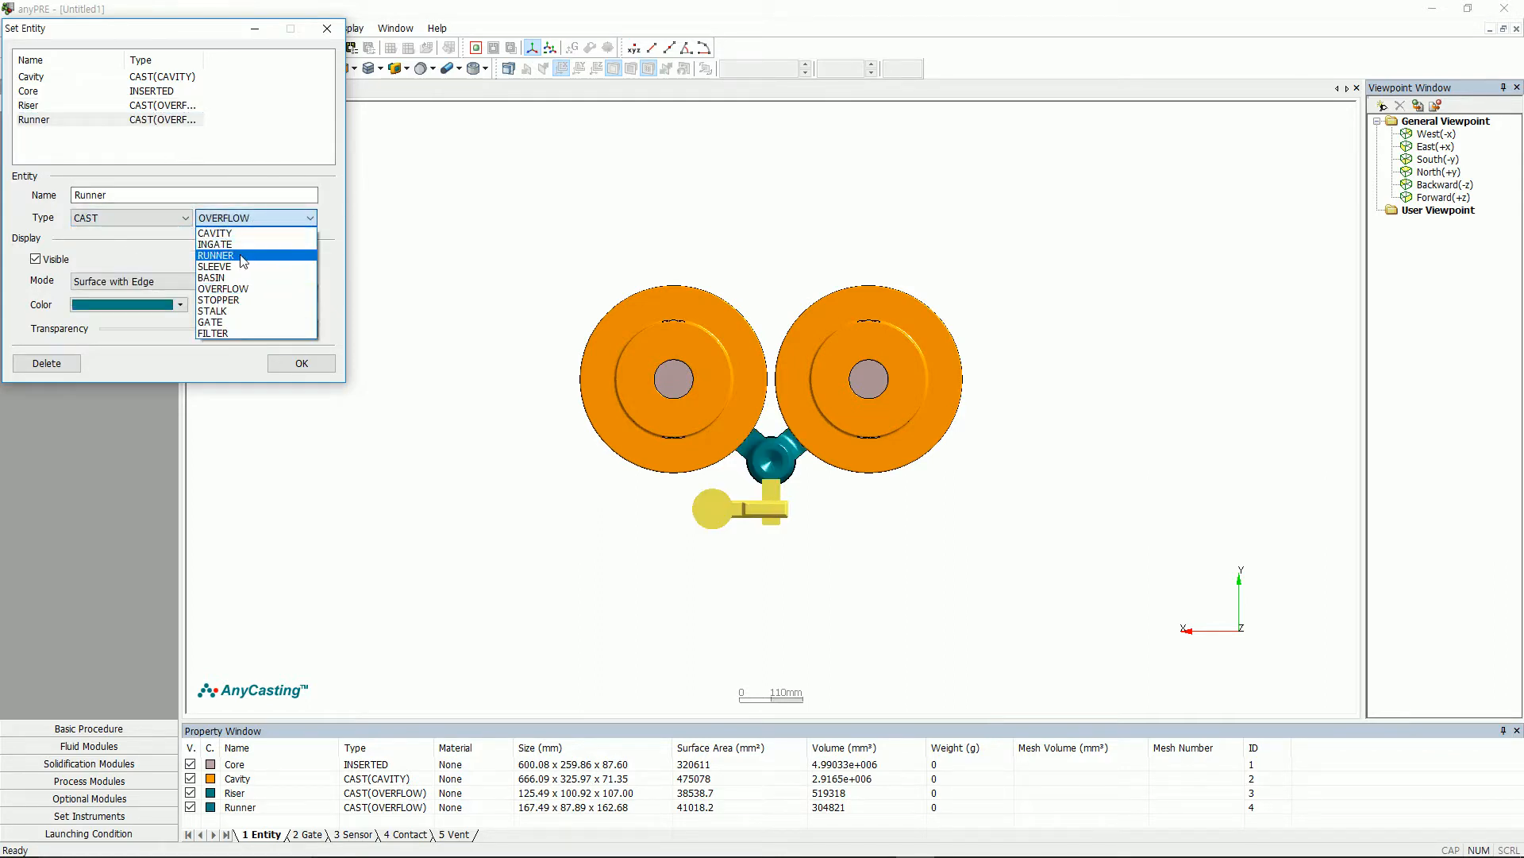
{"action": "left_click", "coordinate": [216, 254]}
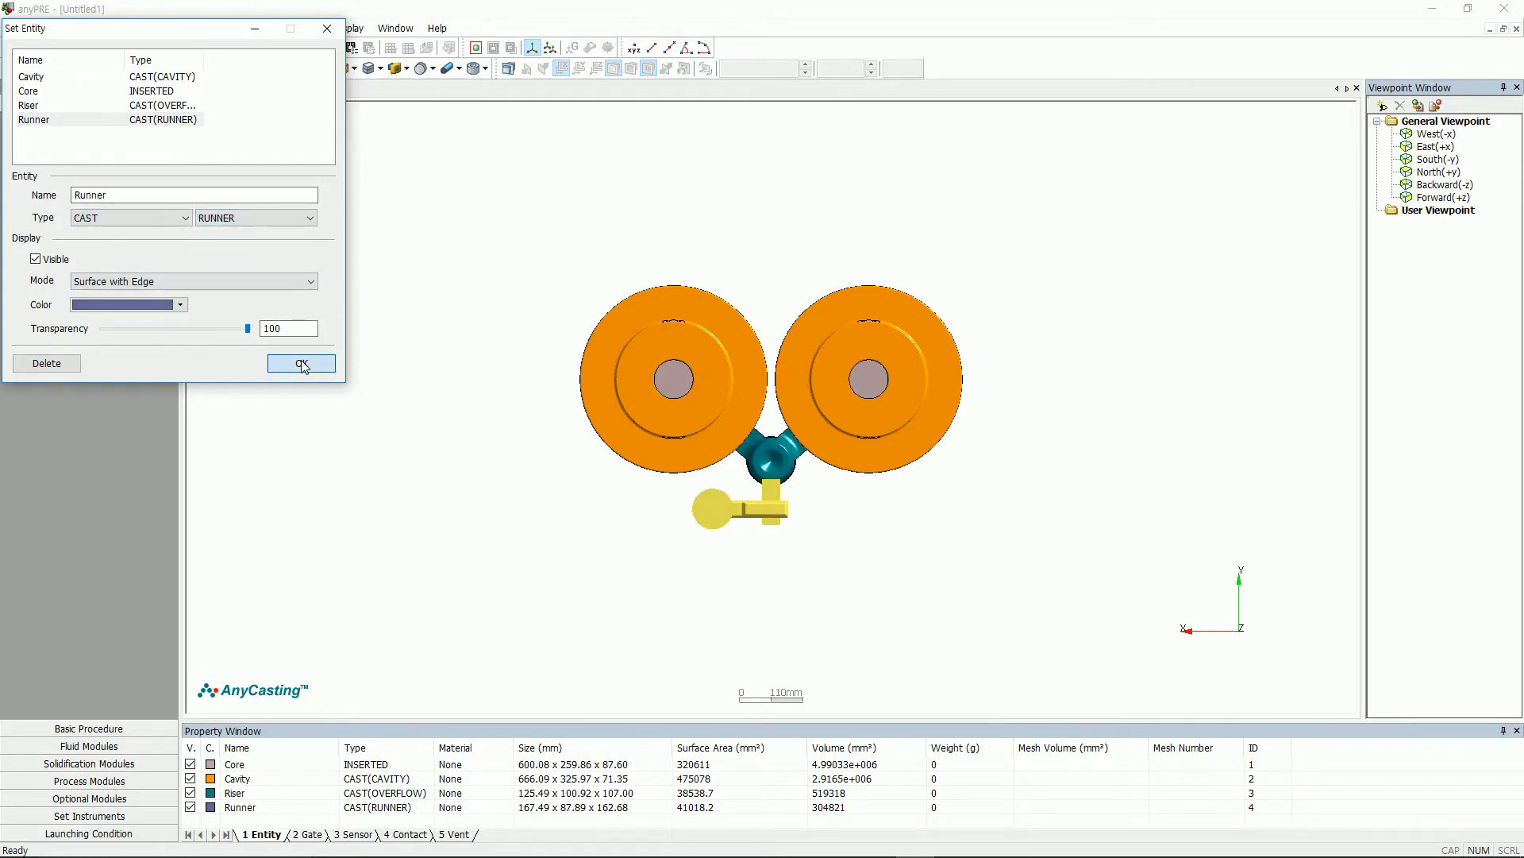
{"action": "left_click", "coordinate": [300, 362]}
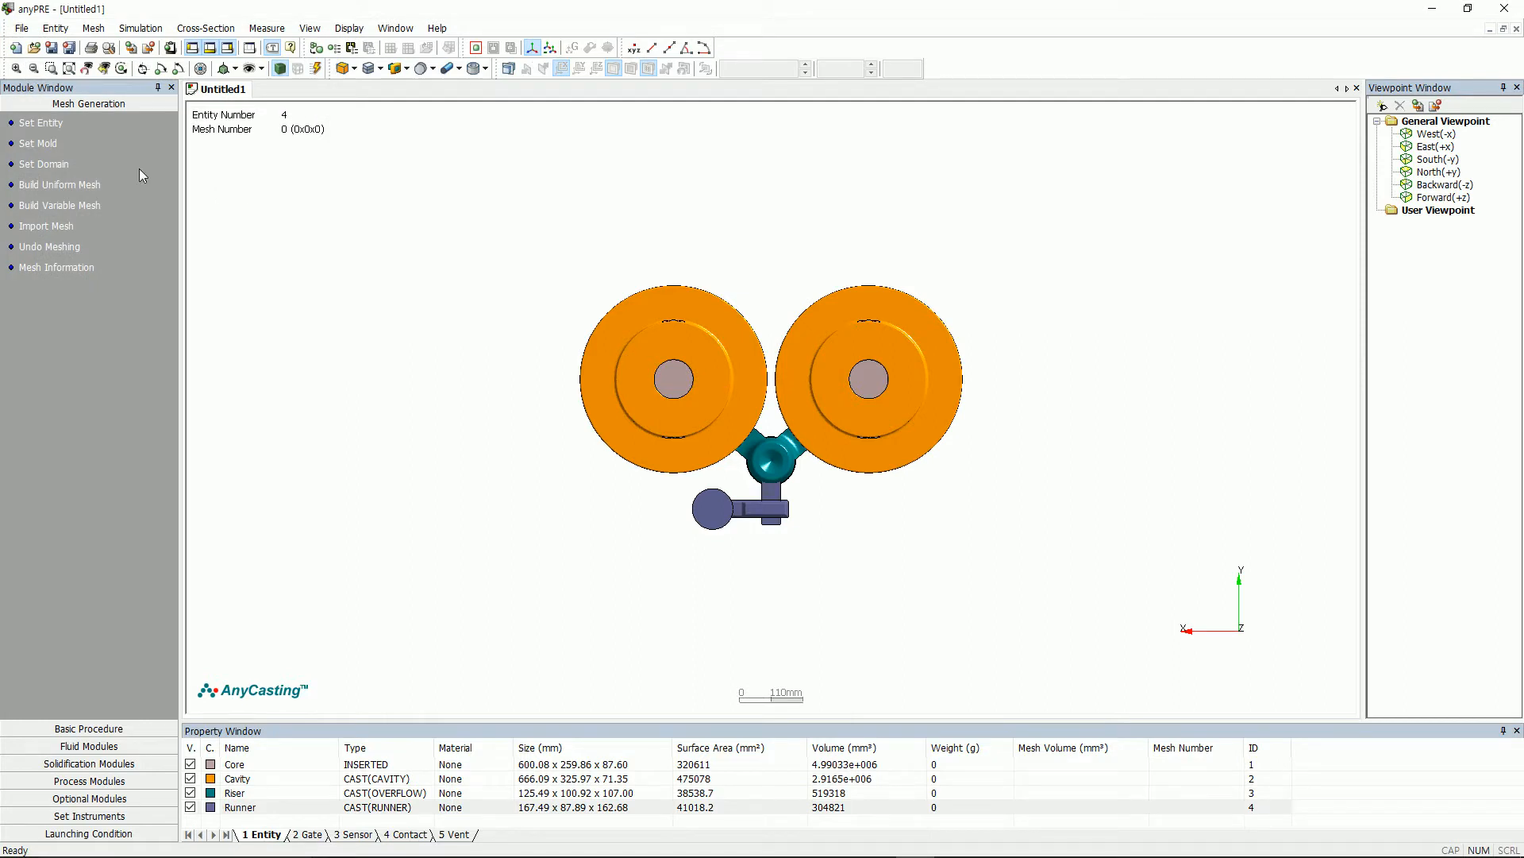
Step: Define a Casting + Mold box-type mold with 20 mm wall thickness on every side
{"action": "left_click", "coordinate": [39, 143]}
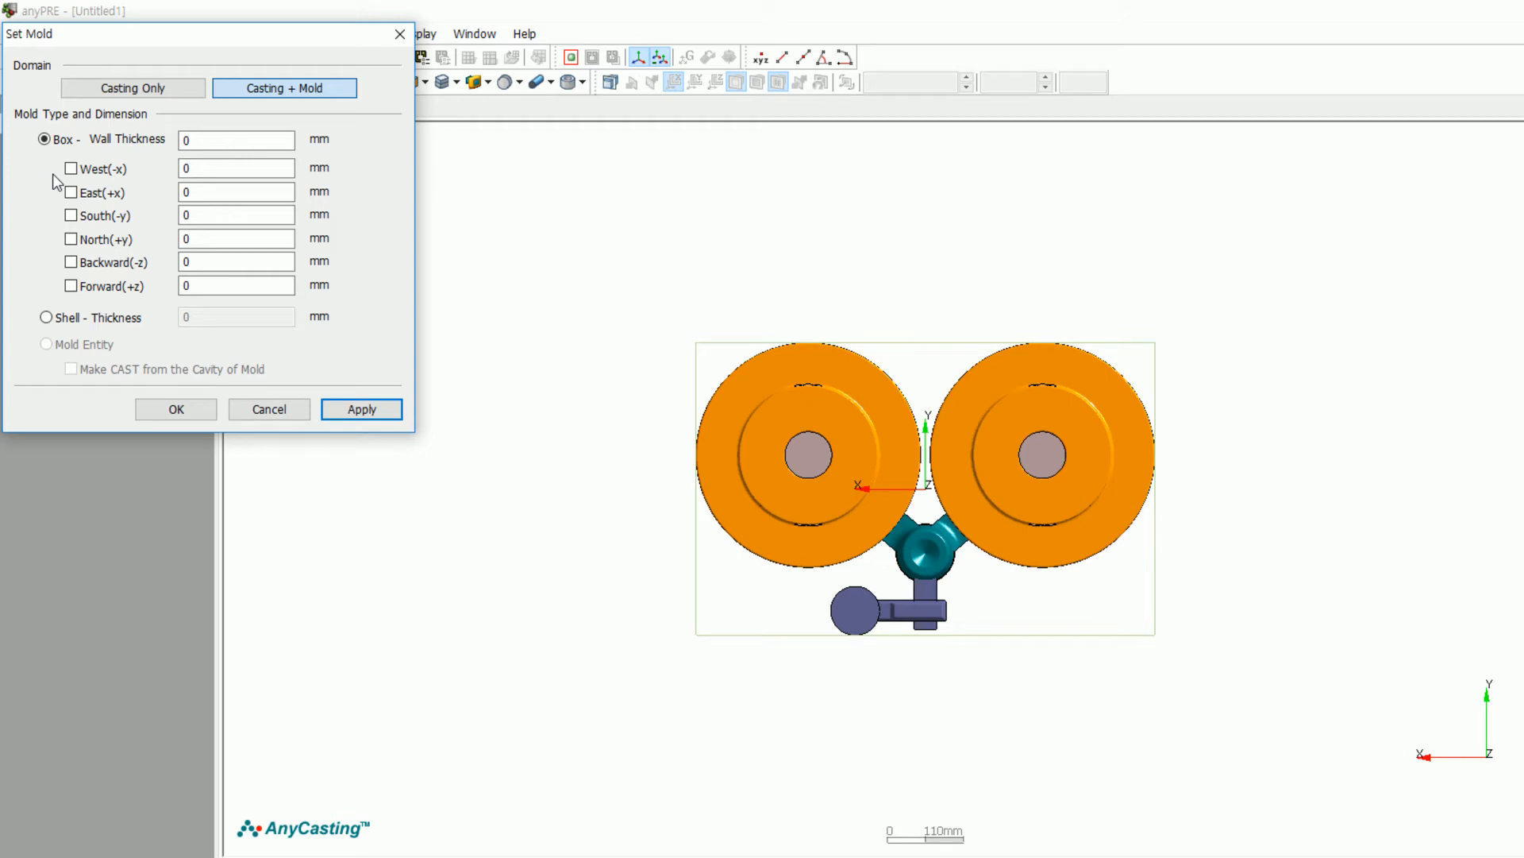
{"action": "left_click", "coordinate": [131, 88]}
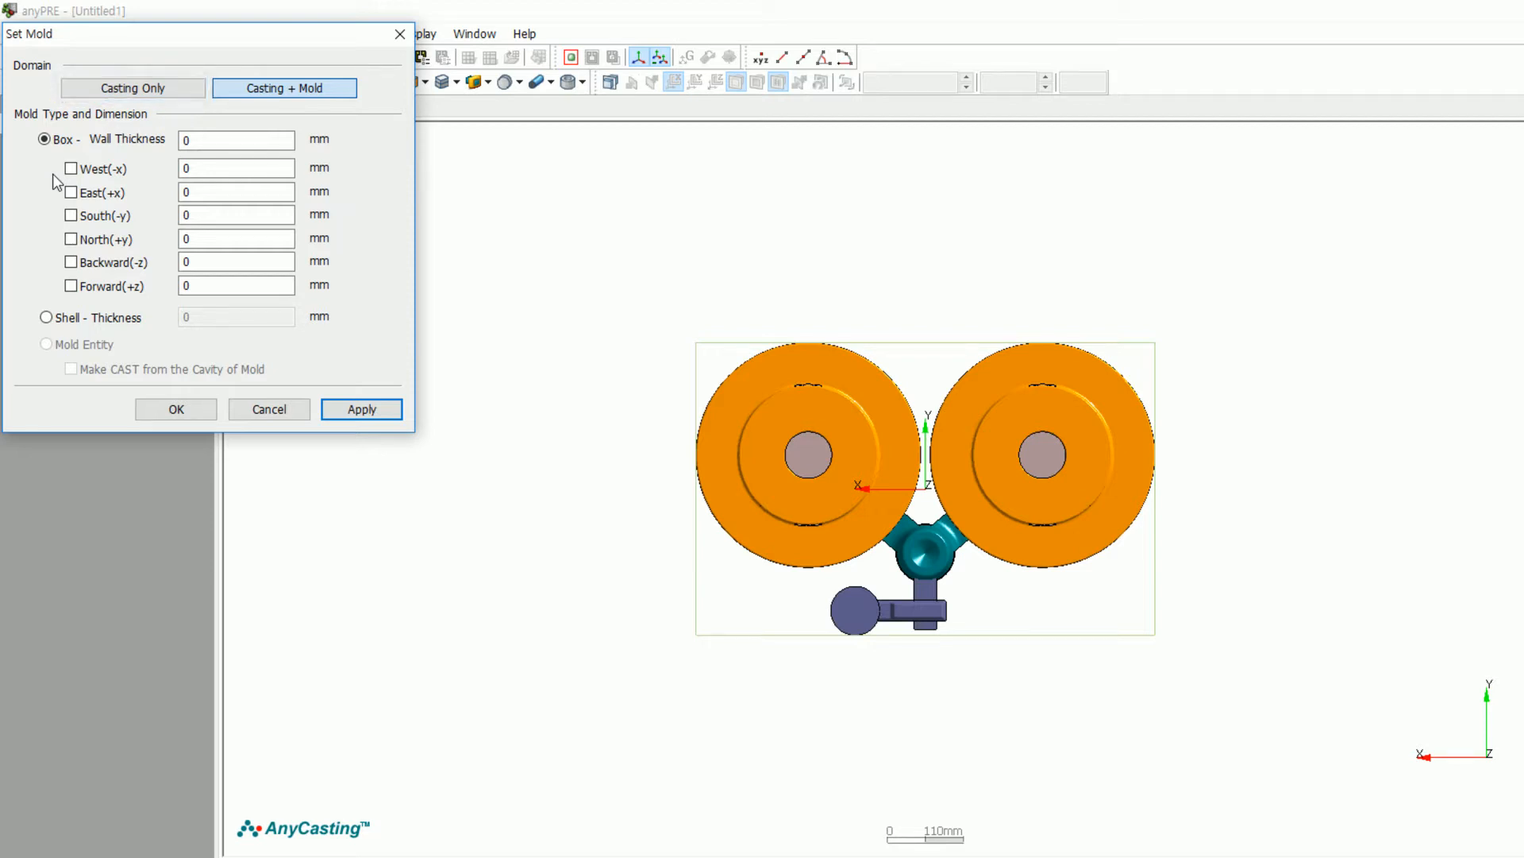
{"action": "left_click", "coordinate": [284, 87]}
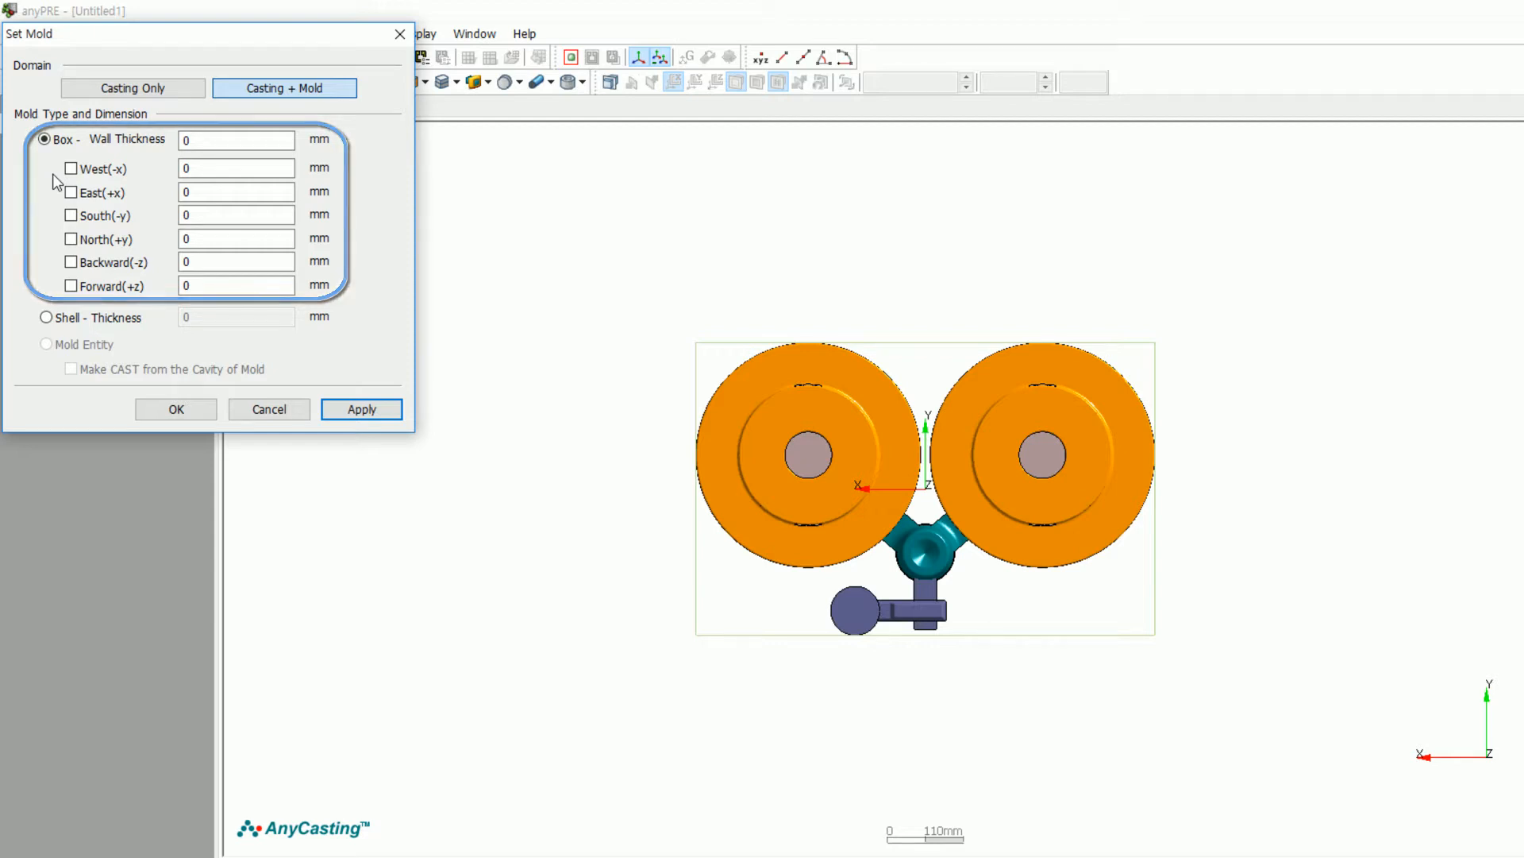
{"action": "left_click", "coordinate": [46, 318]}
{"action": "type", "text": "2"}
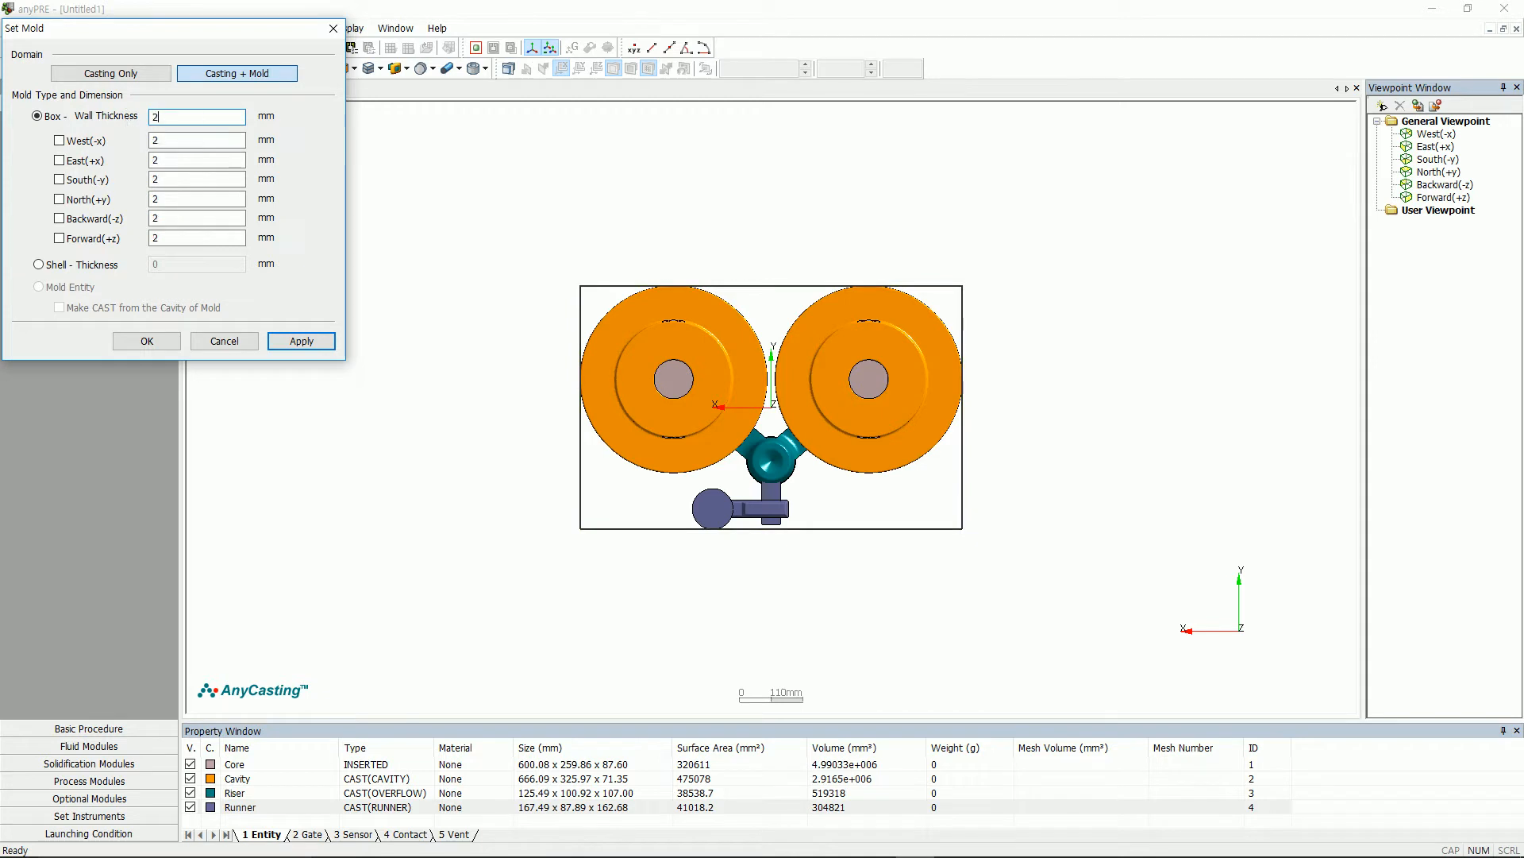
{"action": "type", "text": "0"}
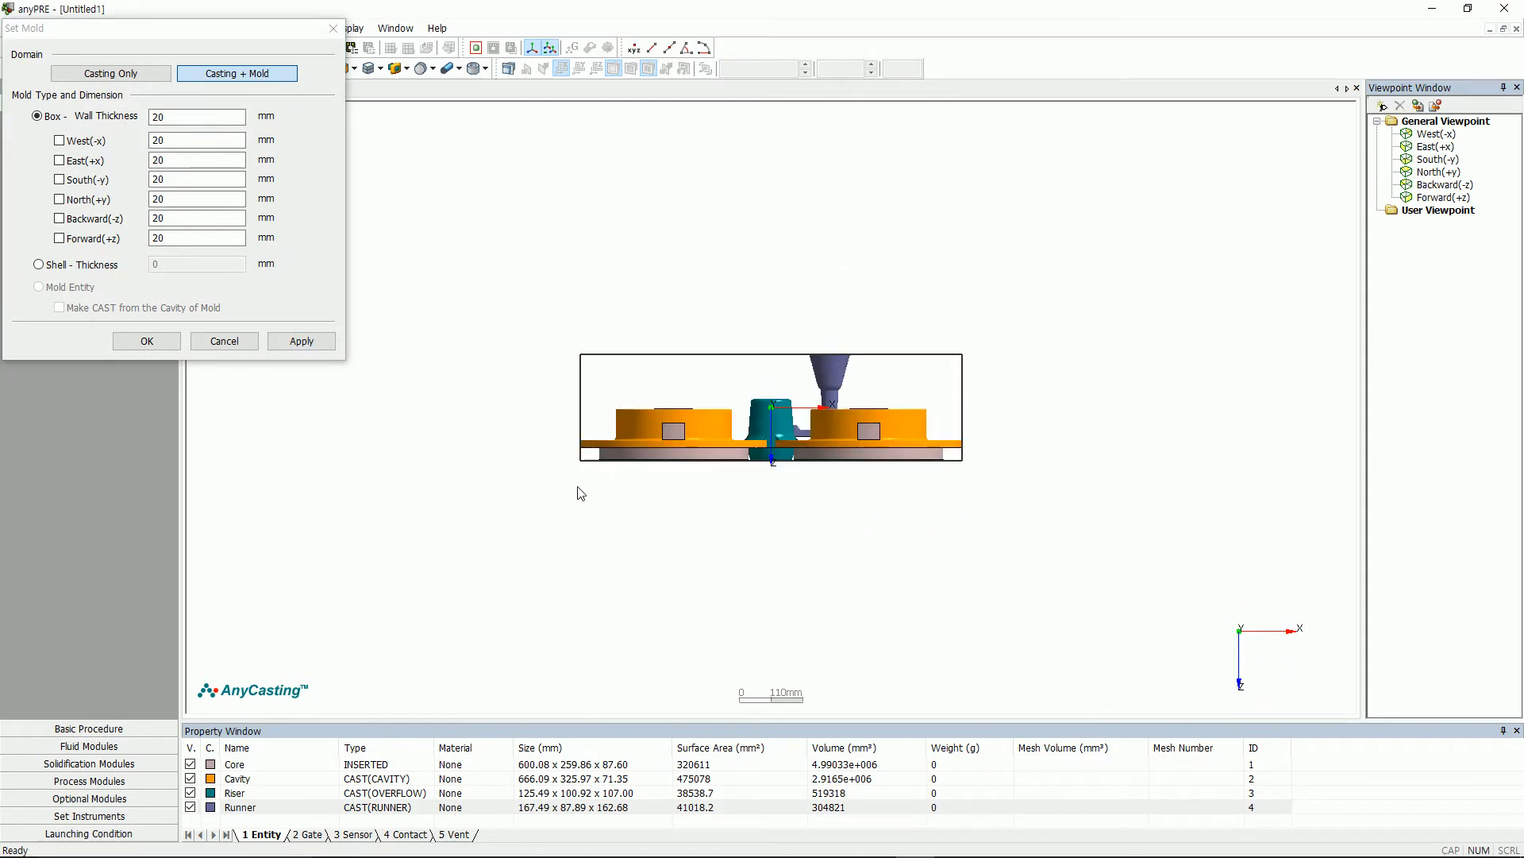
{"action": "left_click", "coordinate": [302, 340]}
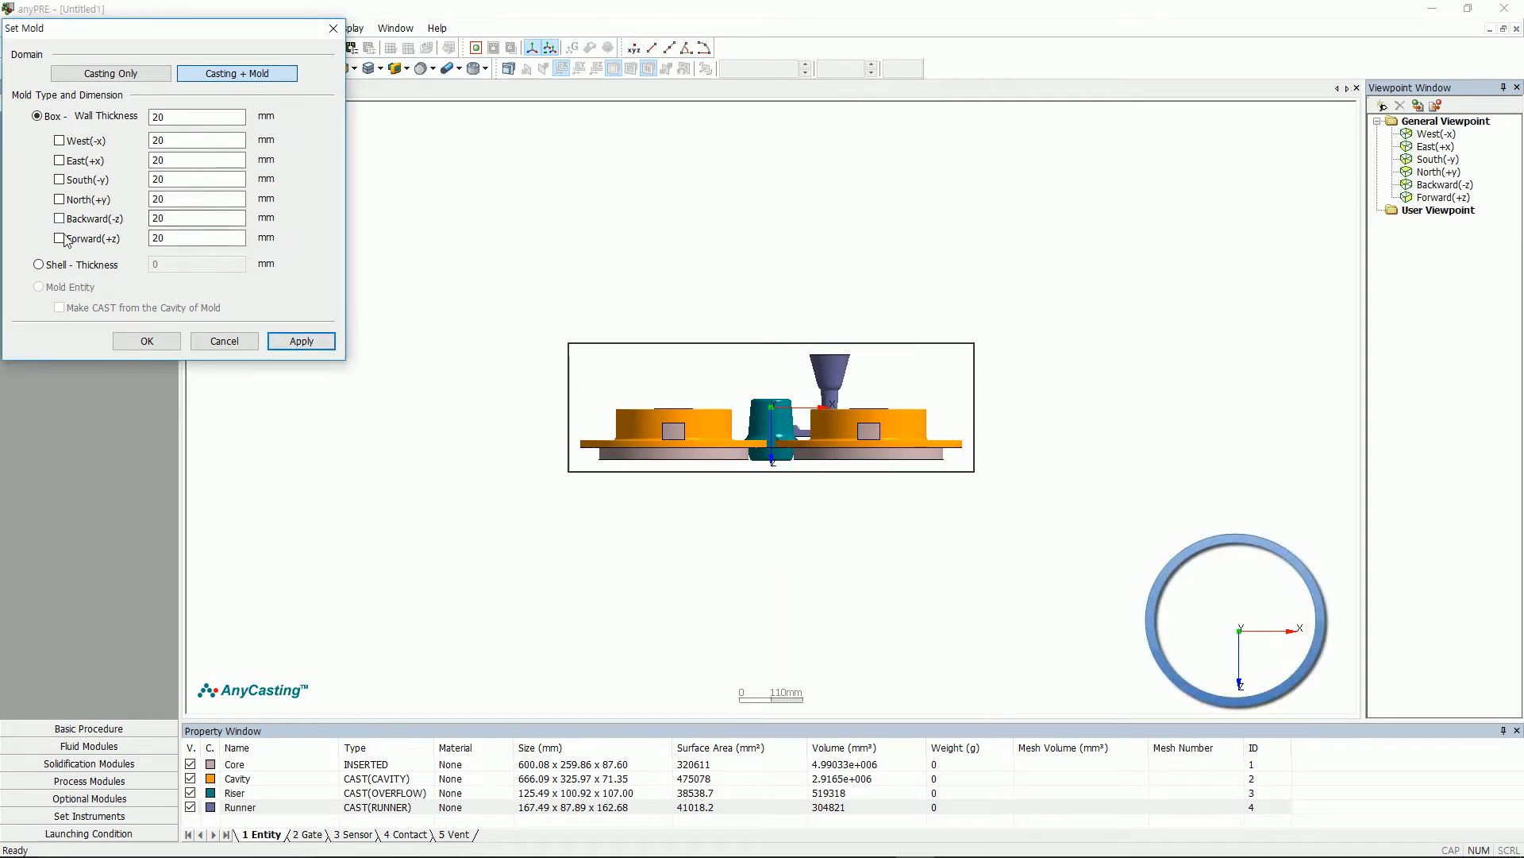
{"action": "left_click", "coordinate": [59, 218]}
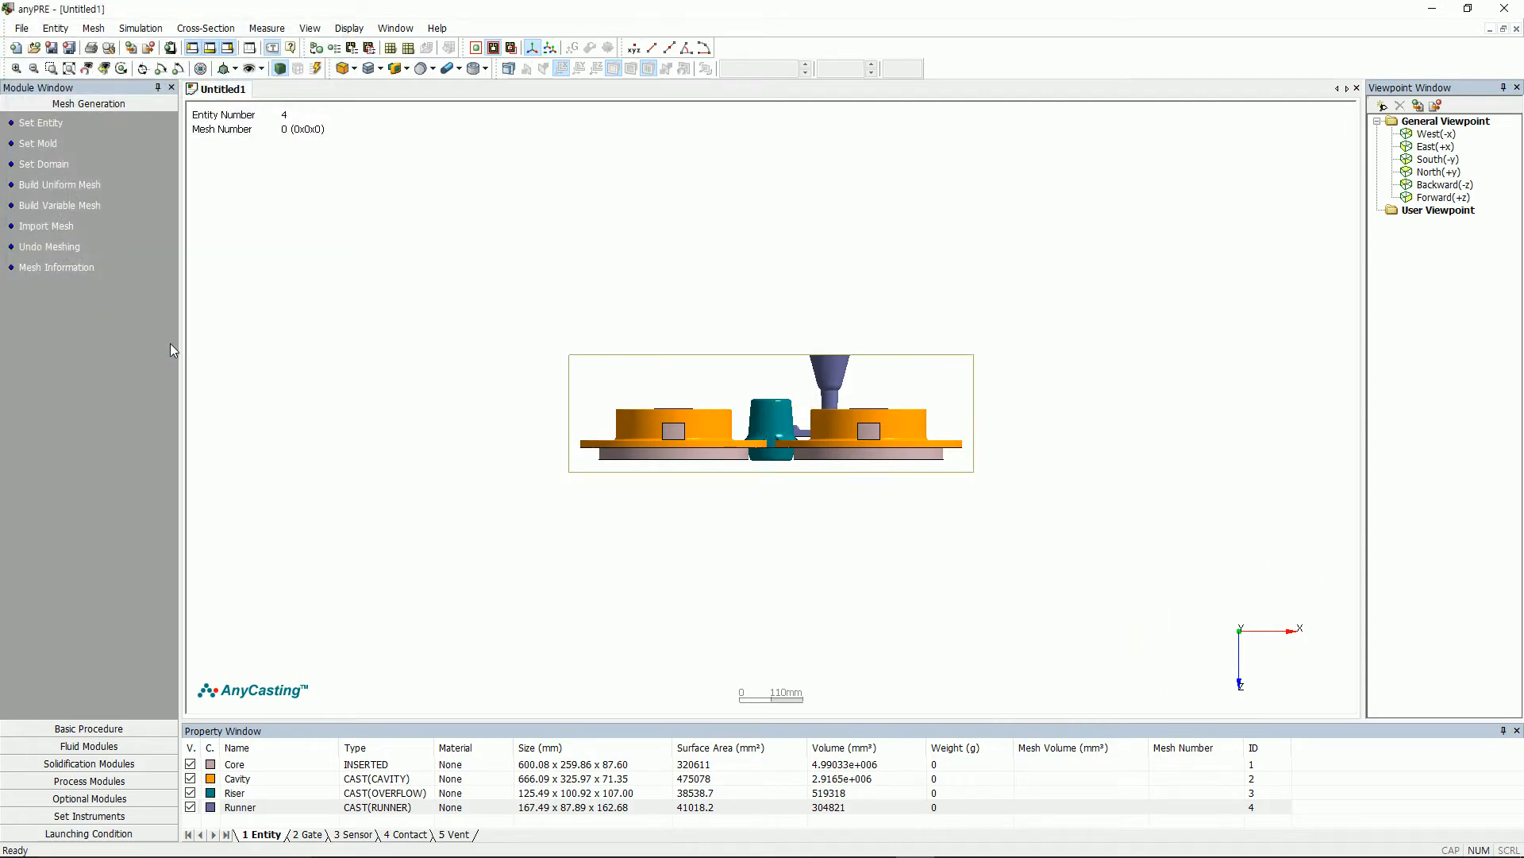
Step: Trim the analysis domain to West -350, East 350 and South -135
{"action": "left_click", "coordinate": [44, 163]}
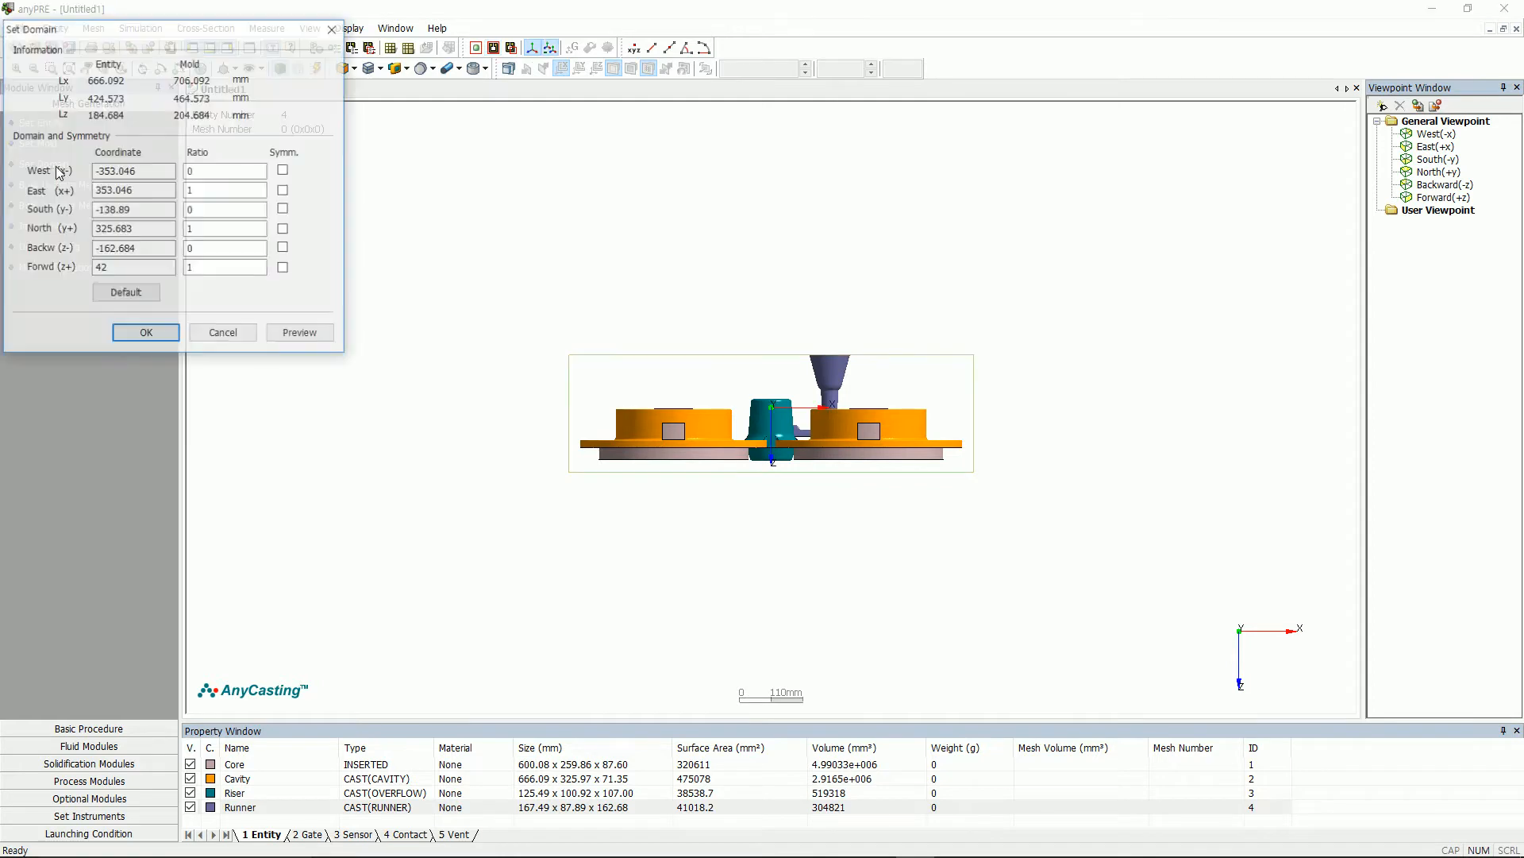
{"action": "triple_click", "coordinate": [133, 170]}
{"action": "type", "text": "-350"}
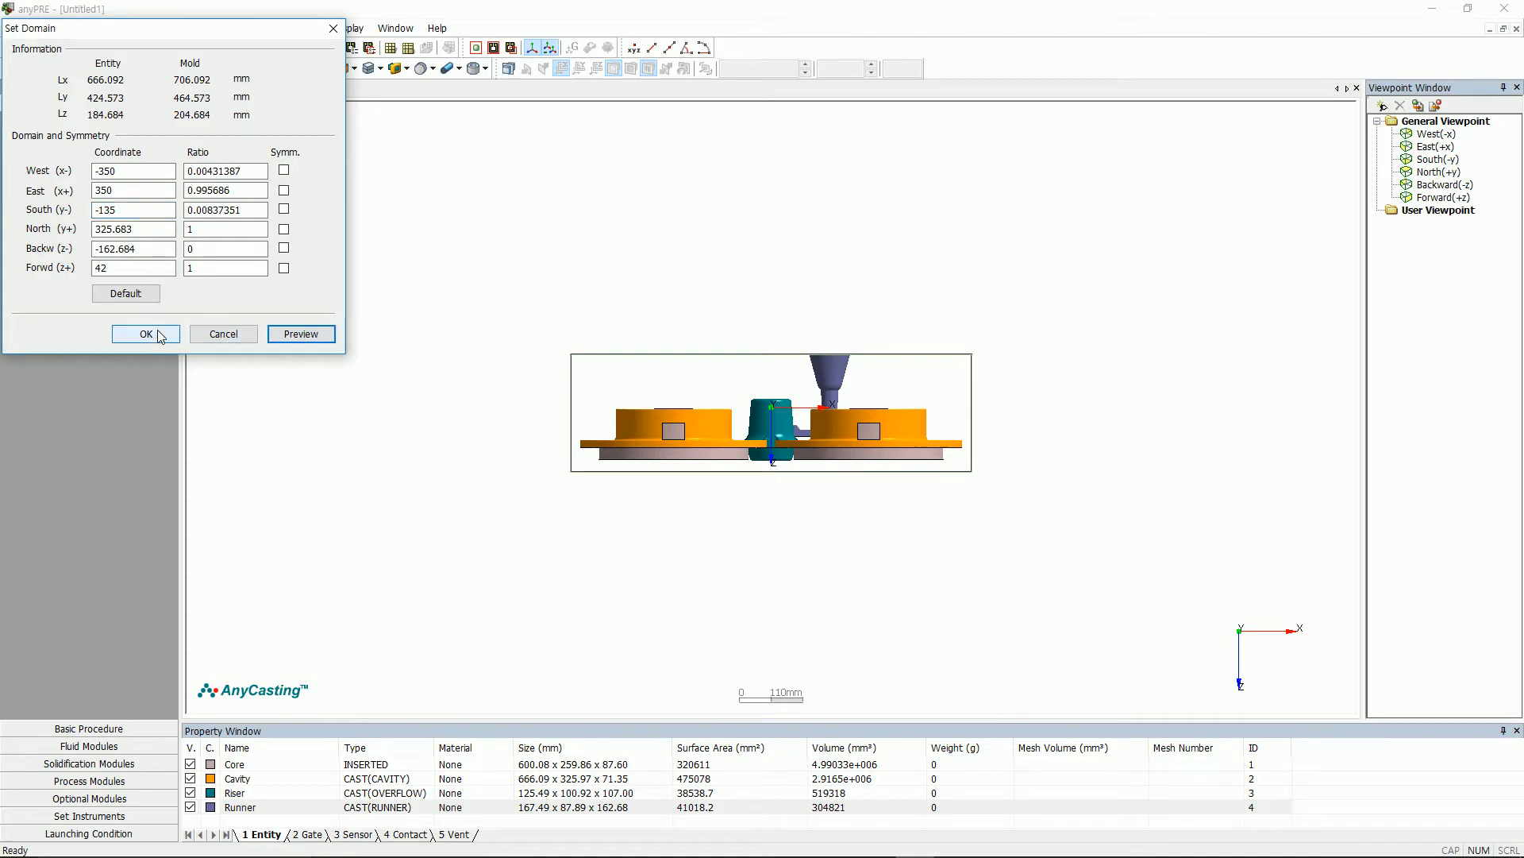
{"action": "left_click", "coordinate": [144, 334]}
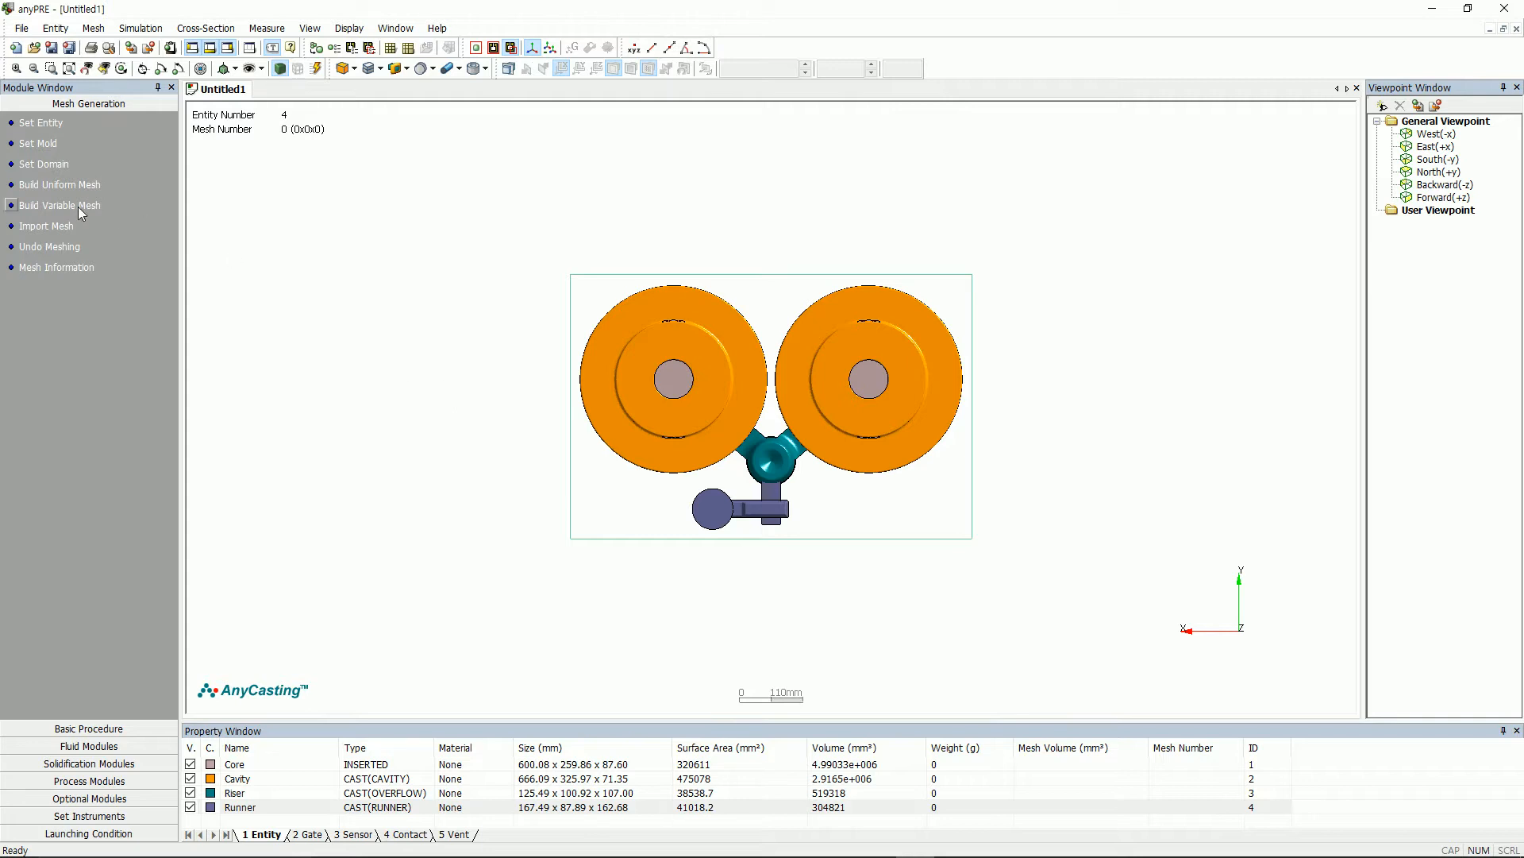
Step: Auto-fill the remaining X blocks, then add a 40-division Y block and auto-block the Y range
{"action": "left_click", "coordinate": [59, 204]}
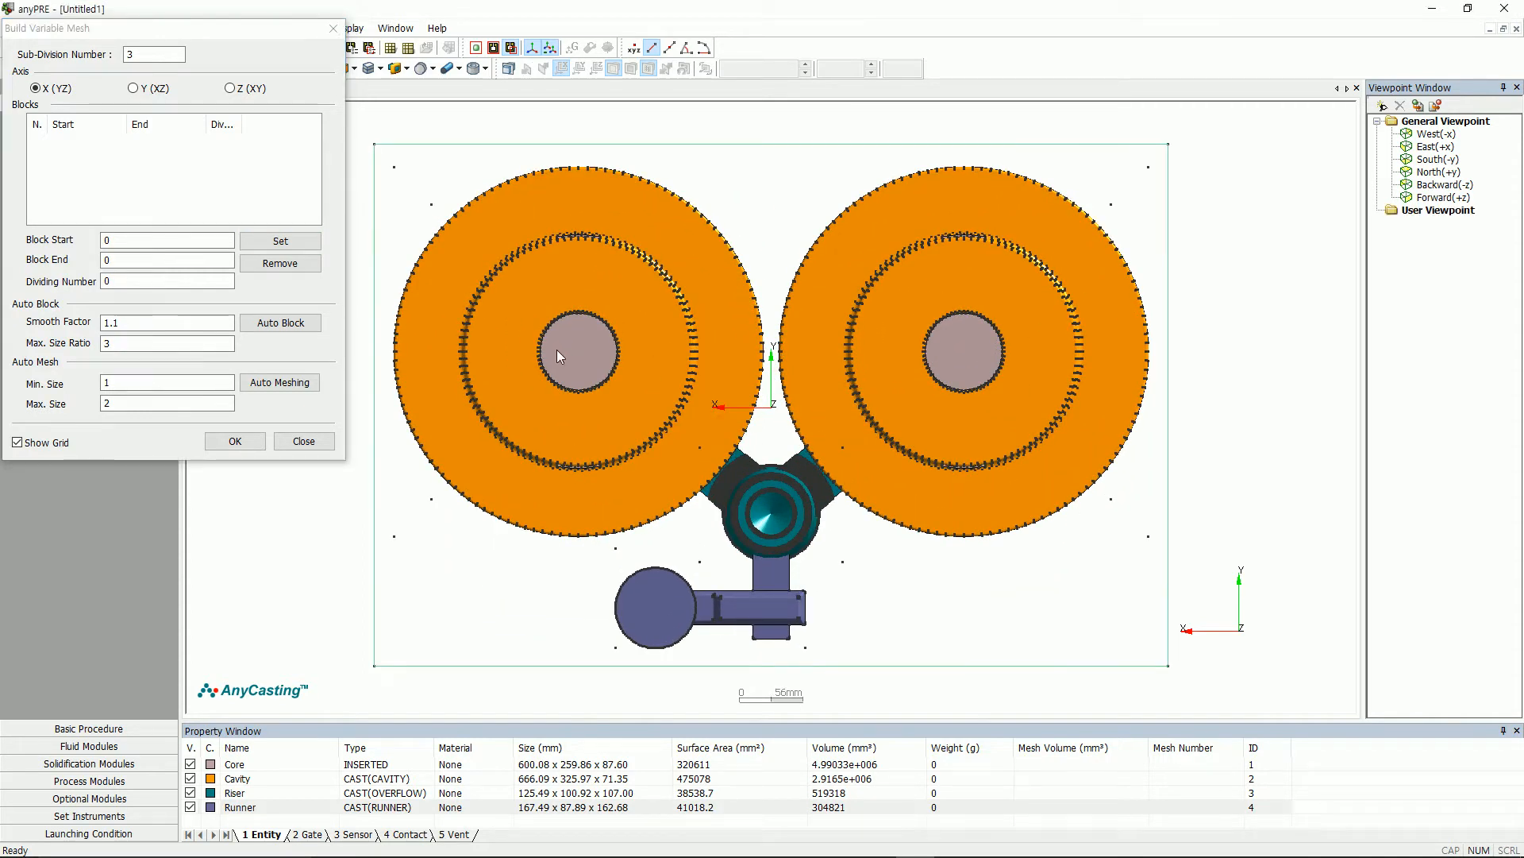
{"action": "mouse_move", "coordinate": [543, 351]}
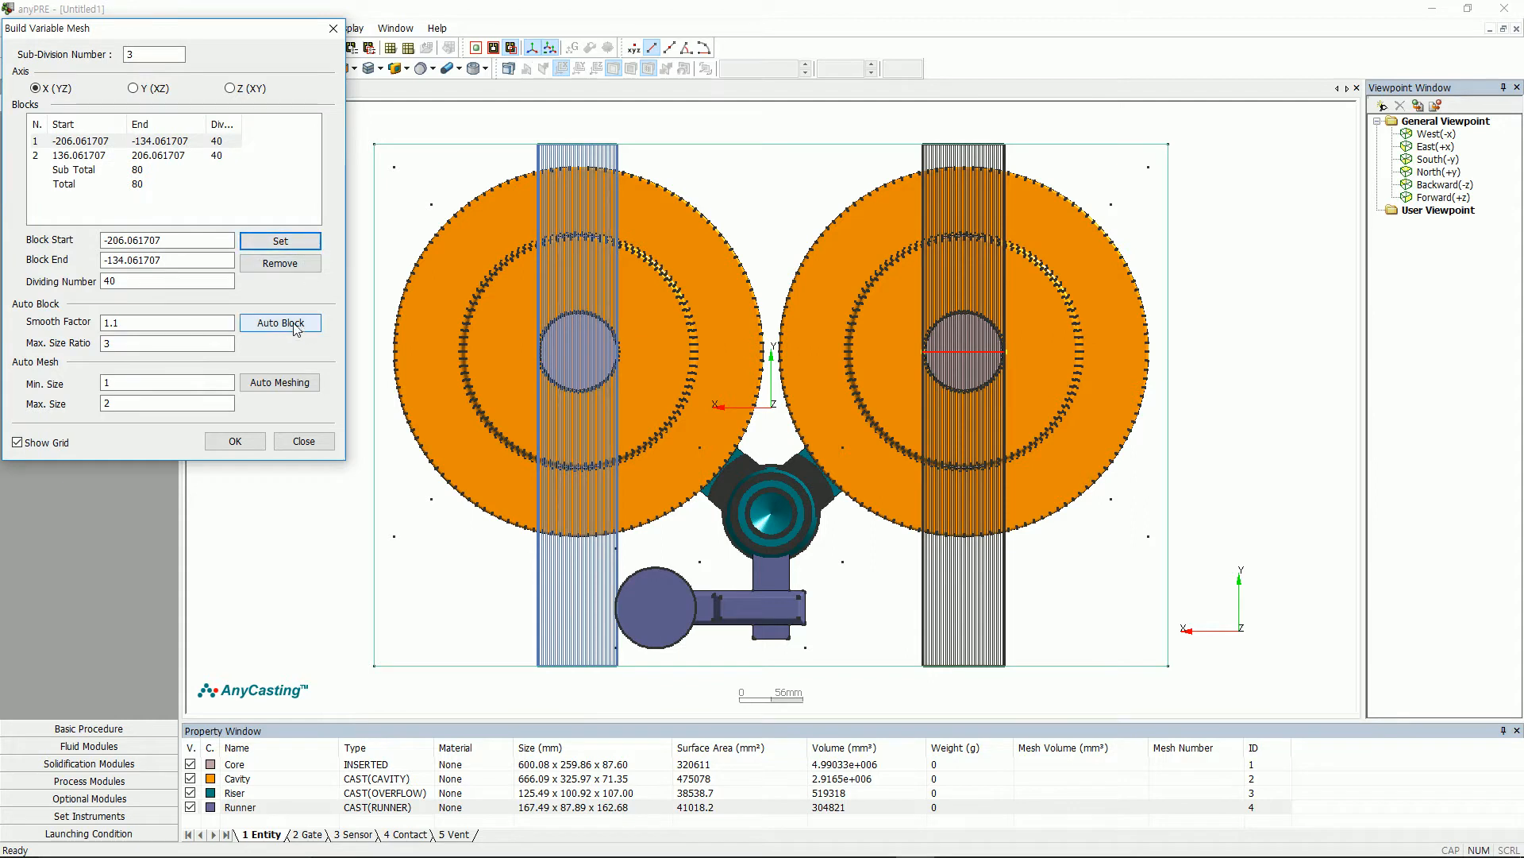
{"action": "left_click", "coordinate": [280, 322]}
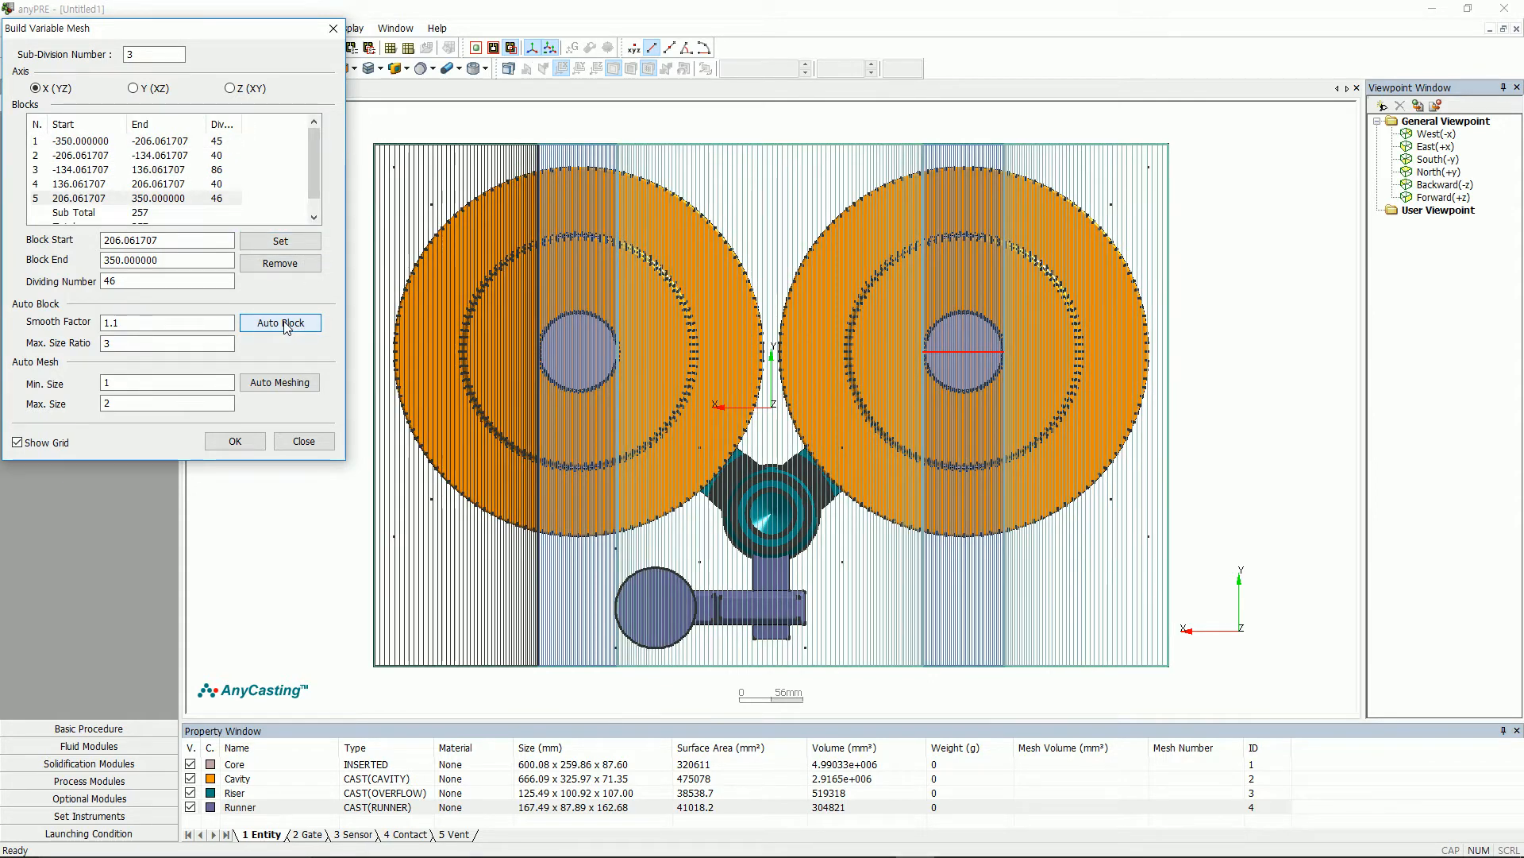
{"action": "left_click", "coordinate": [132, 87]}
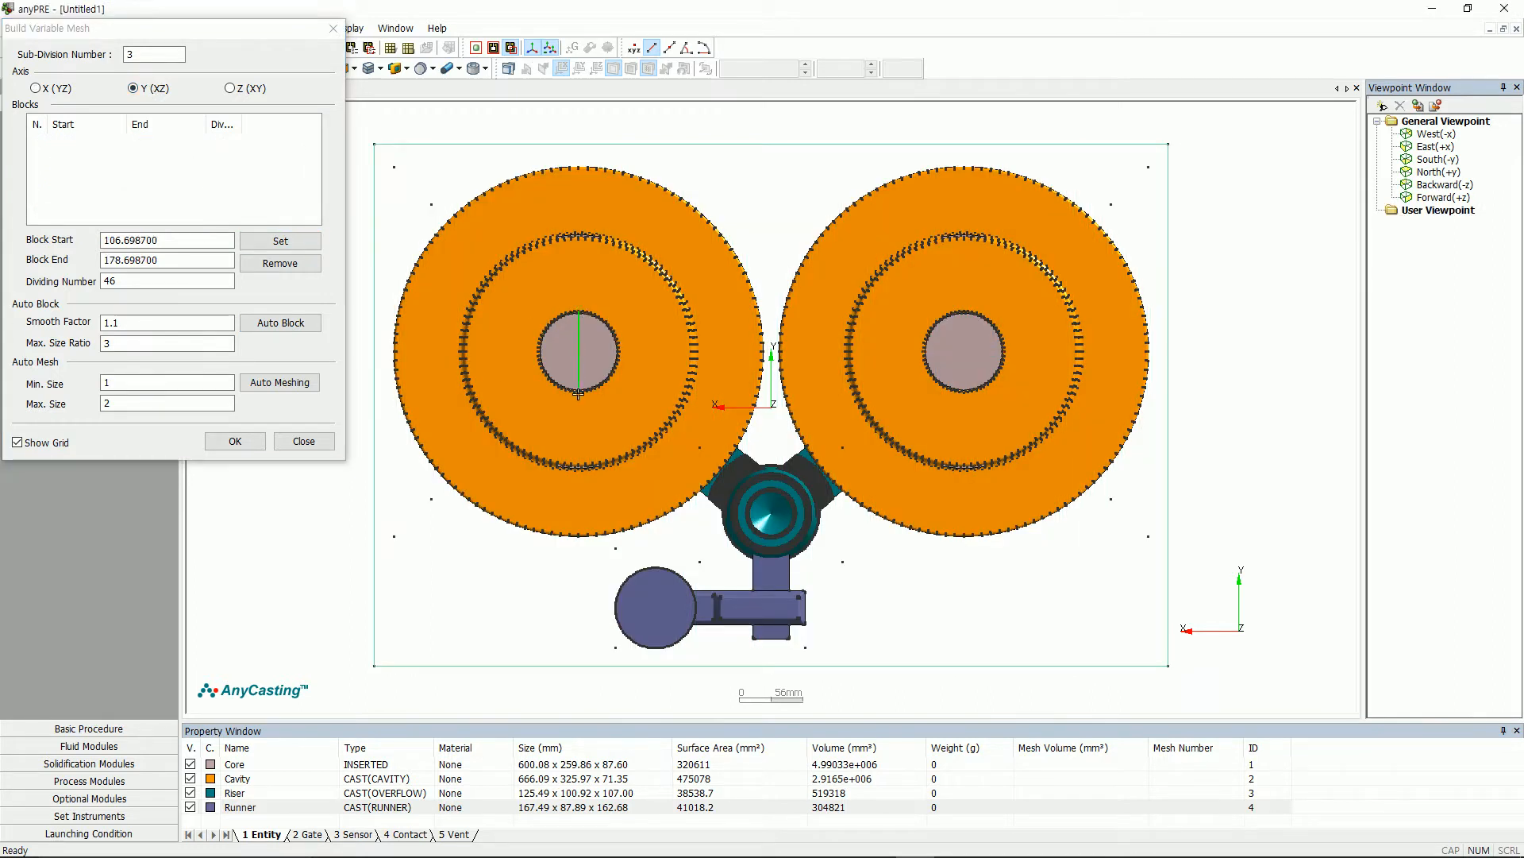
{"action": "triple_click", "coordinate": [165, 281]}
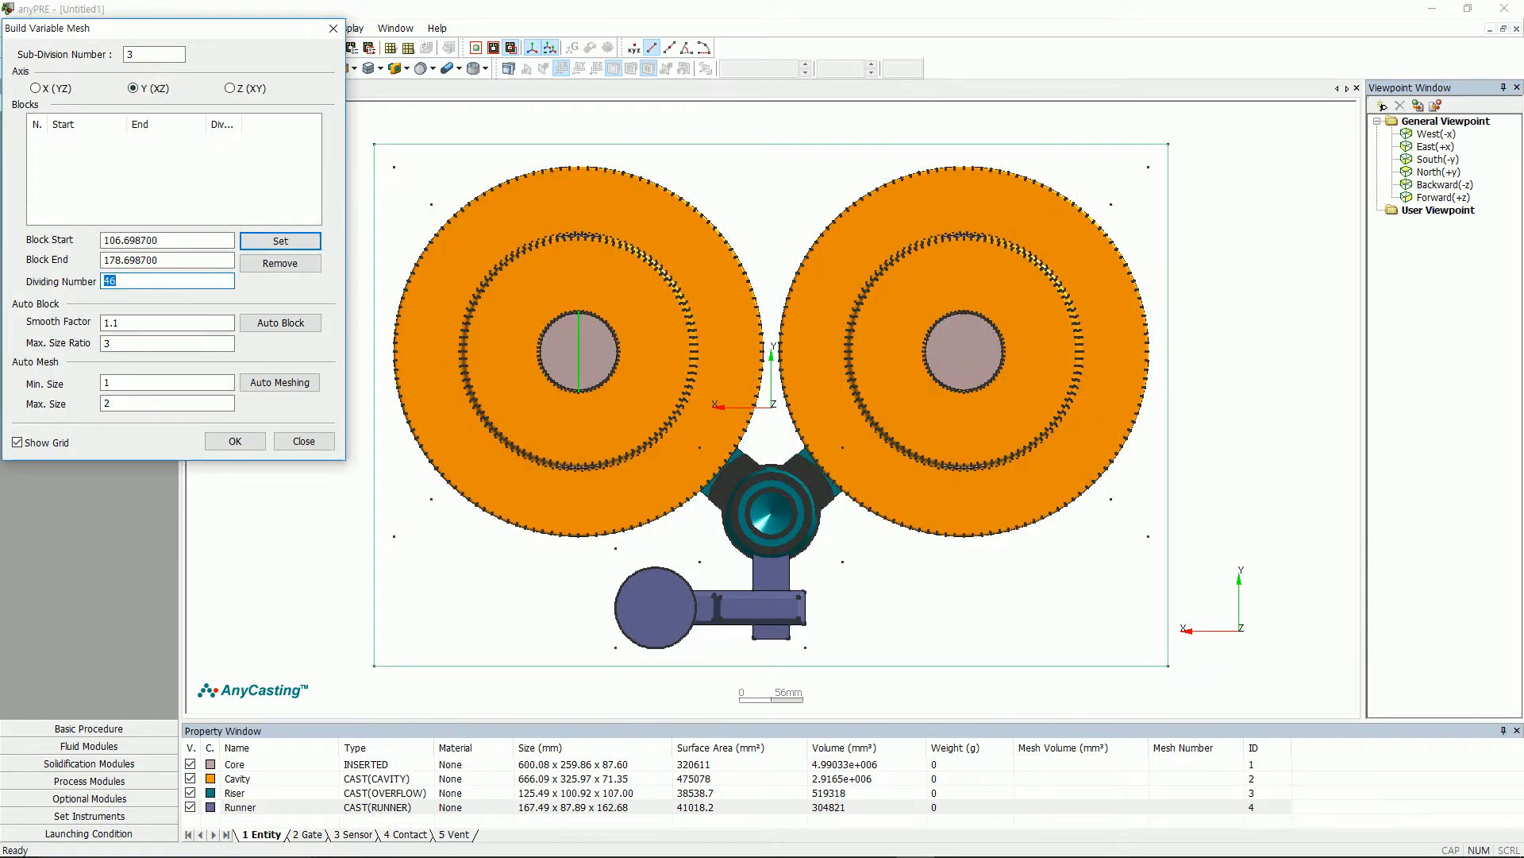
{"action": "left_click", "coordinate": [279, 240]}
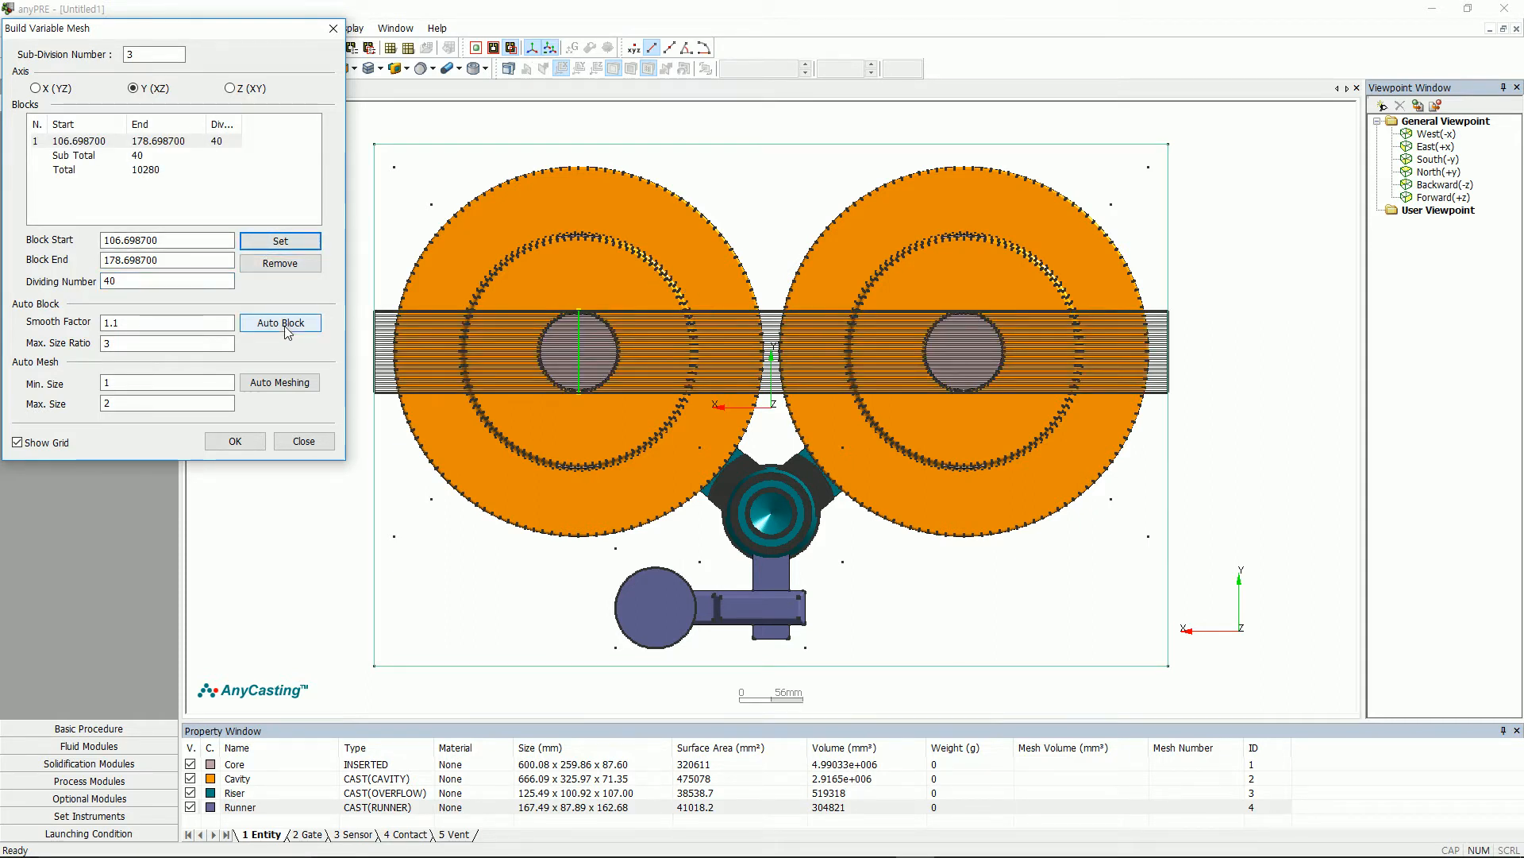
{"action": "left_click", "coordinate": [279, 322]}
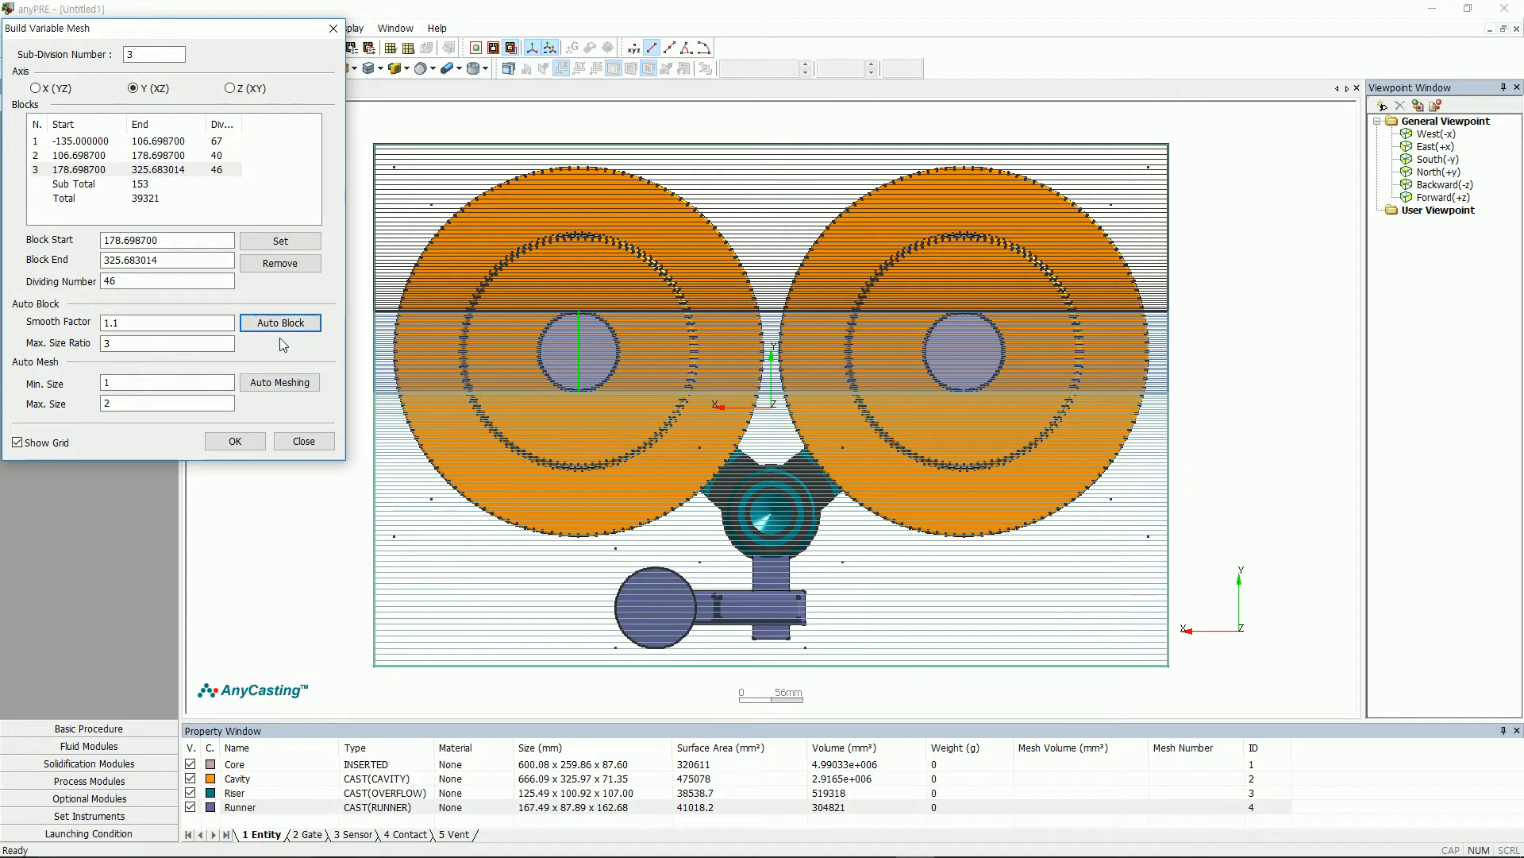
Step: Add an 8-division Z block, auto-block Z and generate the 2,949,075-cell variable mesh, reviewing its statistics
{"action": "left_click", "coordinate": [229, 89]}
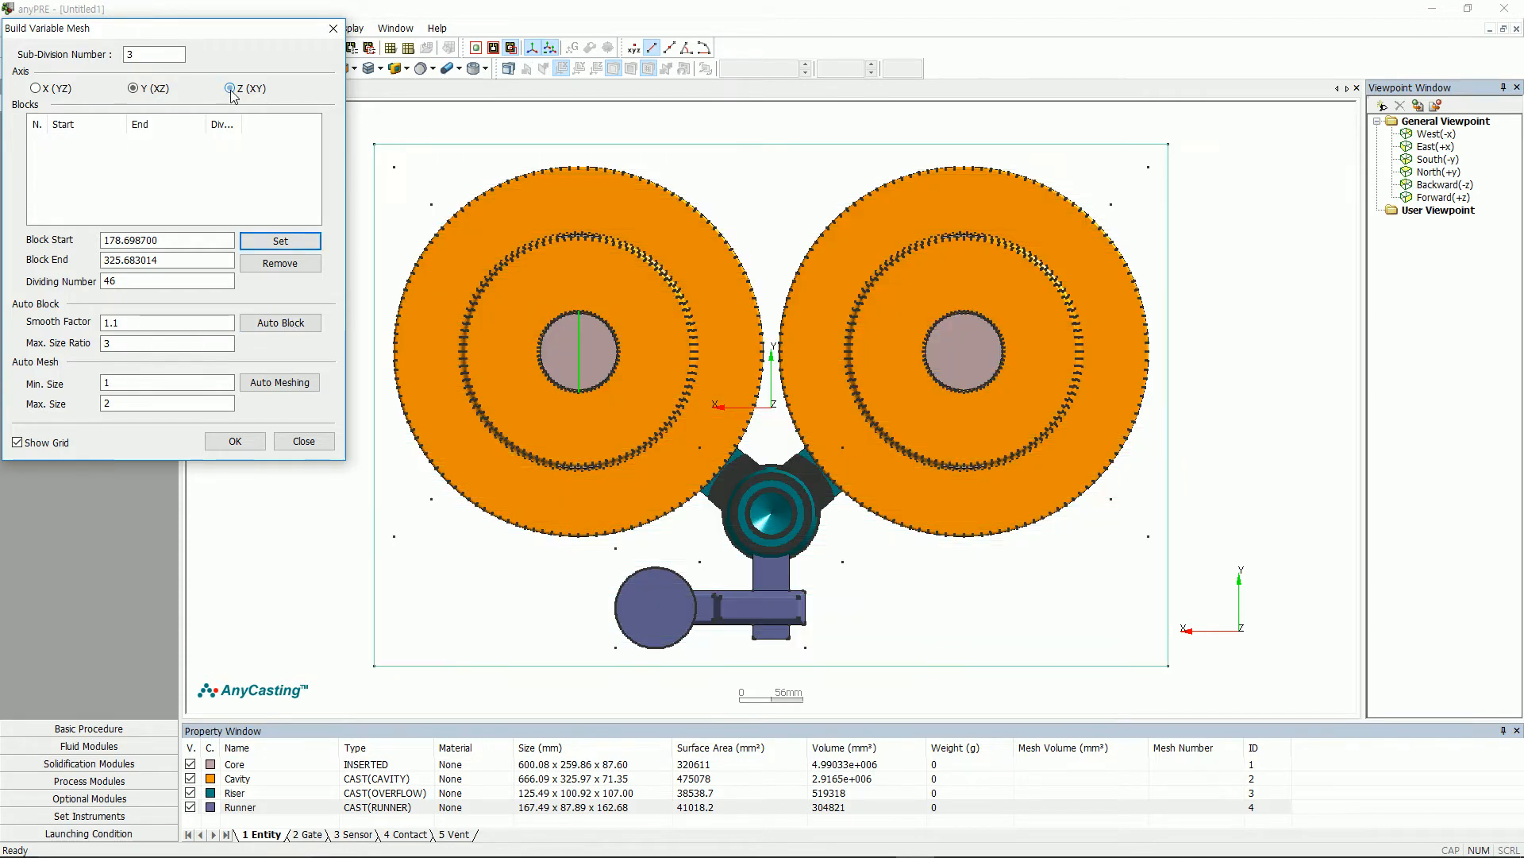
{"action": "left_click", "coordinate": [227, 89]}
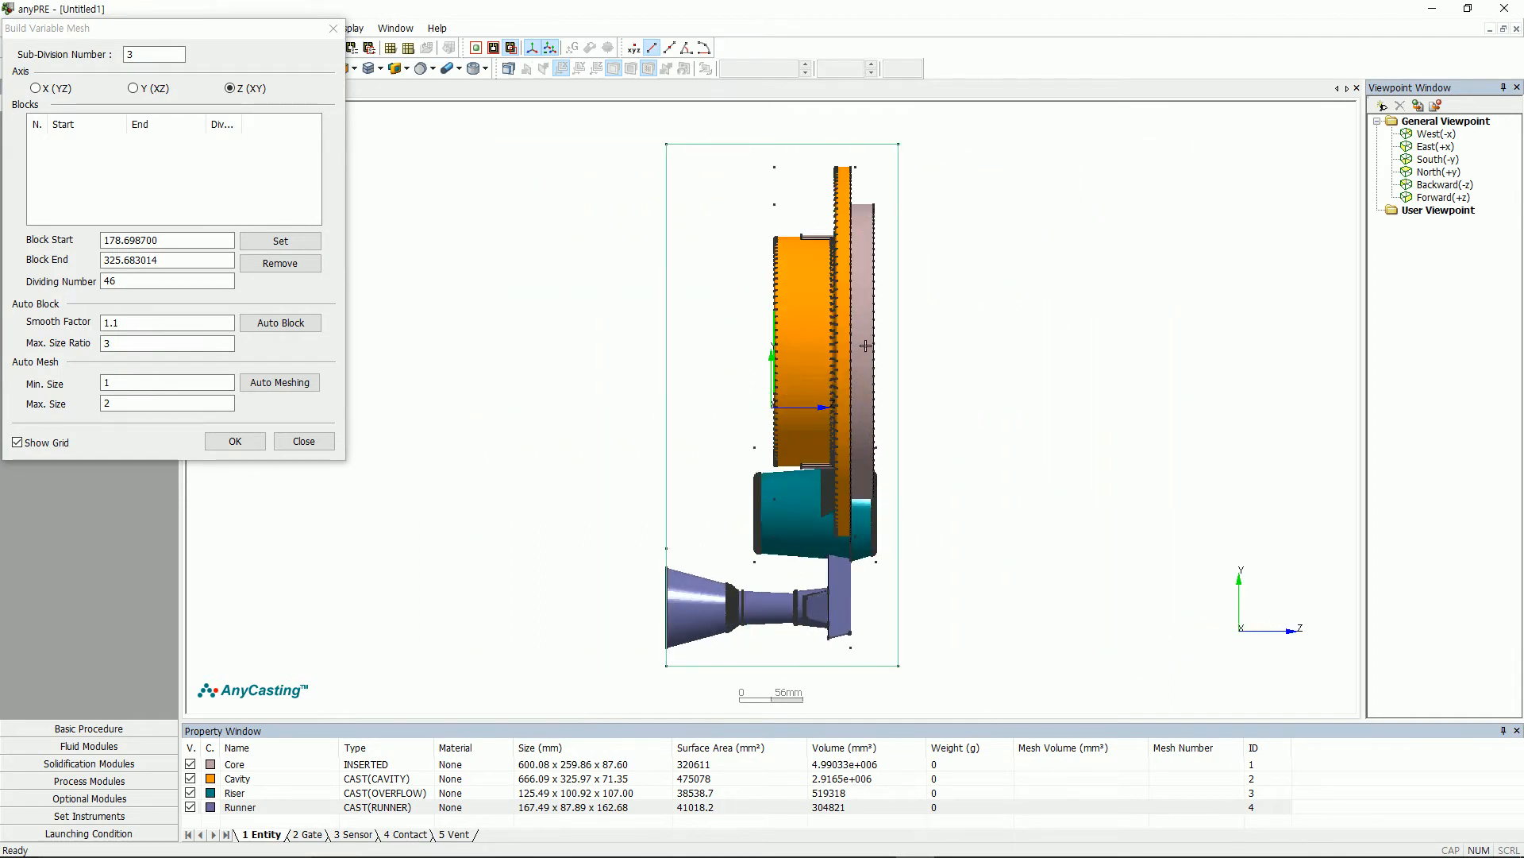
{"action": "scroll", "scroll_direction": "up", "scroll_amount": 3}
{"action": "type", "text": "8"}
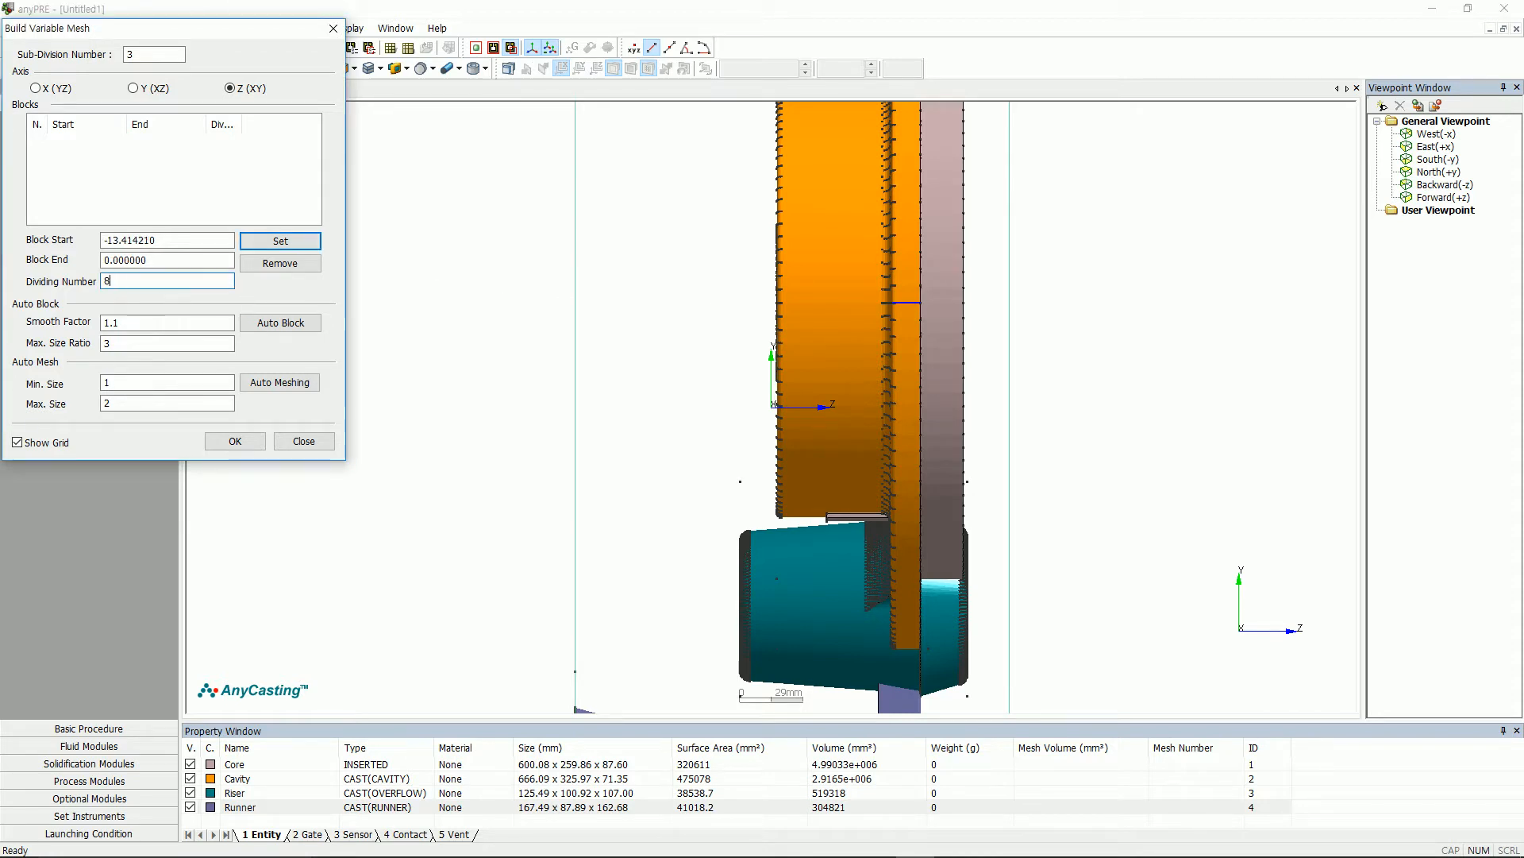
{"action": "left_click", "coordinate": [280, 323]}
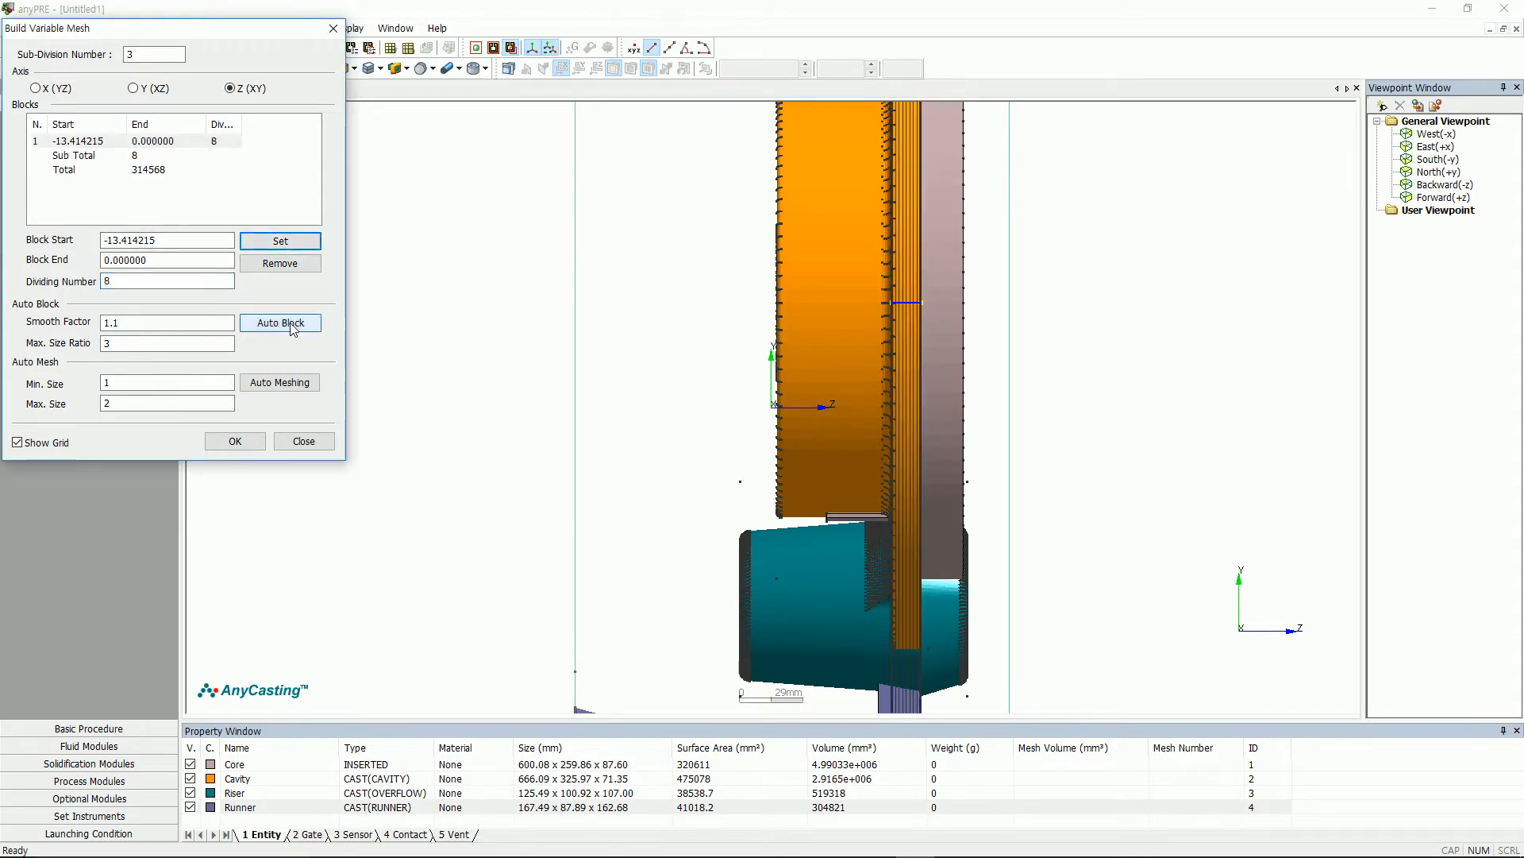
{"action": "left_click", "coordinate": [233, 440]}
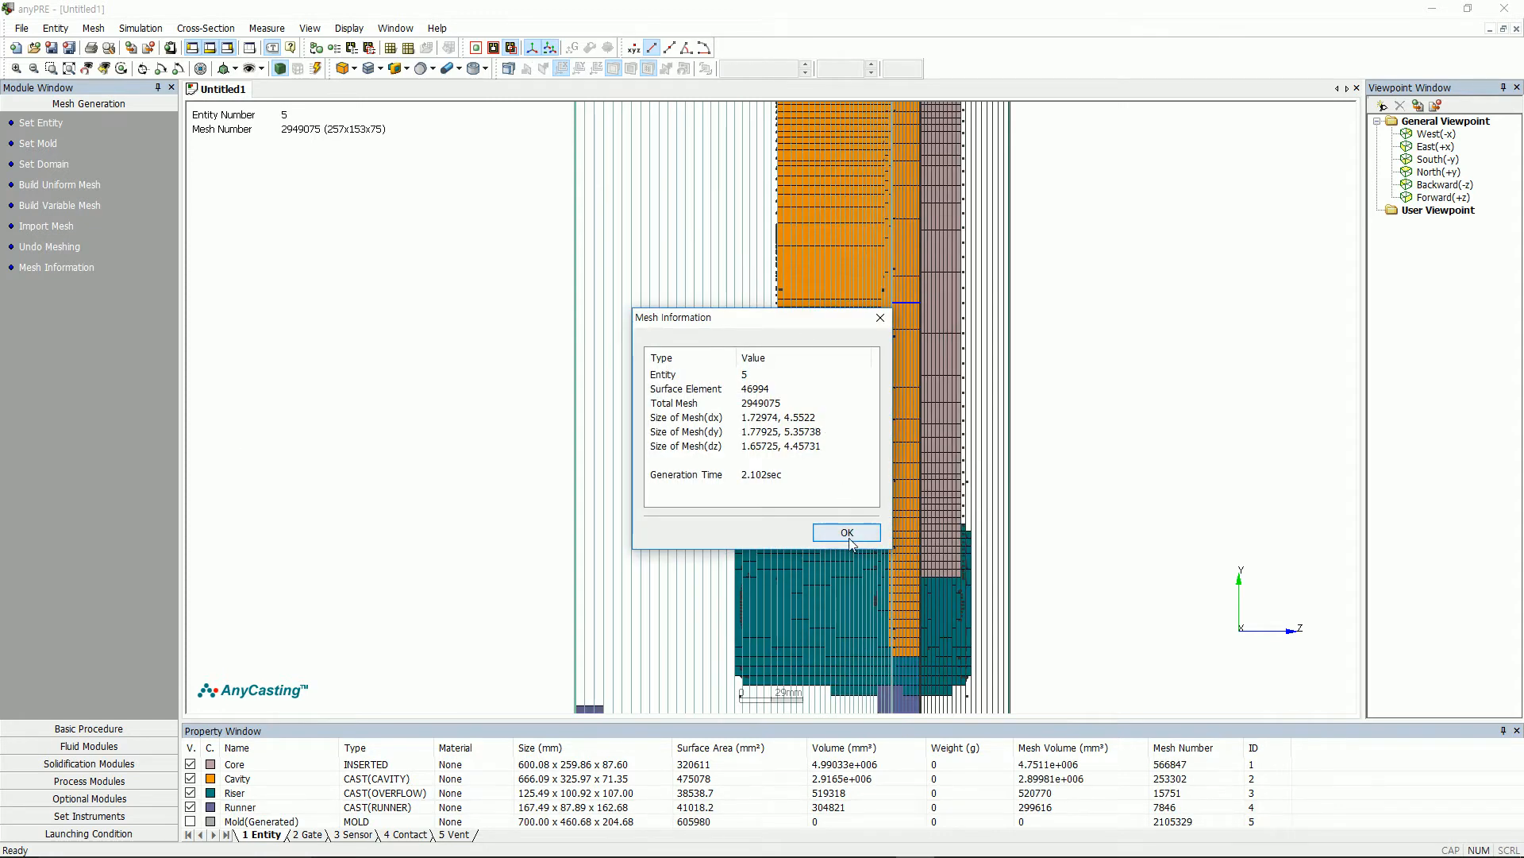
{"action": "left_click", "coordinate": [845, 532]}
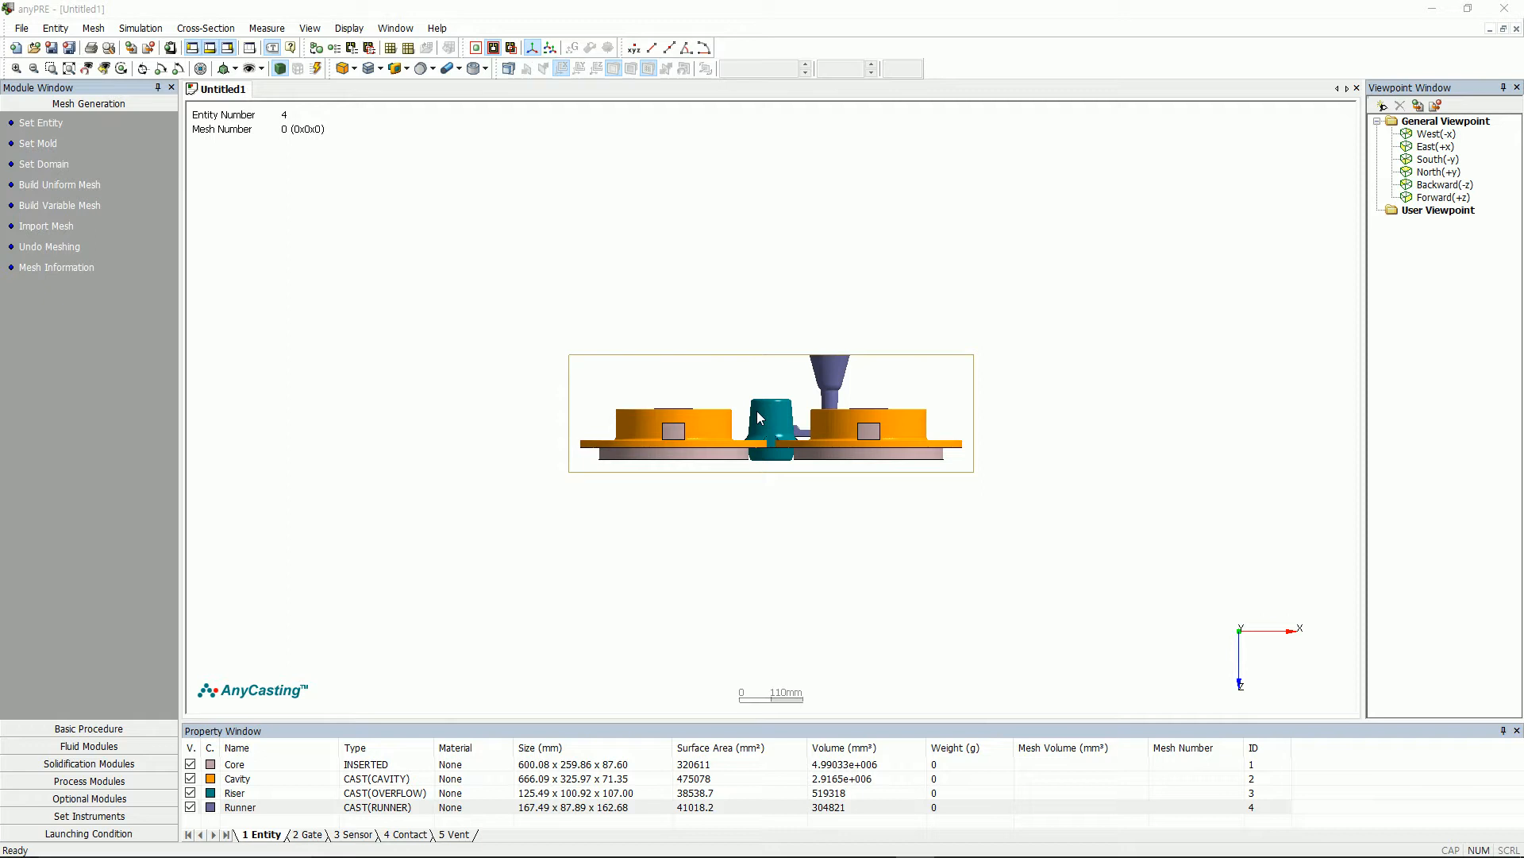
{"action": "mouse_move", "coordinate": [83, 189]}
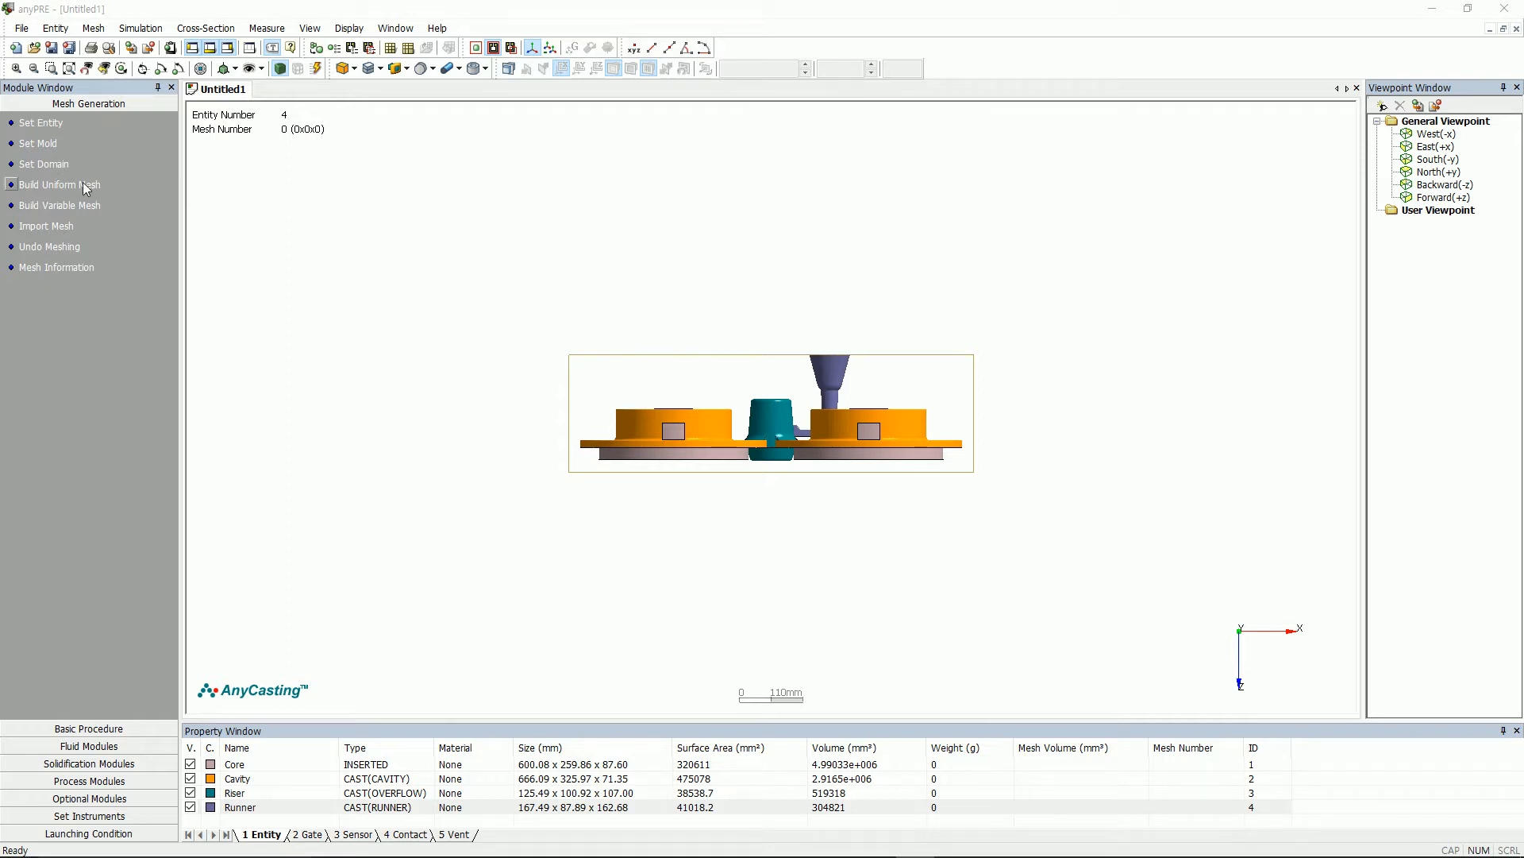
Step: Build a uniform mesh from a 1,000,000 total cell count (about 986,100 cells) and review its statistics
{"action": "left_click", "coordinate": [59, 185]}
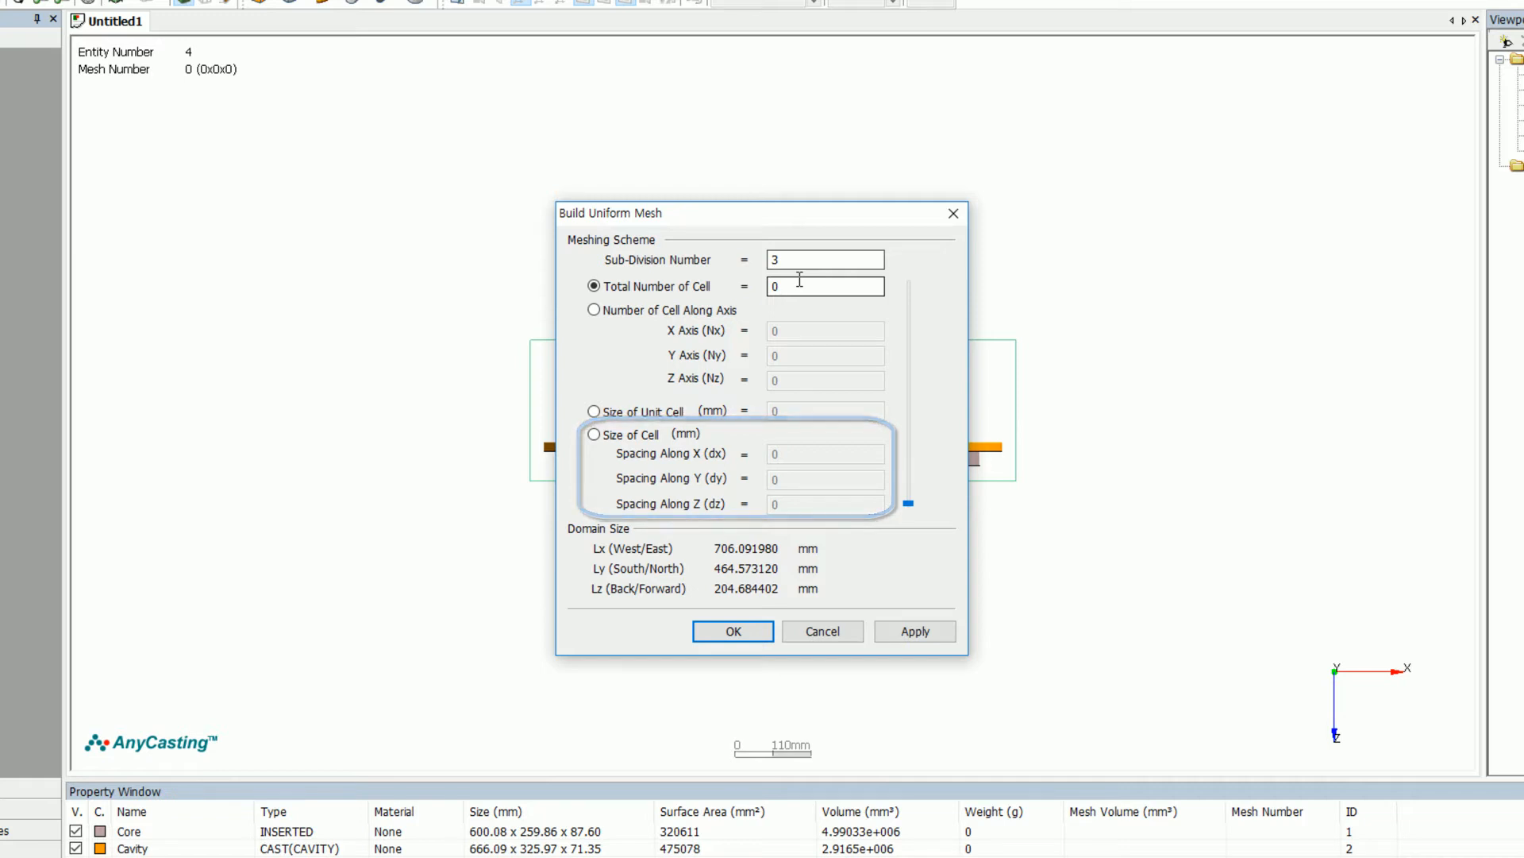
{"action": "type", "text": "1"}
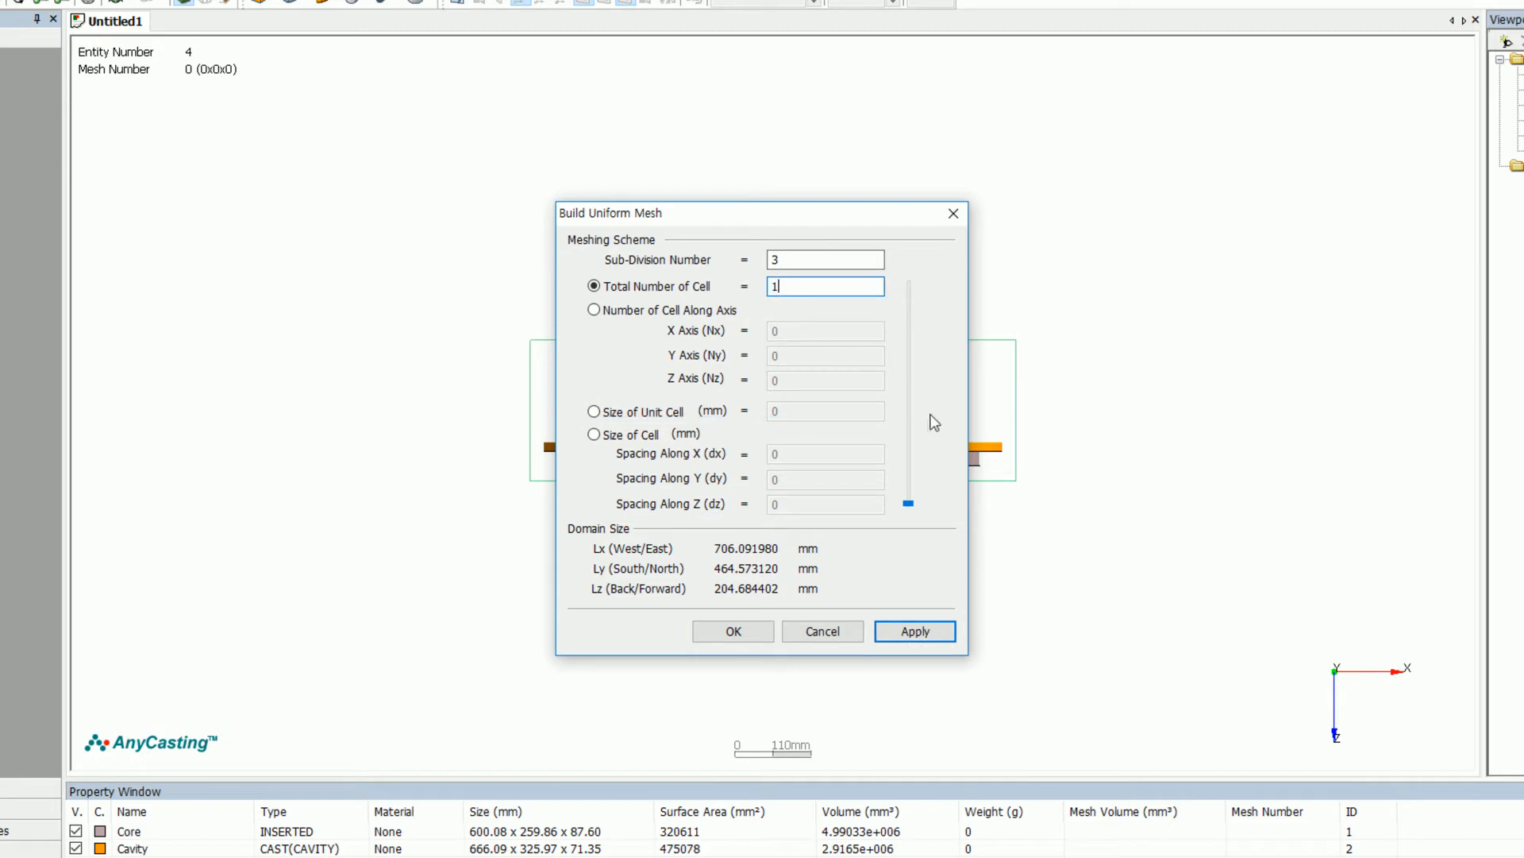
{"action": "type", "text": "00,000"}
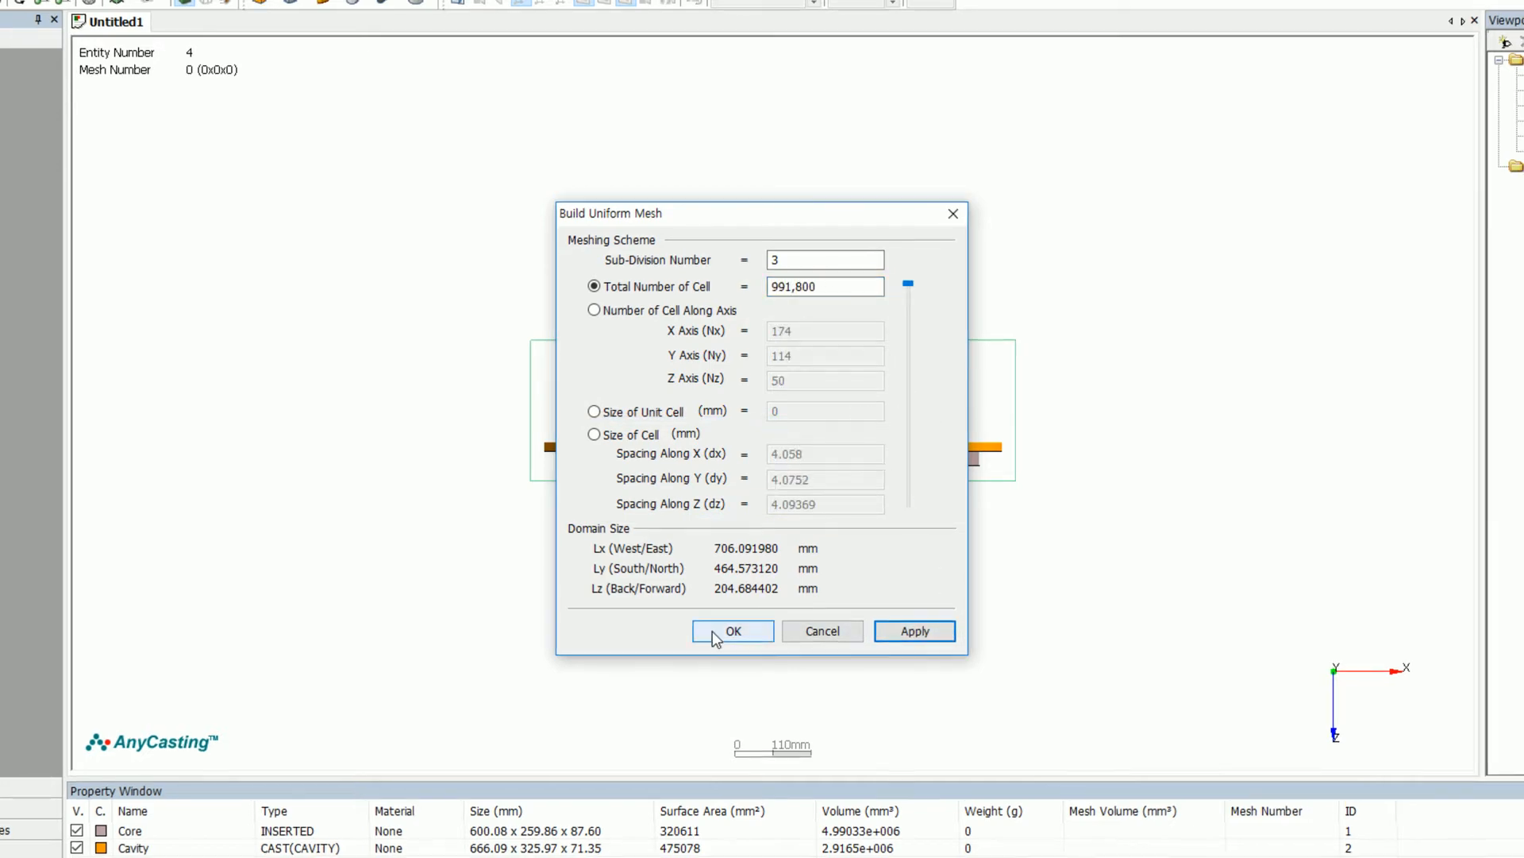
{"action": "left_click", "coordinate": [732, 630]}
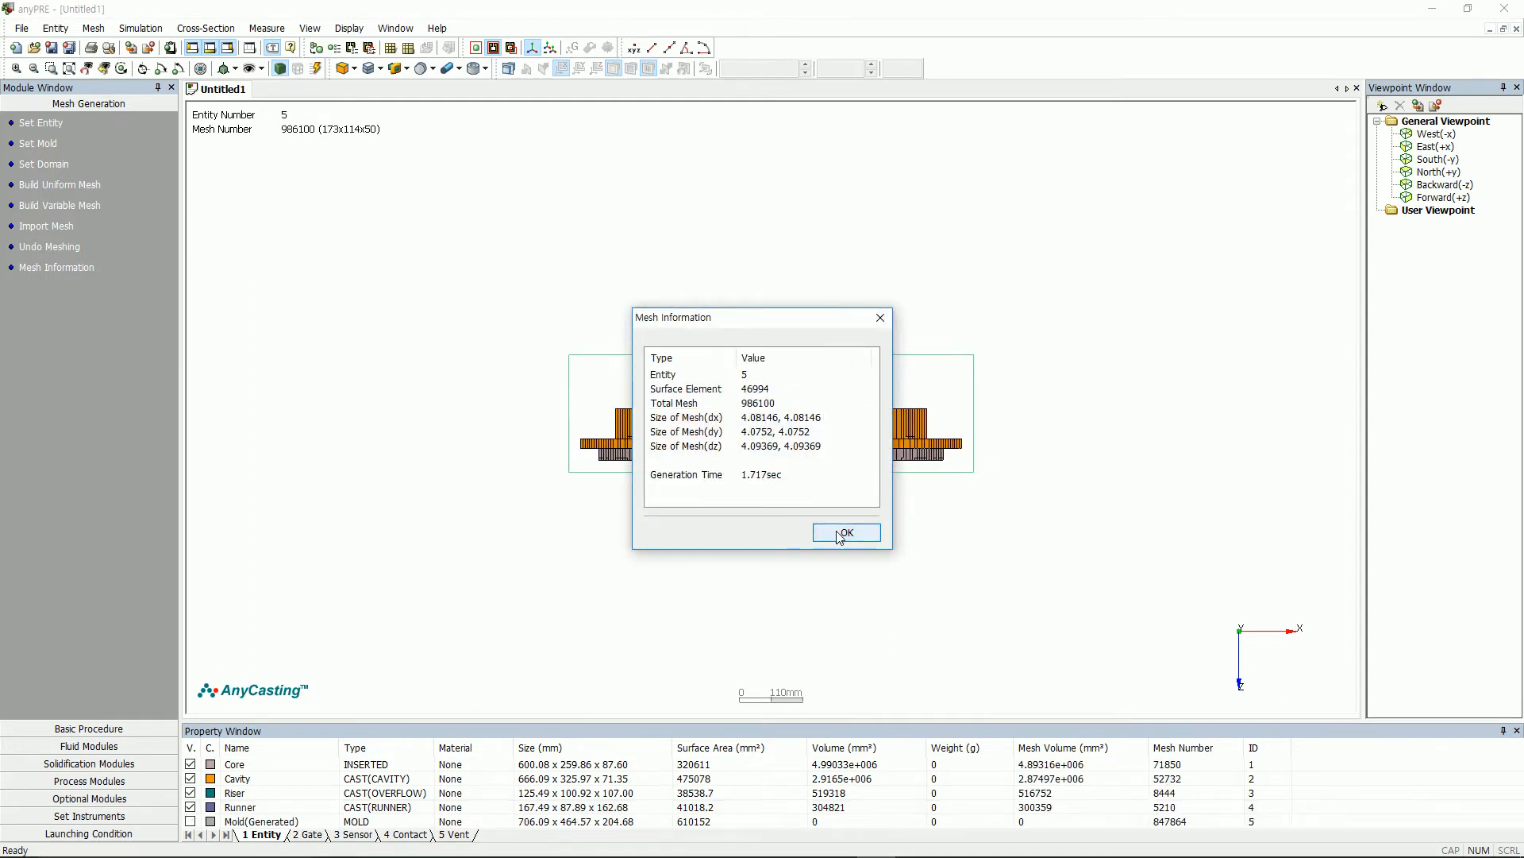
{"action": "left_click", "coordinate": [843, 534]}
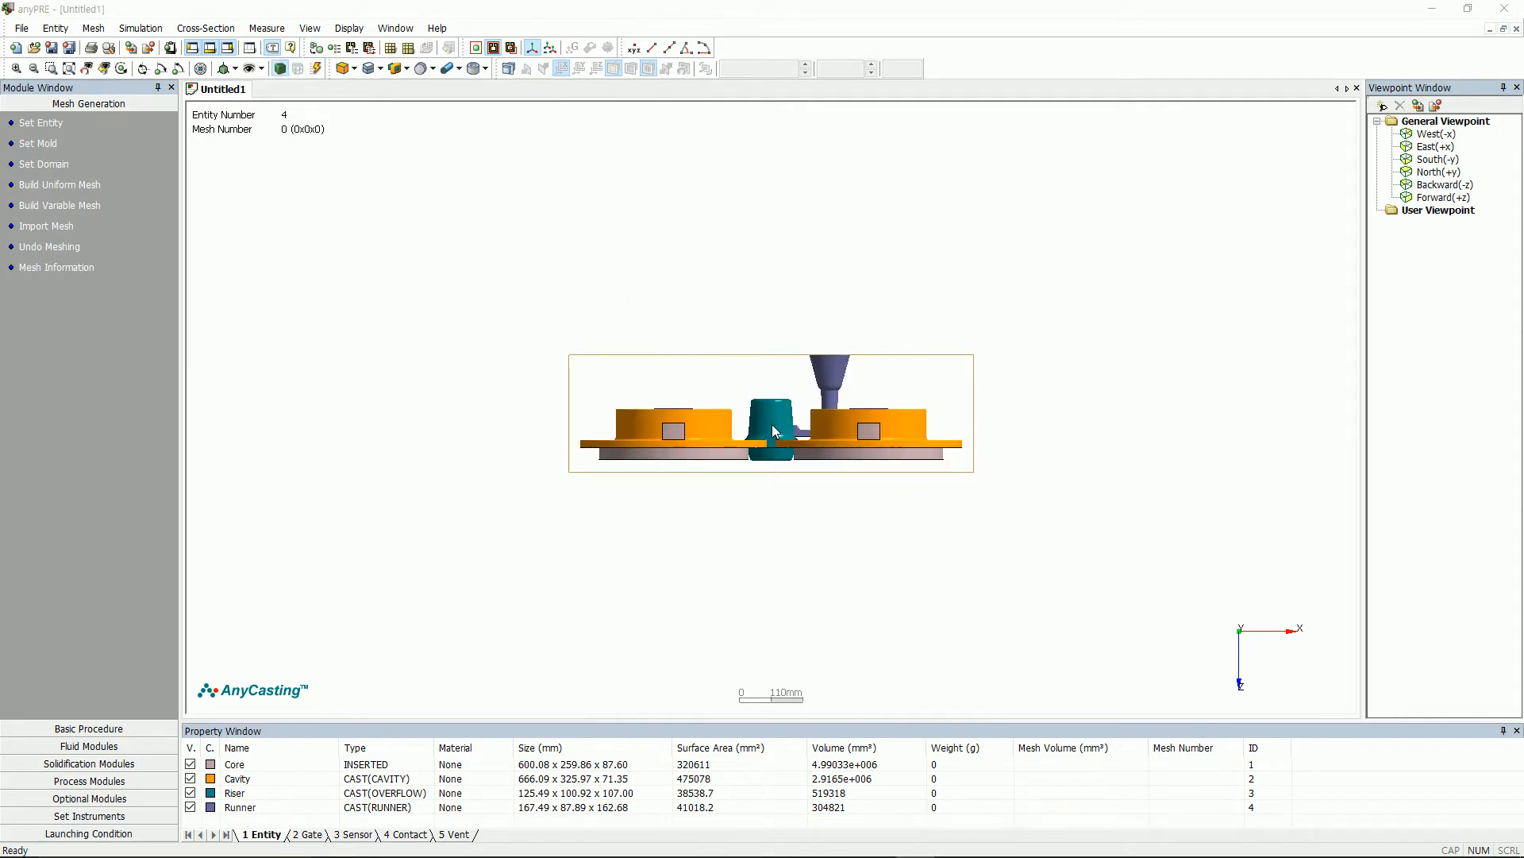
{"action": "mouse_move", "coordinate": [76, 205]}
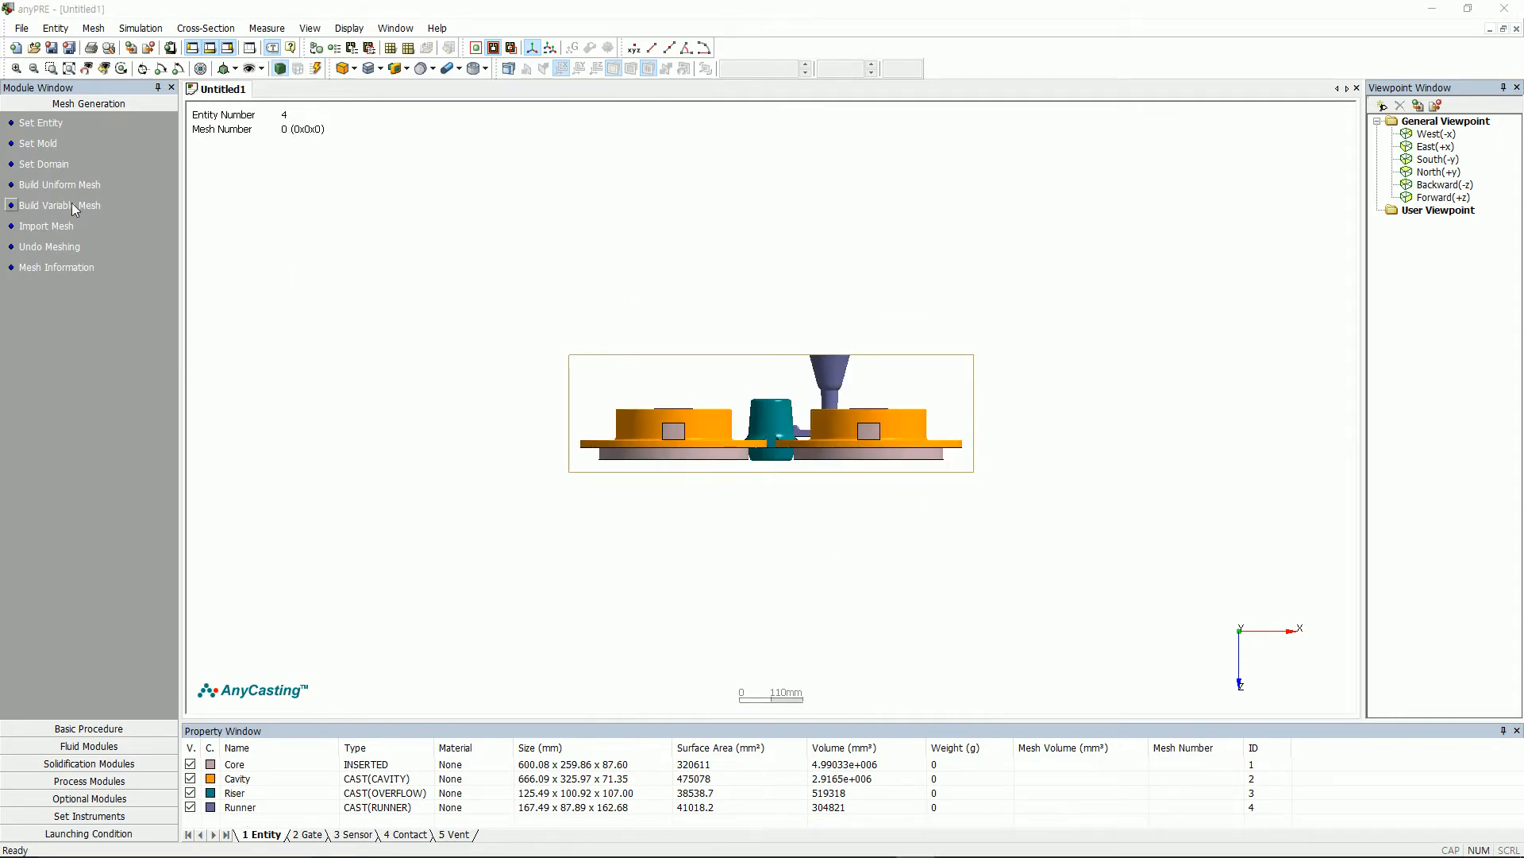
Step: Auto-mesh X and Y from min/max cell size, giving the 2,949,075-cell (257×153×75) variable mesh
{"action": "left_click", "coordinate": [59, 205]}
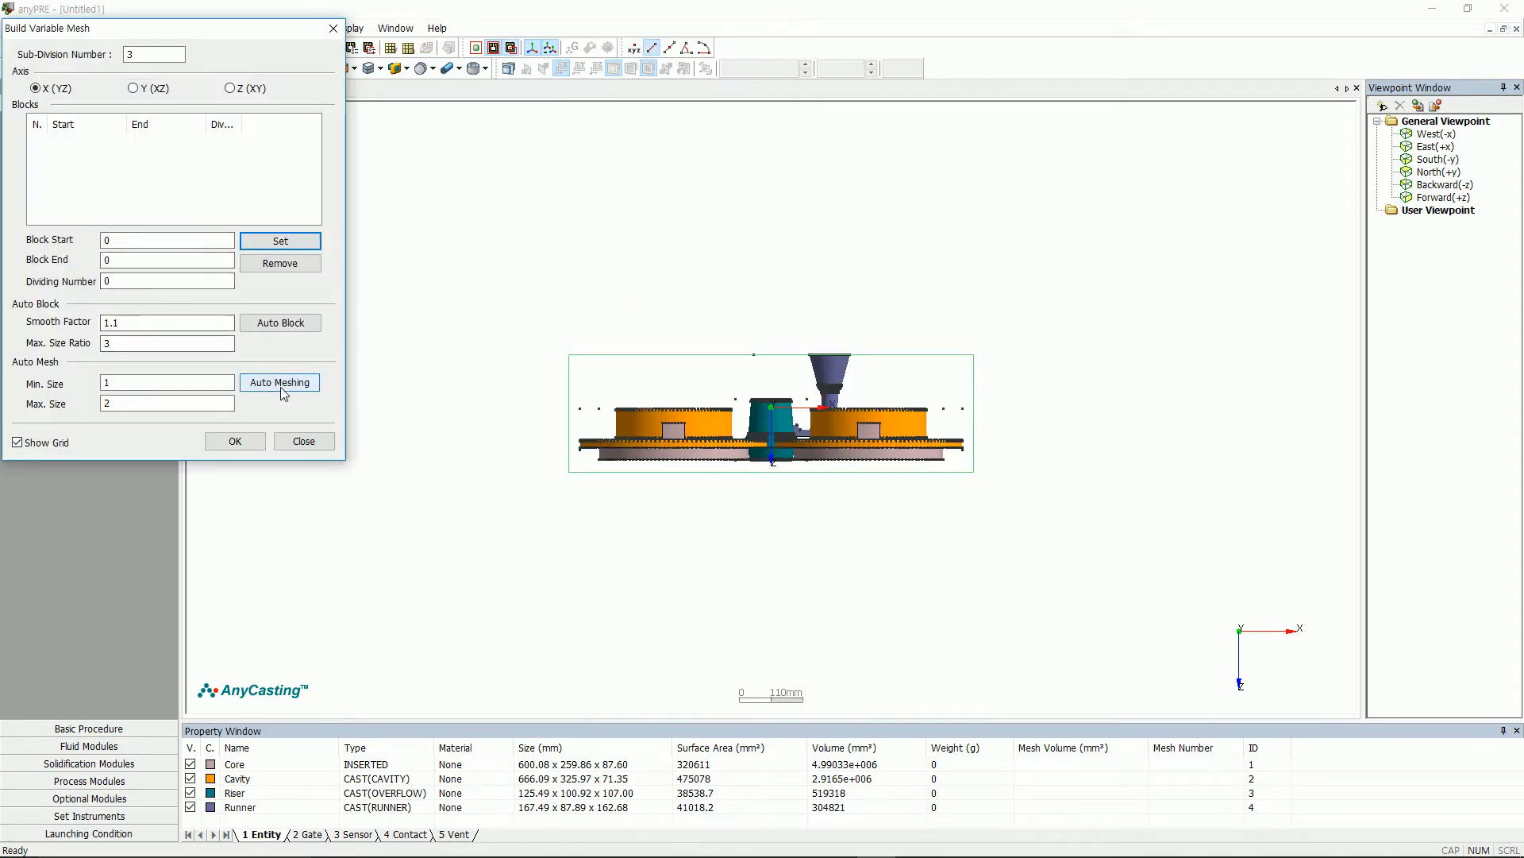
{"action": "left_click", "coordinate": [280, 381]}
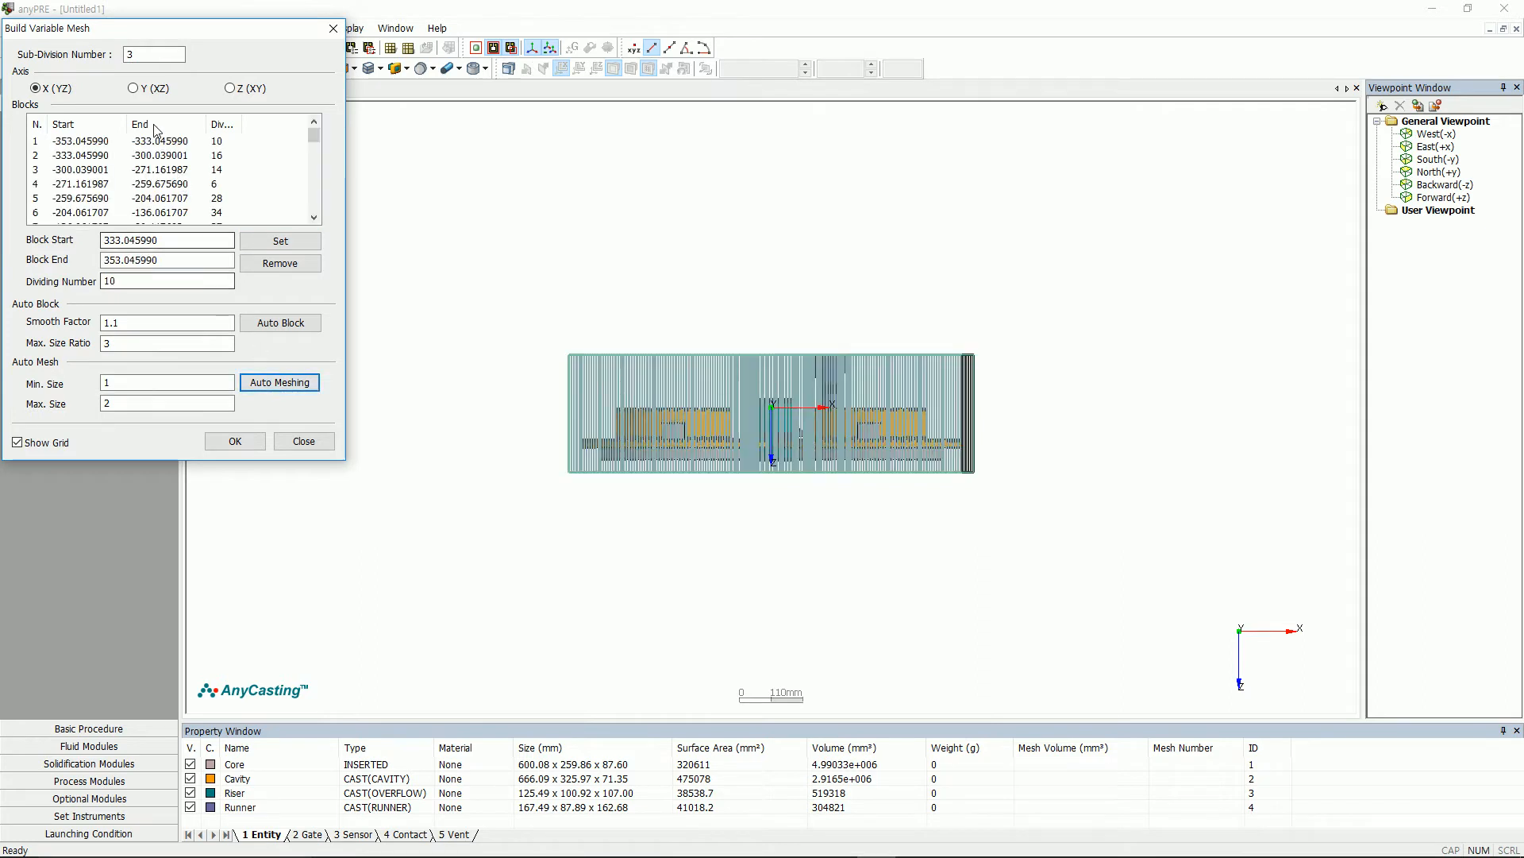
{"action": "left_click", "coordinate": [133, 89]}
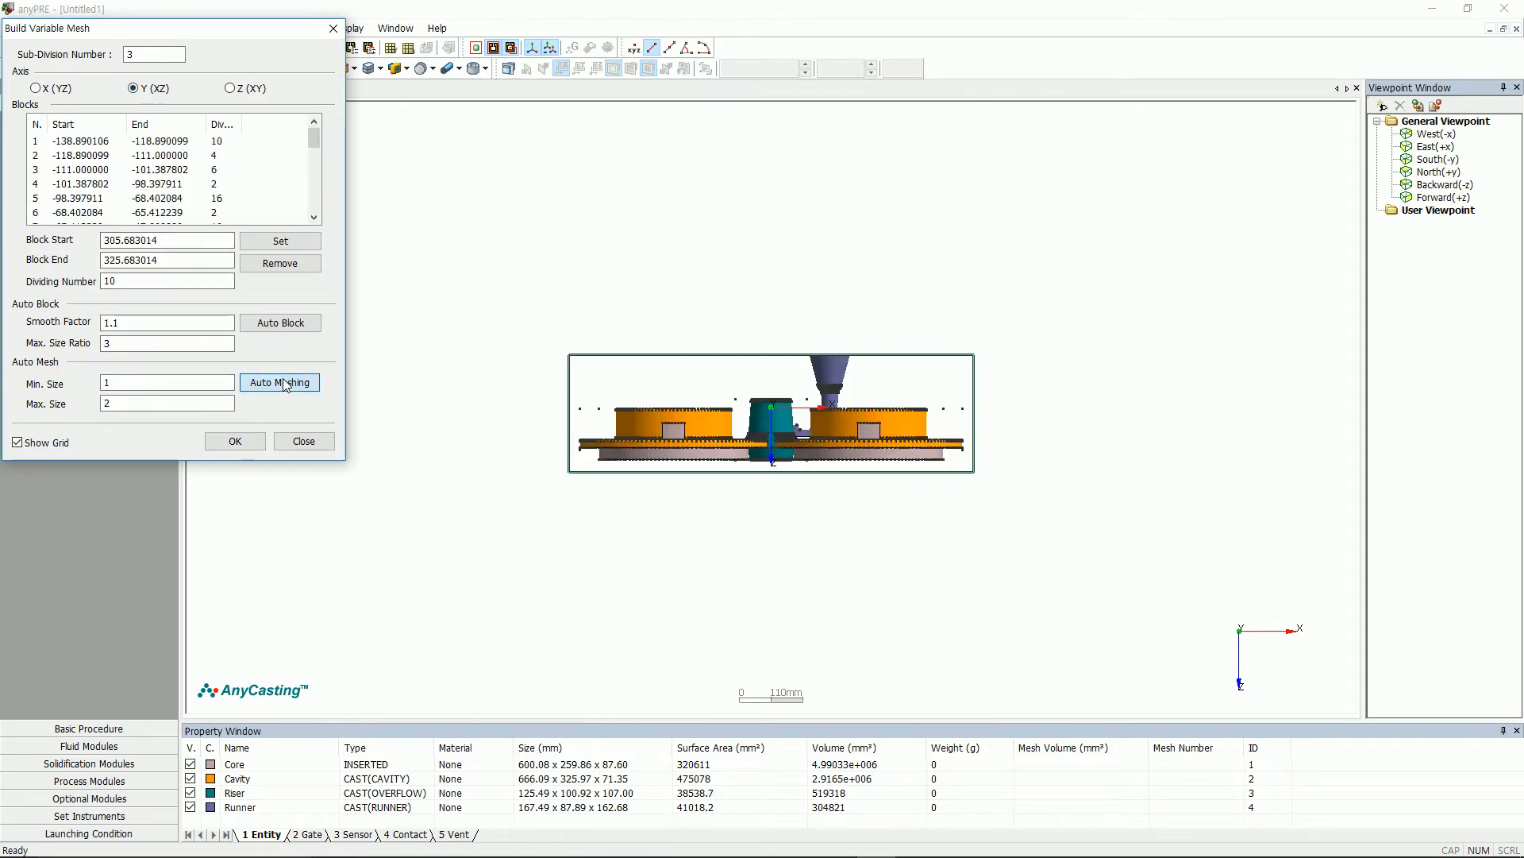
{"action": "left_click", "coordinate": [227, 89]}
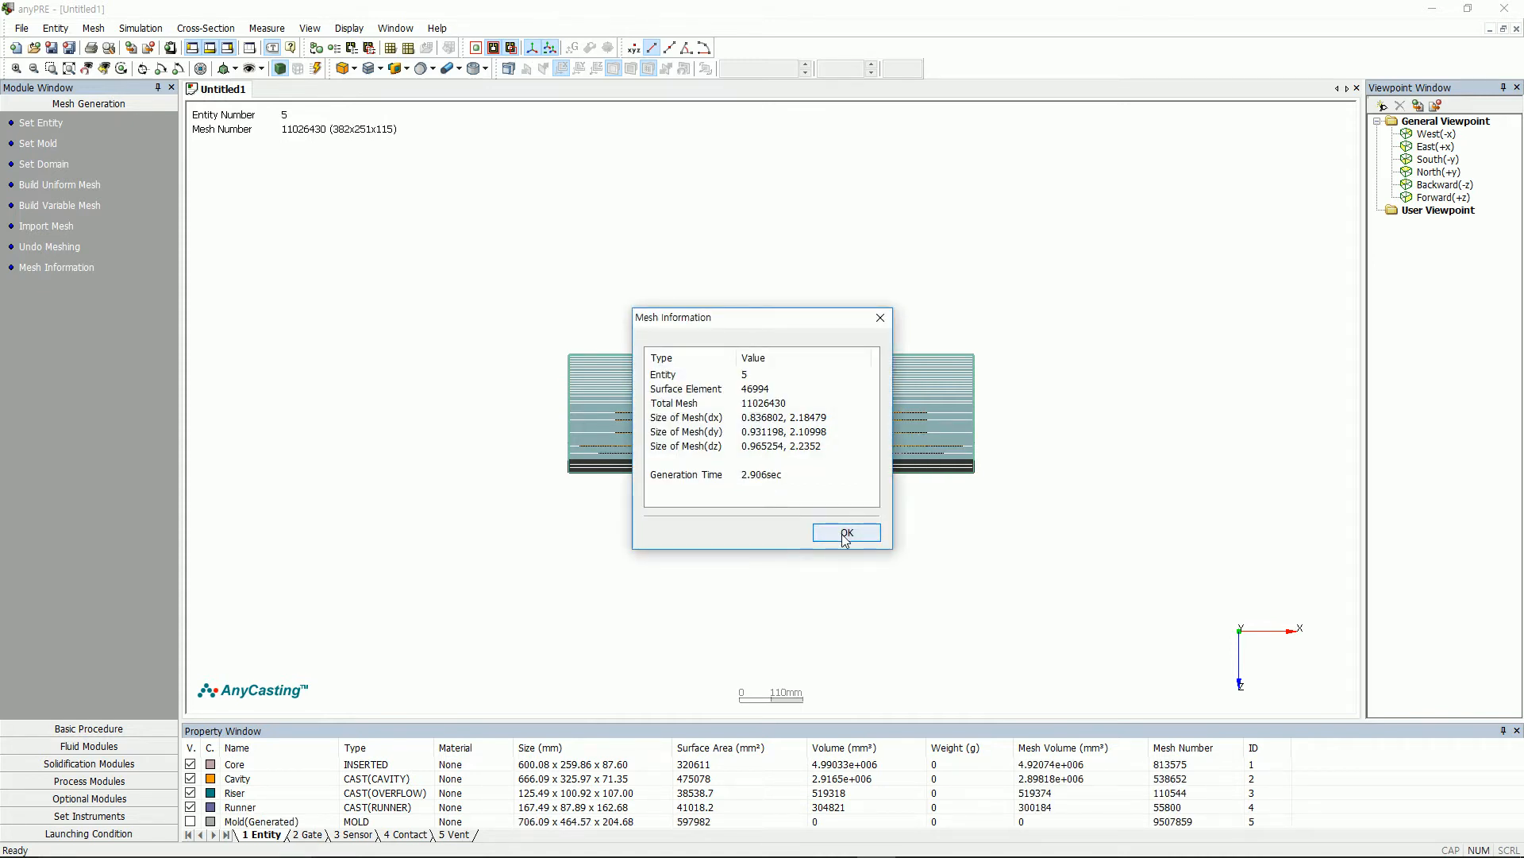
{"action": "left_click", "coordinate": [844, 533]}
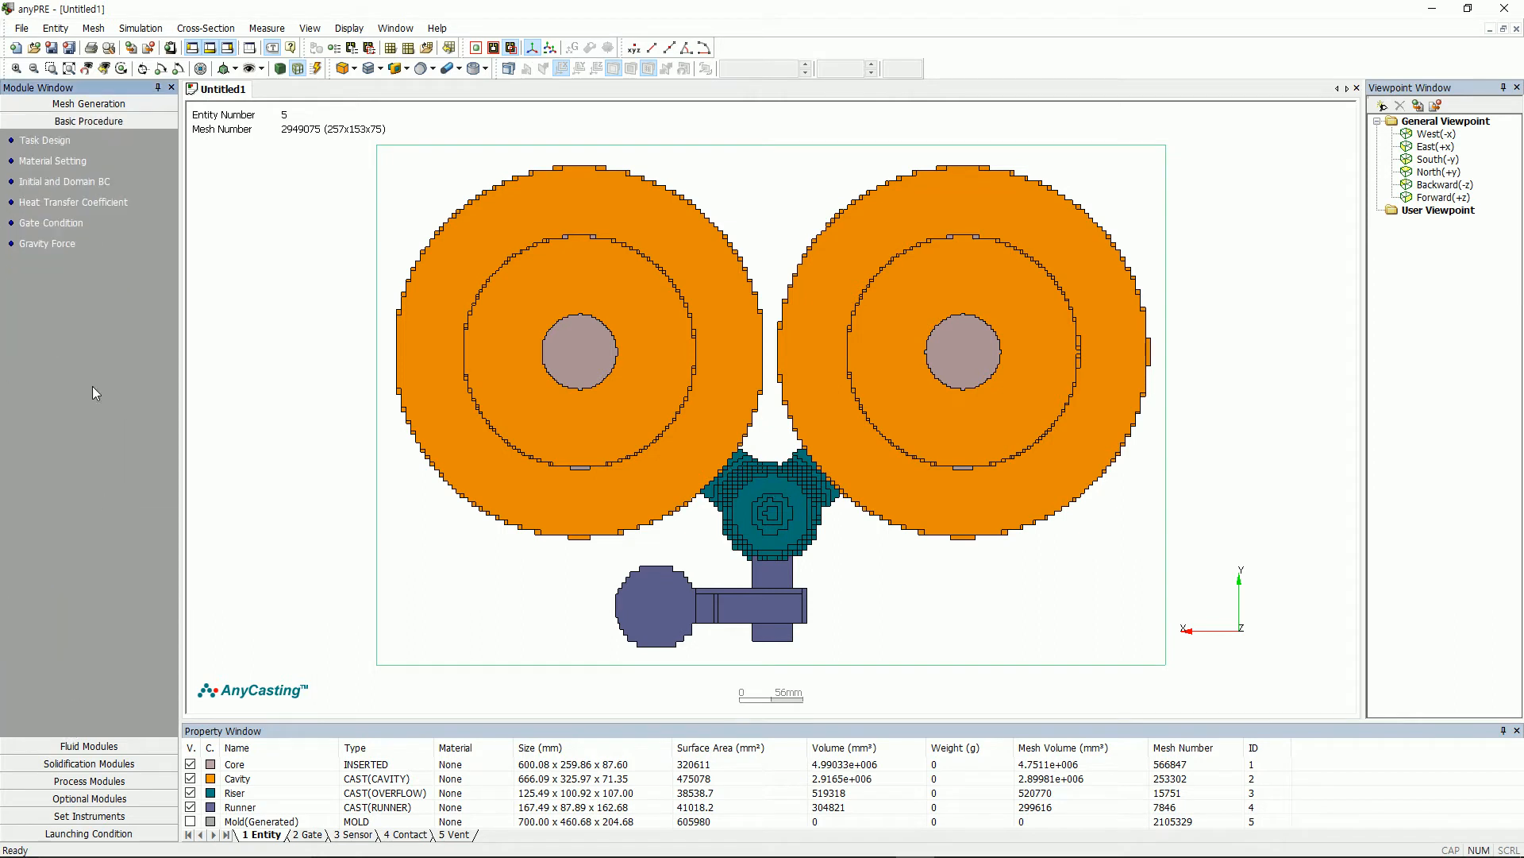
Step: Keep Sand Casting and choose 'Mold Filling and Heat/Solidification During and After Filling' analysis
{"action": "left_click", "coordinate": [44, 139]}
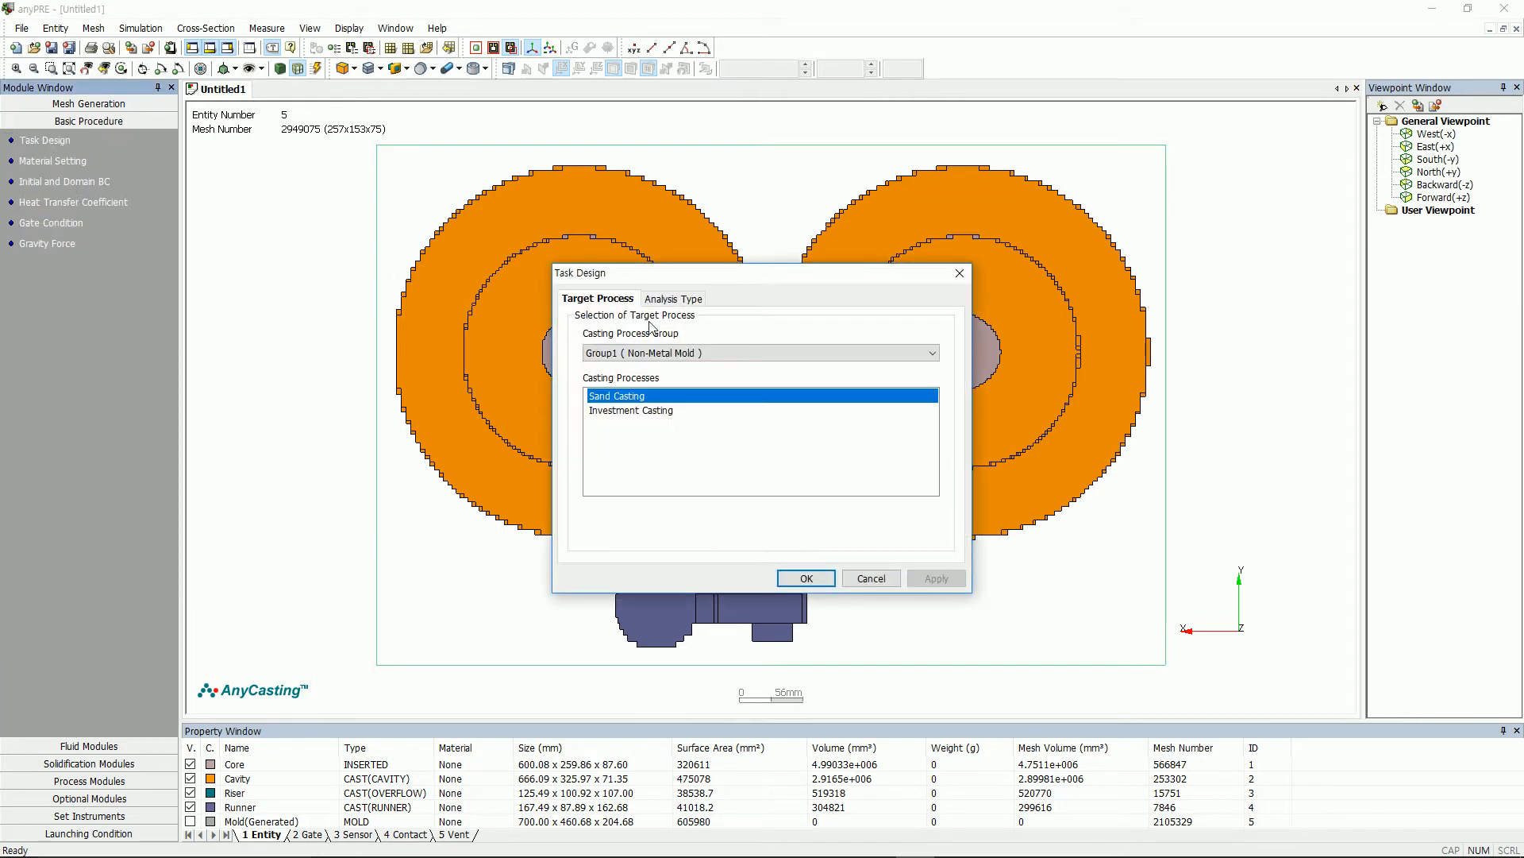
{"action": "left_click", "coordinate": [672, 297]}
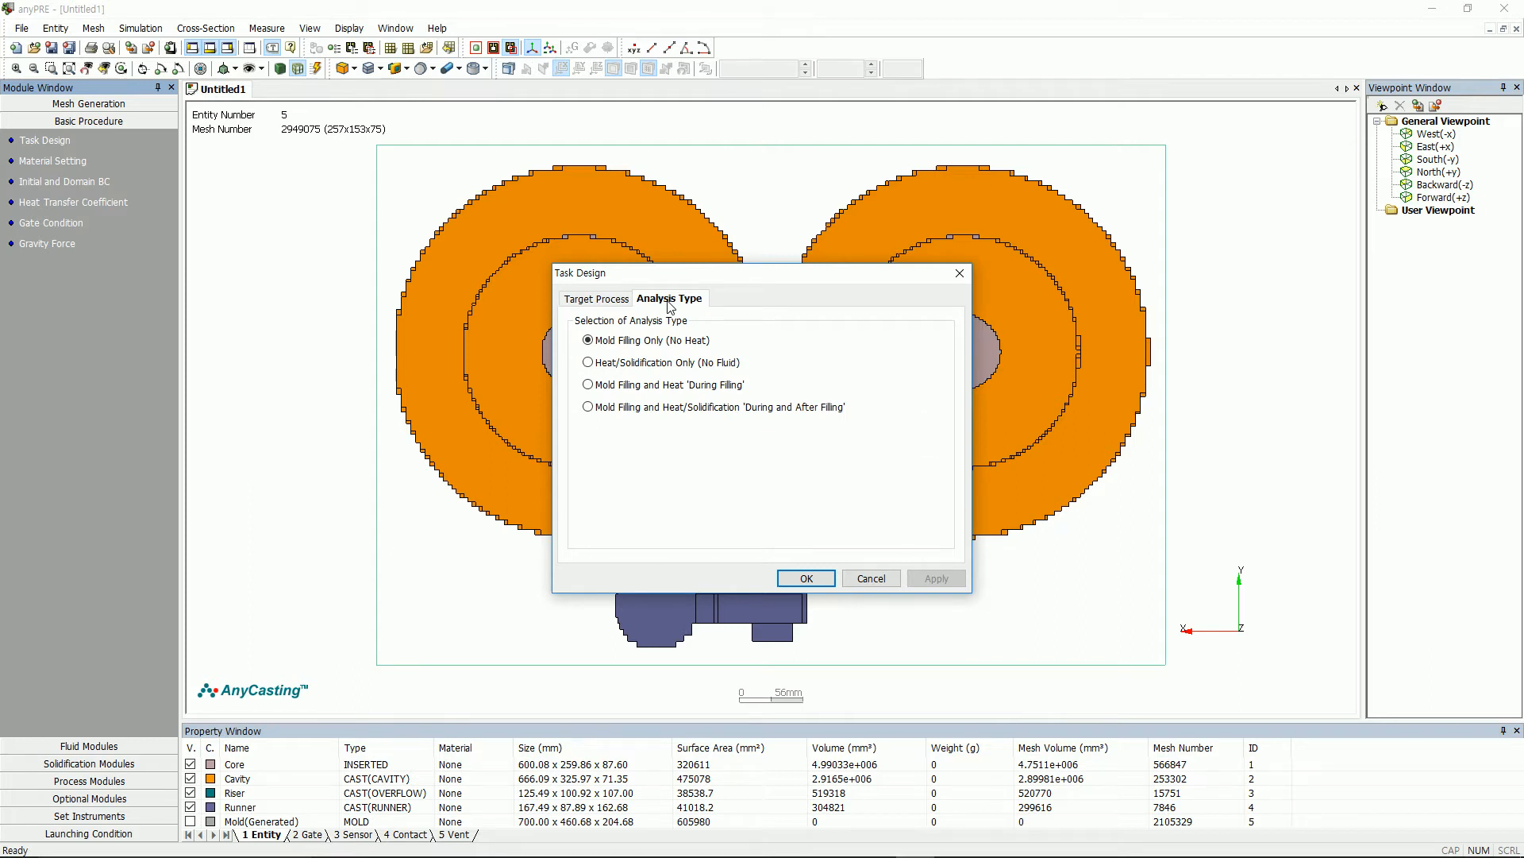
{"action": "left_click", "coordinate": [587, 406]}
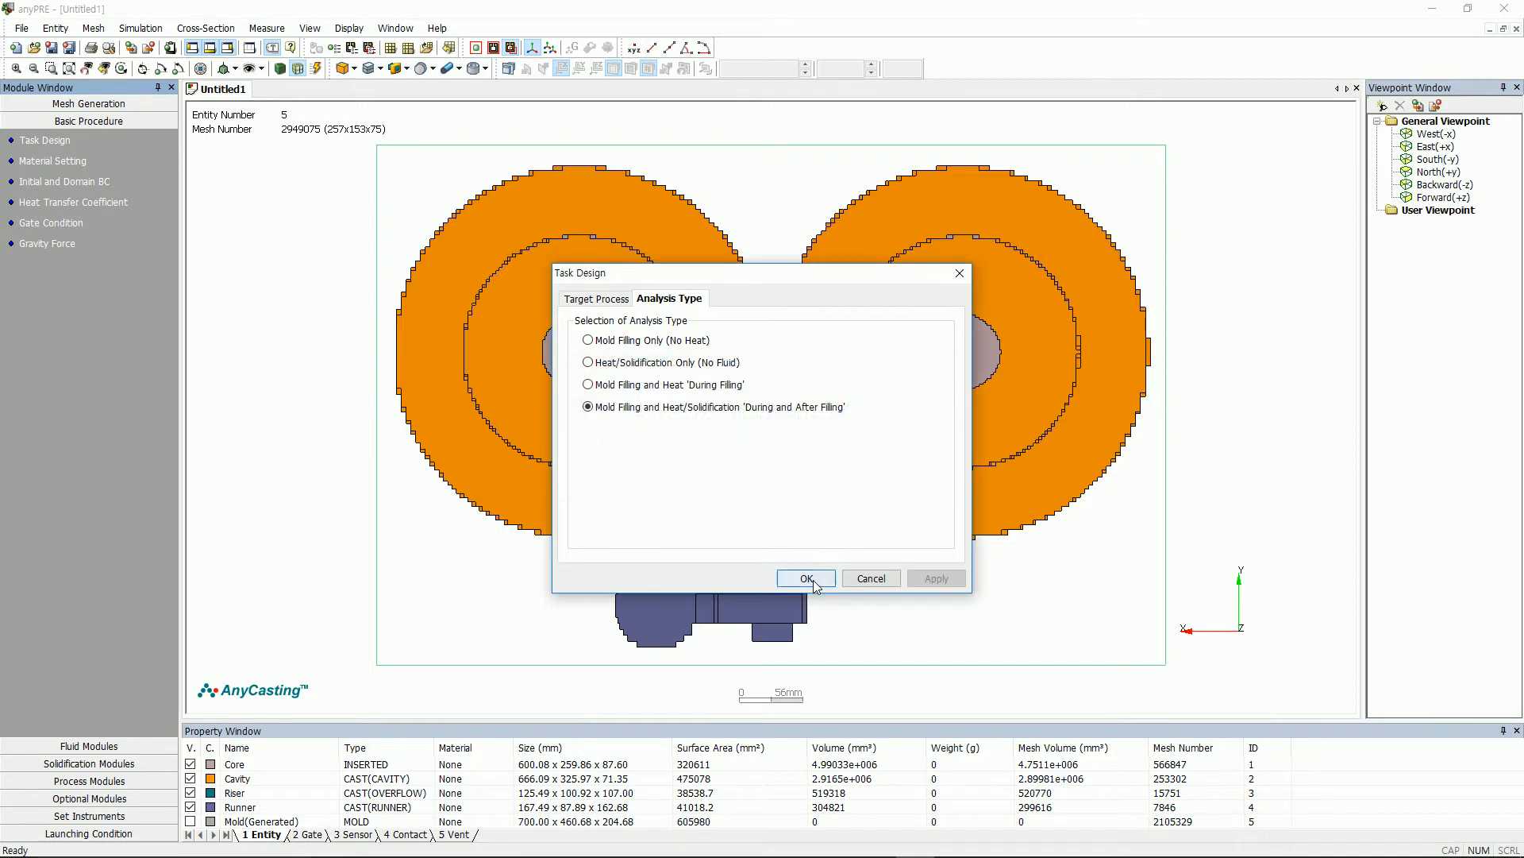
{"action": "left_click", "coordinate": [805, 578]}
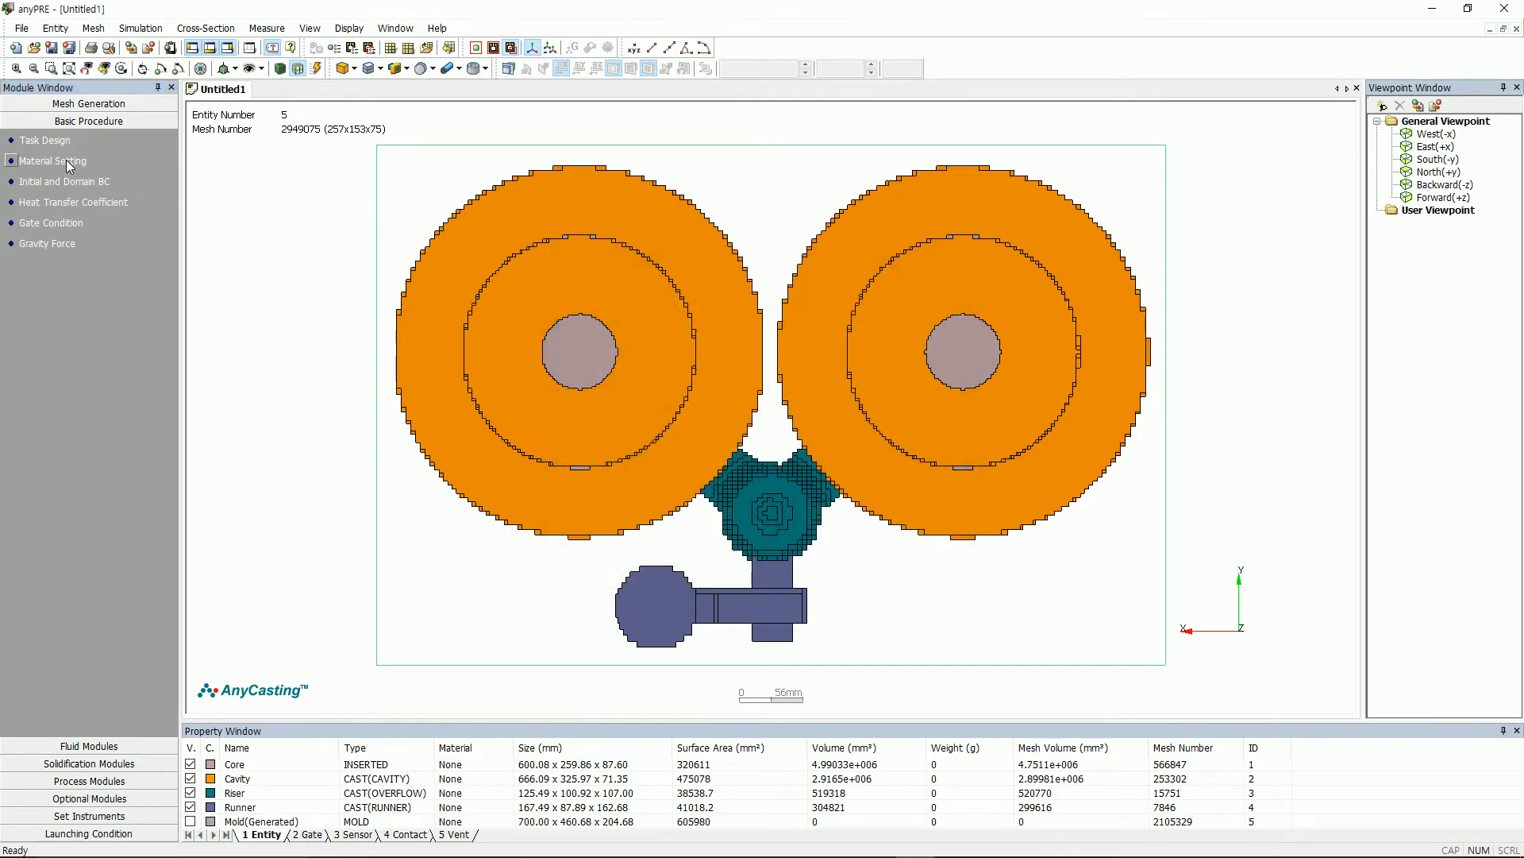
Step: Assign Shell sand from the commercial-name list as the Core material
{"action": "left_click", "coordinate": [52, 160]}
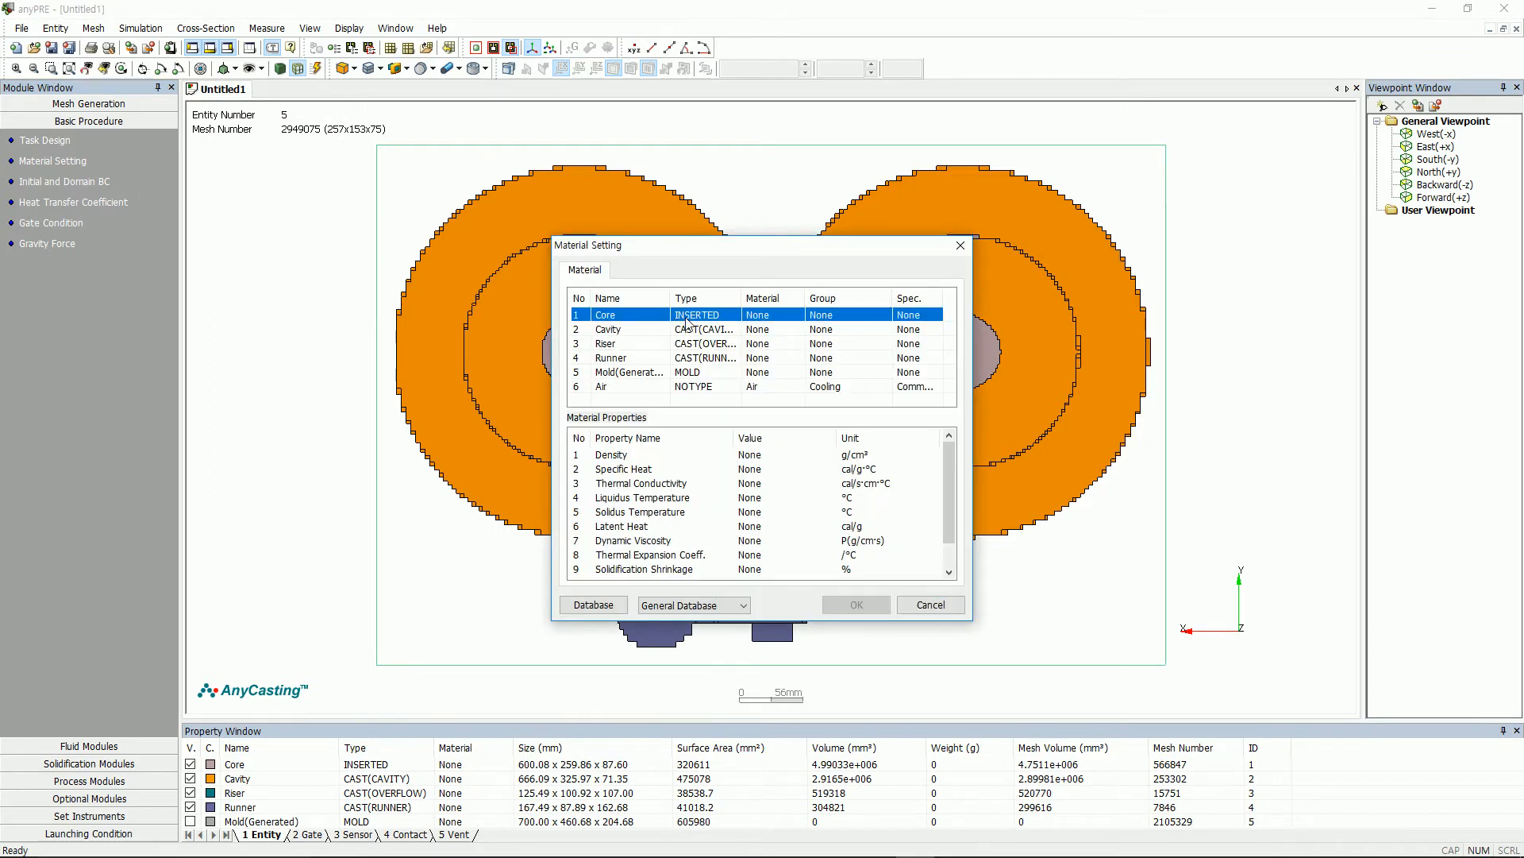
{"action": "left_click", "coordinate": [592, 604]}
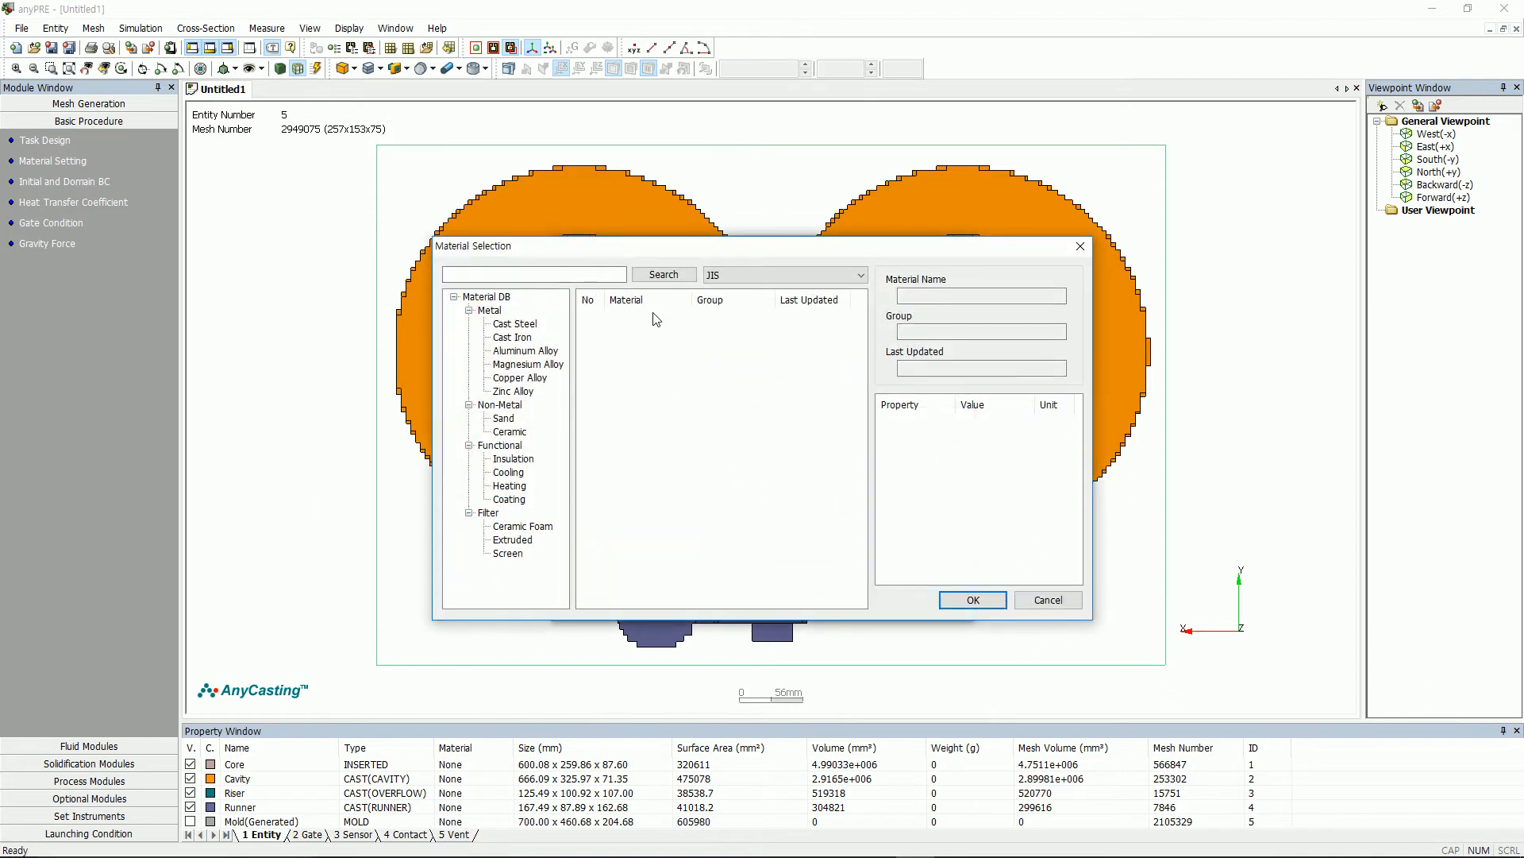
{"action": "left_click", "coordinate": [856, 275]}
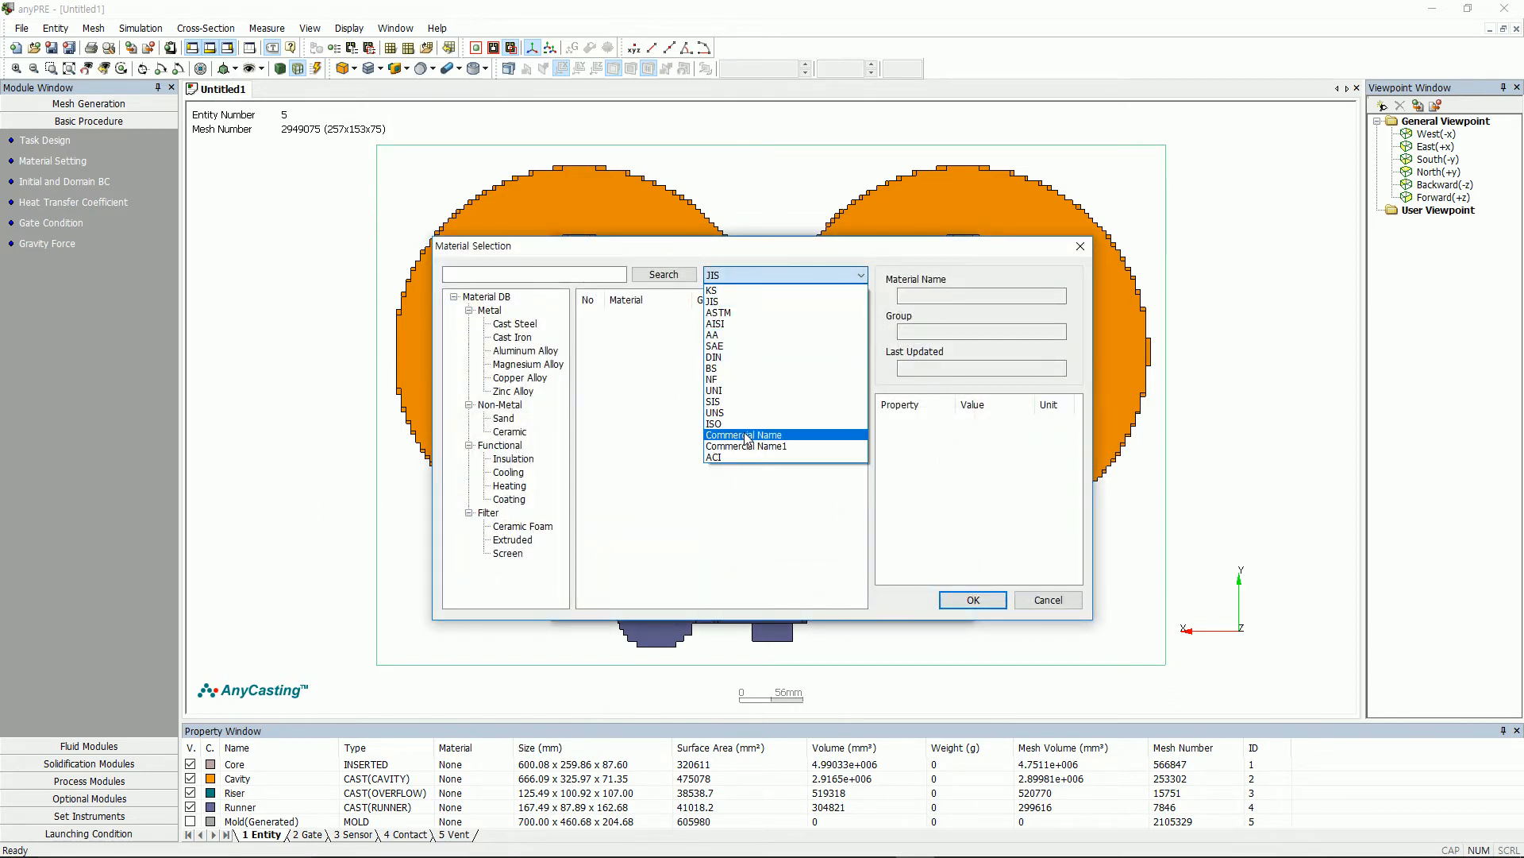
{"action": "left_click", "coordinate": [748, 435]}
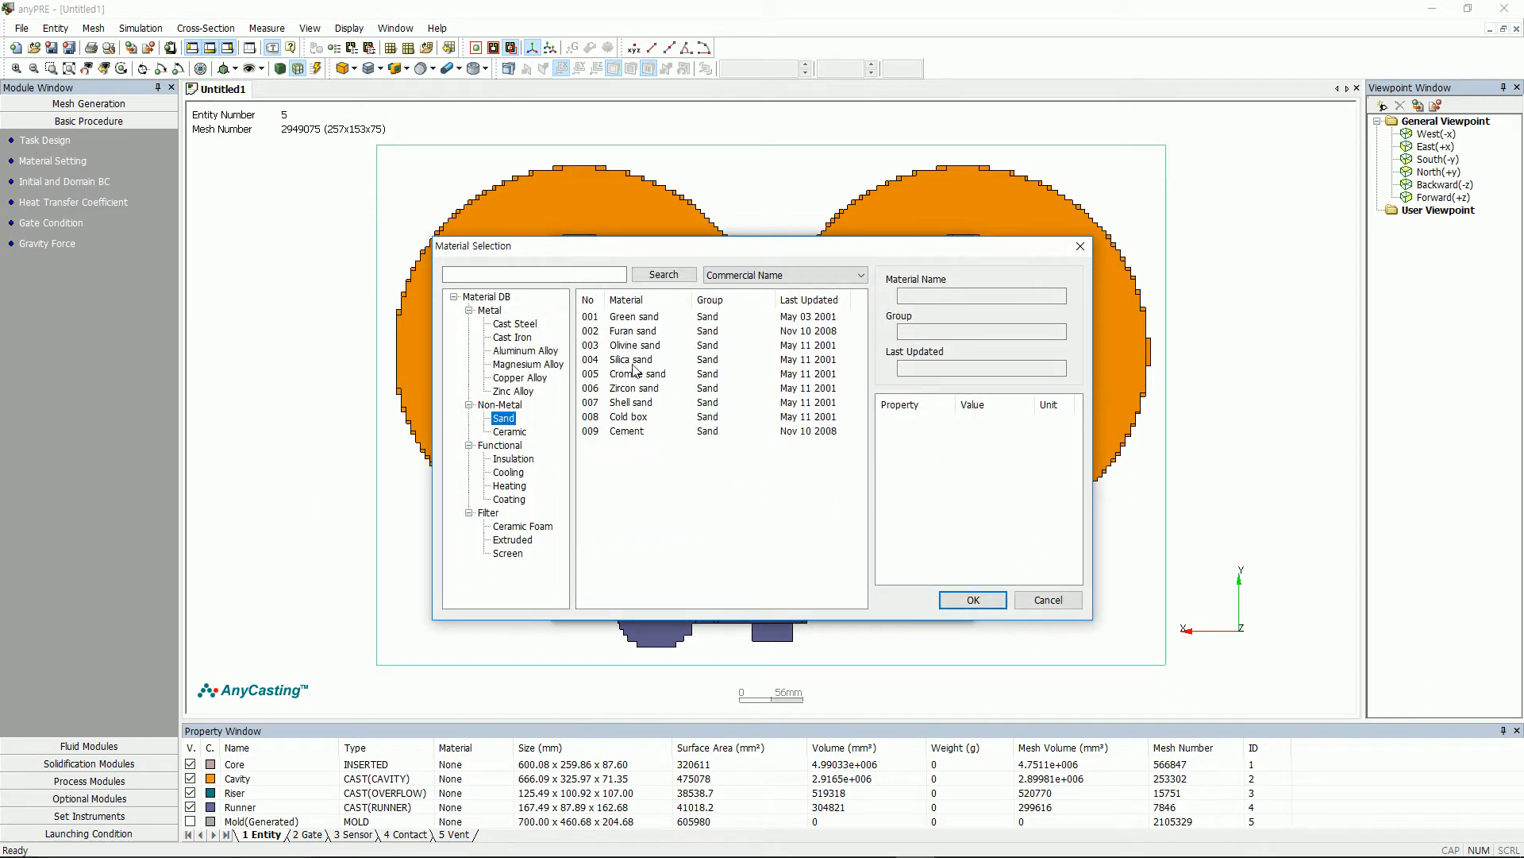
{"action": "left_click", "coordinate": [632, 401]}
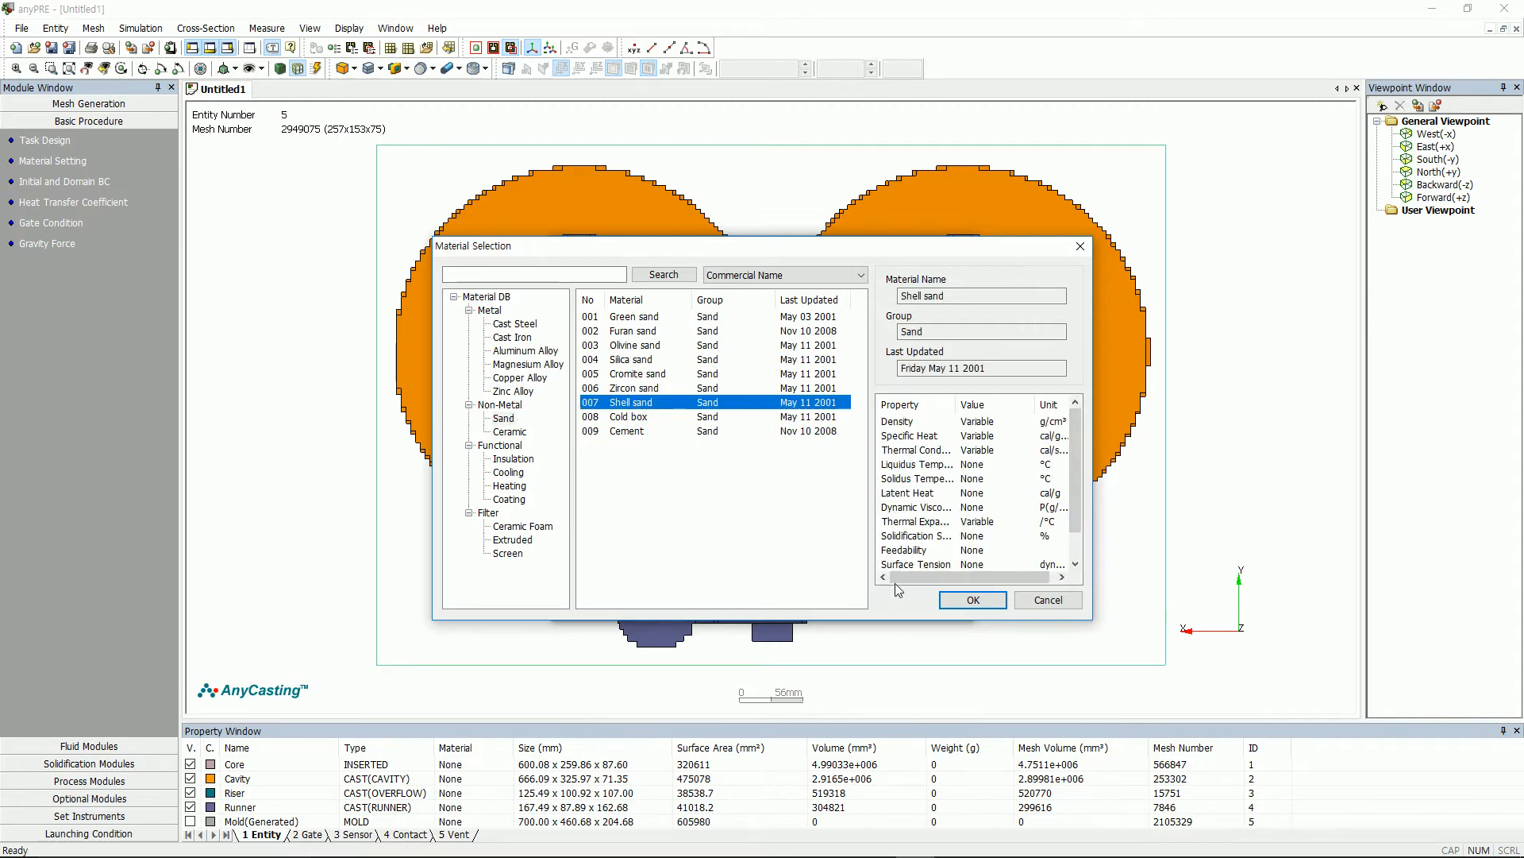
{"action": "left_click", "coordinate": [972, 600]}
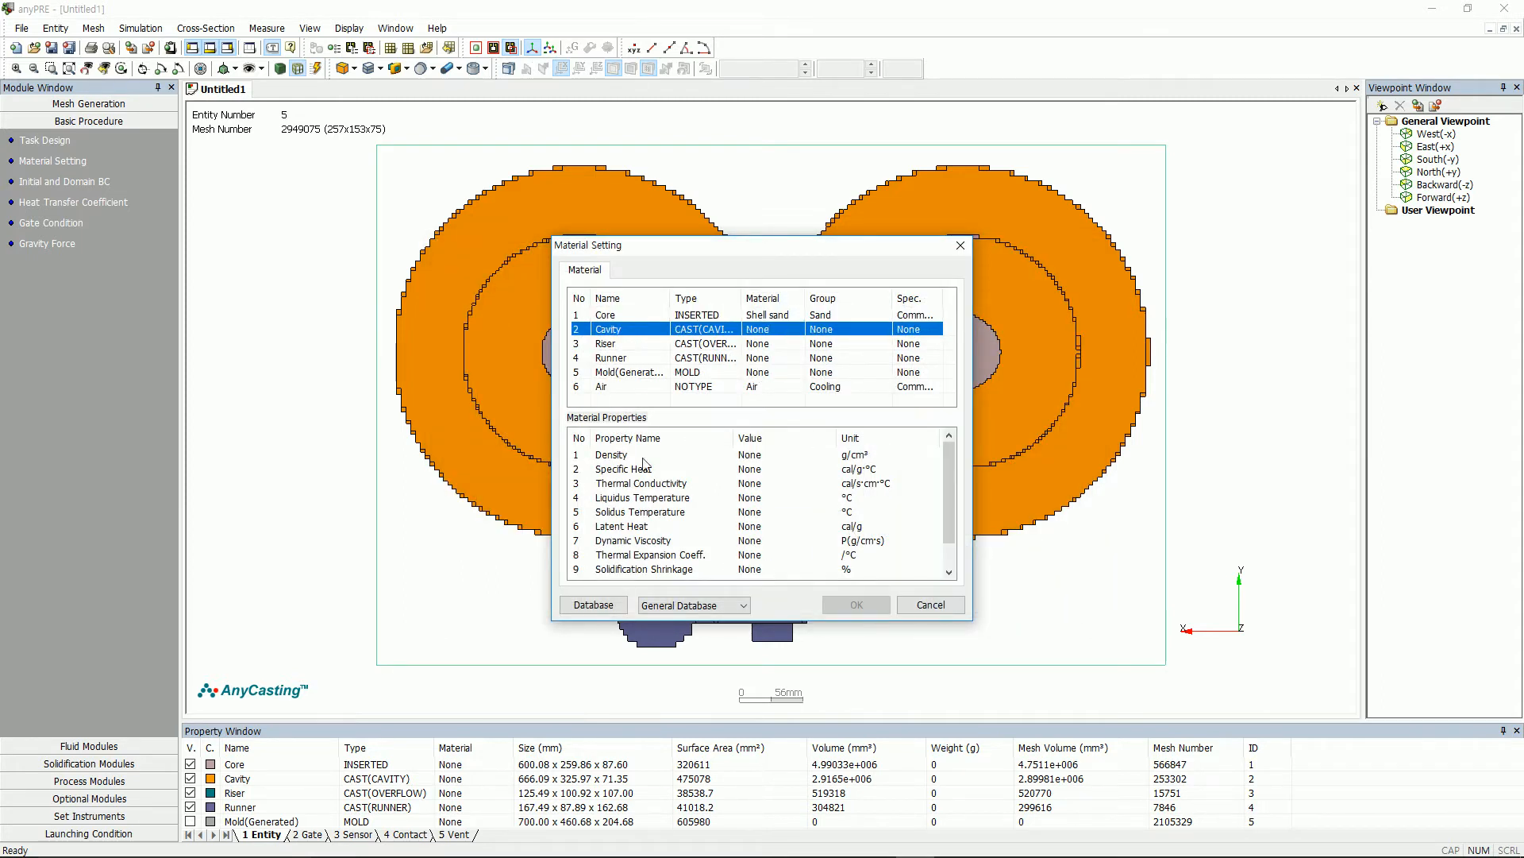
Step: Assign JIS FCD 450 to Cavity, copy it to Riser and Runner, and Green sand to the Mold
{"action": "left_click", "coordinate": [592, 604]}
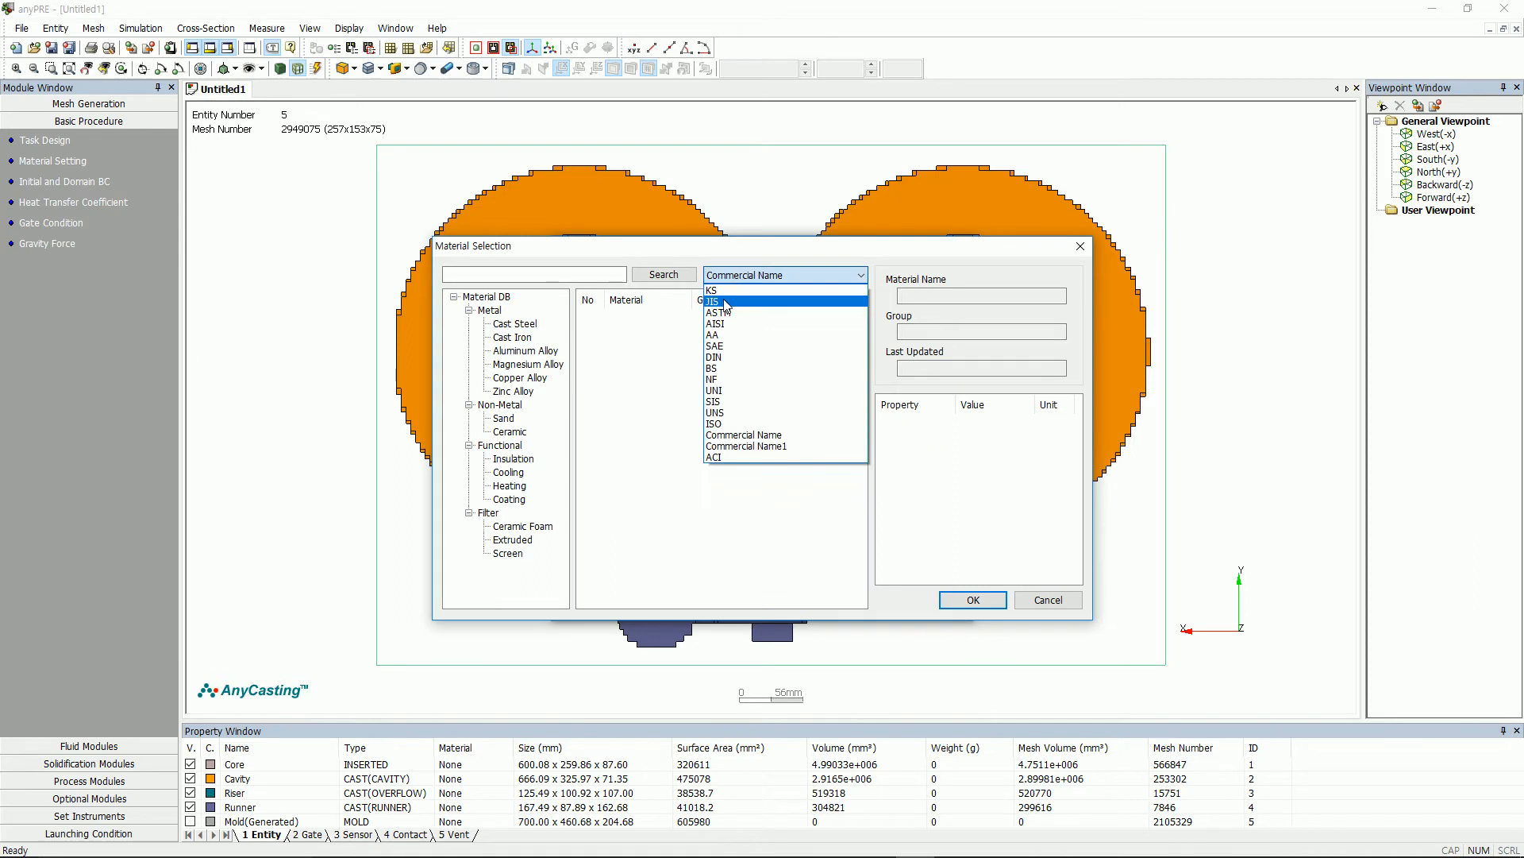
{"action": "left_click", "coordinate": [713, 302]}
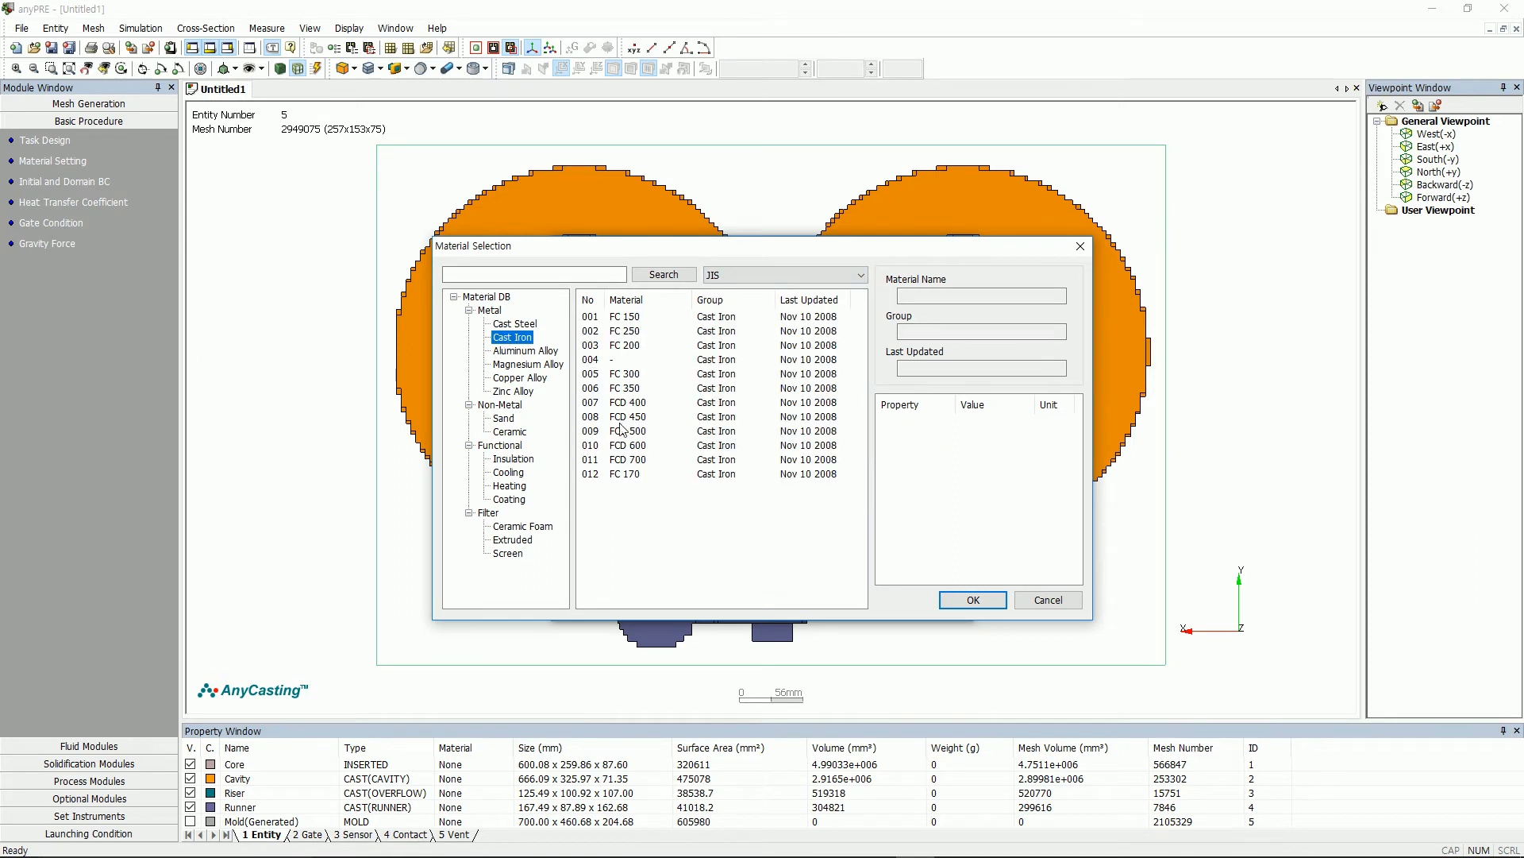
{"action": "left_click", "coordinate": [972, 599]}
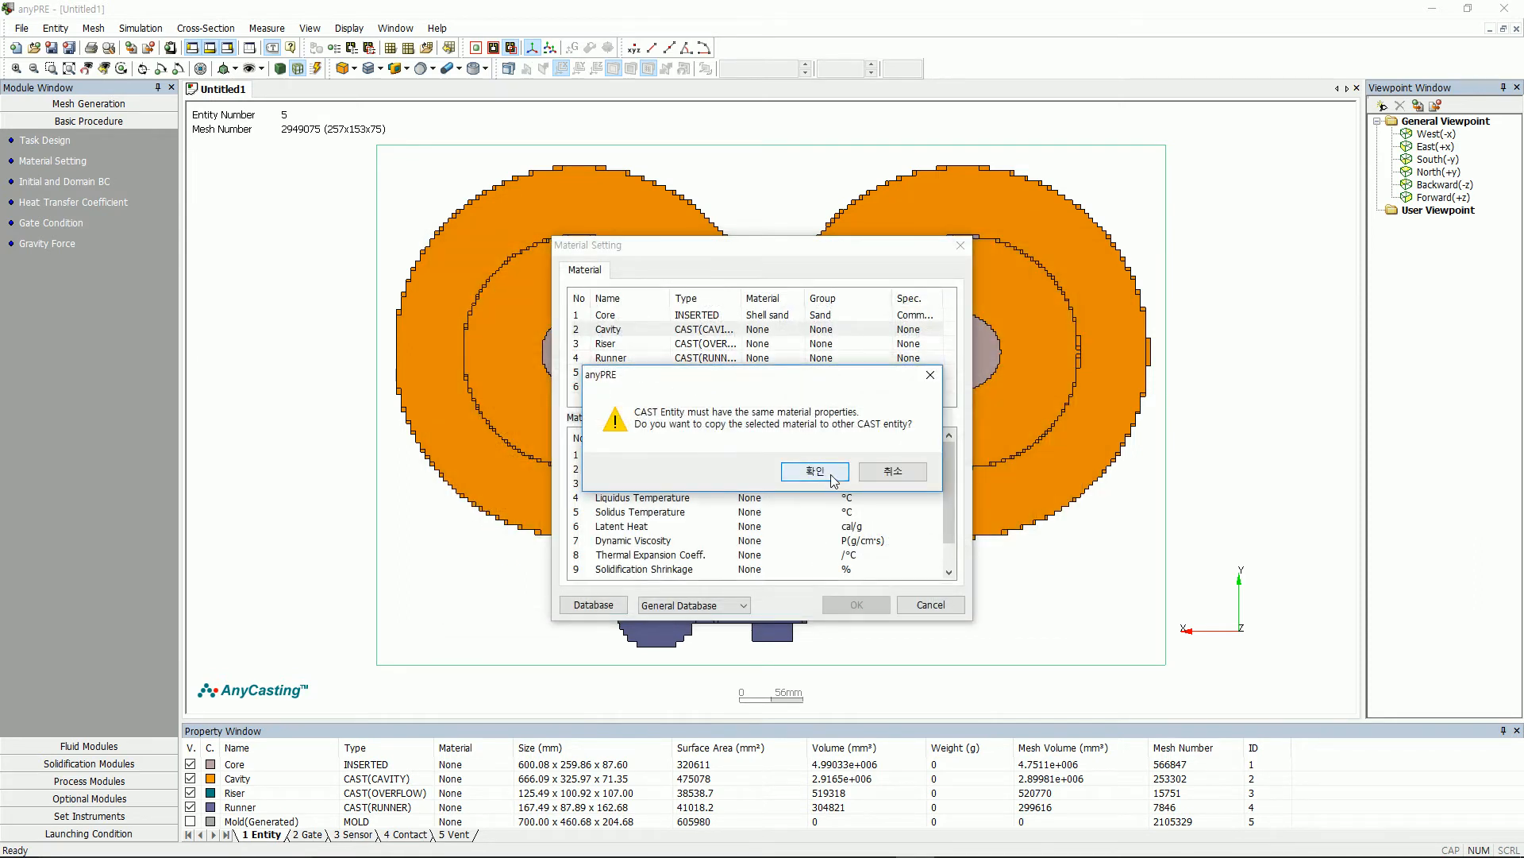
{"action": "left_click", "coordinate": [815, 472]}
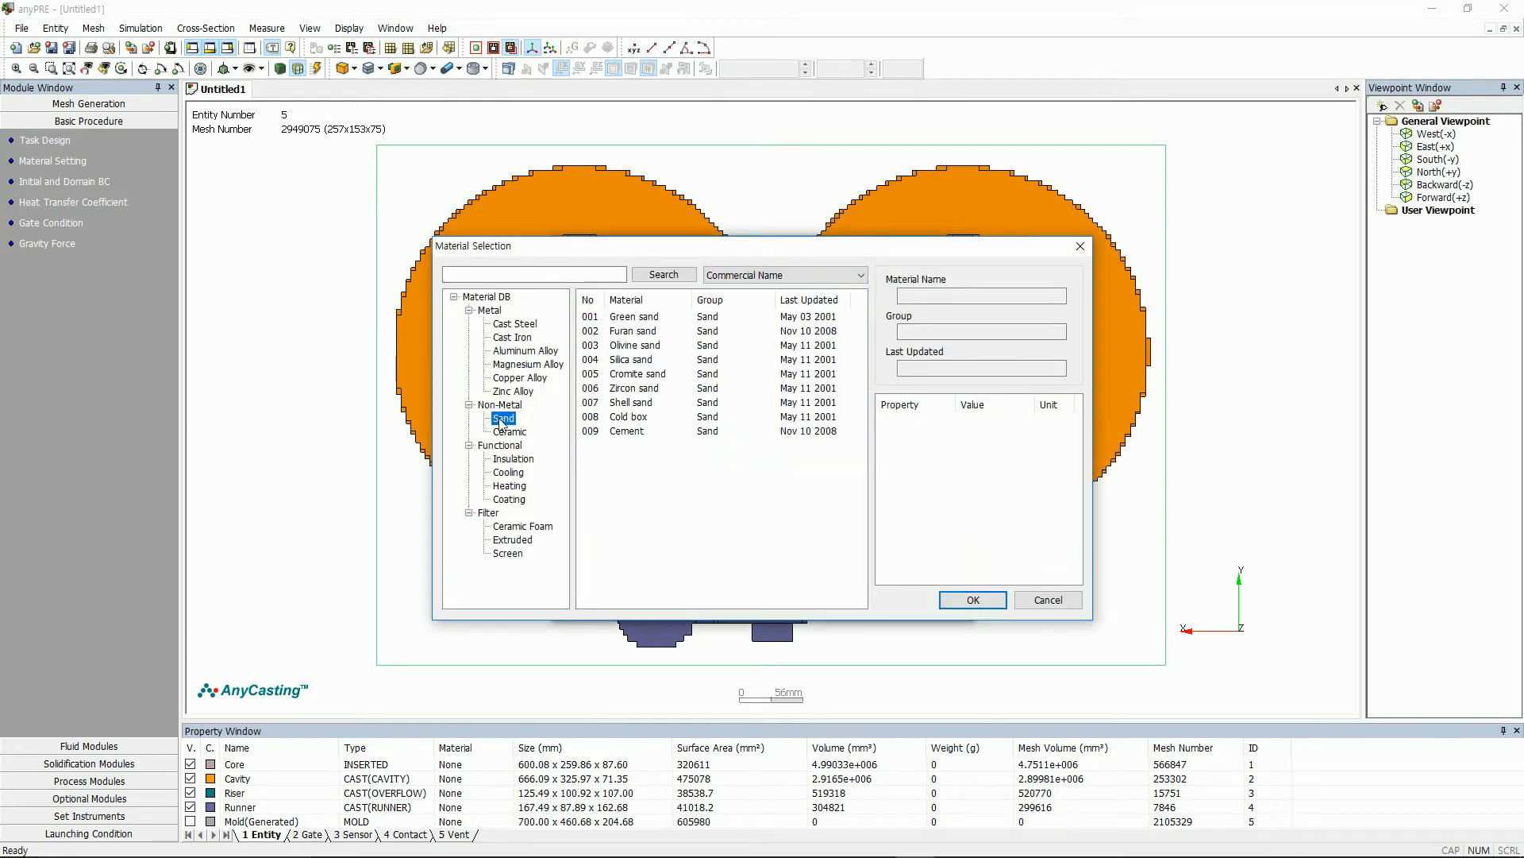
{"action": "left_click", "coordinate": [633, 316]}
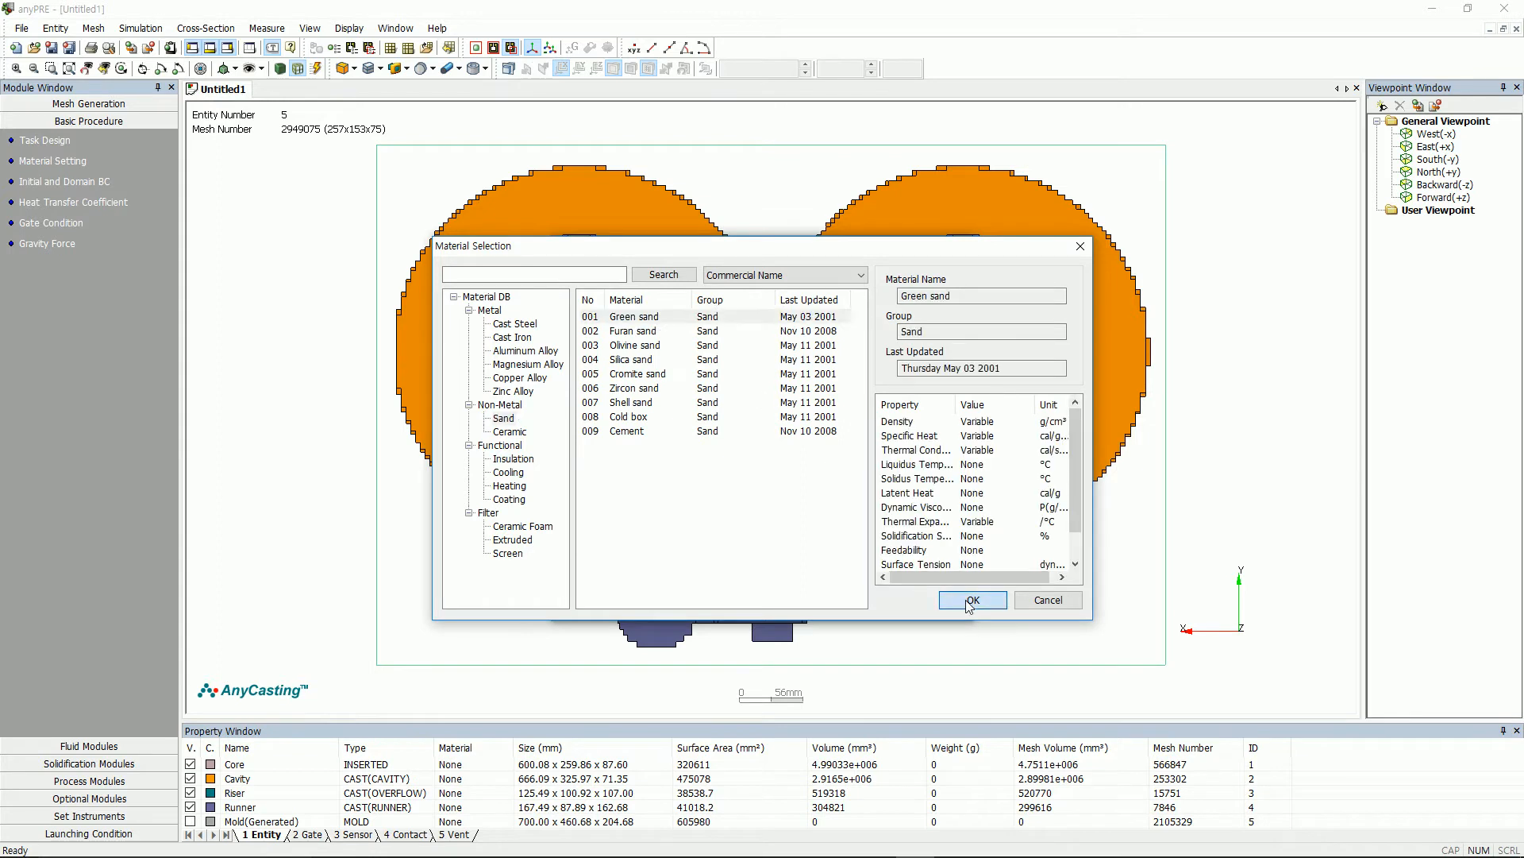
{"action": "left_click", "coordinate": [970, 601]}
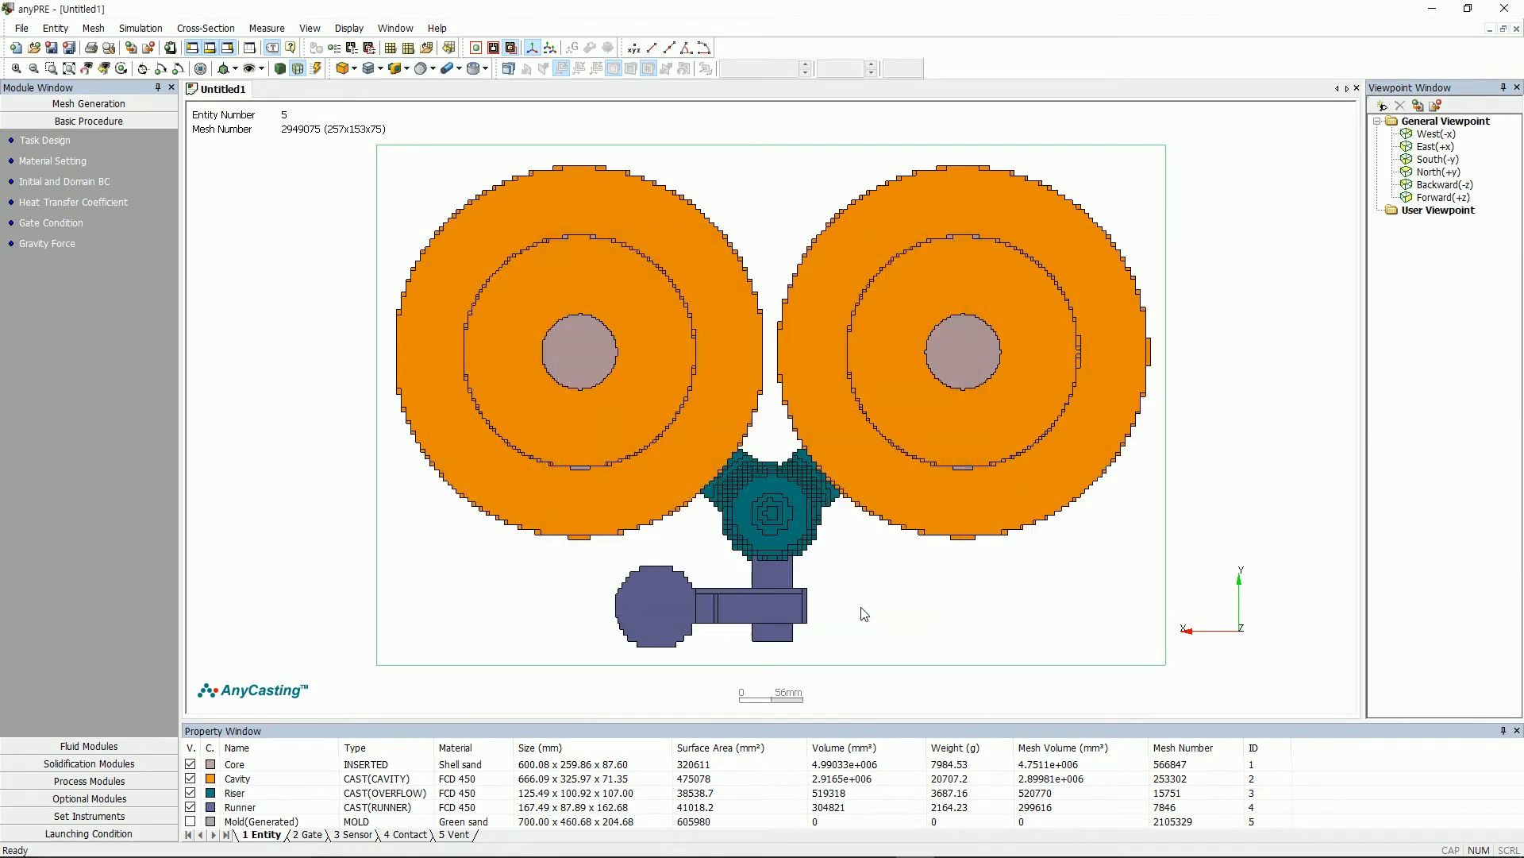
{"action": "mouse_move", "coordinate": [95, 210]}
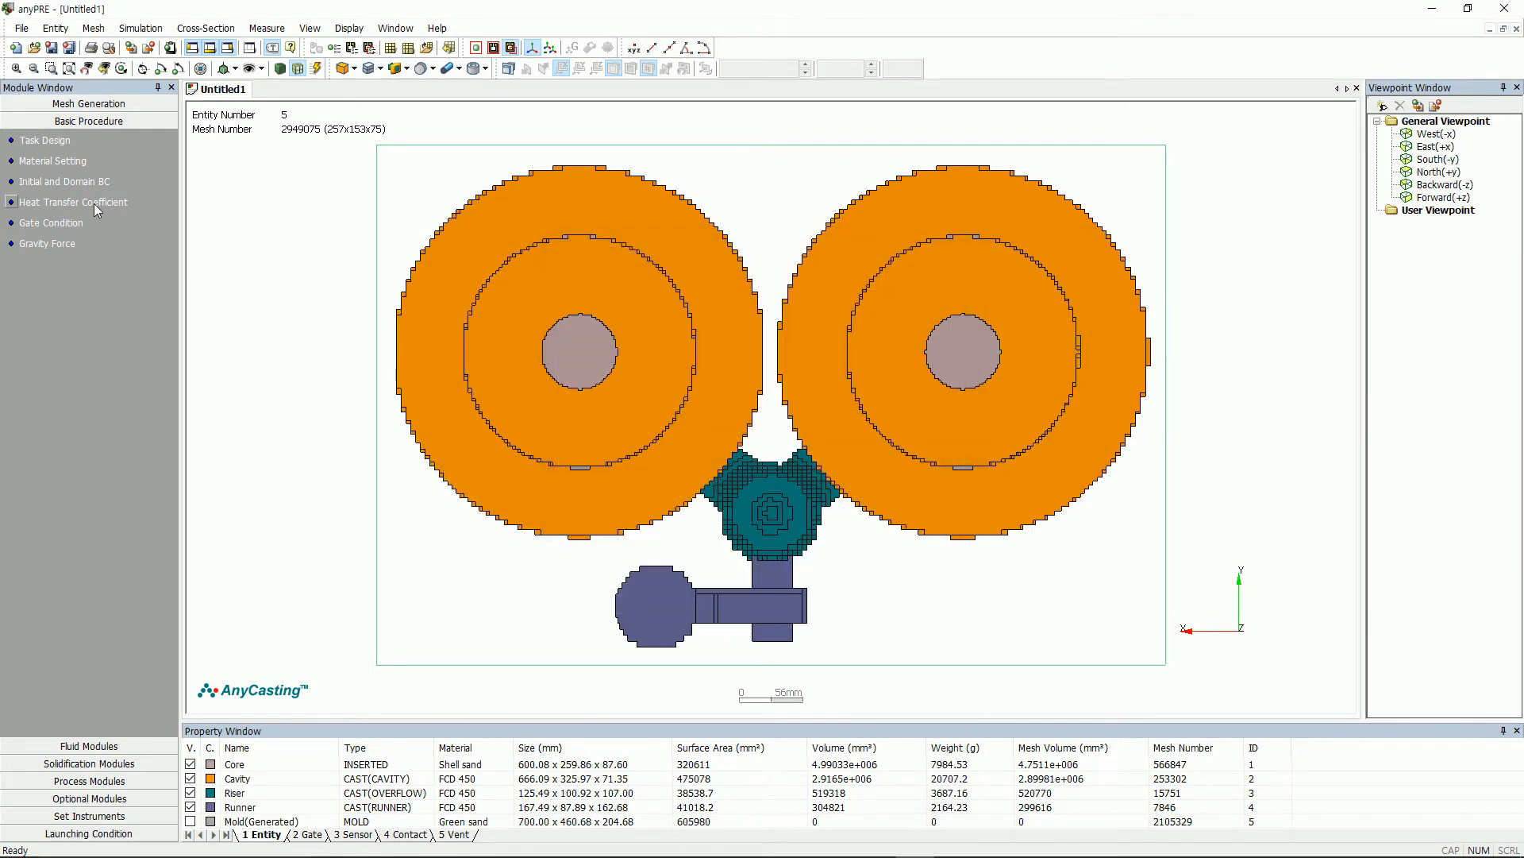
{"action": "left_click", "coordinate": [74, 202]}
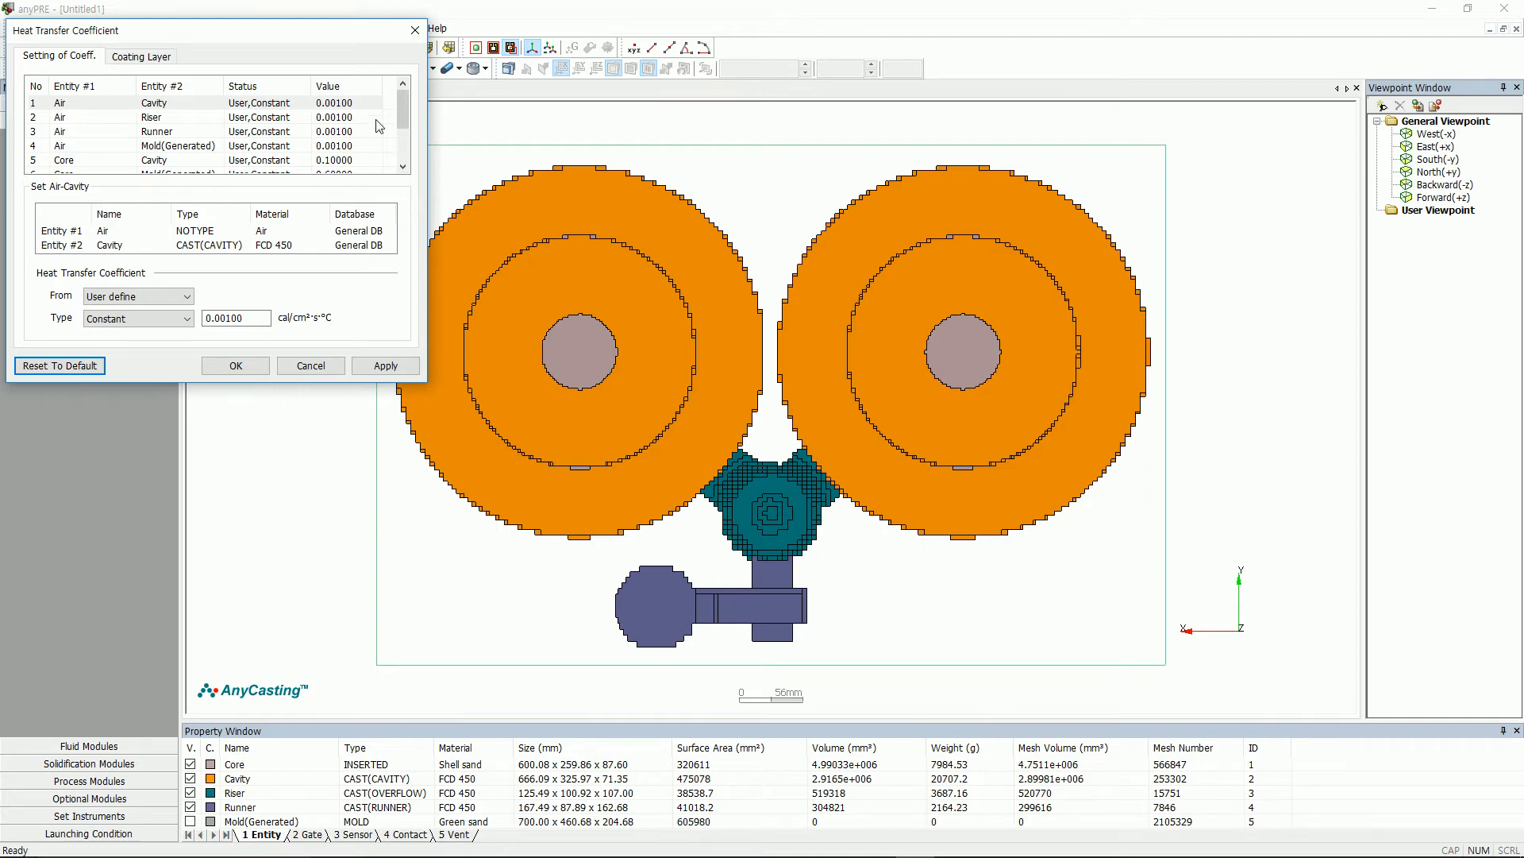
{"action": "scroll", "scroll_direction": "down", "scroll_amount": 3}
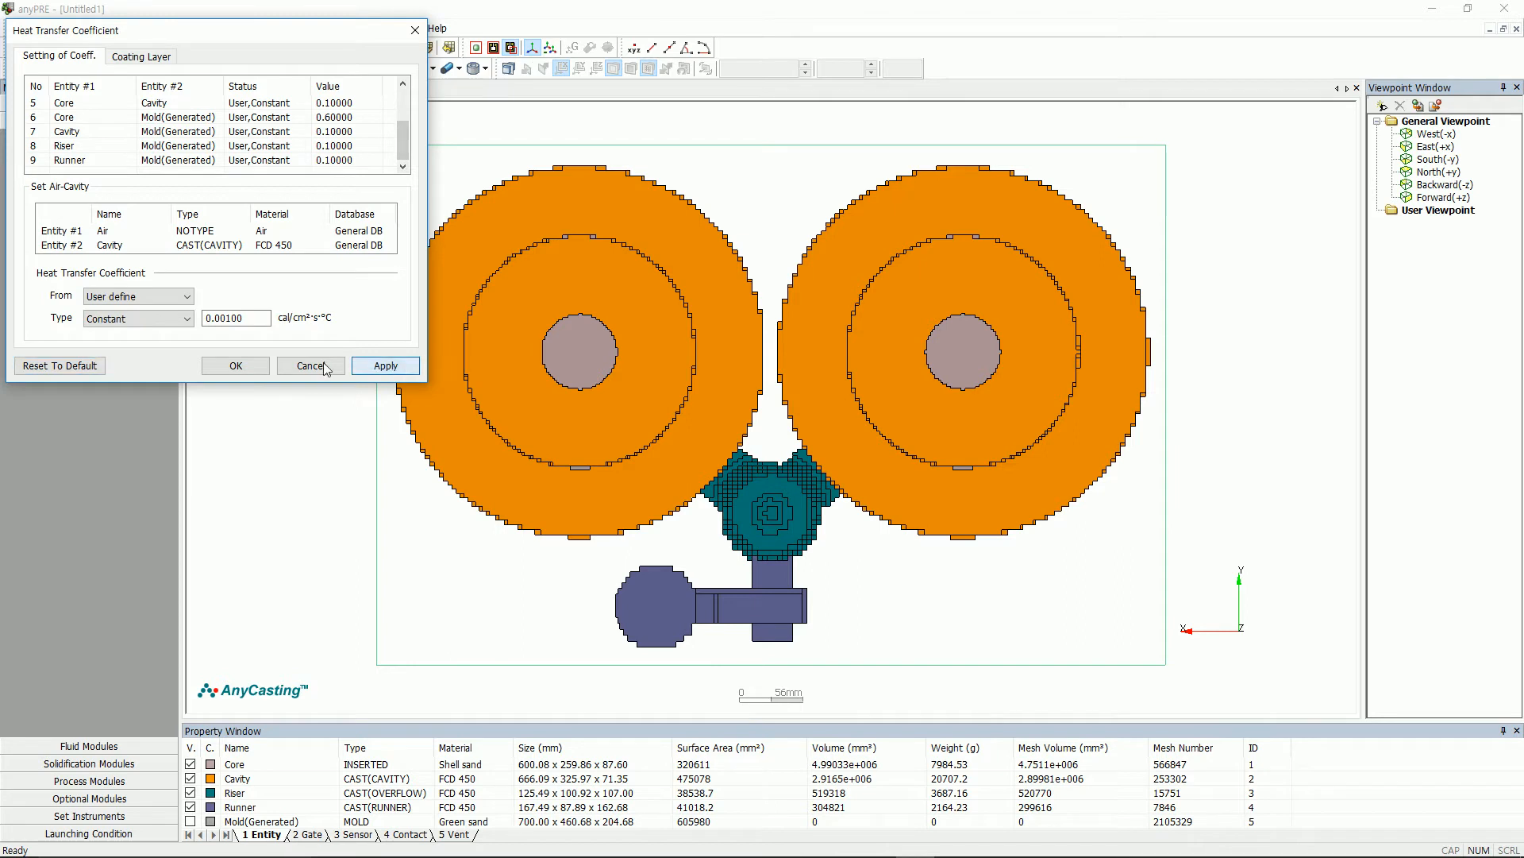
{"action": "left_click", "coordinate": [309, 365]}
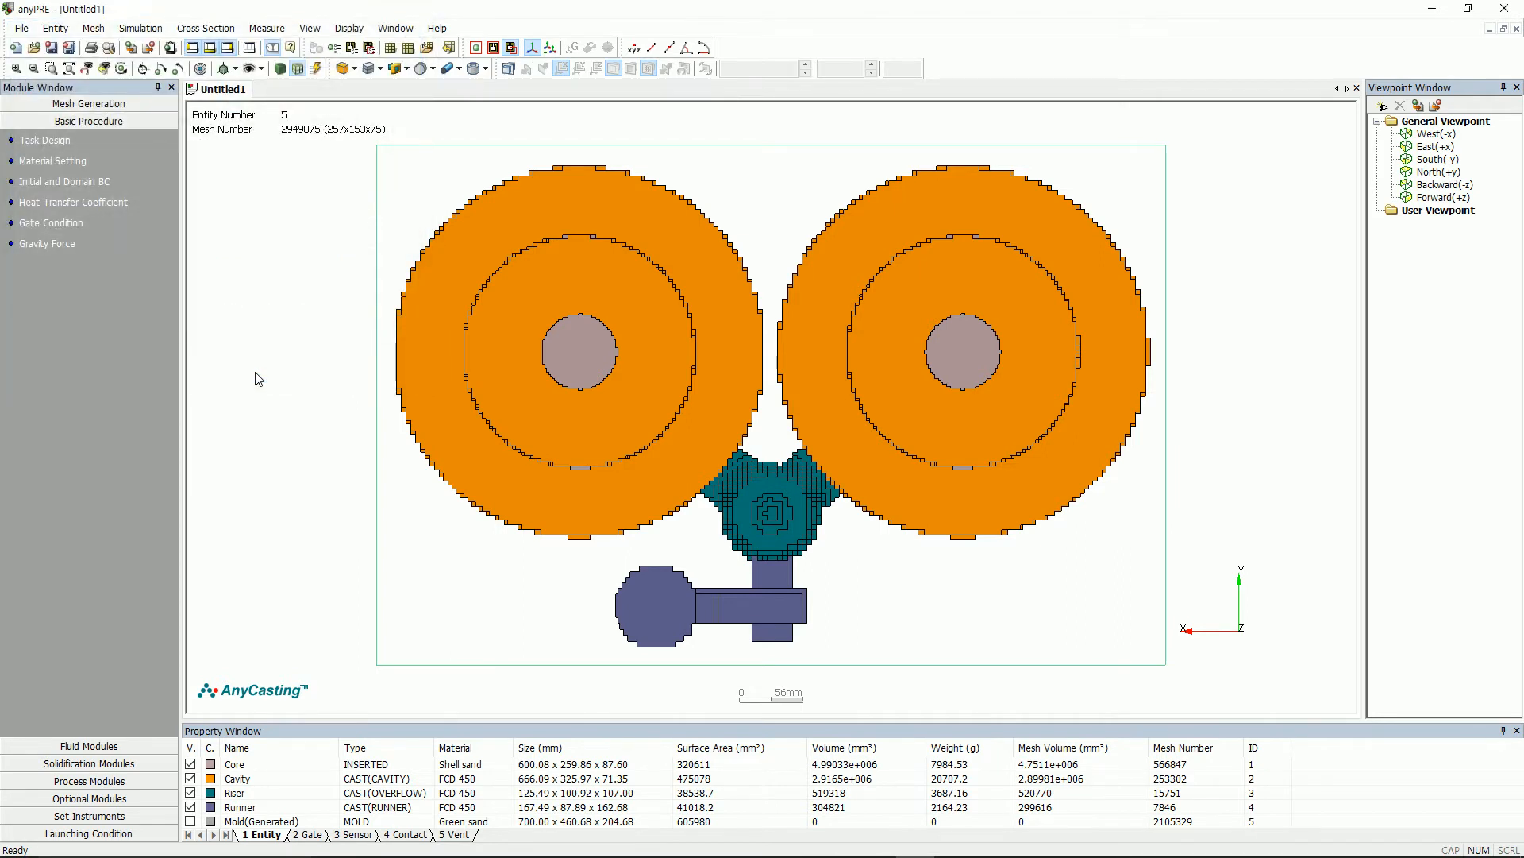
{"action": "mouse_move", "coordinate": [270, 368]}
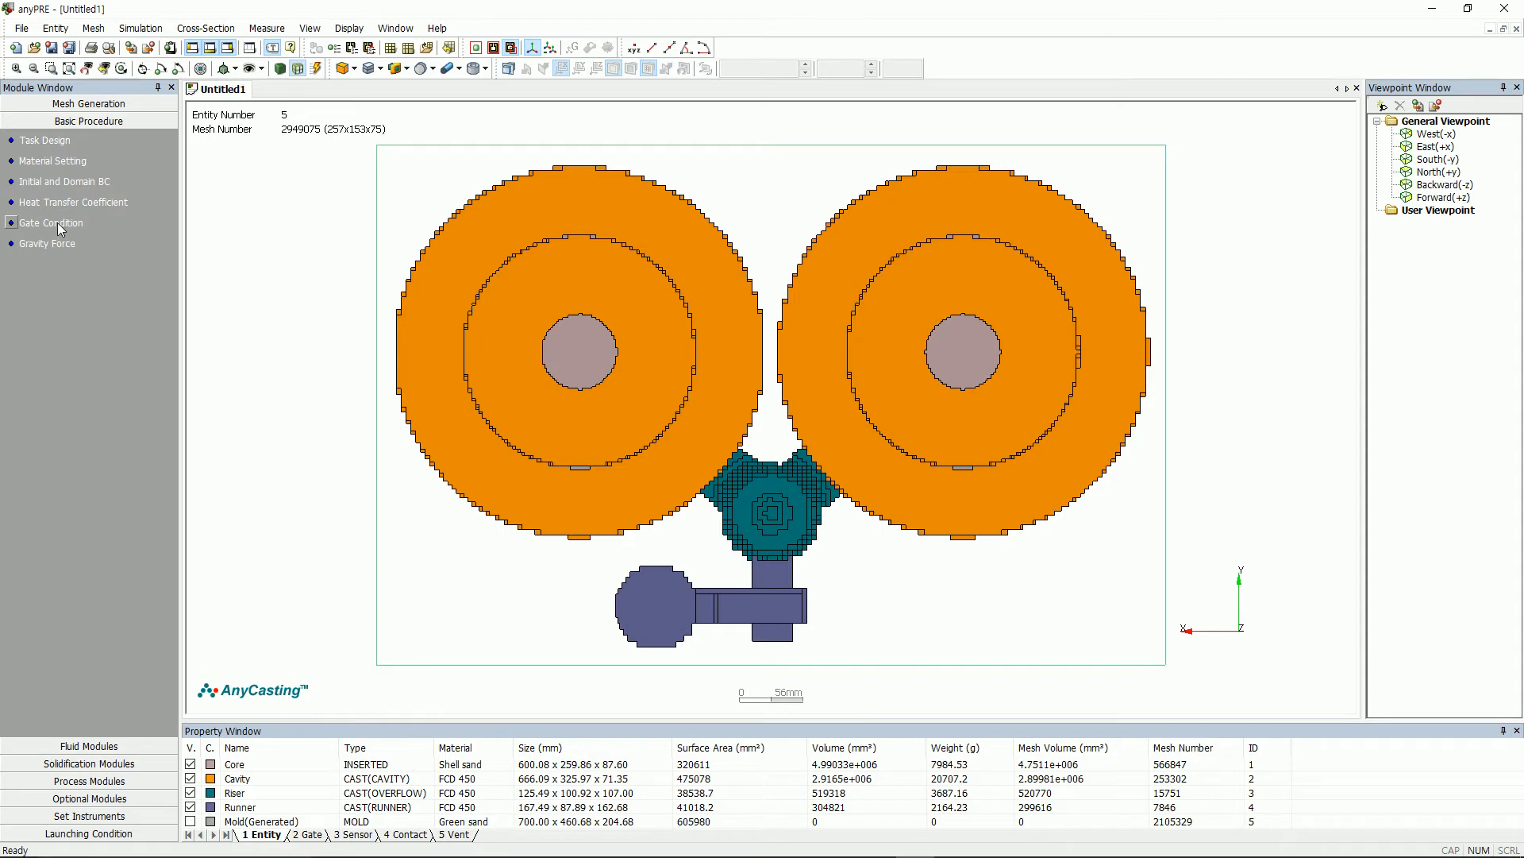
Step: Define Gate_1 on the round runner inlet with 1420 °C melt and direct pouring of 16 mm radius
{"action": "left_click", "coordinate": [51, 222]}
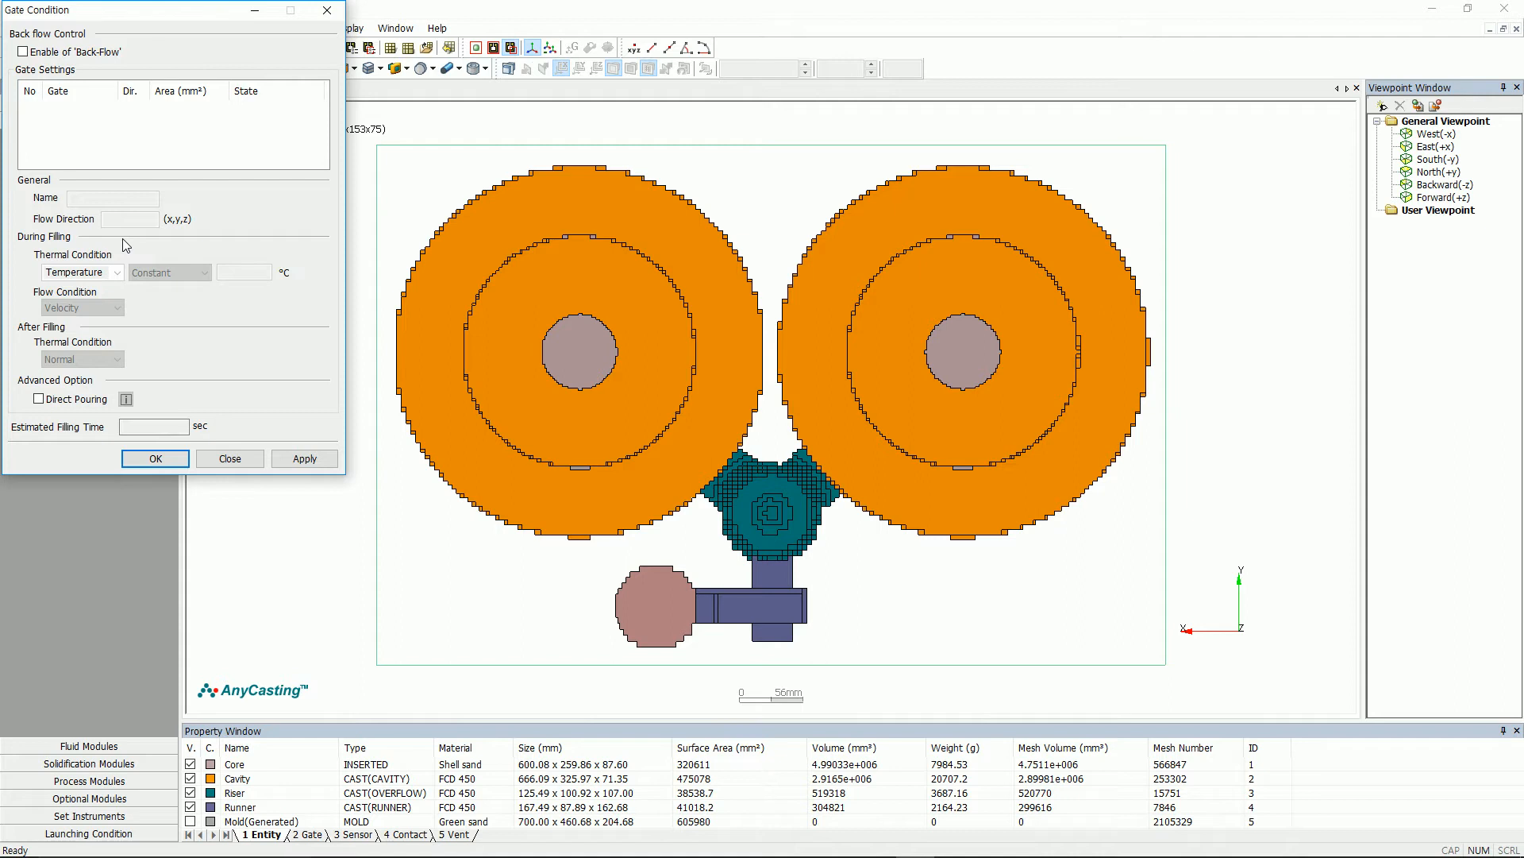
{"action": "mouse_move", "coordinate": [669, 586]}
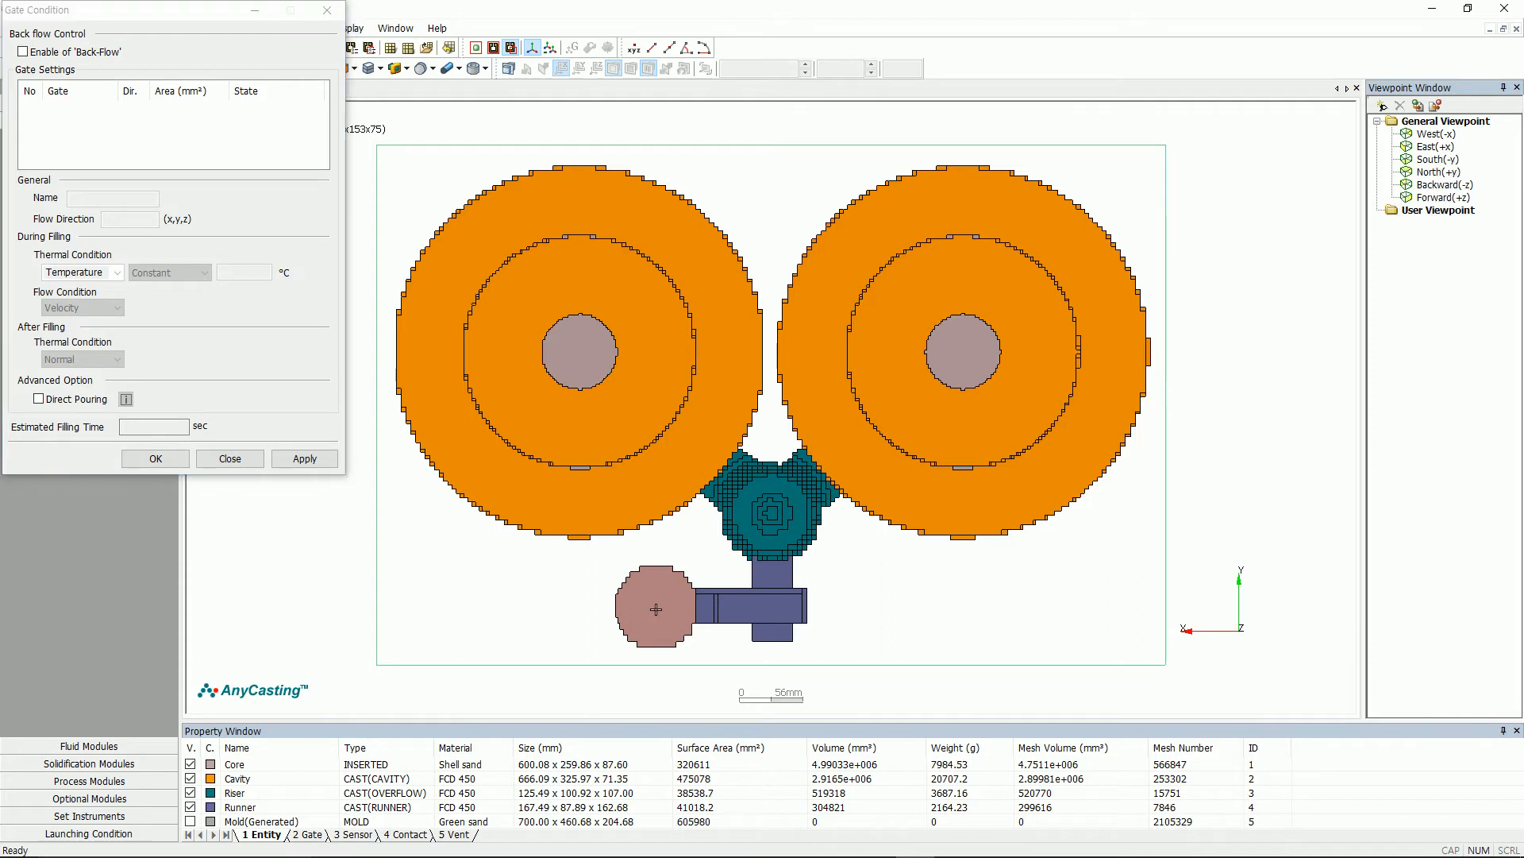
{"action": "left_click", "coordinate": [656, 608]}
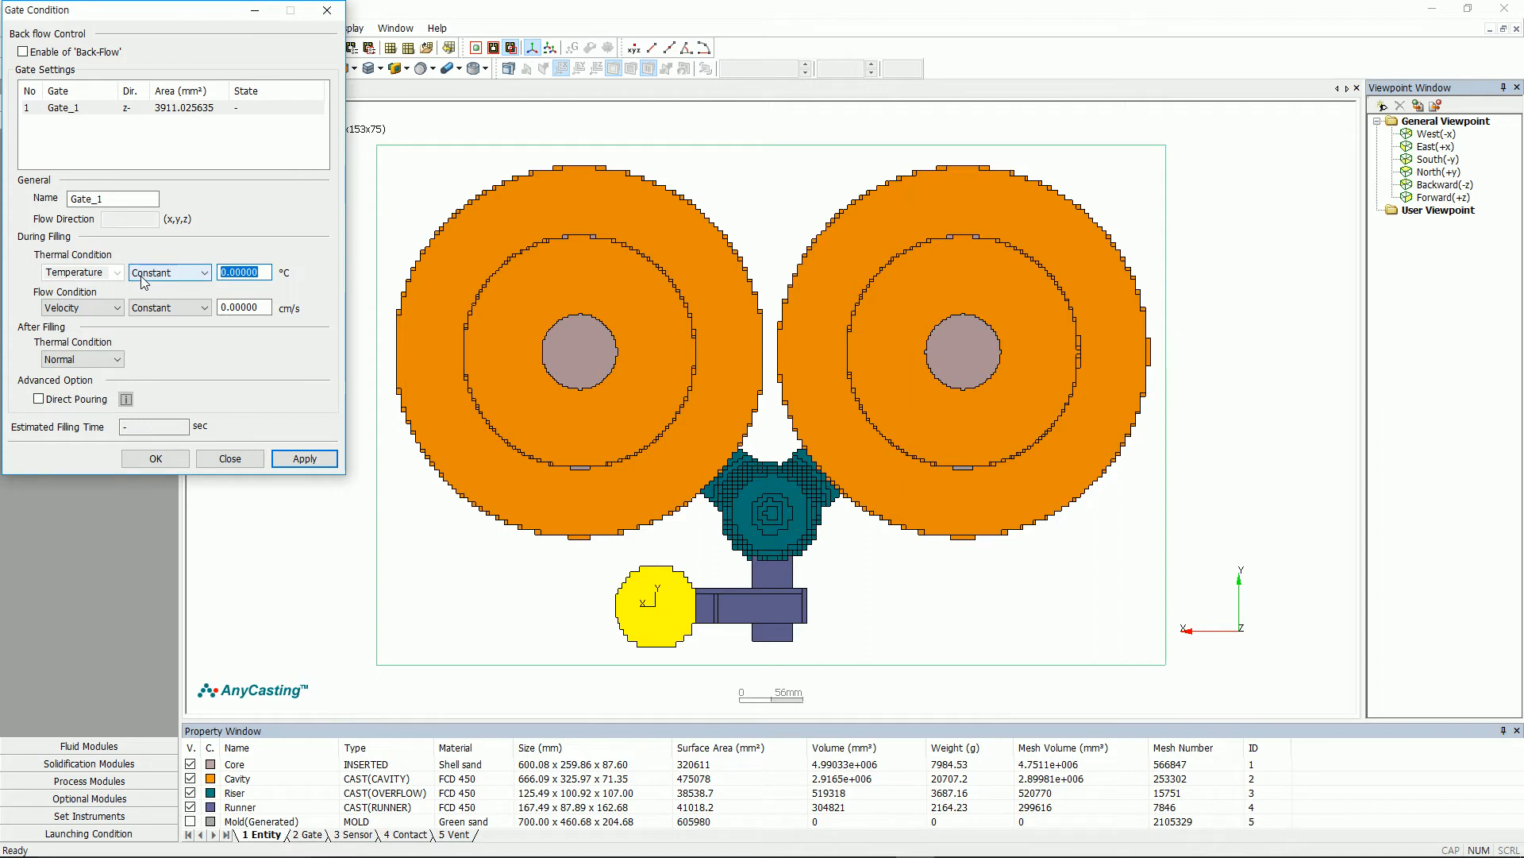
{"action": "type", "text": "1420"}
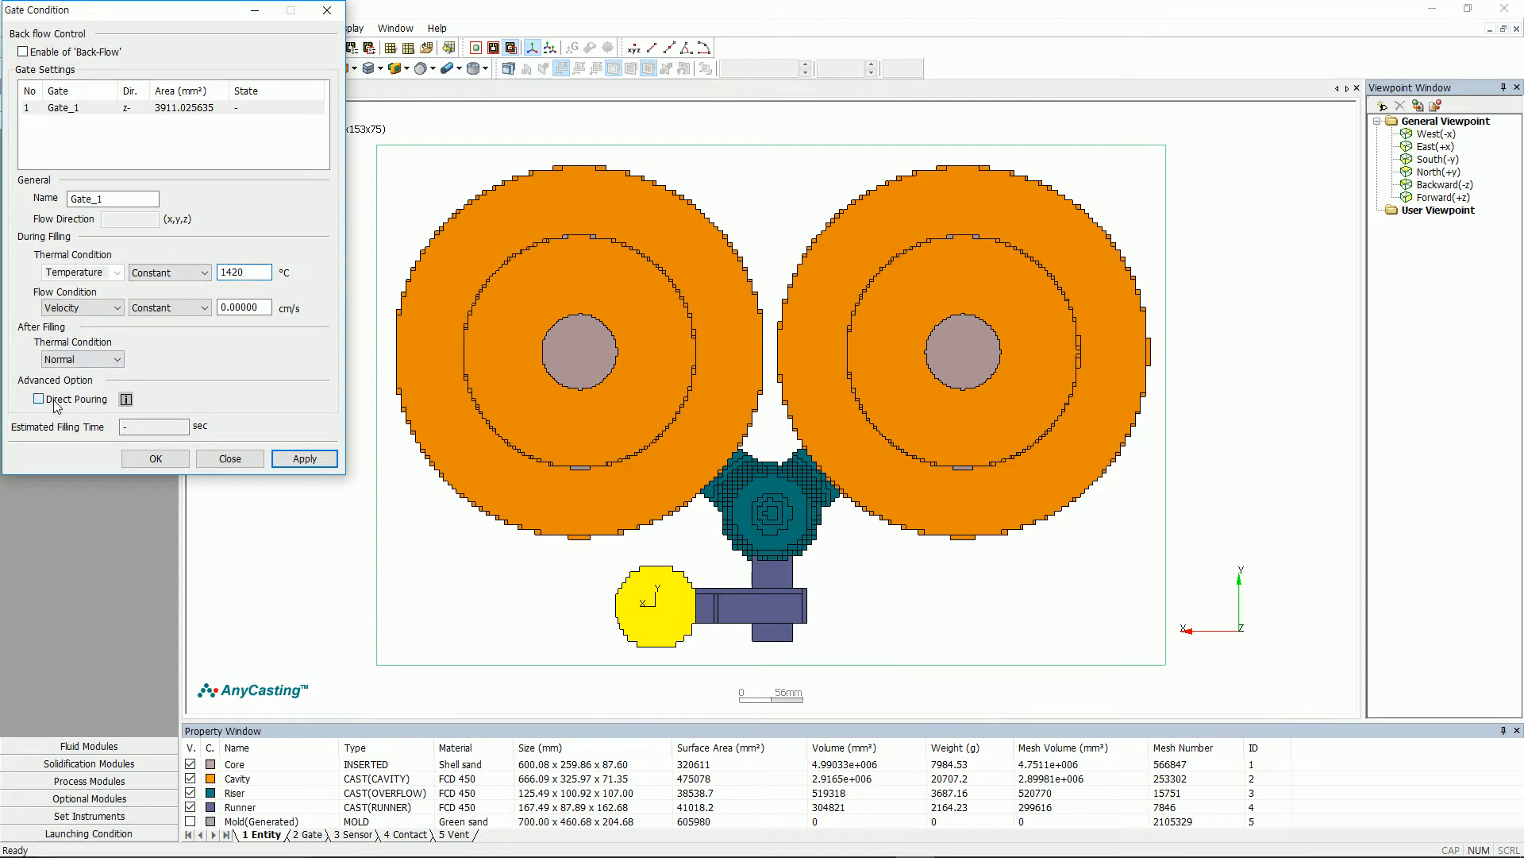
{"action": "left_click", "coordinate": [38, 398]}
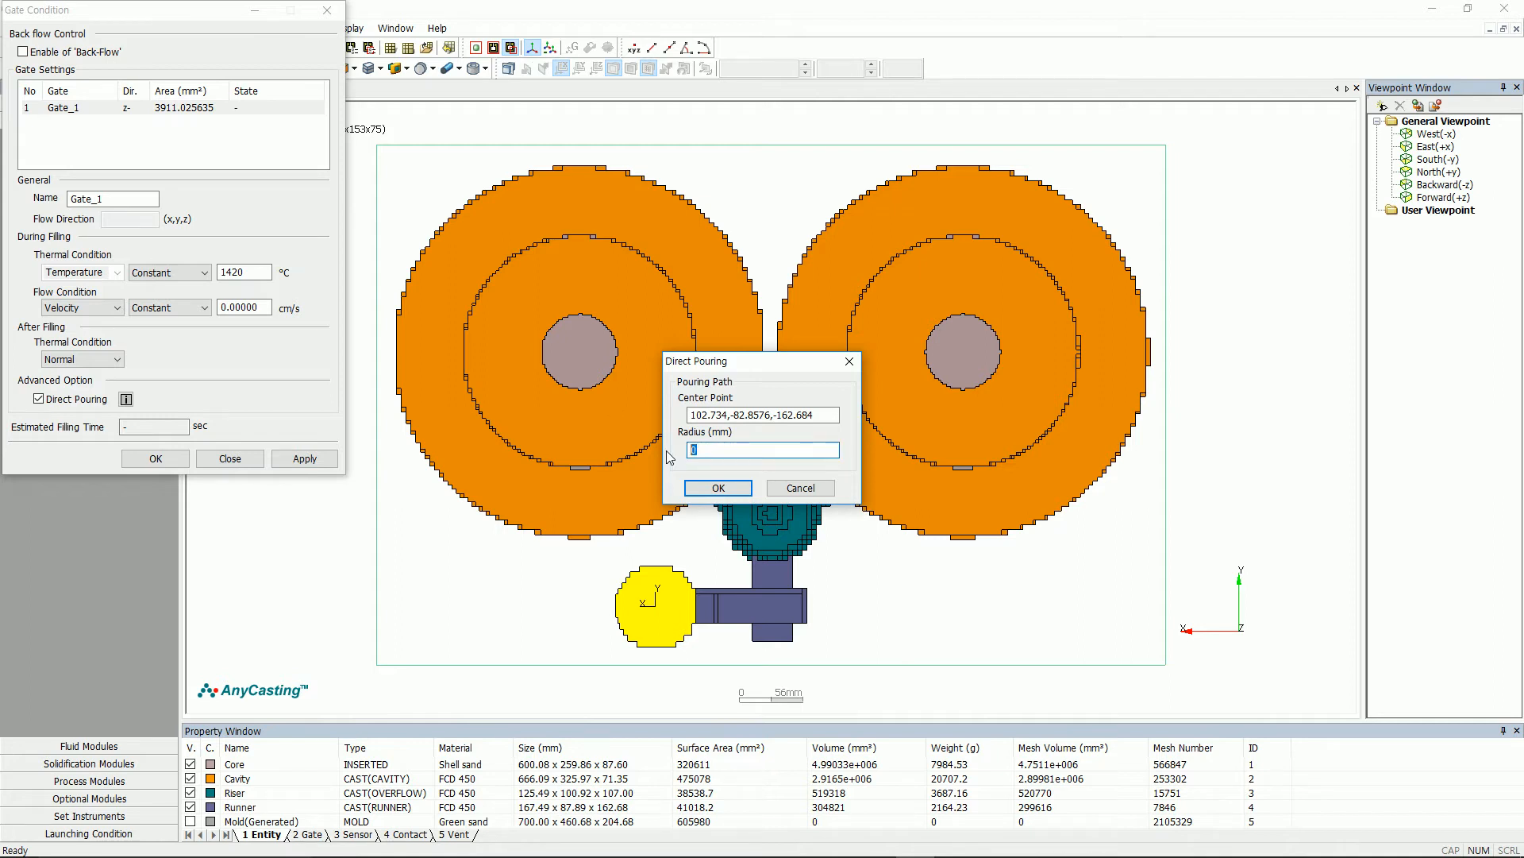
{"action": "type", "text": "16"}
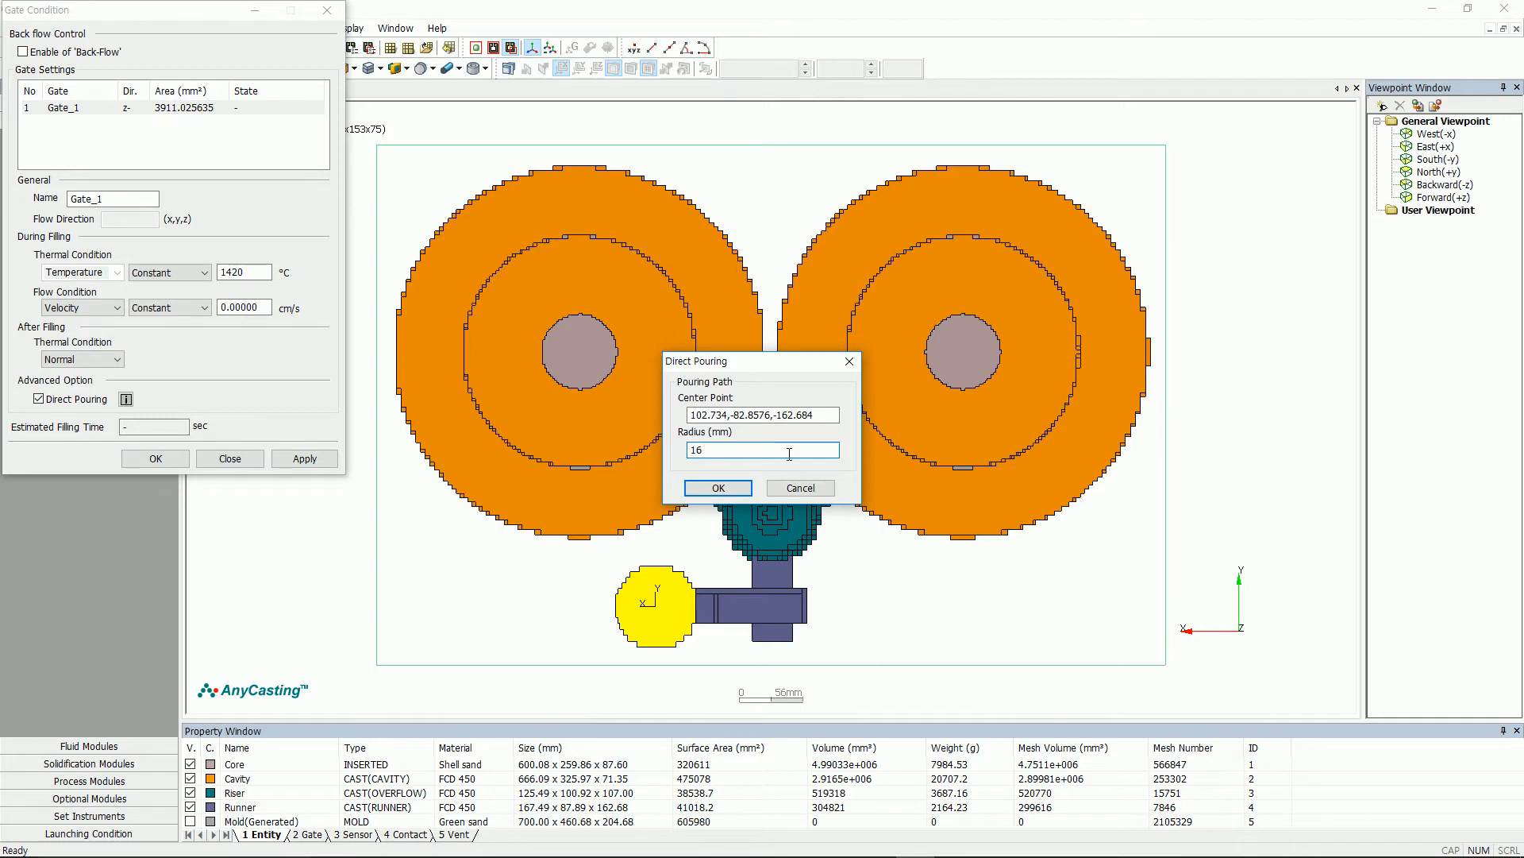
{"action": "left_click", "coordinate": [717, 487]}
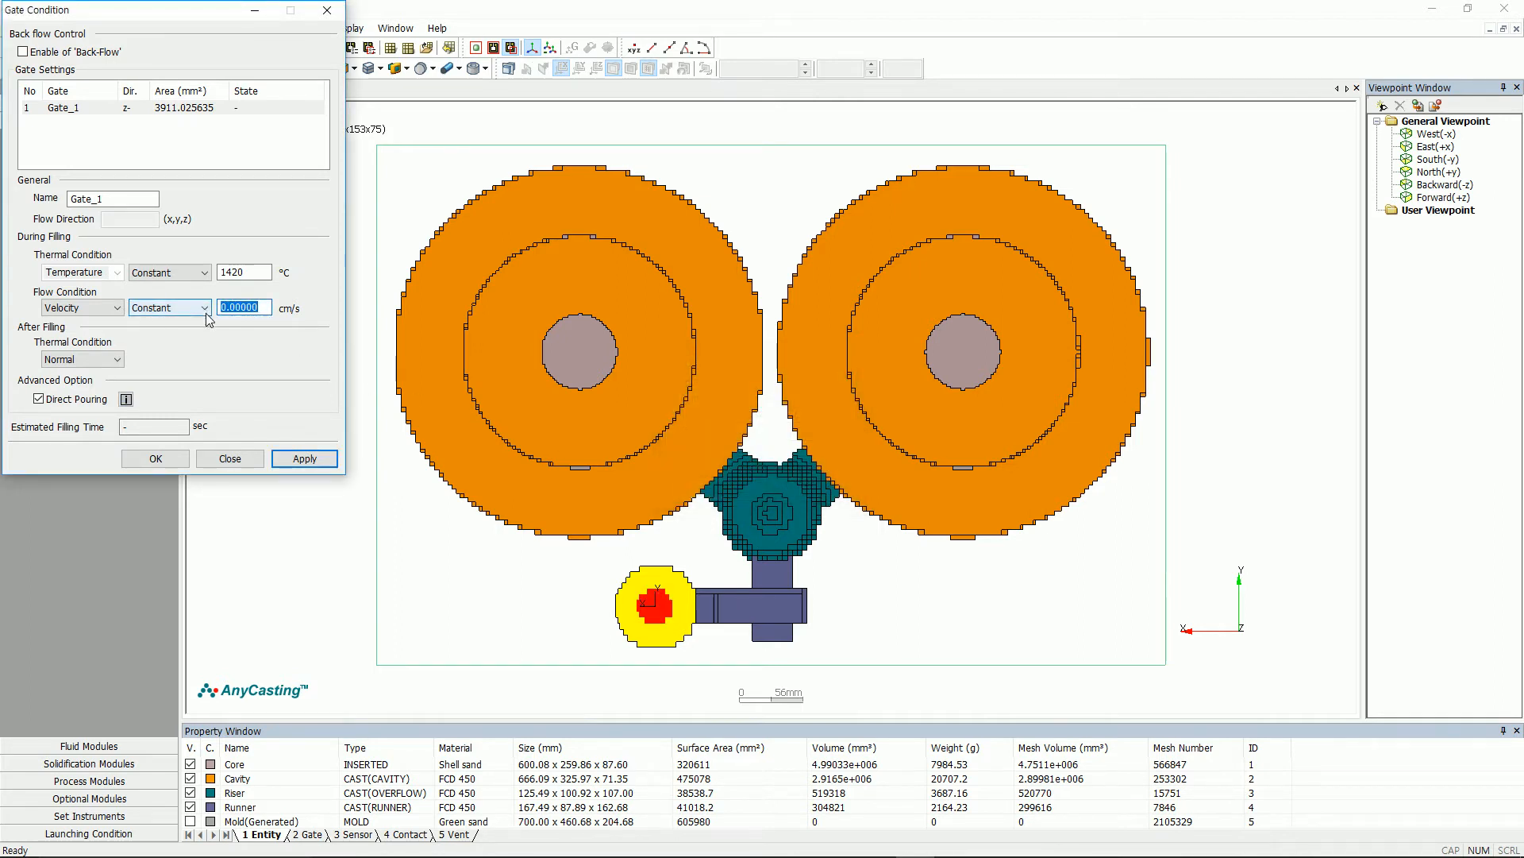
Step: Apply an inlet velocity of 9.21 cm/s to the gate and close the gate condition
{"action": "type", "text": "9."}
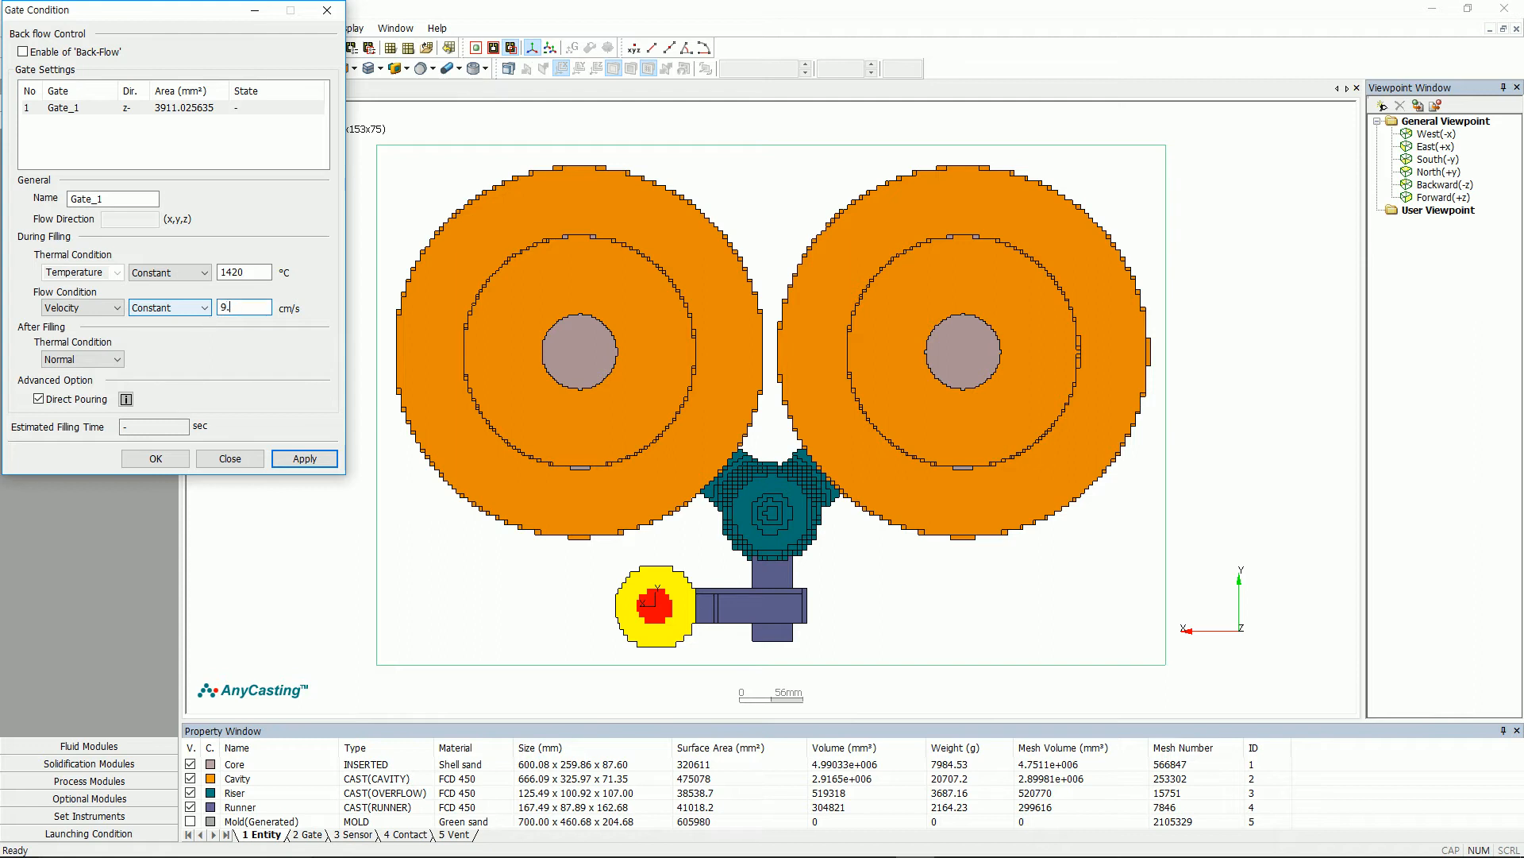
{"action": "left_click", "coordinate": [303, 457]}
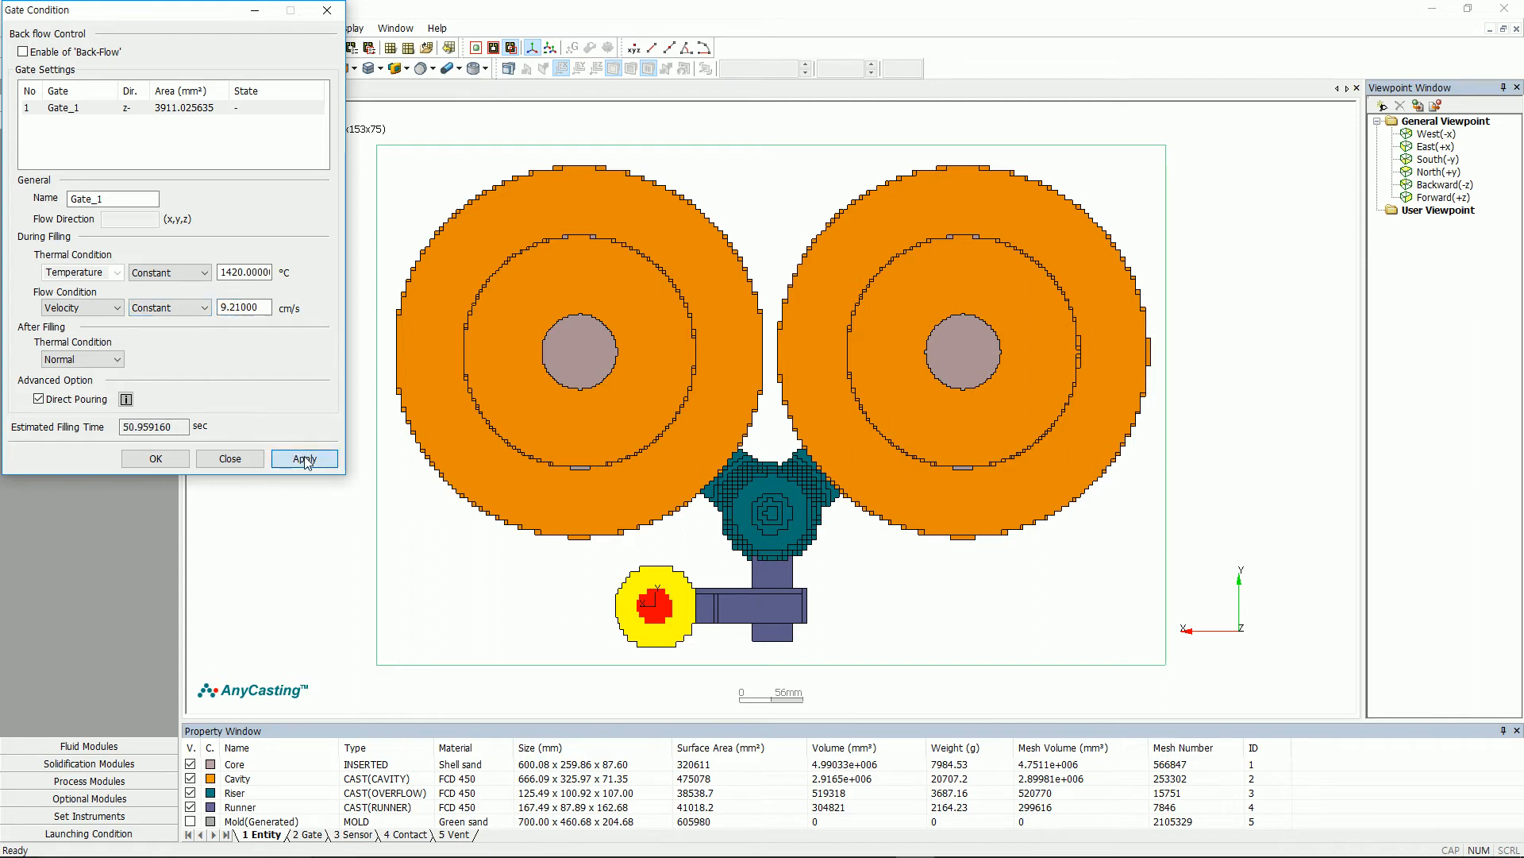
{"action": "triple_click", "coordinate": [152, 425]}
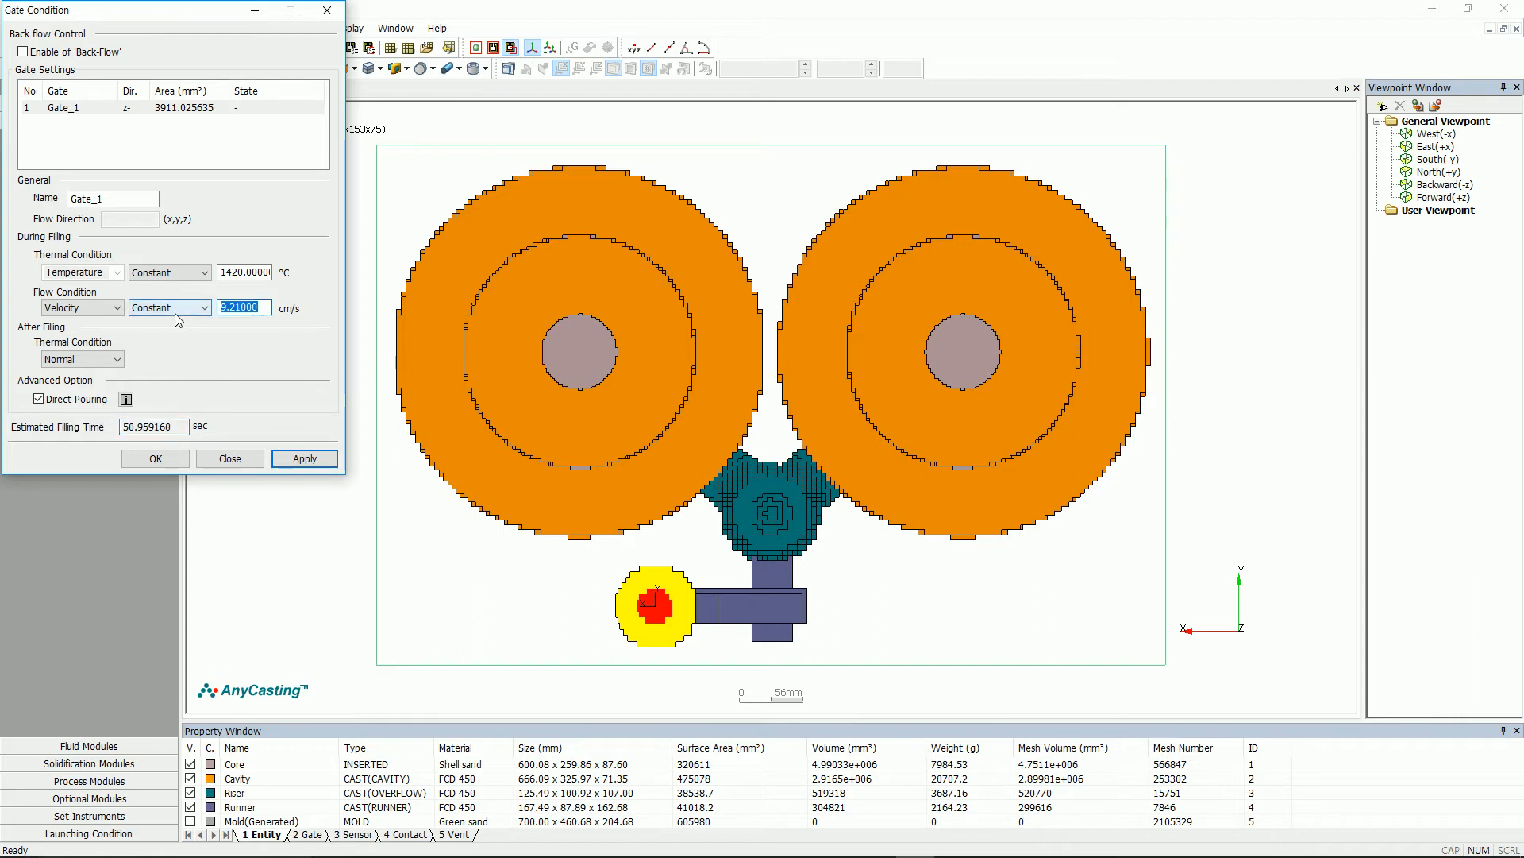
{"action": "left_click", "coordinate": [303, 458]}
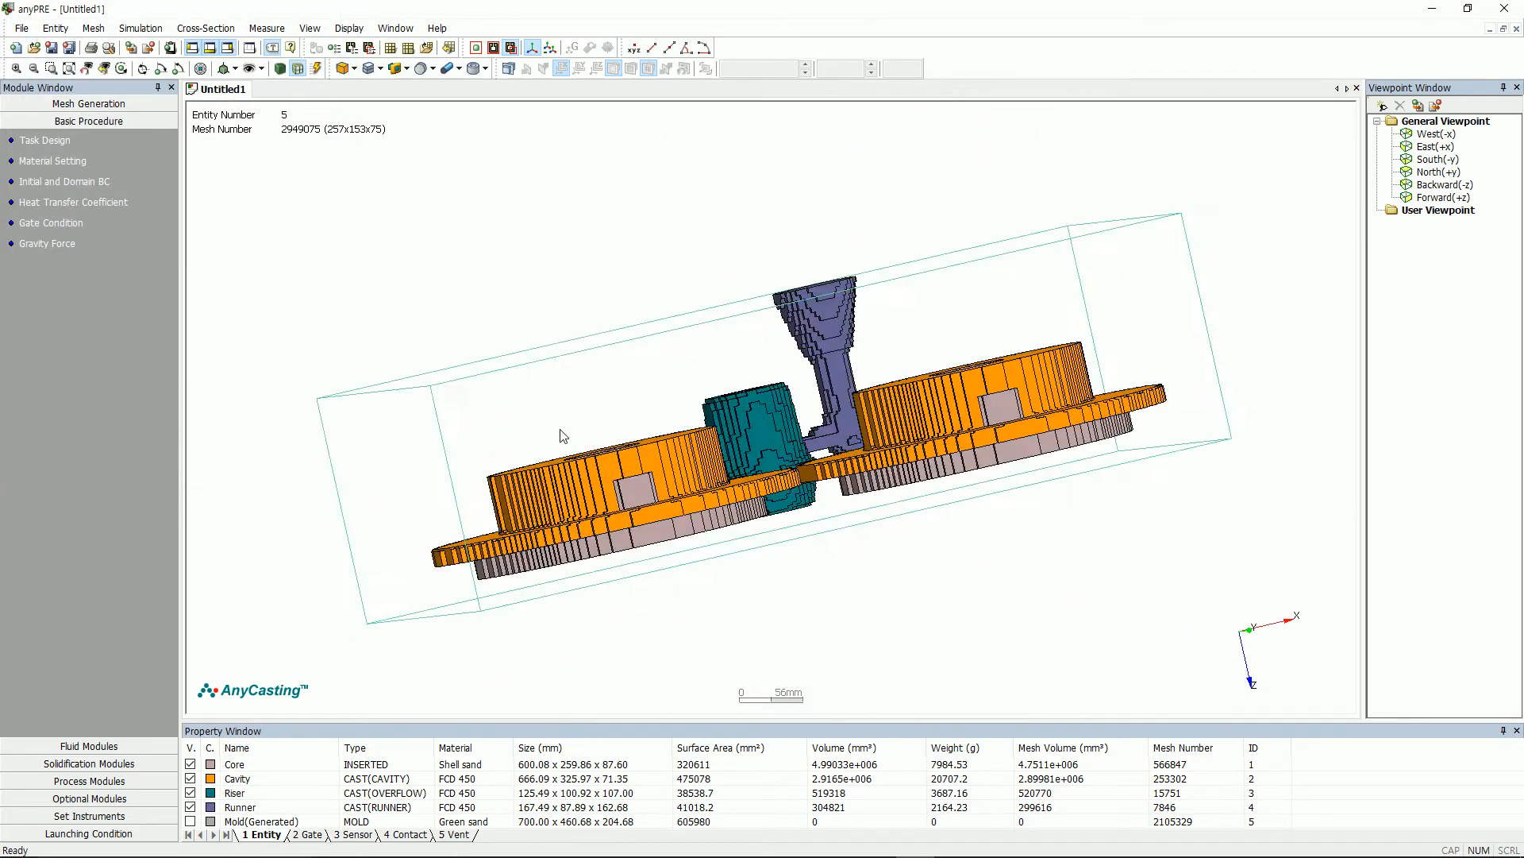
Step: Enable gravity along the z axis with magnitude 980 cm/s² and confirm
{"action": "left_click", "coordinate": [46, 243]}
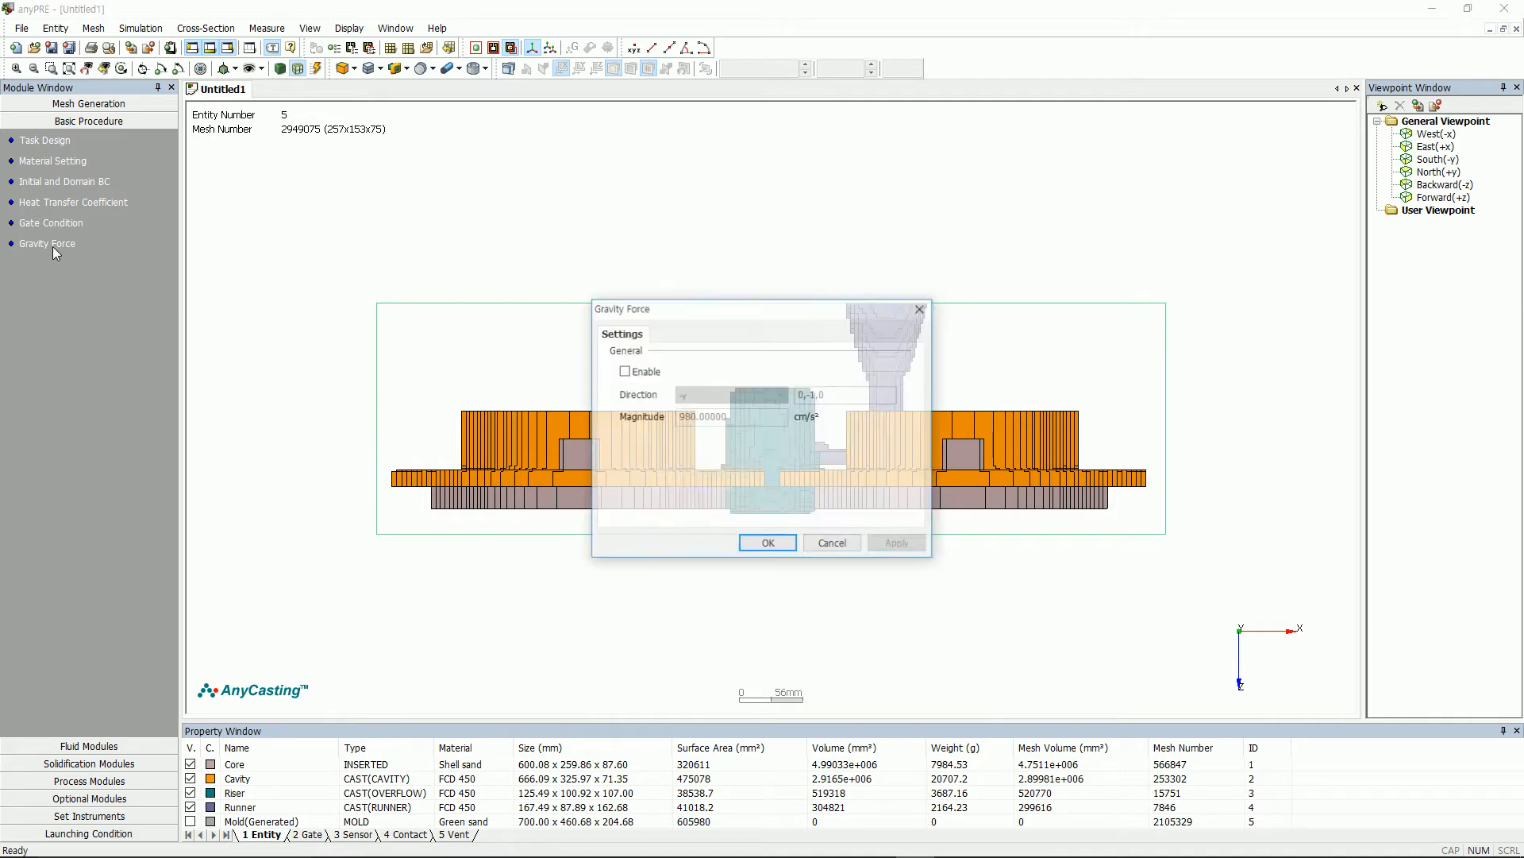
{"action": "left_click", "coordinate": [624, 370]}
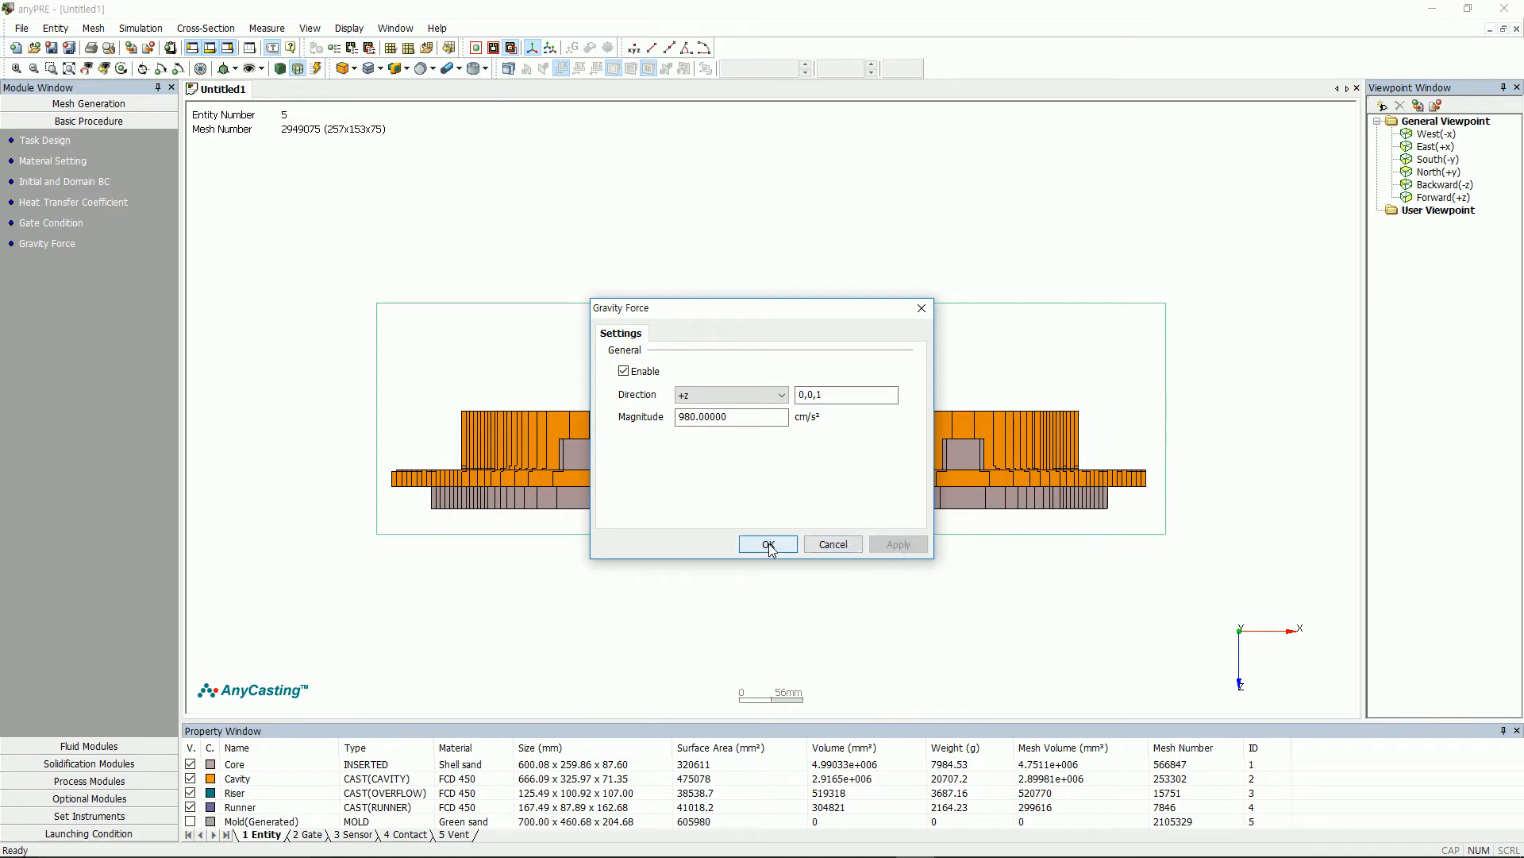
{"action": "left_click", "coordinate": [767, 543]}
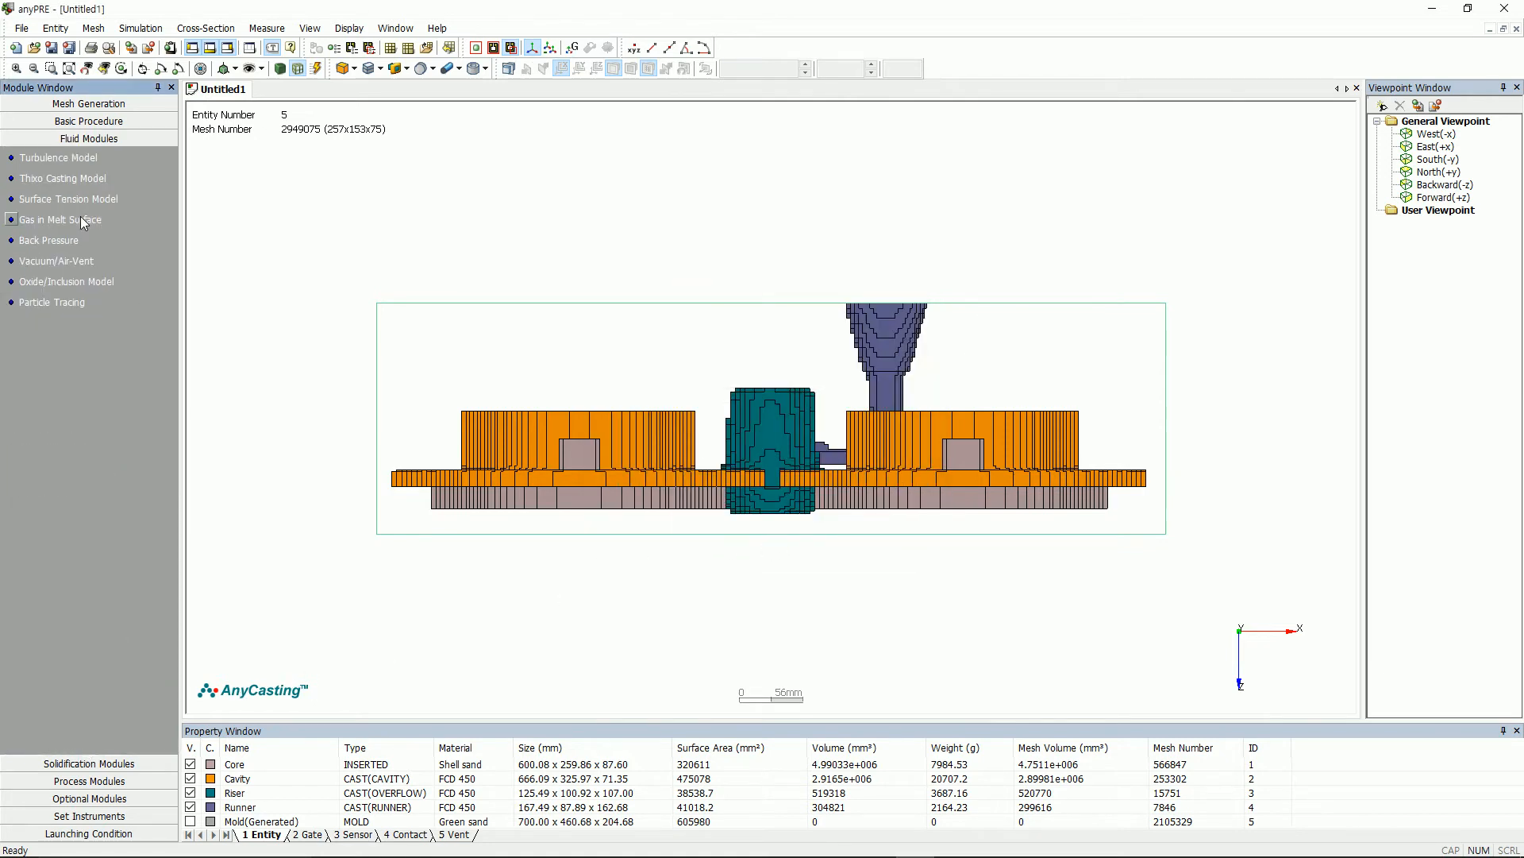
Step: Enable the gas-in-melt-surface model with gas penetration defaults (0.6 absorption coefficient) and confirm
{"action": "left_click", "coordinate": [59, 219]}
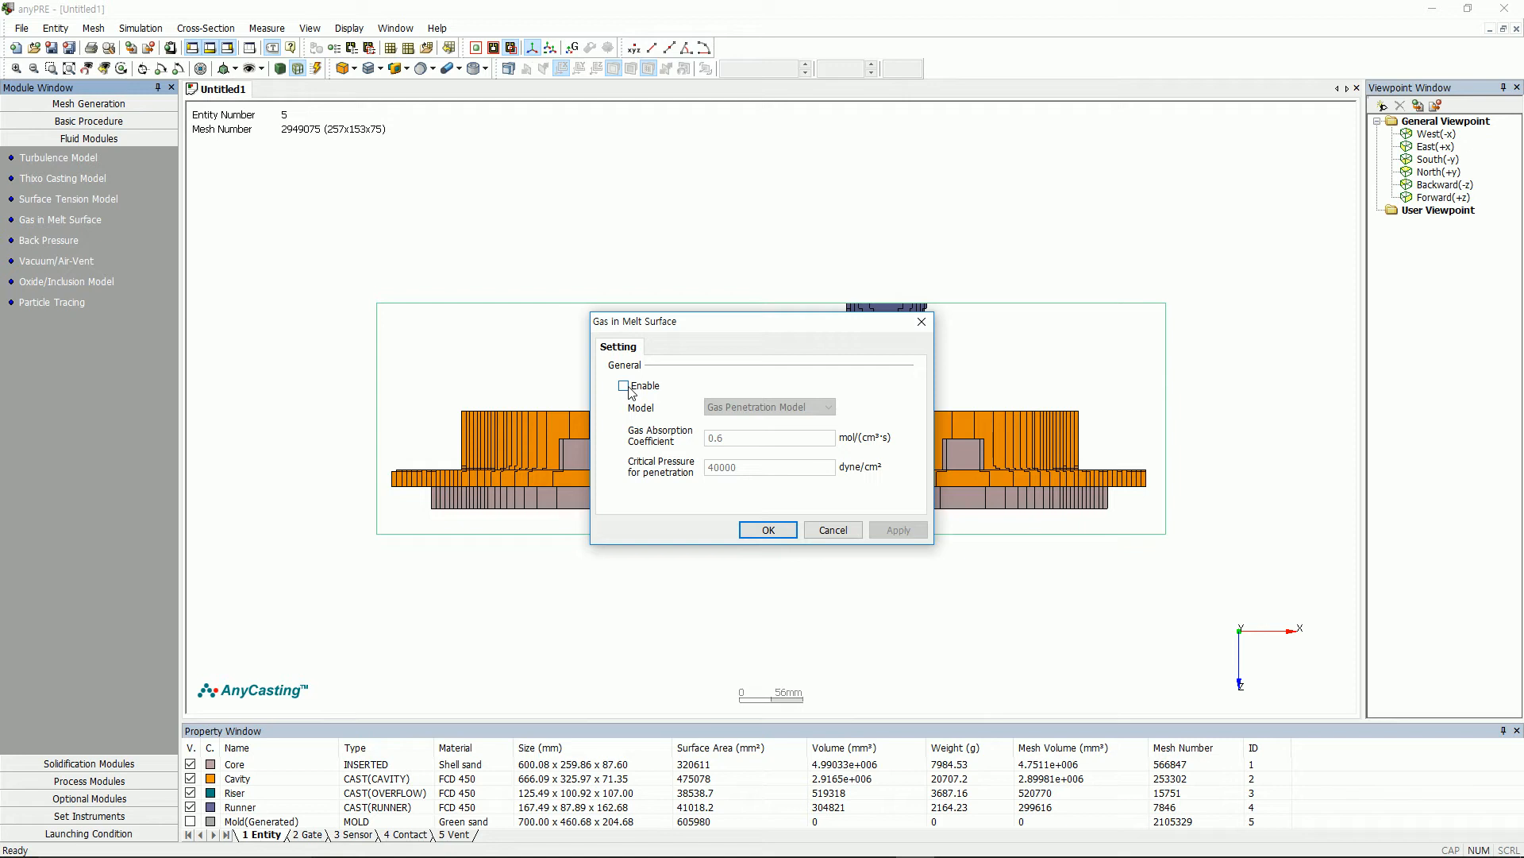
{"action": "left_click", "coordinate": [623, 384]}
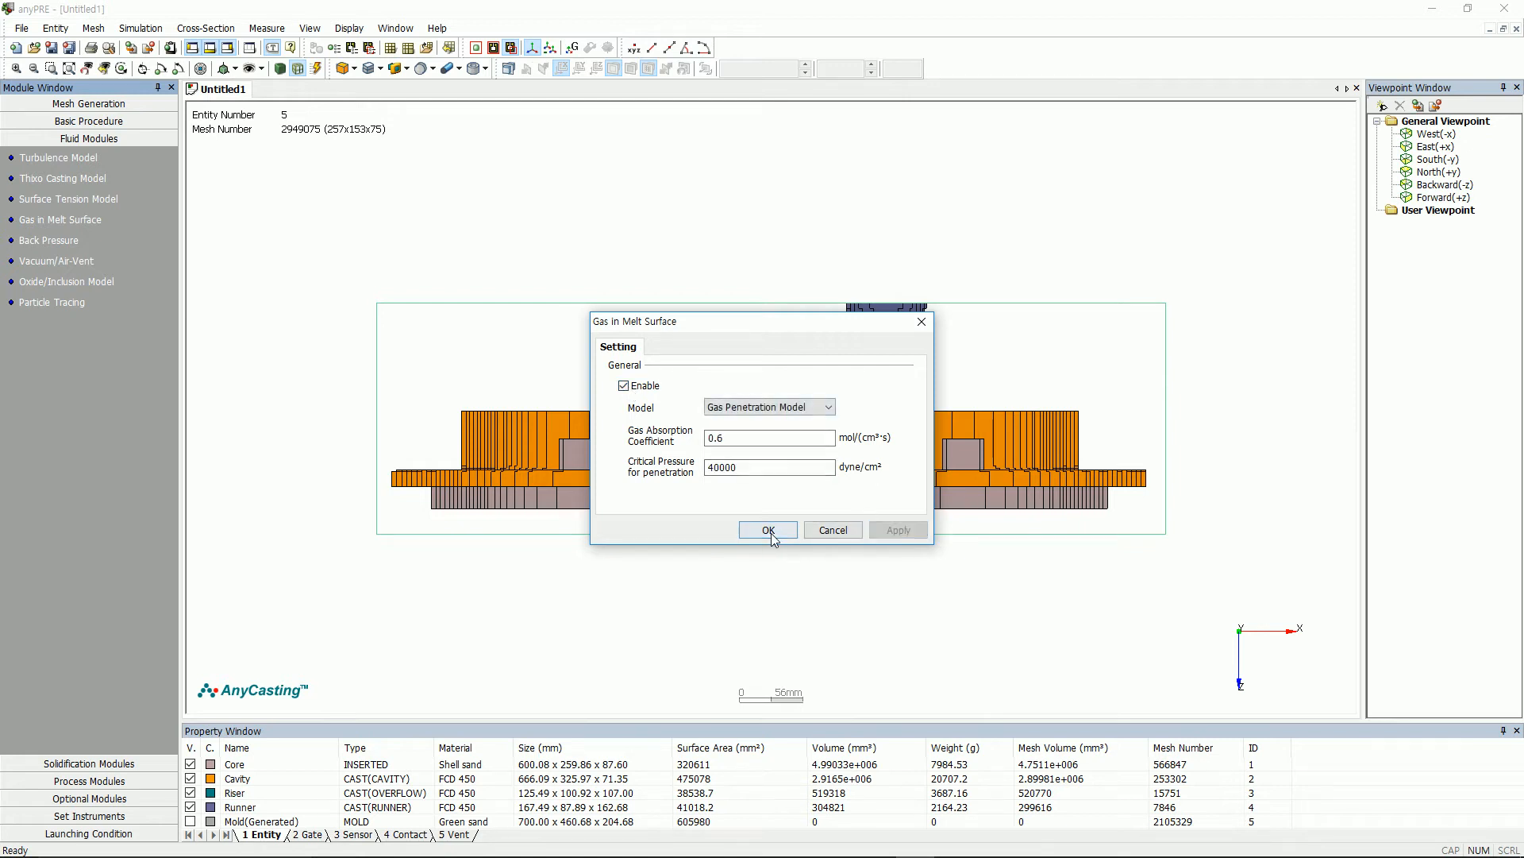
{"action": "left_click", "coordinate": [769, 529]}
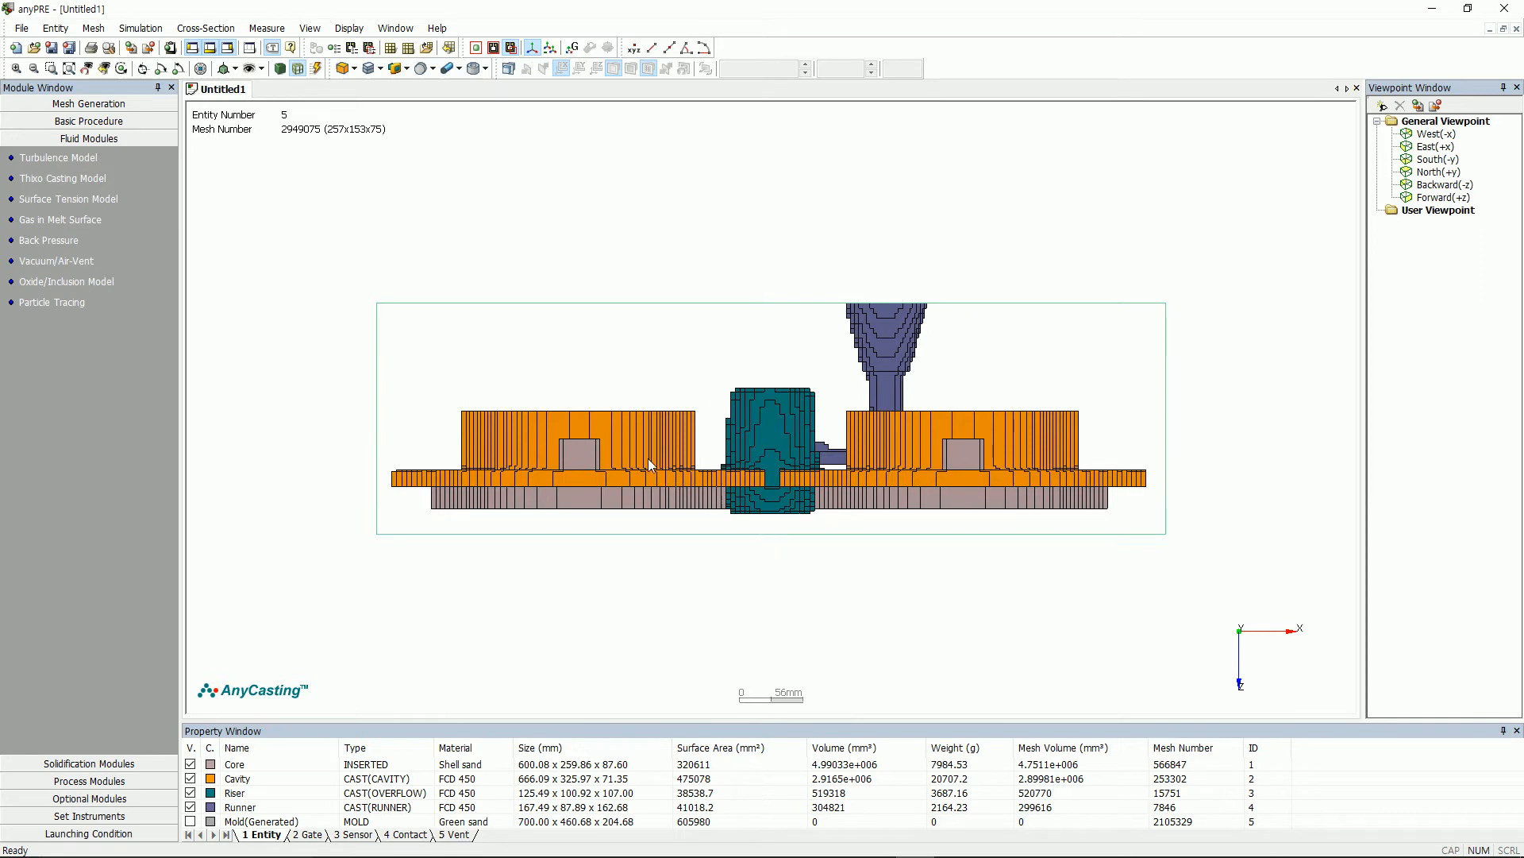
Step: Enable the oxide/inclusion model, review its 1150.51–1420 °C generation curve, and confirm
{"action": "left_click", "coordinate": [67, 281]}
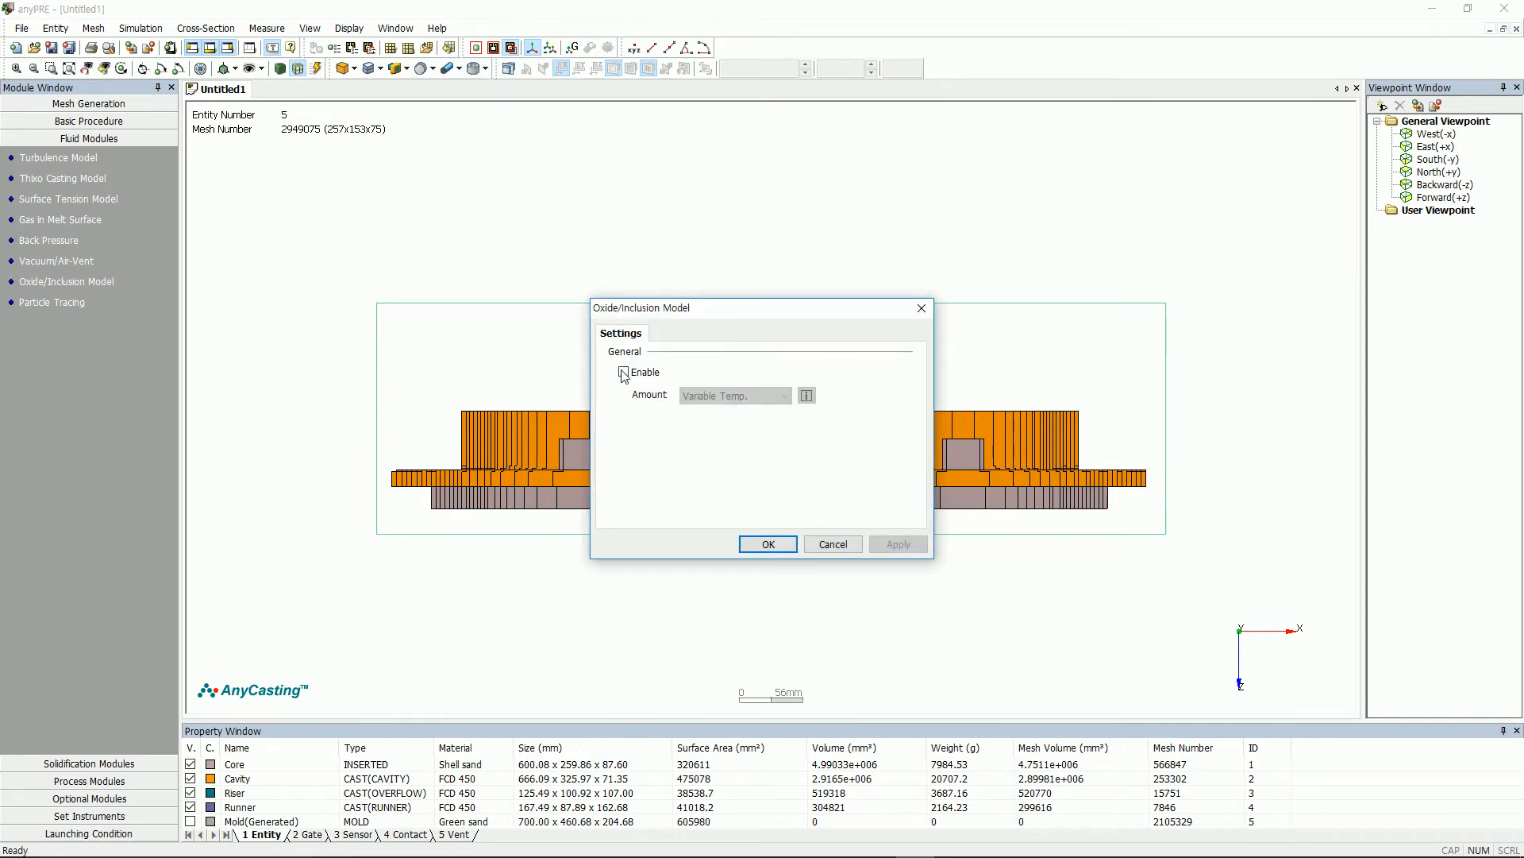
{"action": "left_click", "coordinate": [622, 372]}
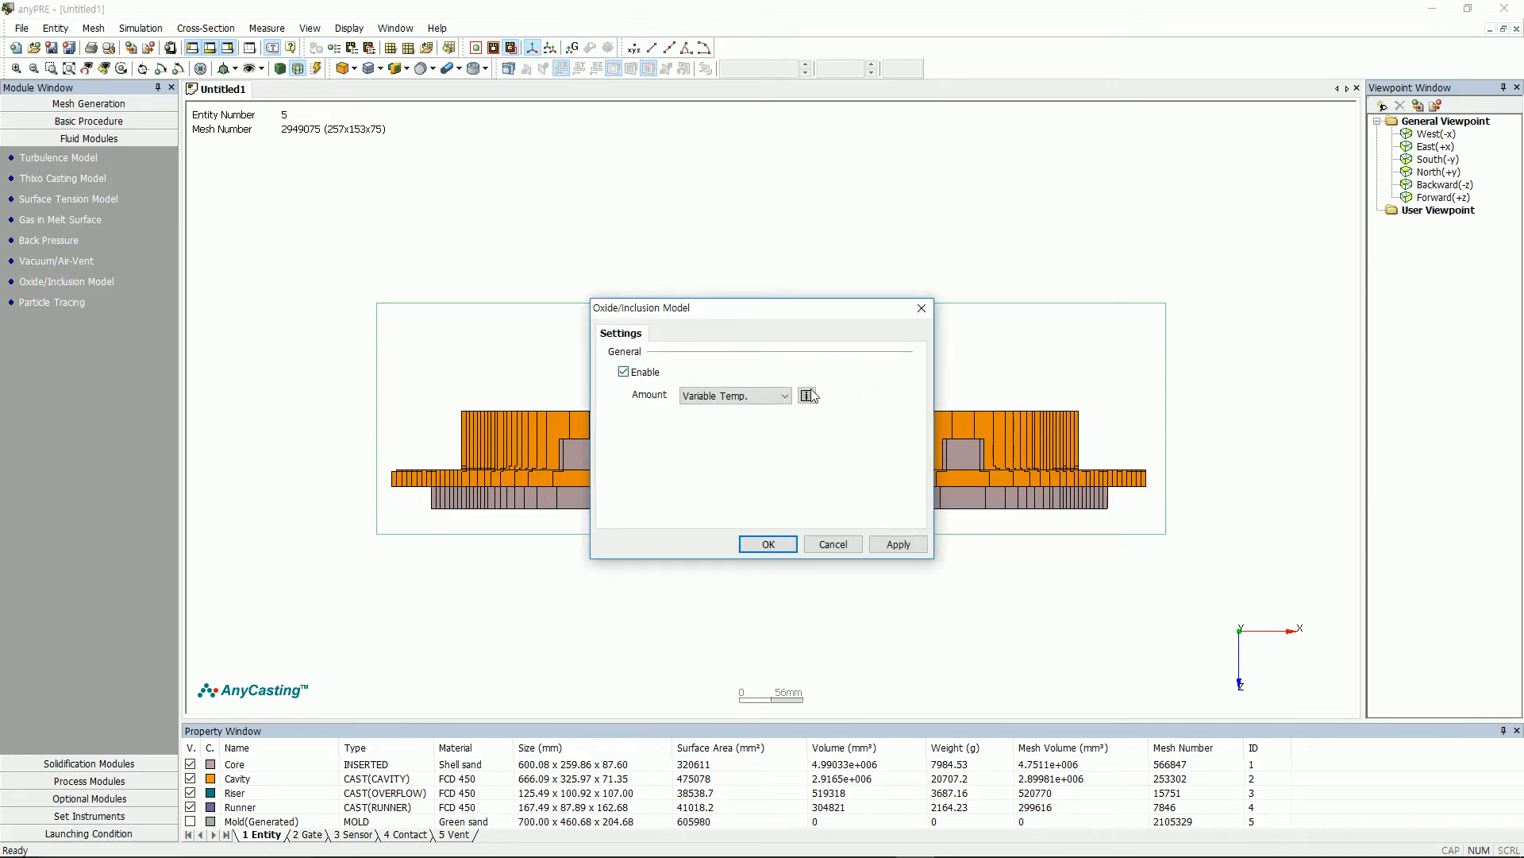
{"action": "mouse_move", "coordinate": [821, 398]}
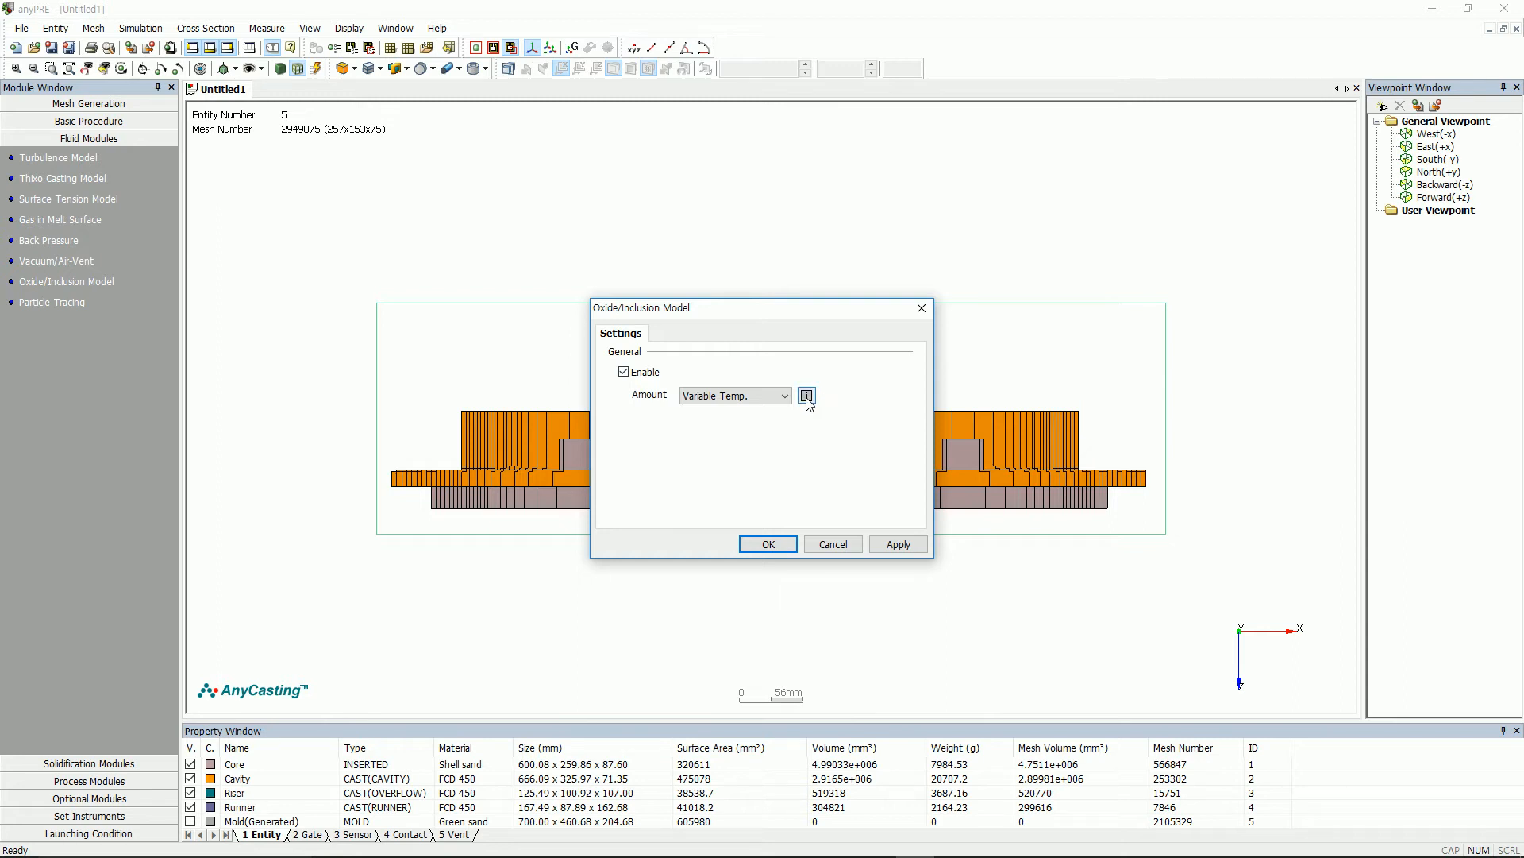
{"action": "left_click", "coordinate": [806, 395]}
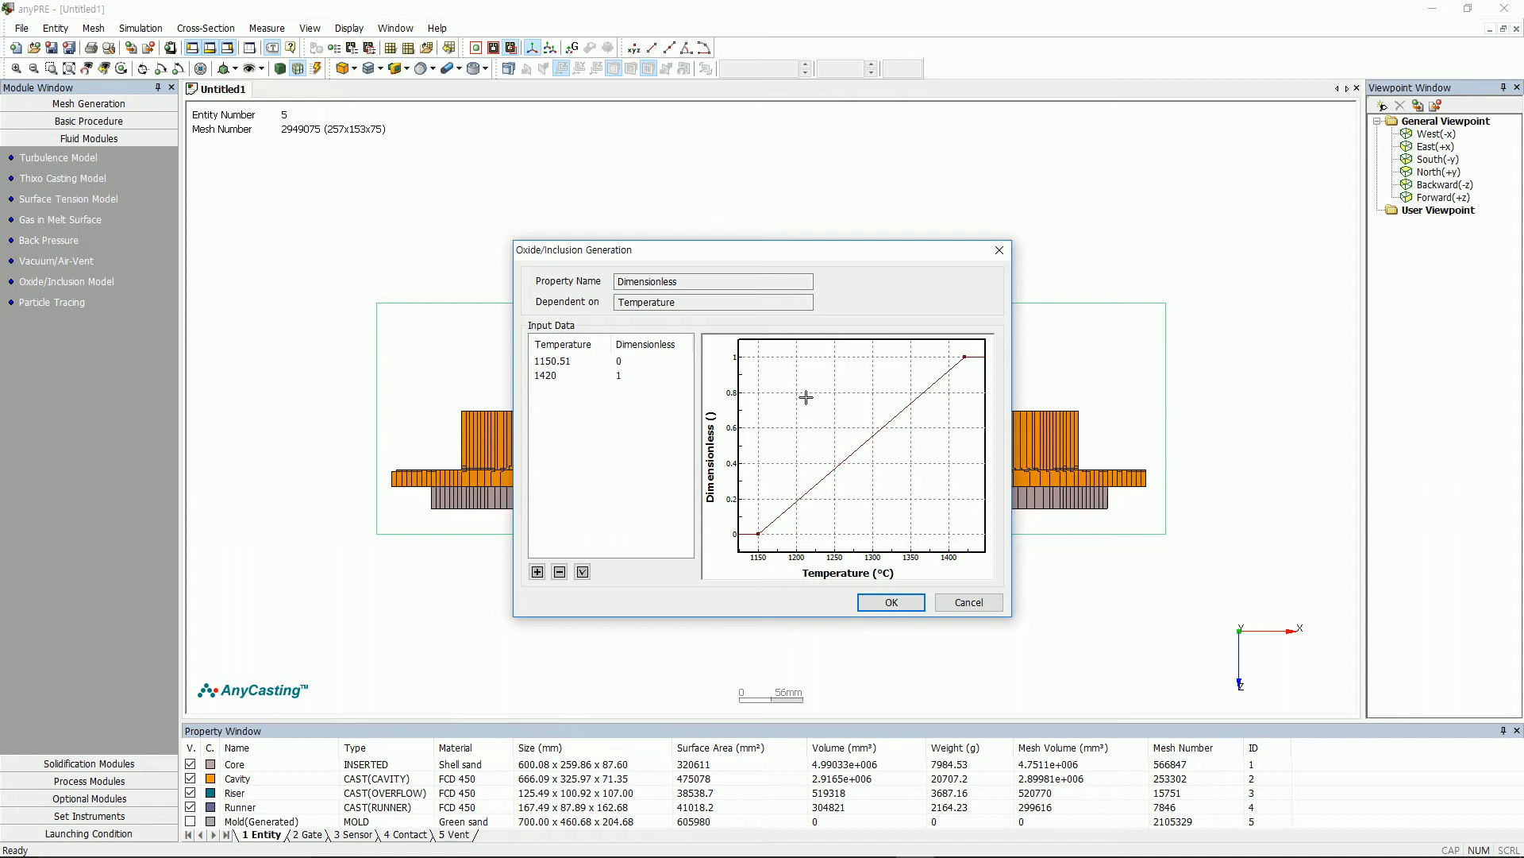
{"action": "mouse_move", "coordinate": [864, 462]}
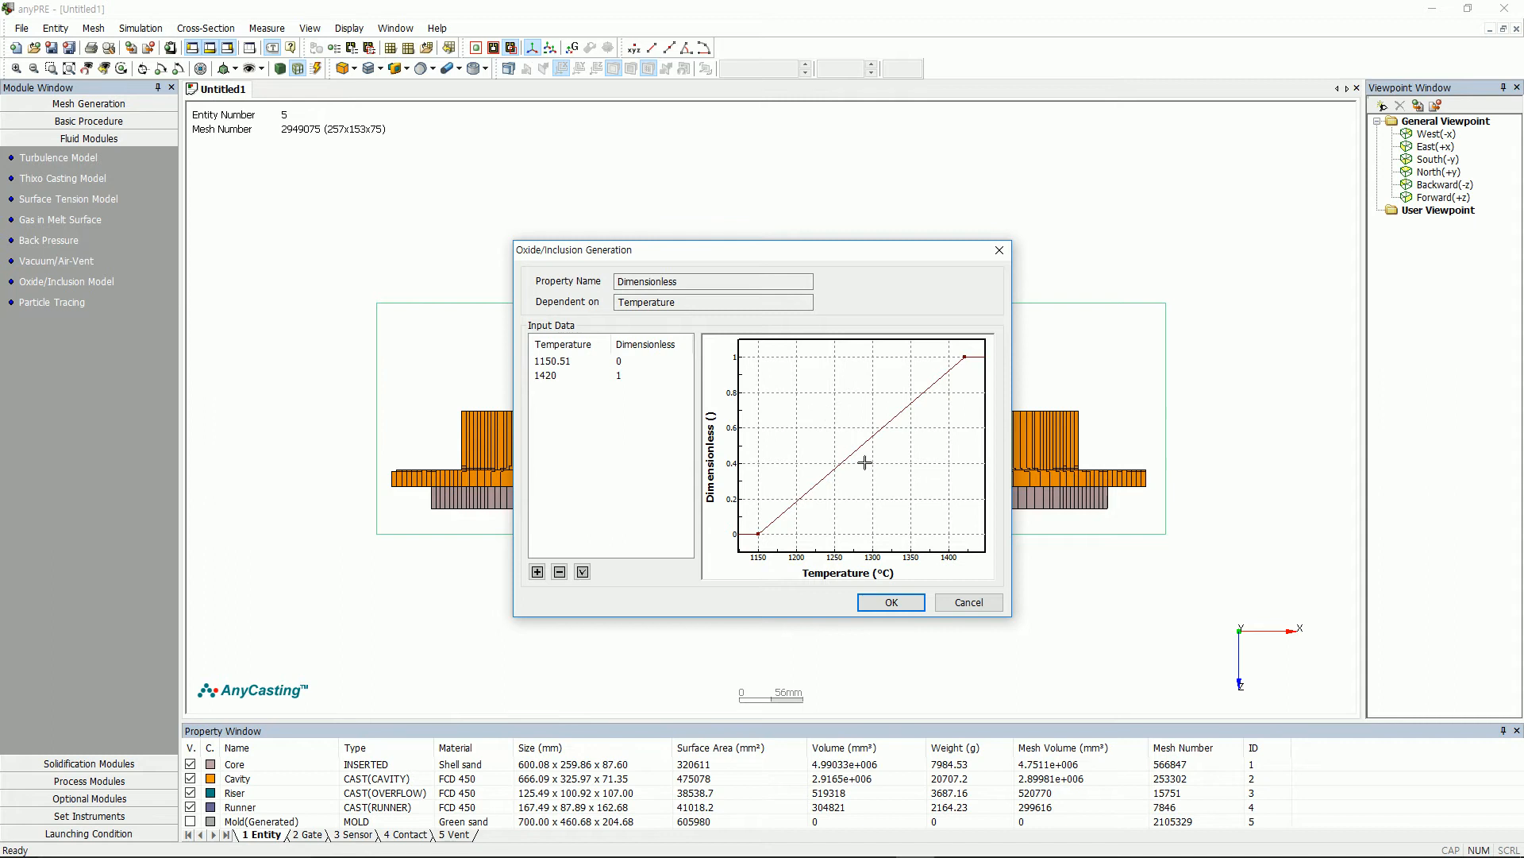
{"action": "left_click", "coordinate": [889, 602]}
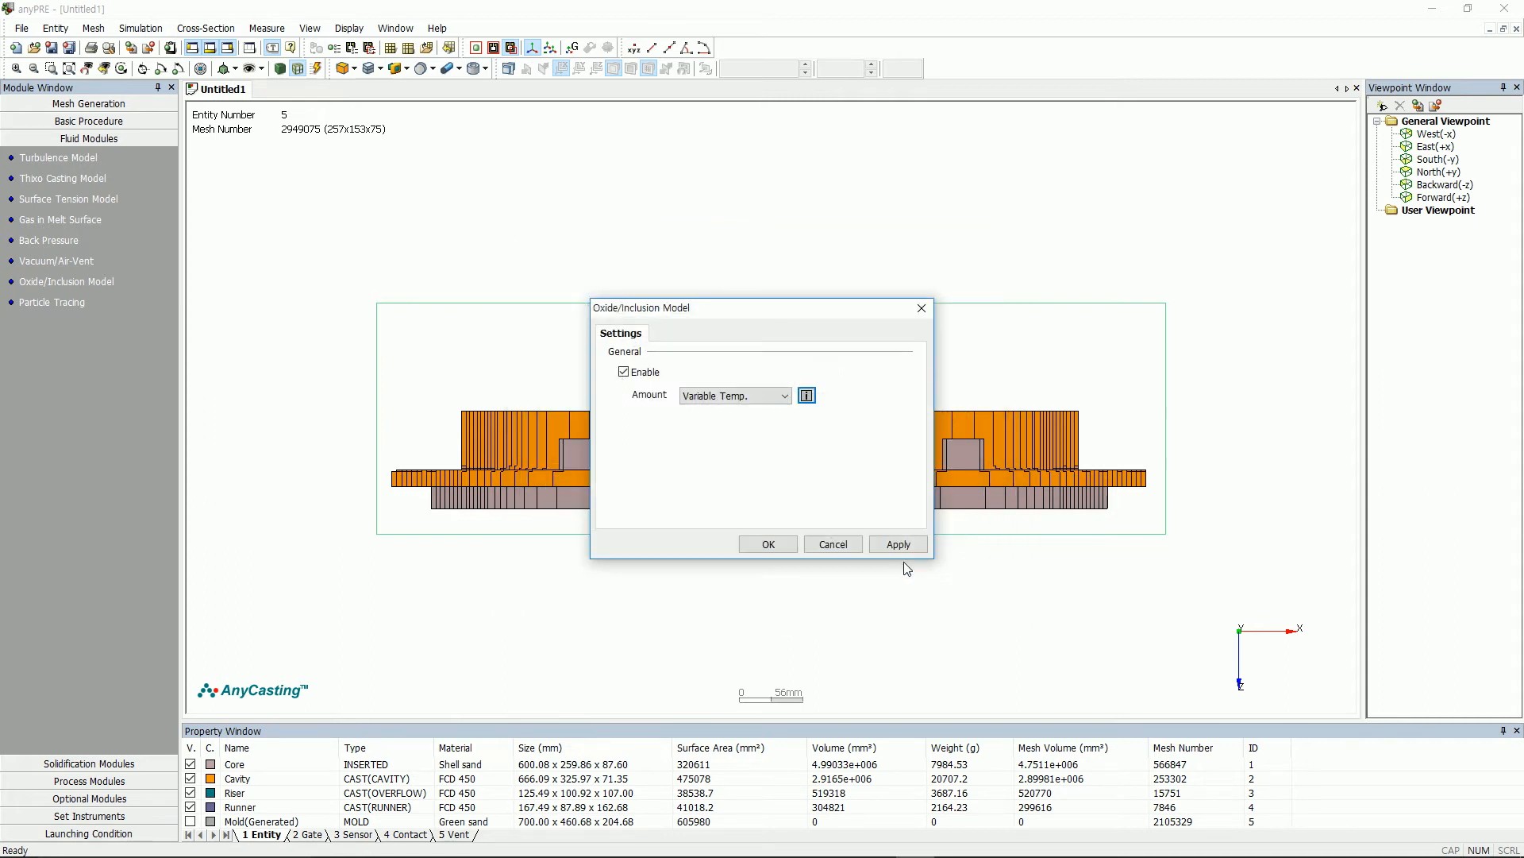
{"action": "left_click", "coordinate": [767, 543]}
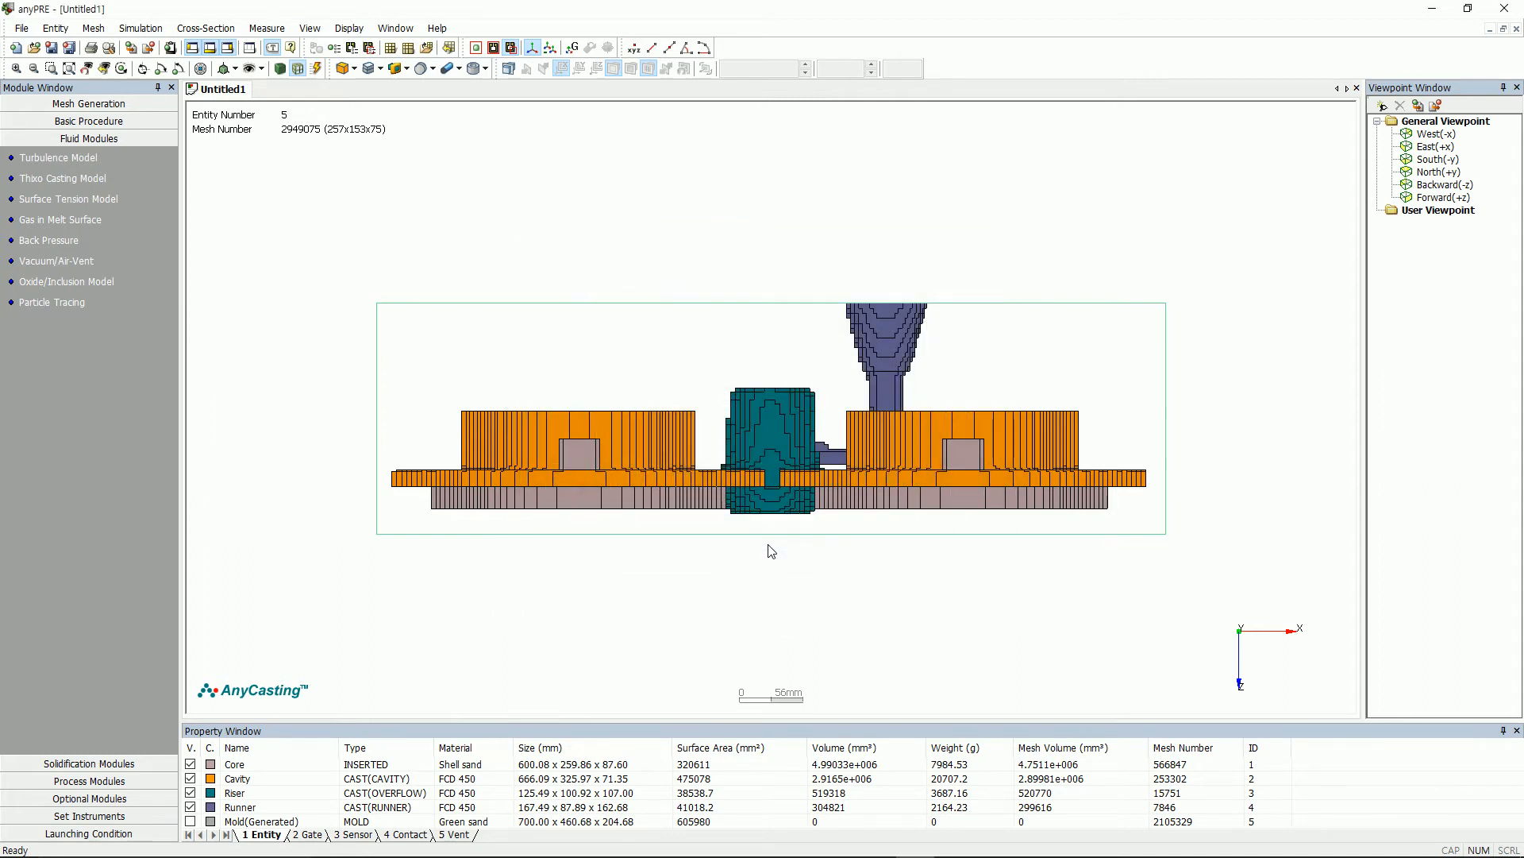
Step: Enable particle tracing with 10 gate sources over a 0–100% filling-rate window and confirm
{"action": "left_click", "coordinate": [51, 301]}
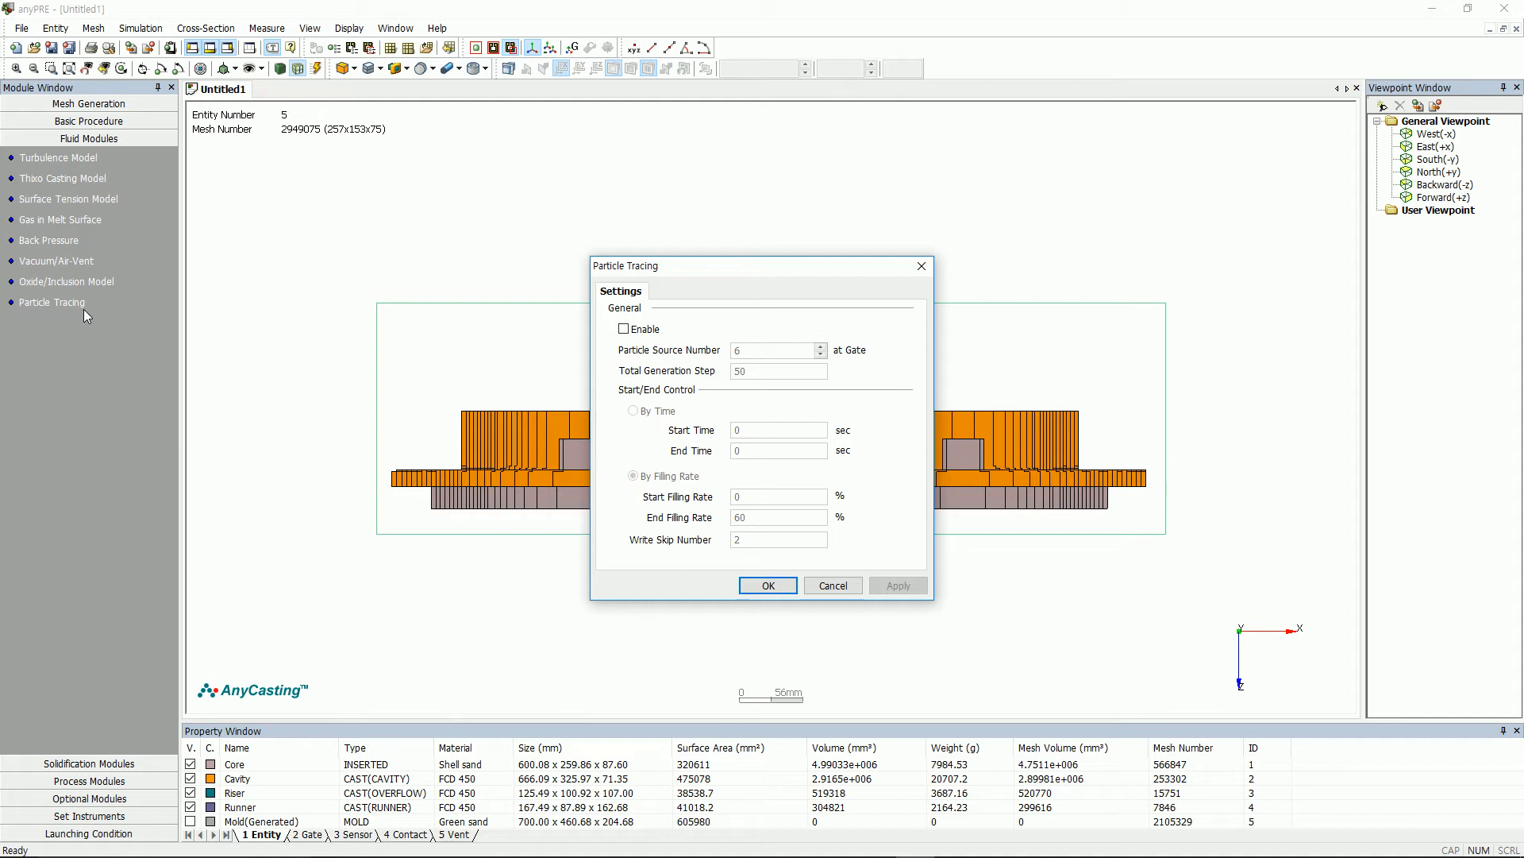
{"action": "left_click", "coordinate": [622, 329]}
{"action": "type", "text": "10"}
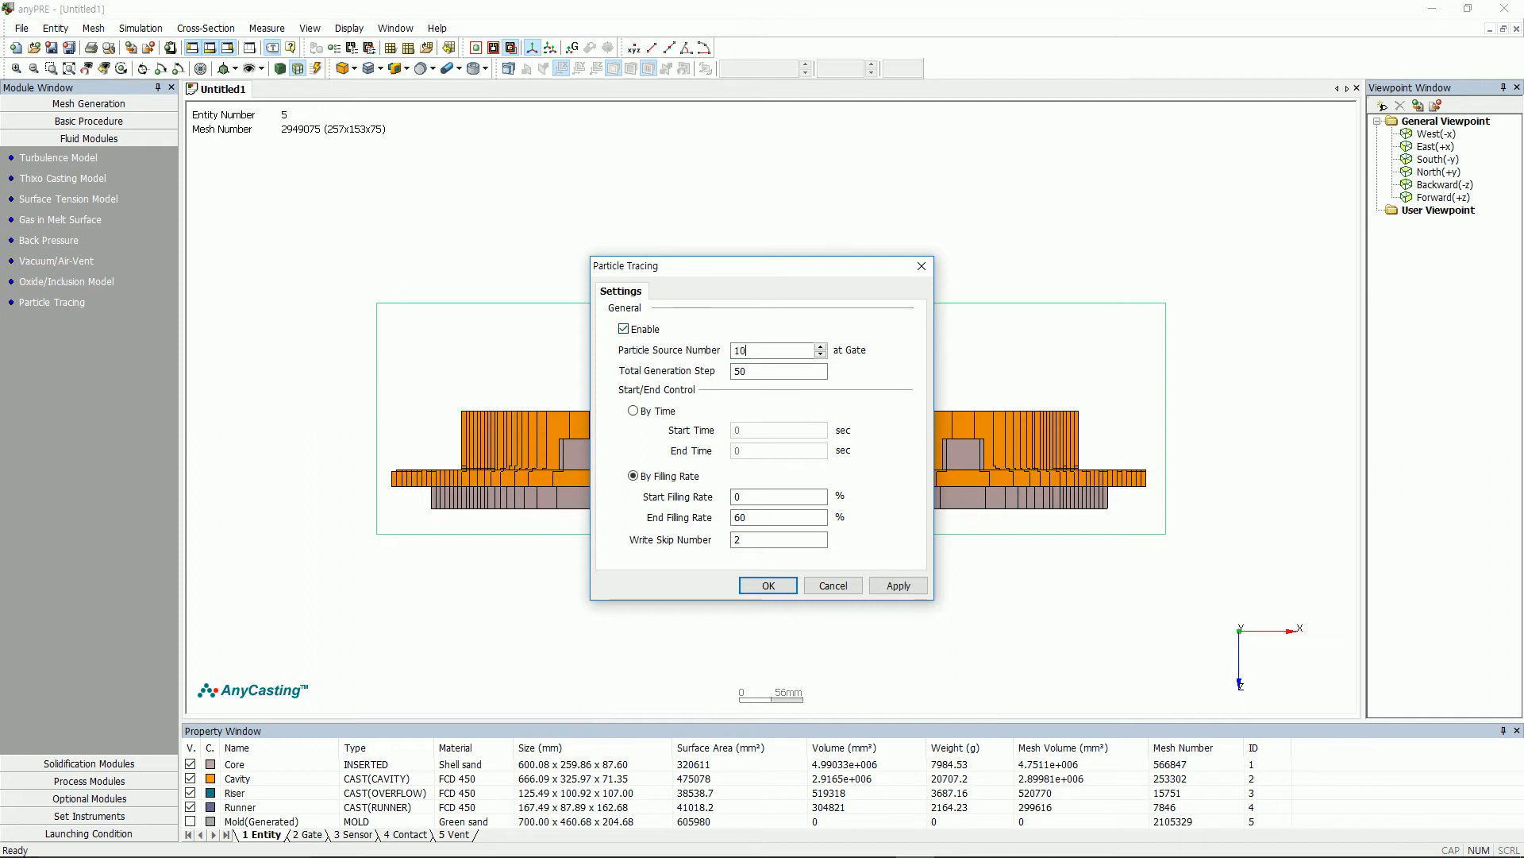
{"action": "triple_click", "coordinate": [778, 516]}
{"action": "type", "text": "100"}
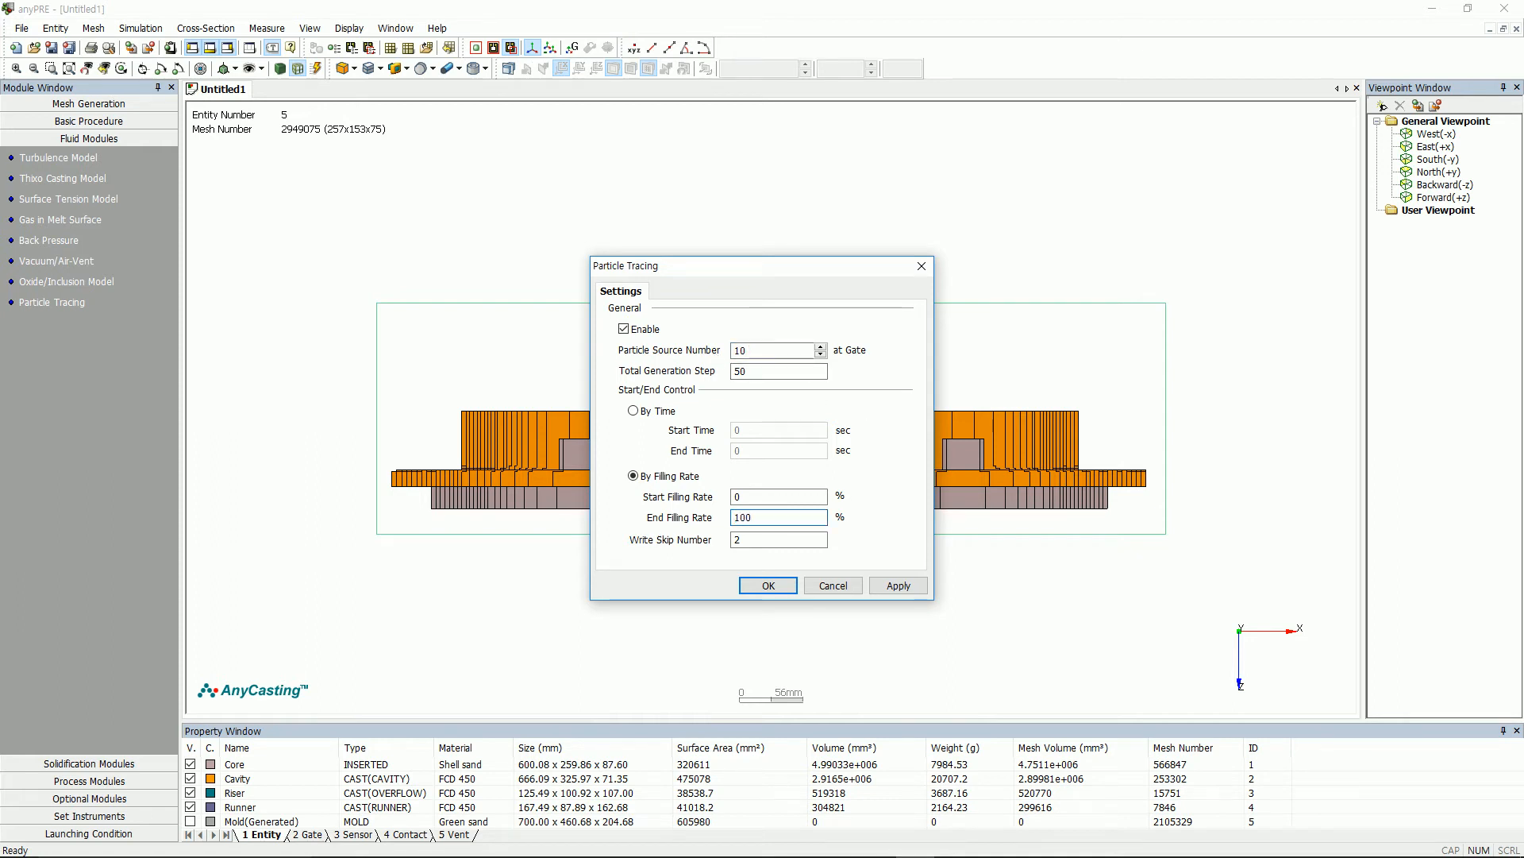
{"action": "left_click", "coordinate": [767, 585]}
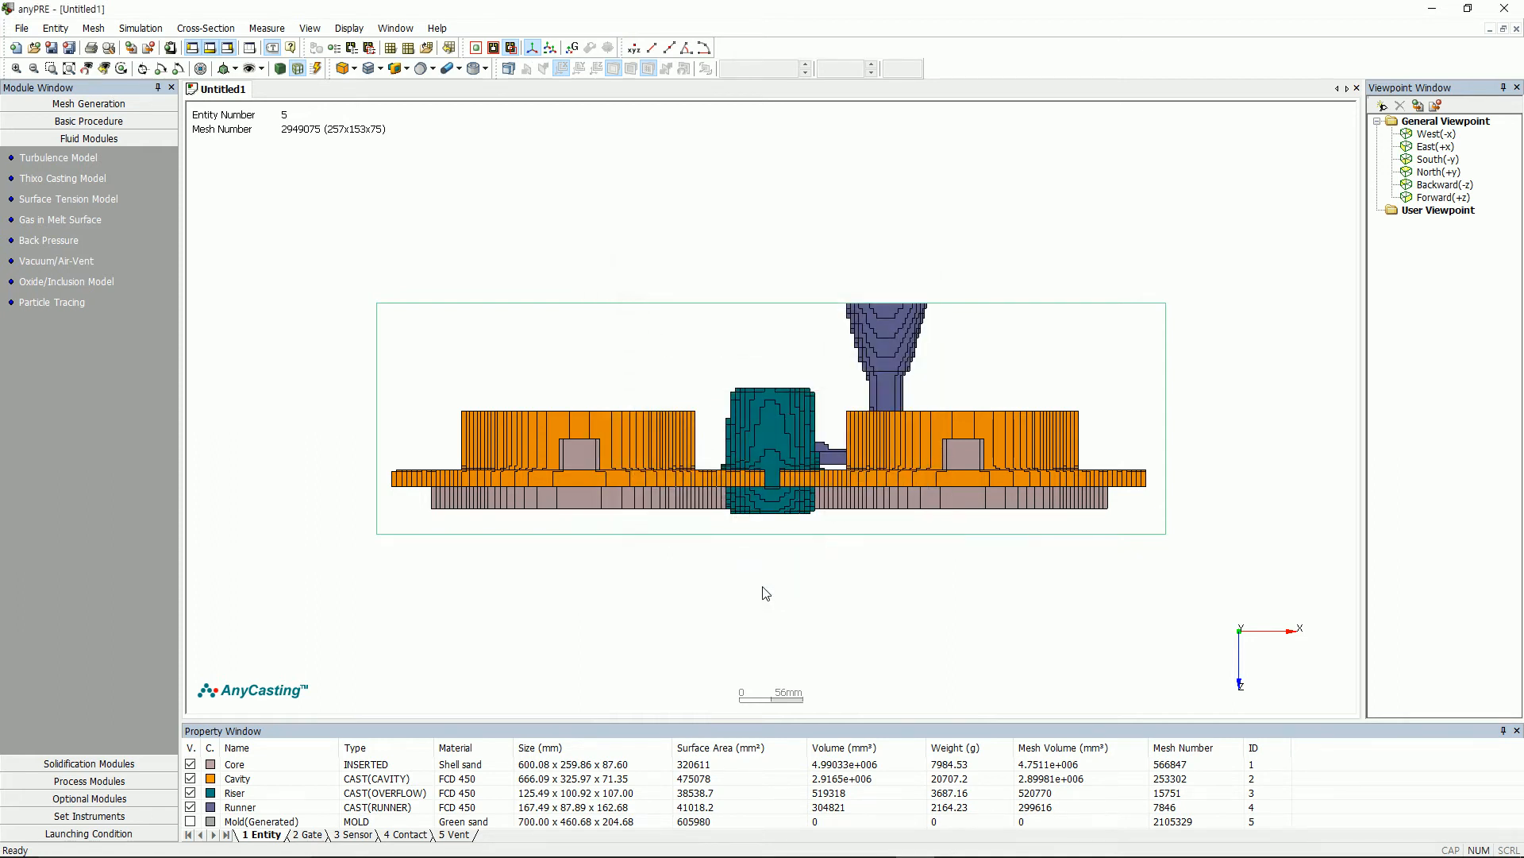
Step: Enable the shrinkage model with gravity shrinkage for FCD 450 and confirm
{"action": "left_click", "coordinate": [89, 763]}
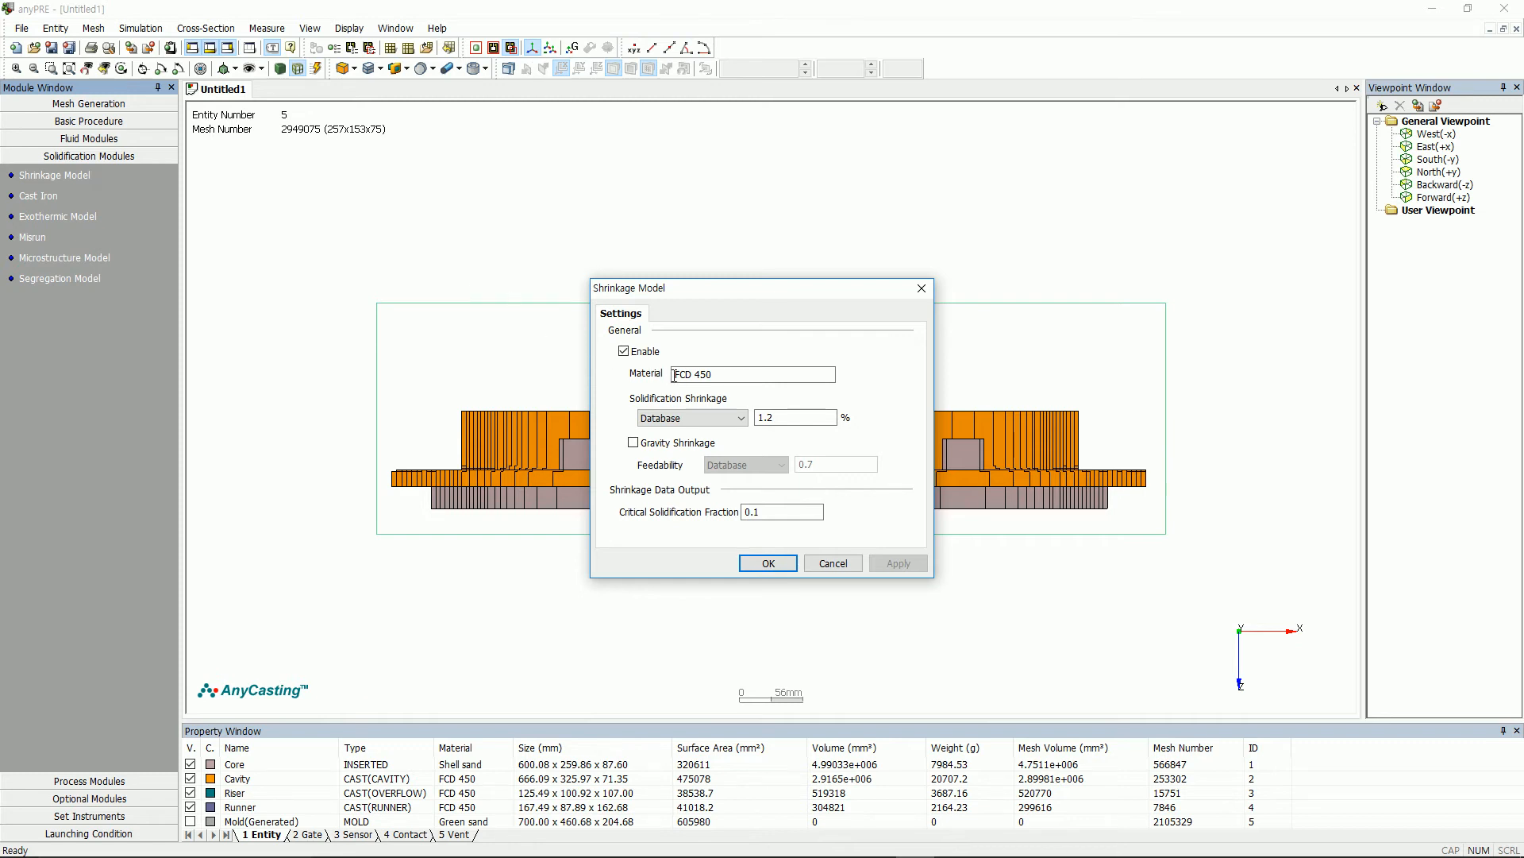
{"action": "left_click", "coordinate": [632, 443]}
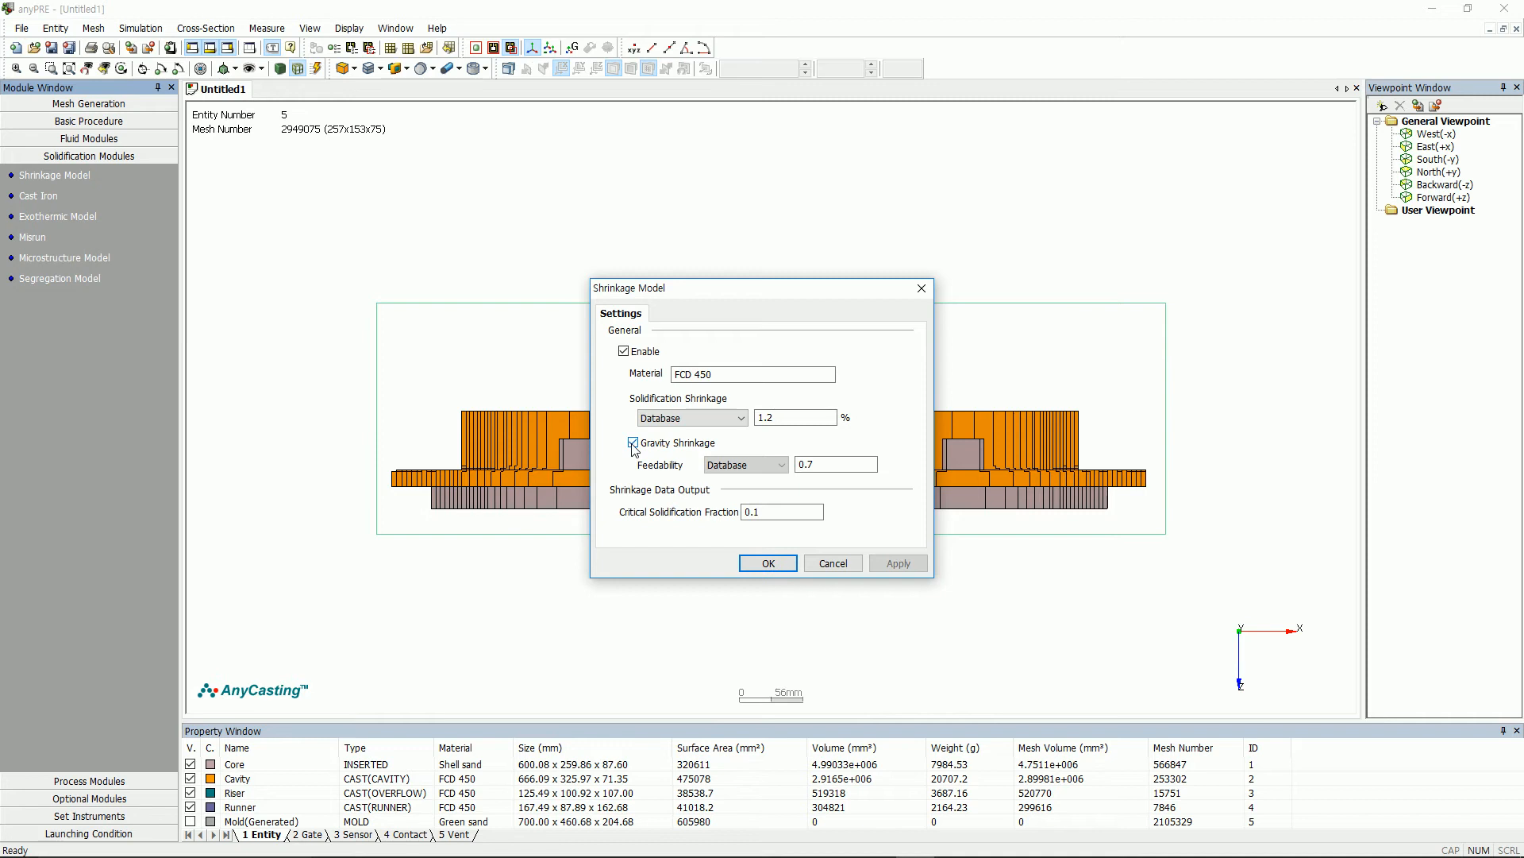
{"action": "left_click", "coordinate": [632, 443]}
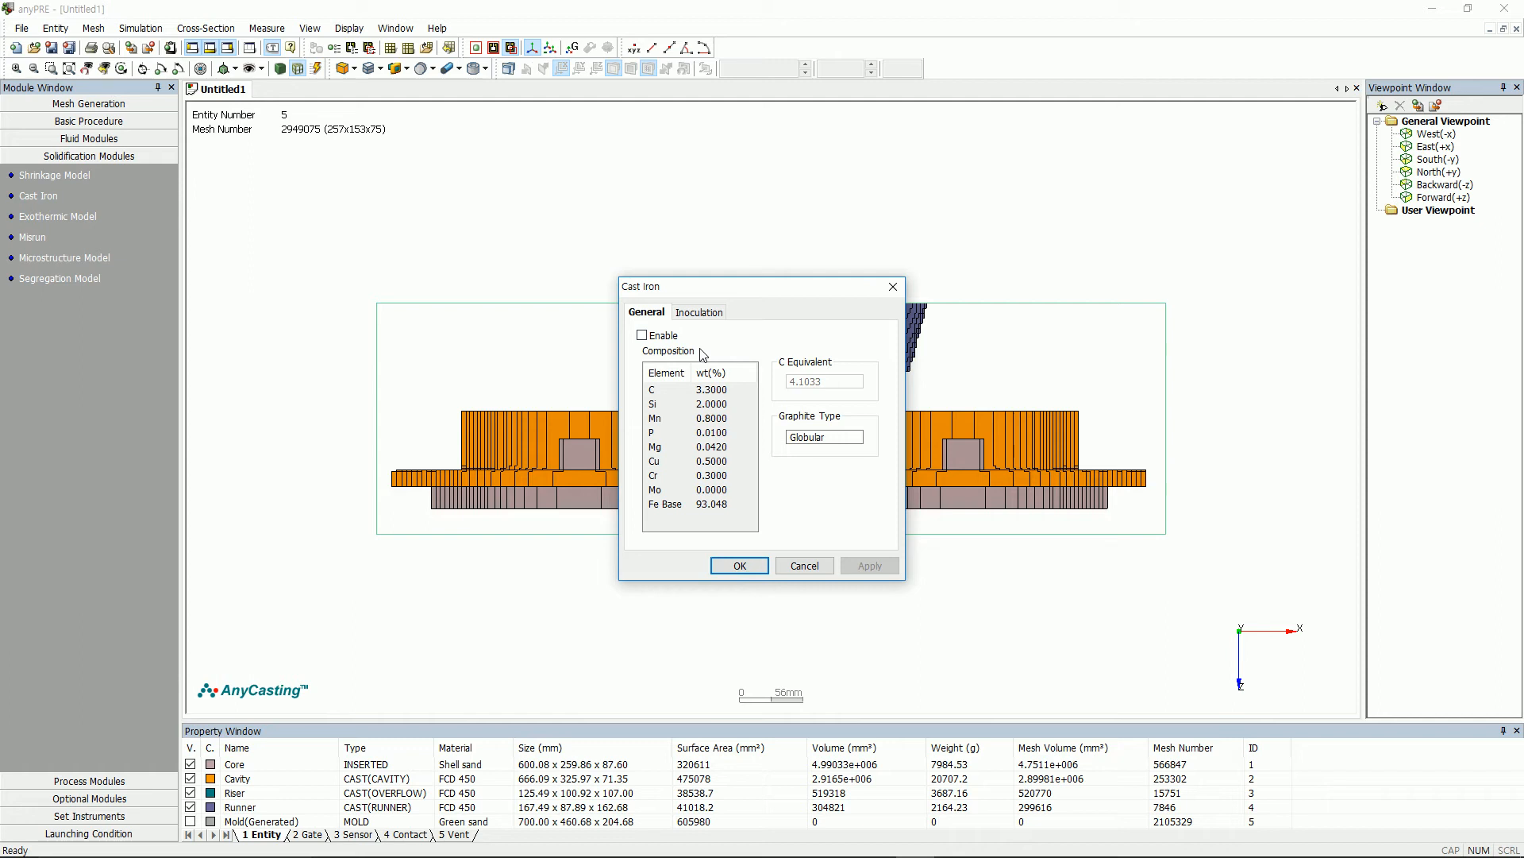
Step: Enable the cast iron model with globular graphite composition and confirm
{"action": "left_click", "coordinate": [641, 335]}
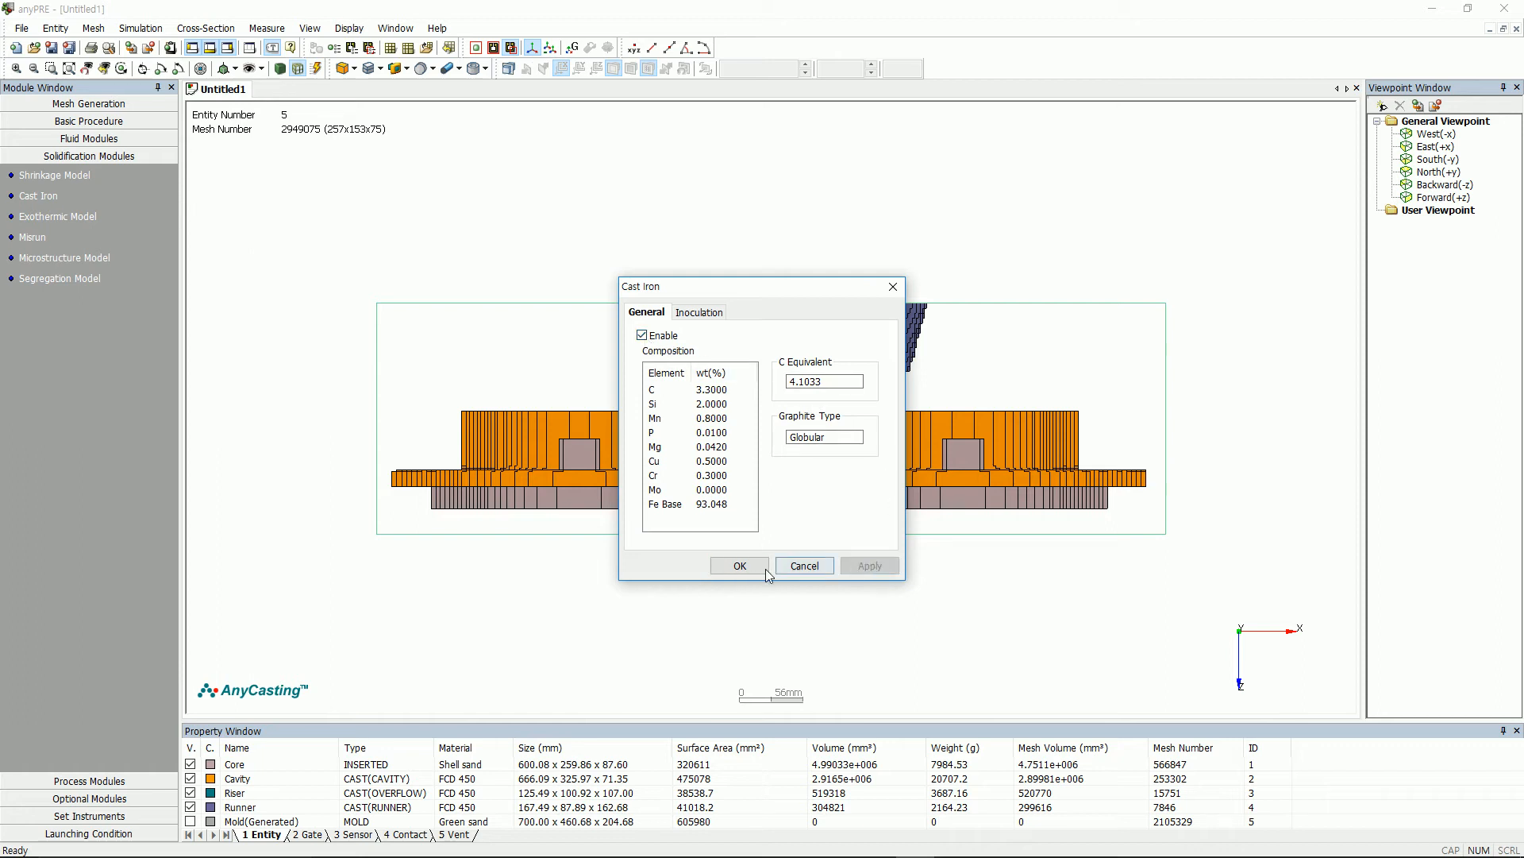
{"action": "left_click", "coordinate": [738, 565]}
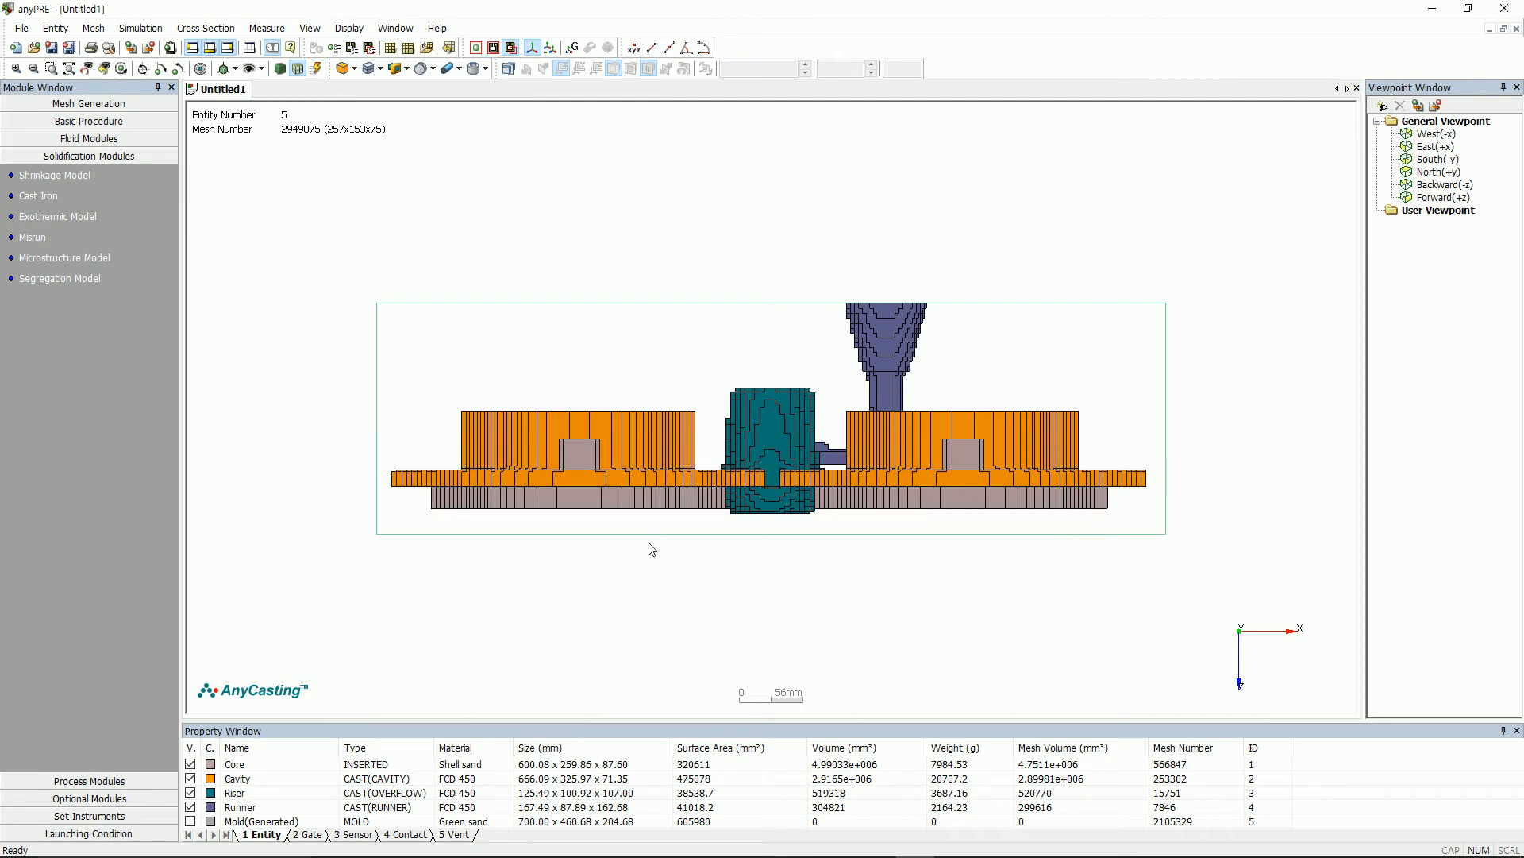
Step: Enable core gas analysis on the core entity with 0.39 porosity and confirm
{"action": "left_click", "coordinate": [89, 173]}
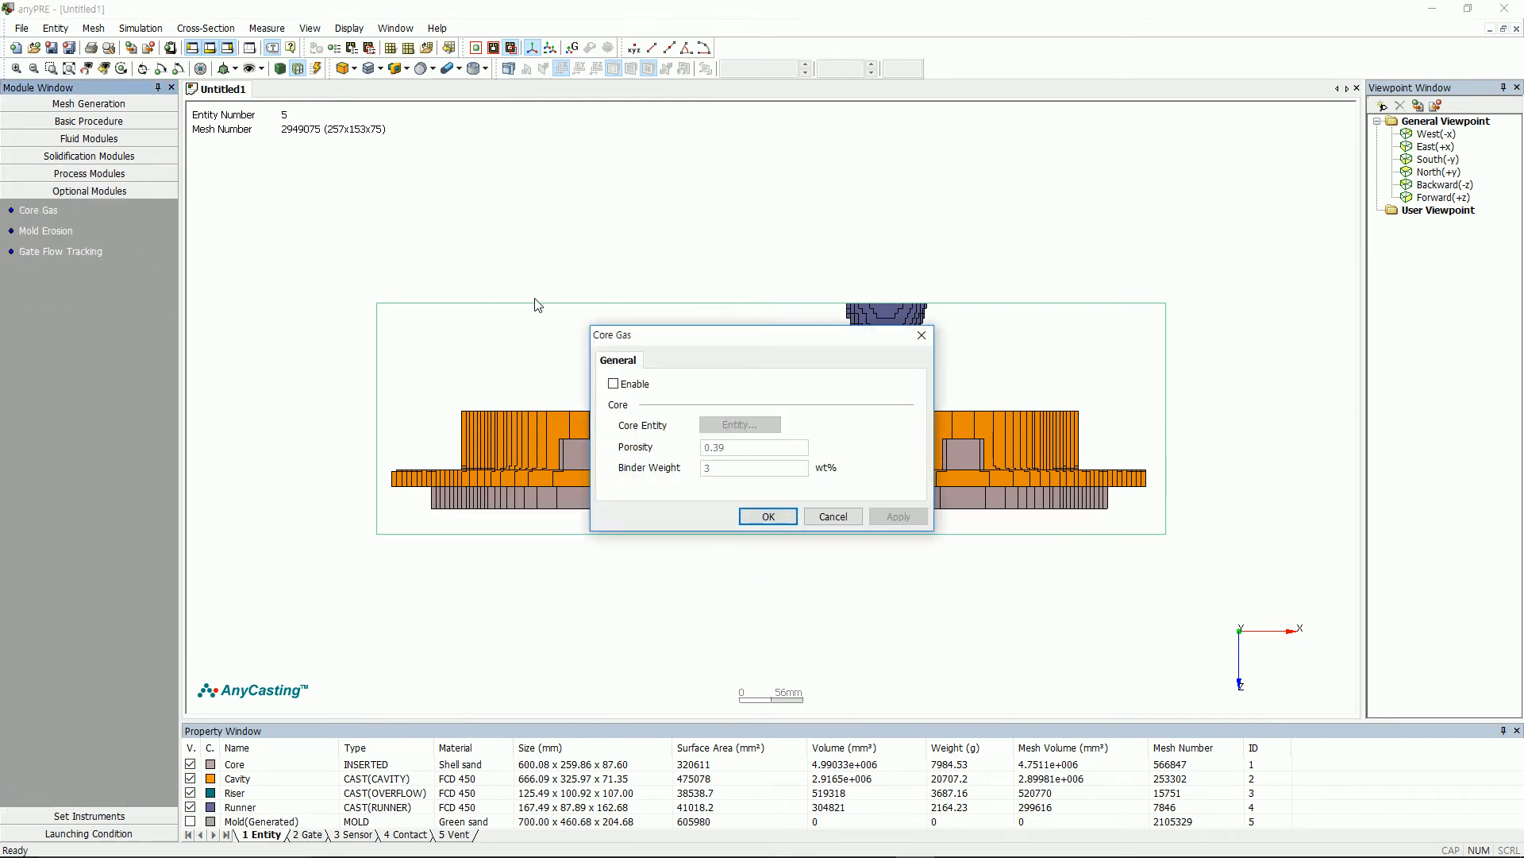
{"action": "left_click", "coordinate": [613, 383]}
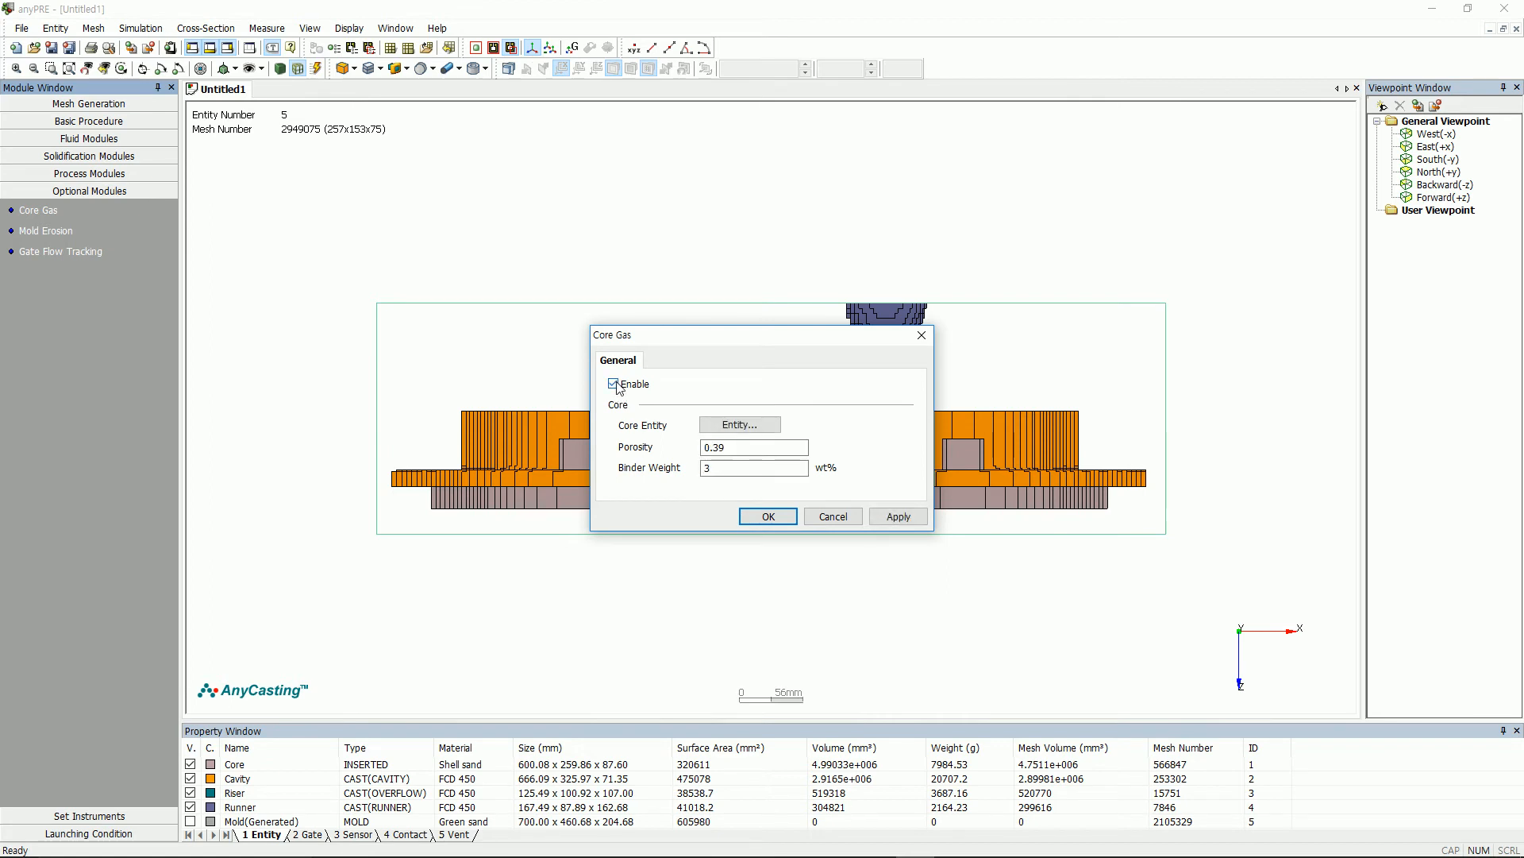
{"action": "left_click", "coordinate": [738, 425]}
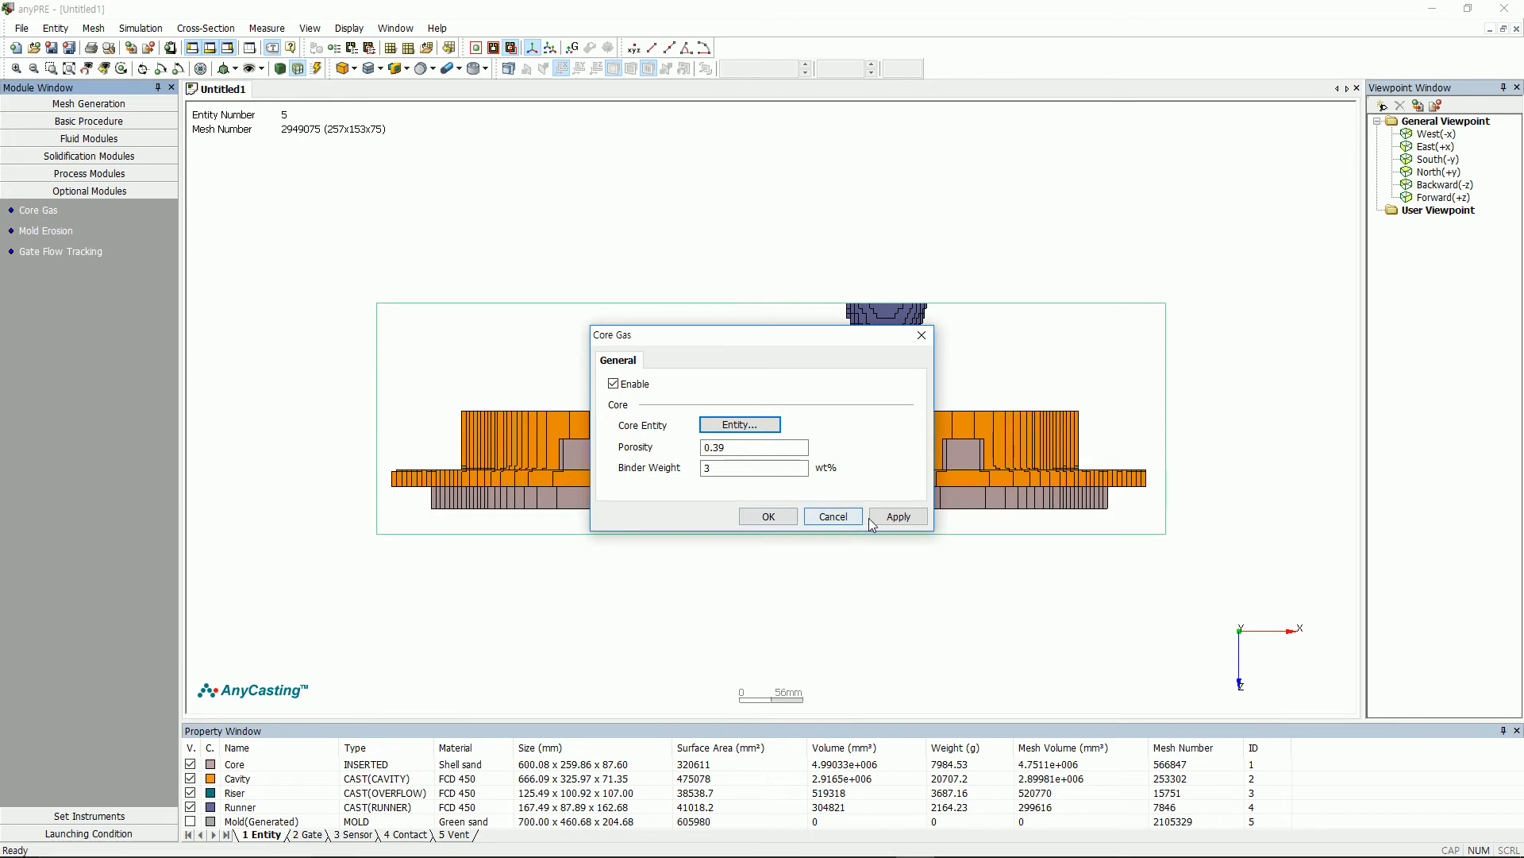
{"action": "left_click", "coordinate": [767, 516]}
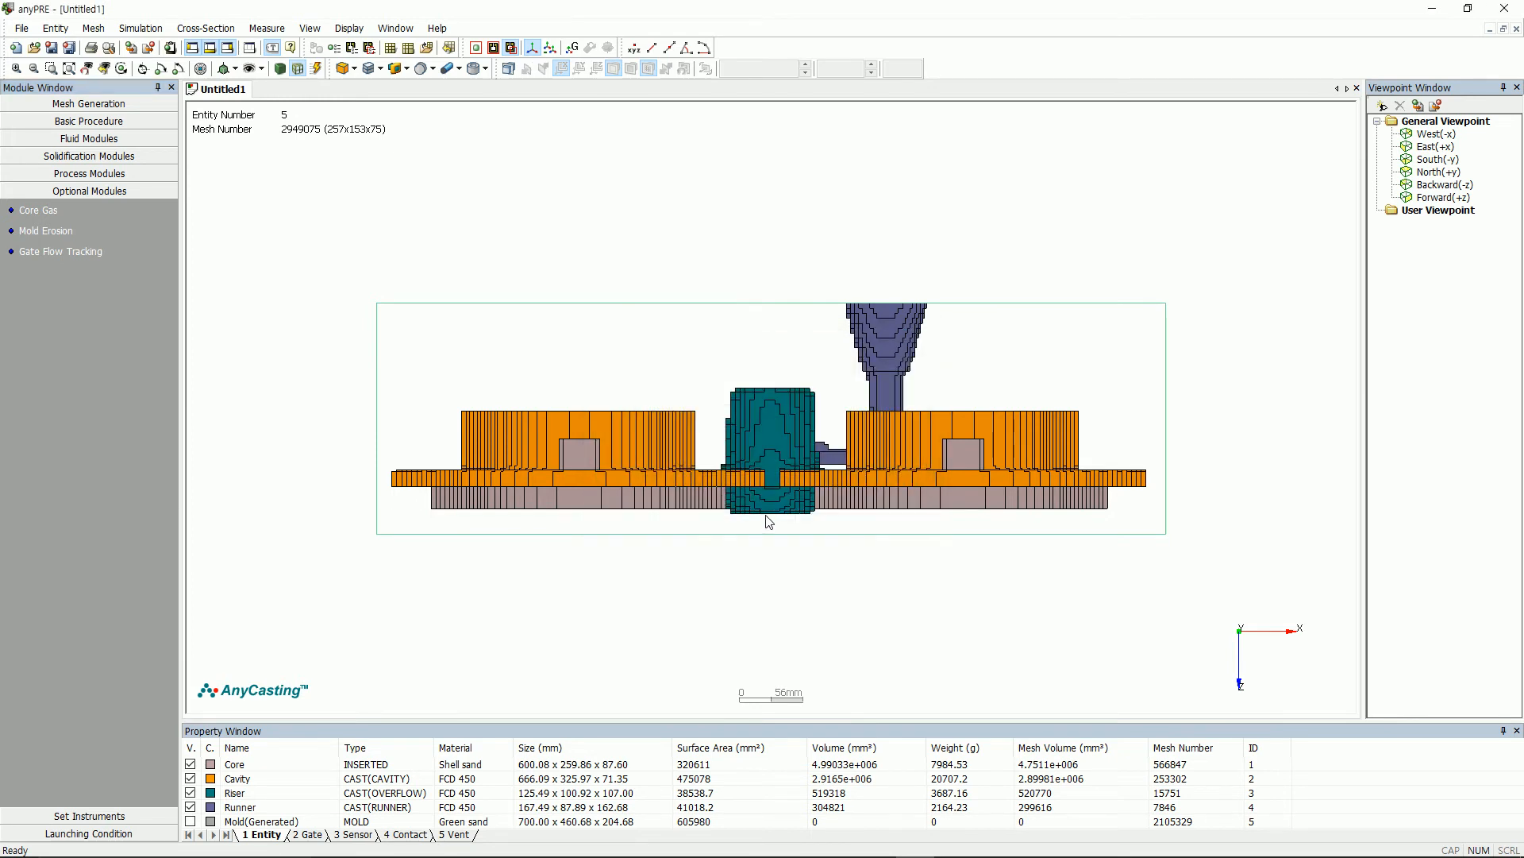
Step: Review the mold erosion settings and close them with erosion left off
{"action": "left_click", "coordinate": [46, 231]}
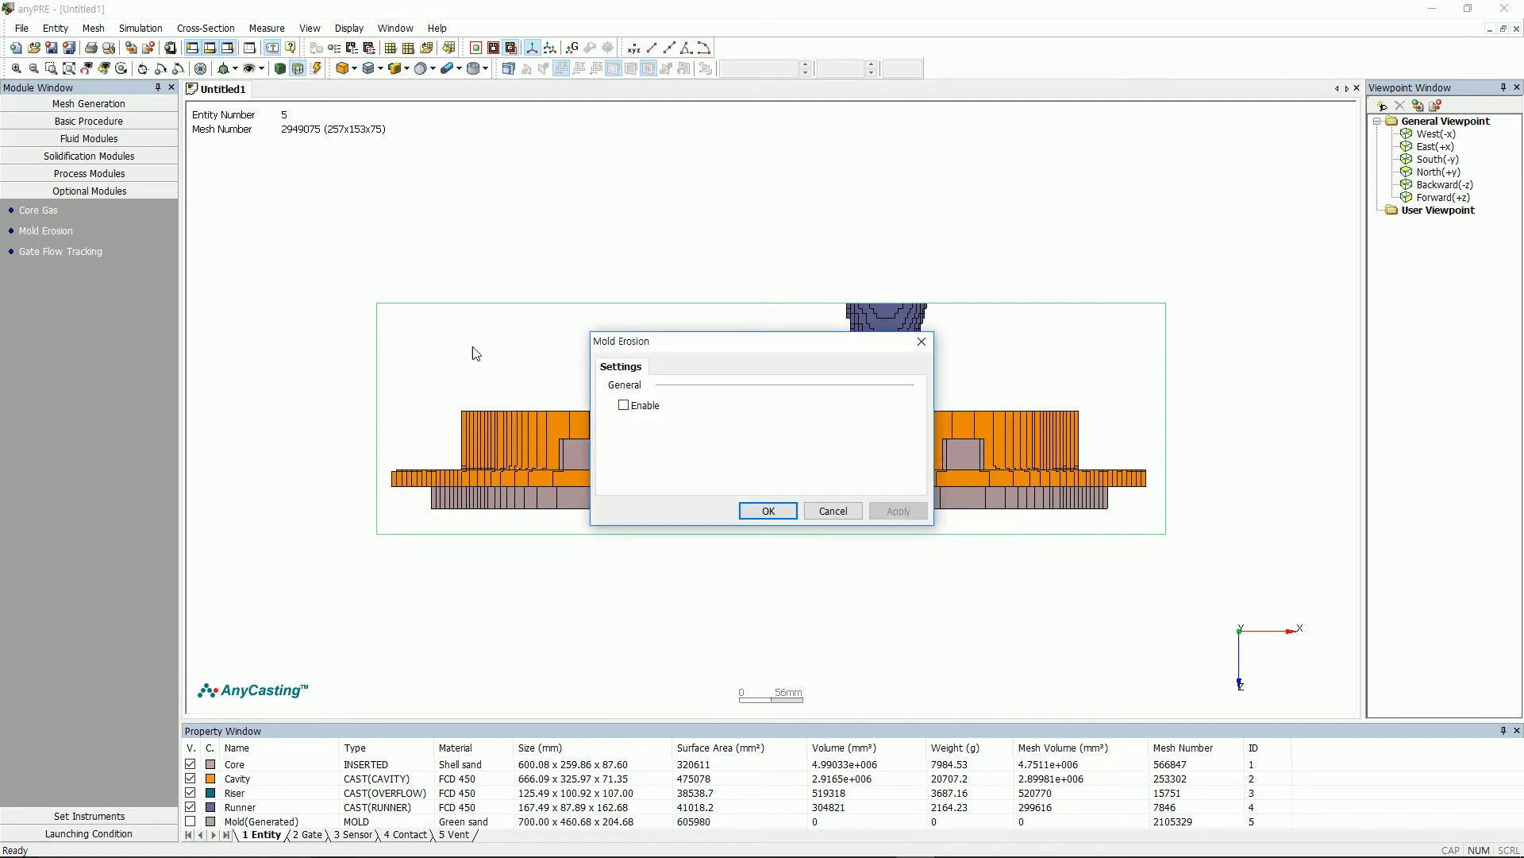
{"action": "left_click", "coordinate": [623, 405]}
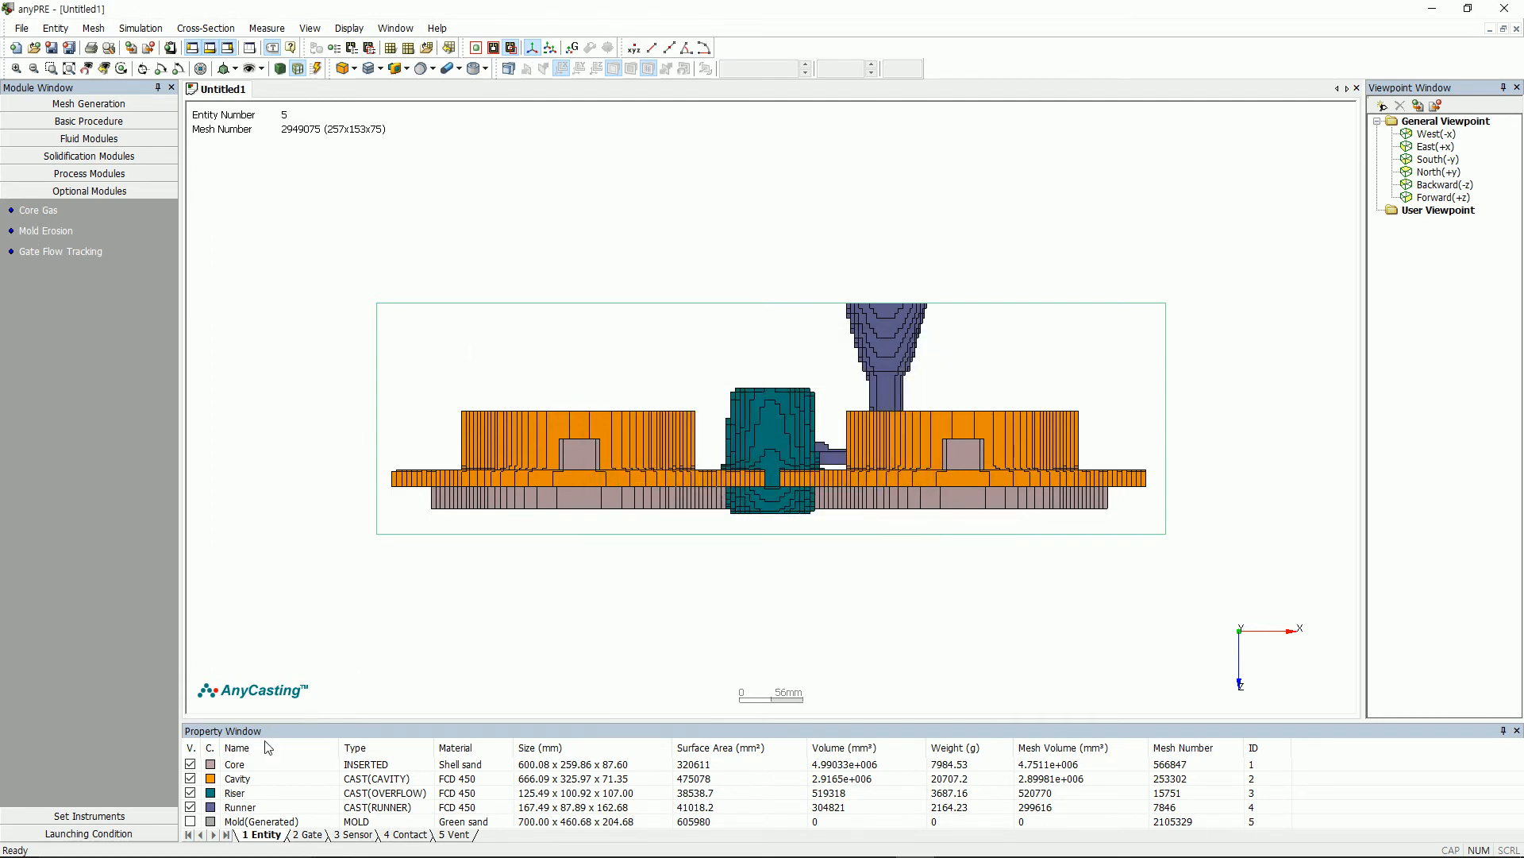
Step: Place sensors Sensor01–Sensor08 on the cores, cavities, overflow riser and runner
{"action": "left_click", "coordinate": [89, 817]}
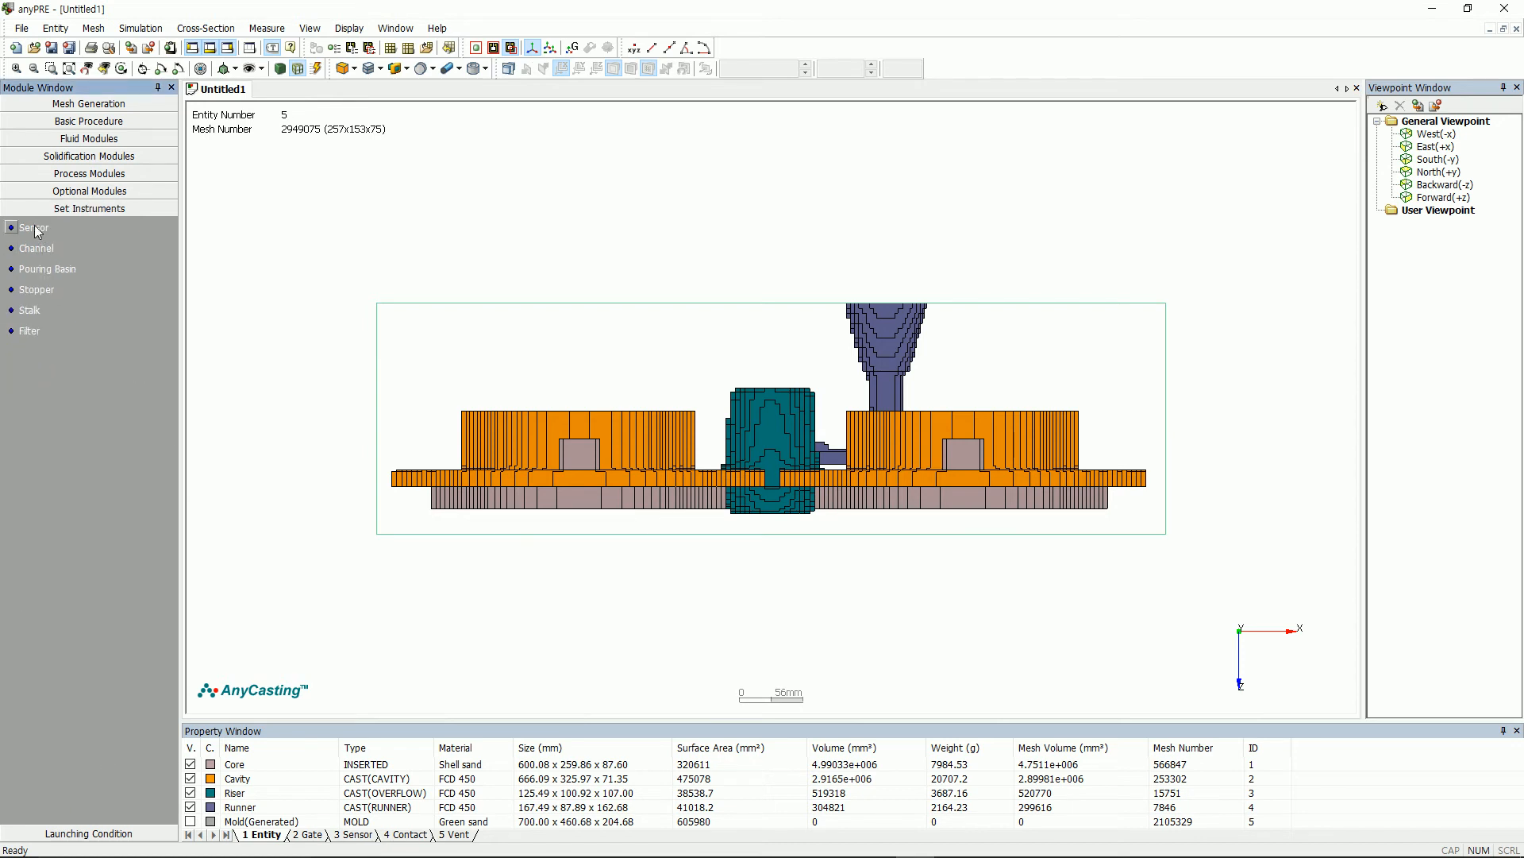
{"action": "left_click", "coordinate": [33, 227]}
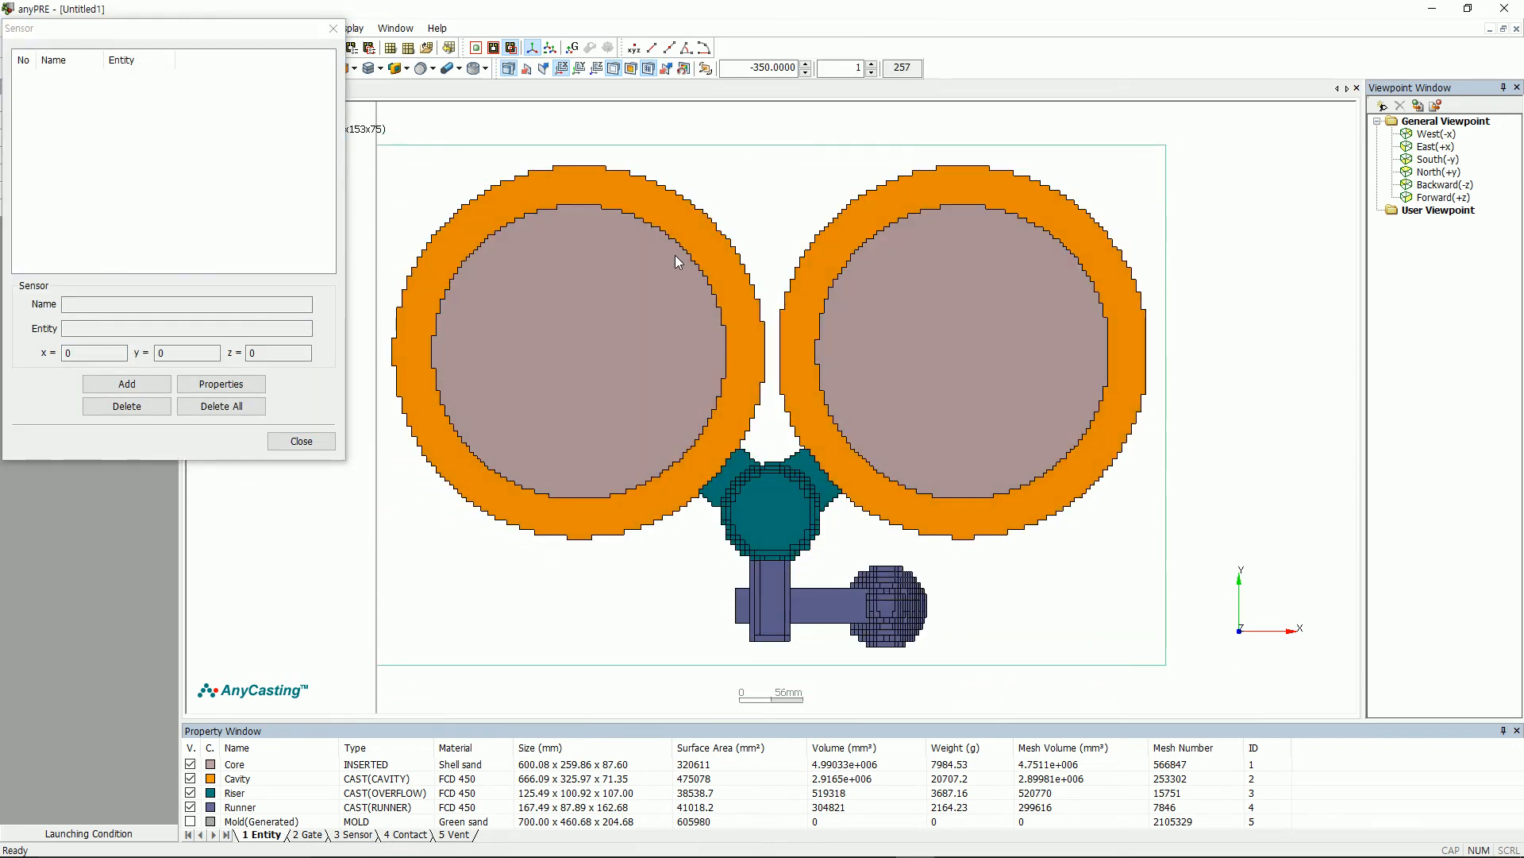
{"action": "mouse_move", "coordinate": [594, 69]}
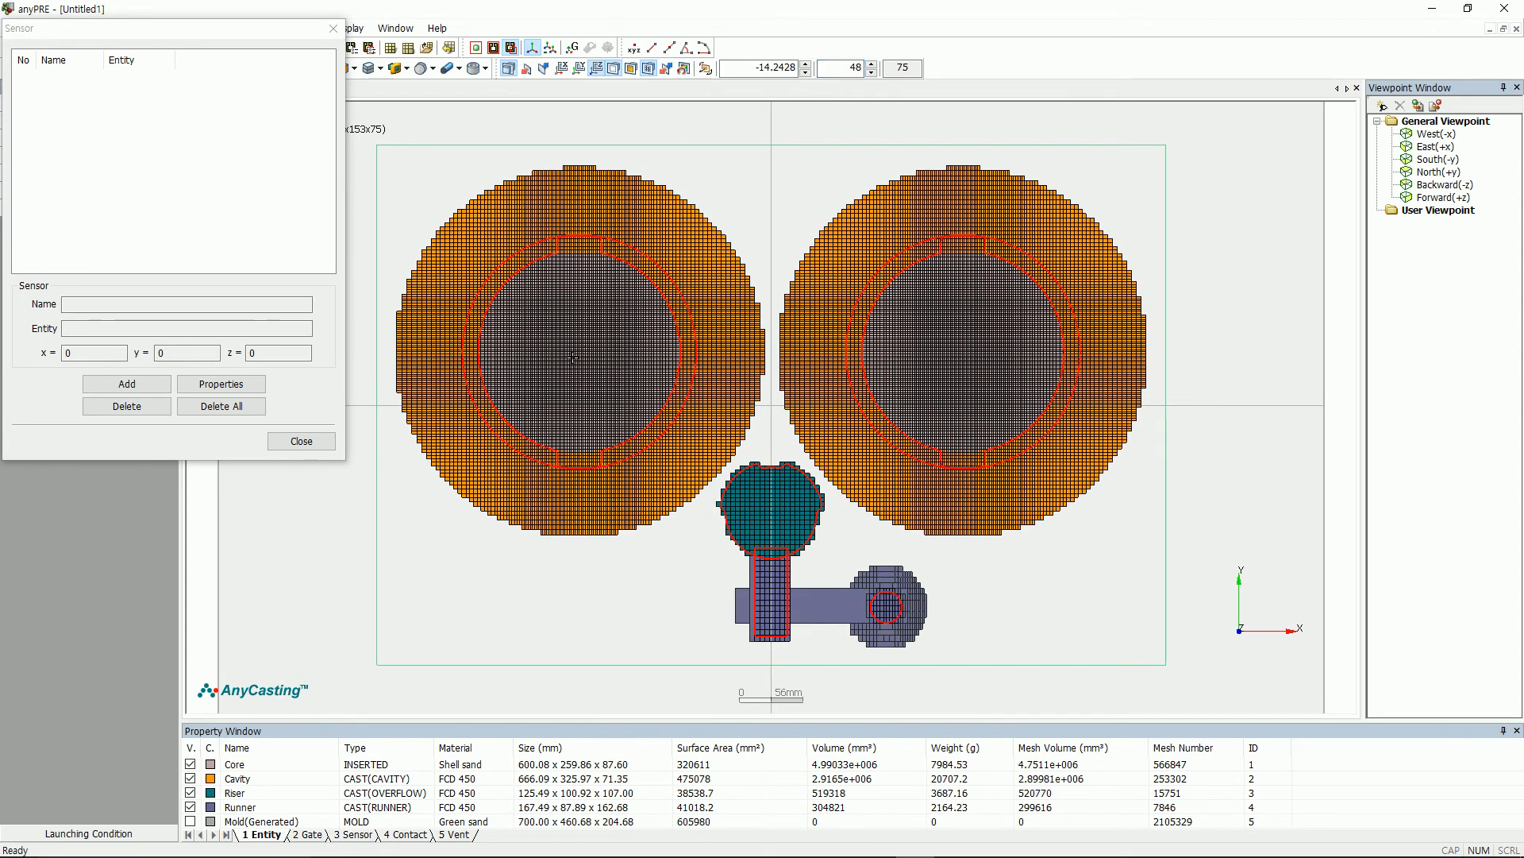
{"action": "left_click", "coordinate": [126, 383]}
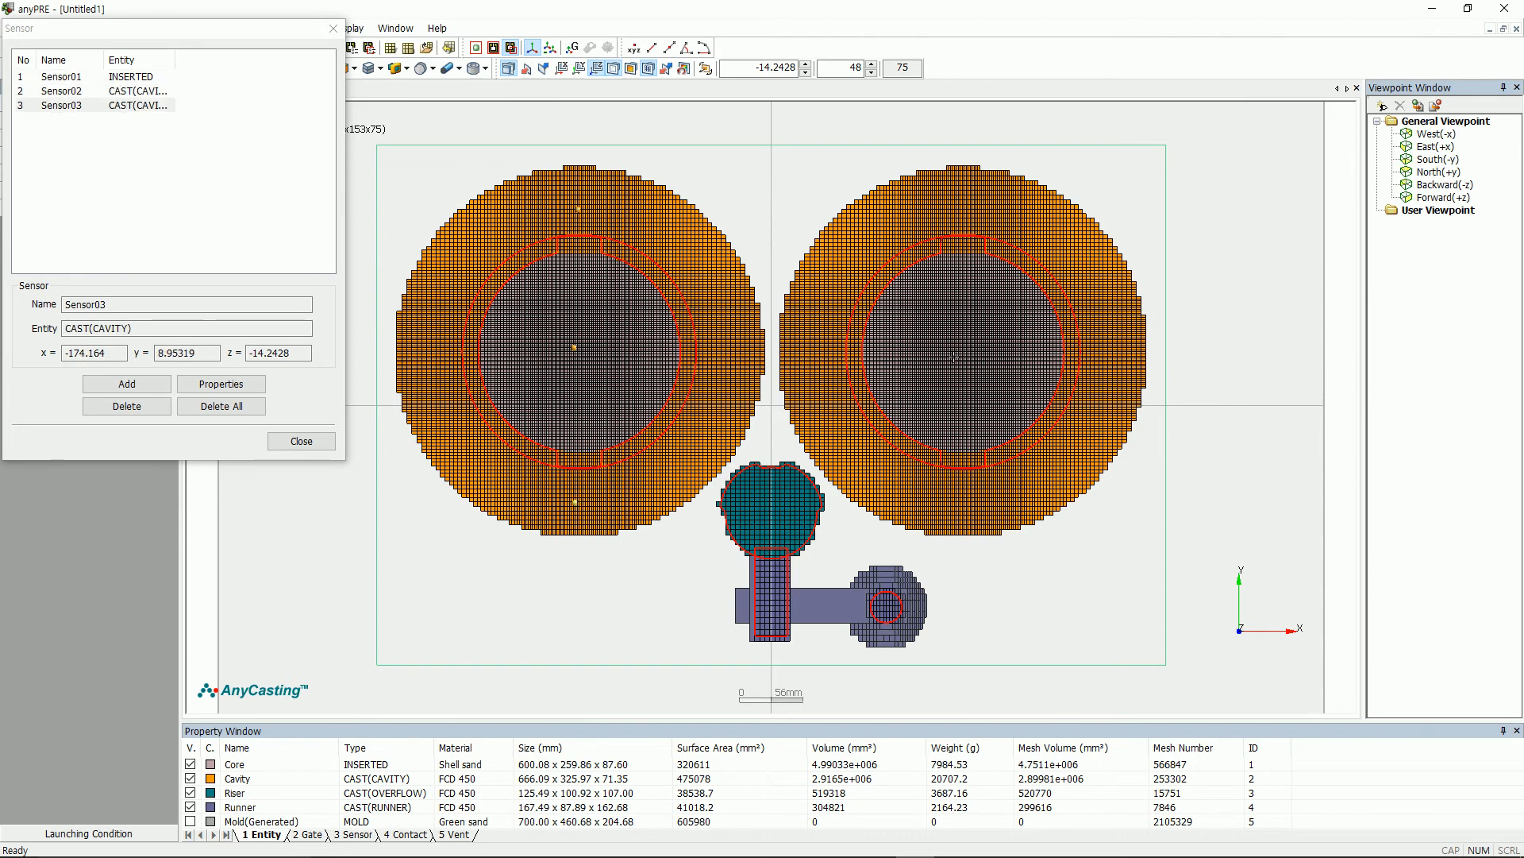
{"action": "left_click", "coordinate": [127, 383]}
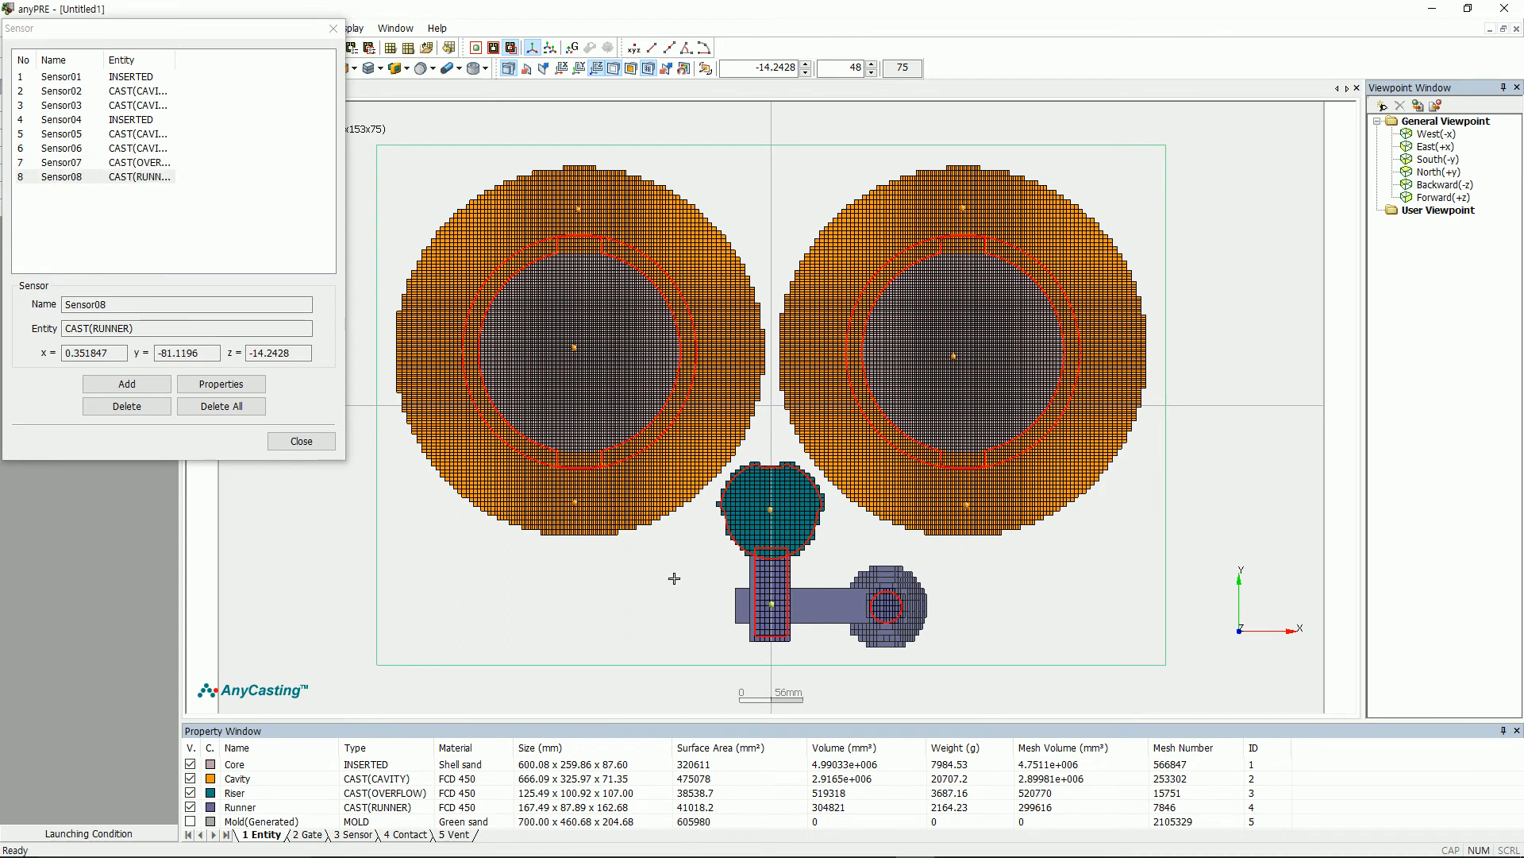
{"action": "left_click", "coordinate": [300, 440]}
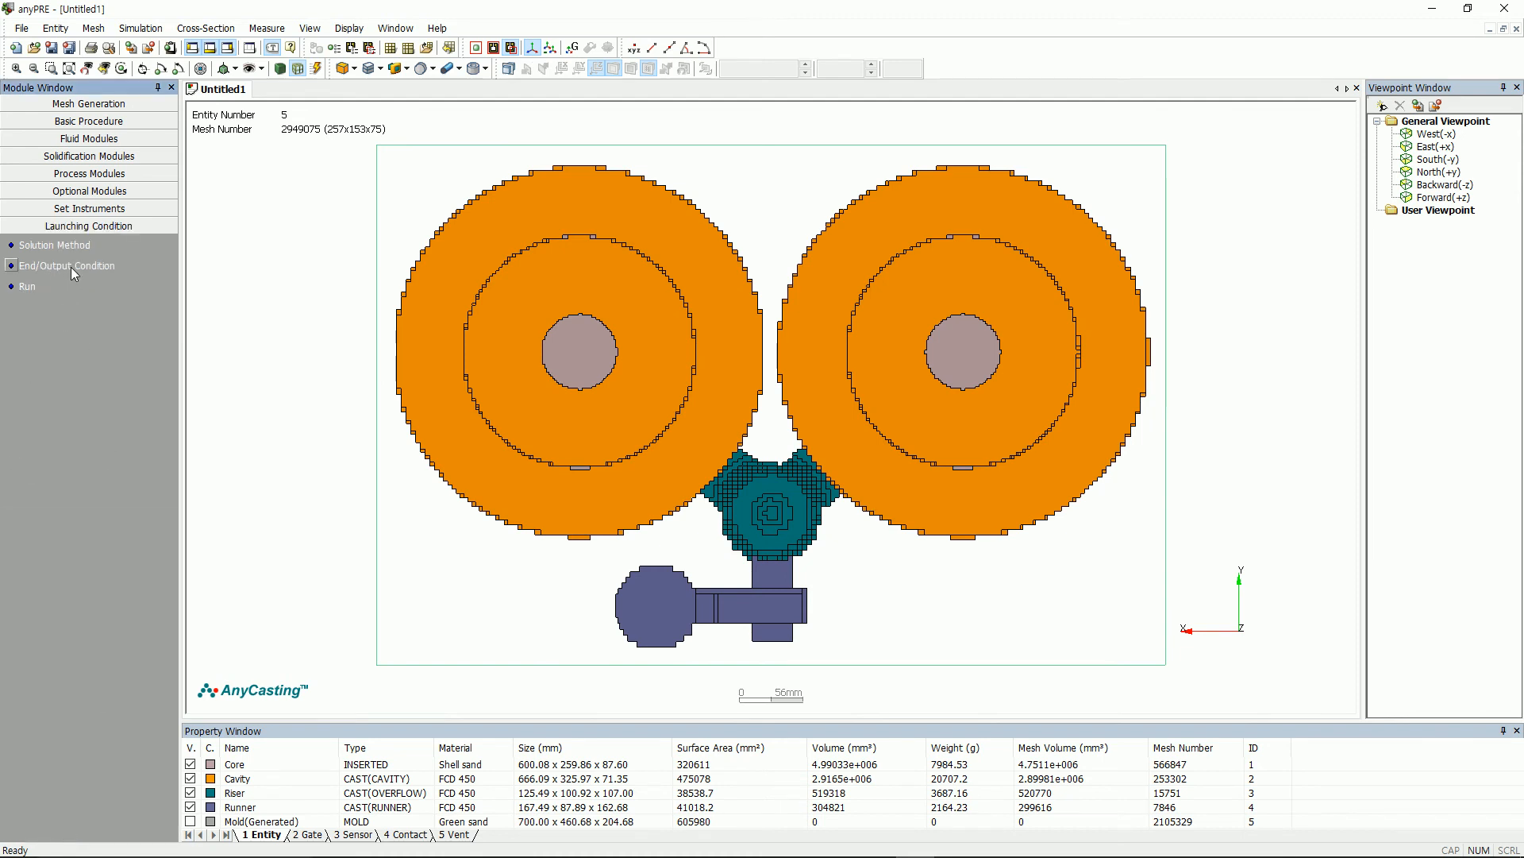
Step: Set output steps as 0–100 series on filling rate and solid fraction and confirm
{"action": "left_click", "coordinate": [67, 265]}
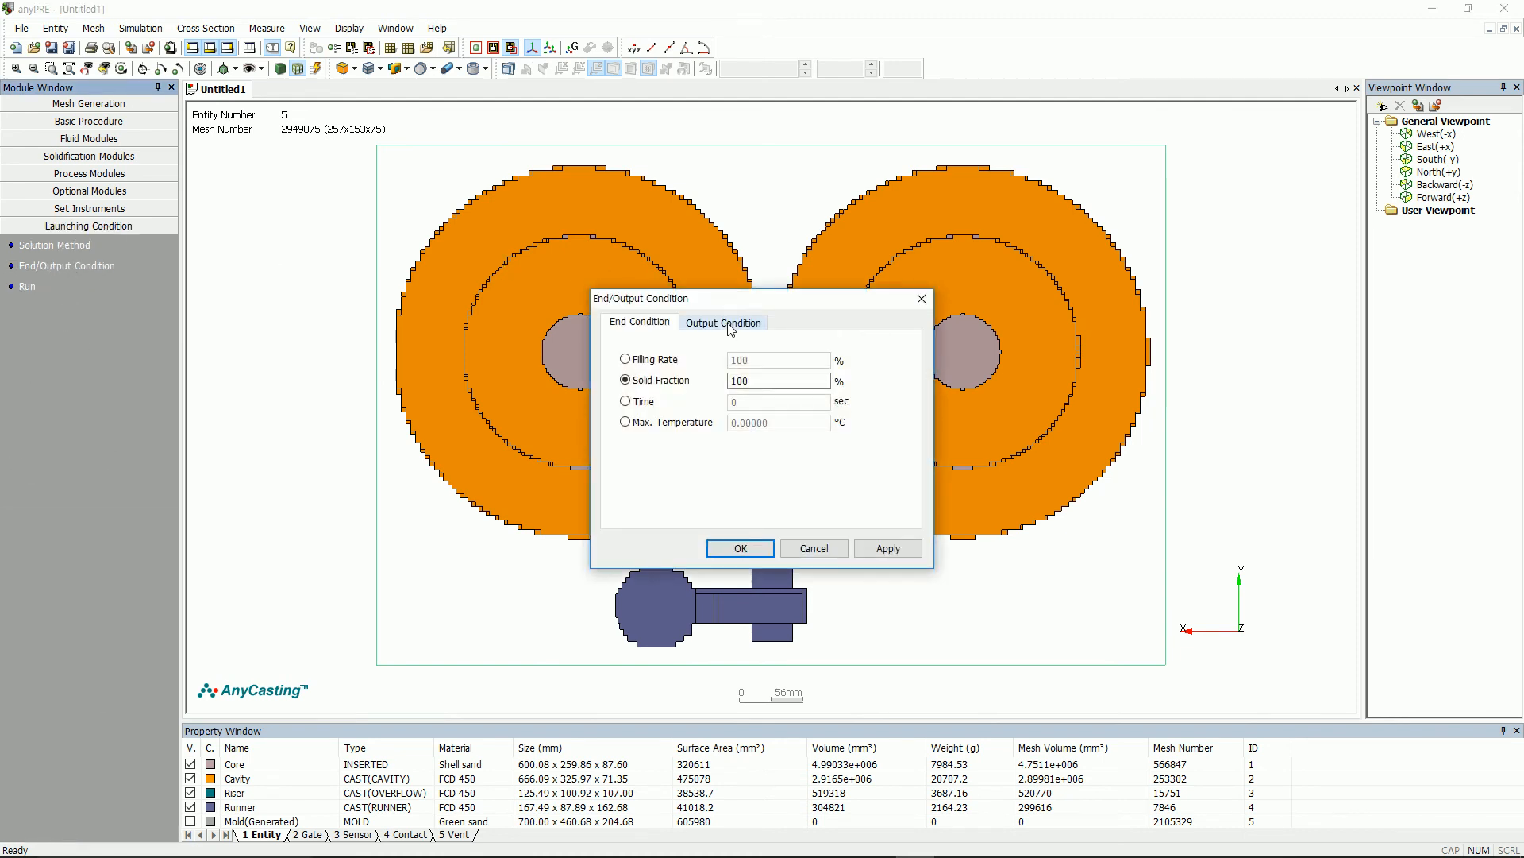
{"action": "left_click", "coordinate": [724, 322]}
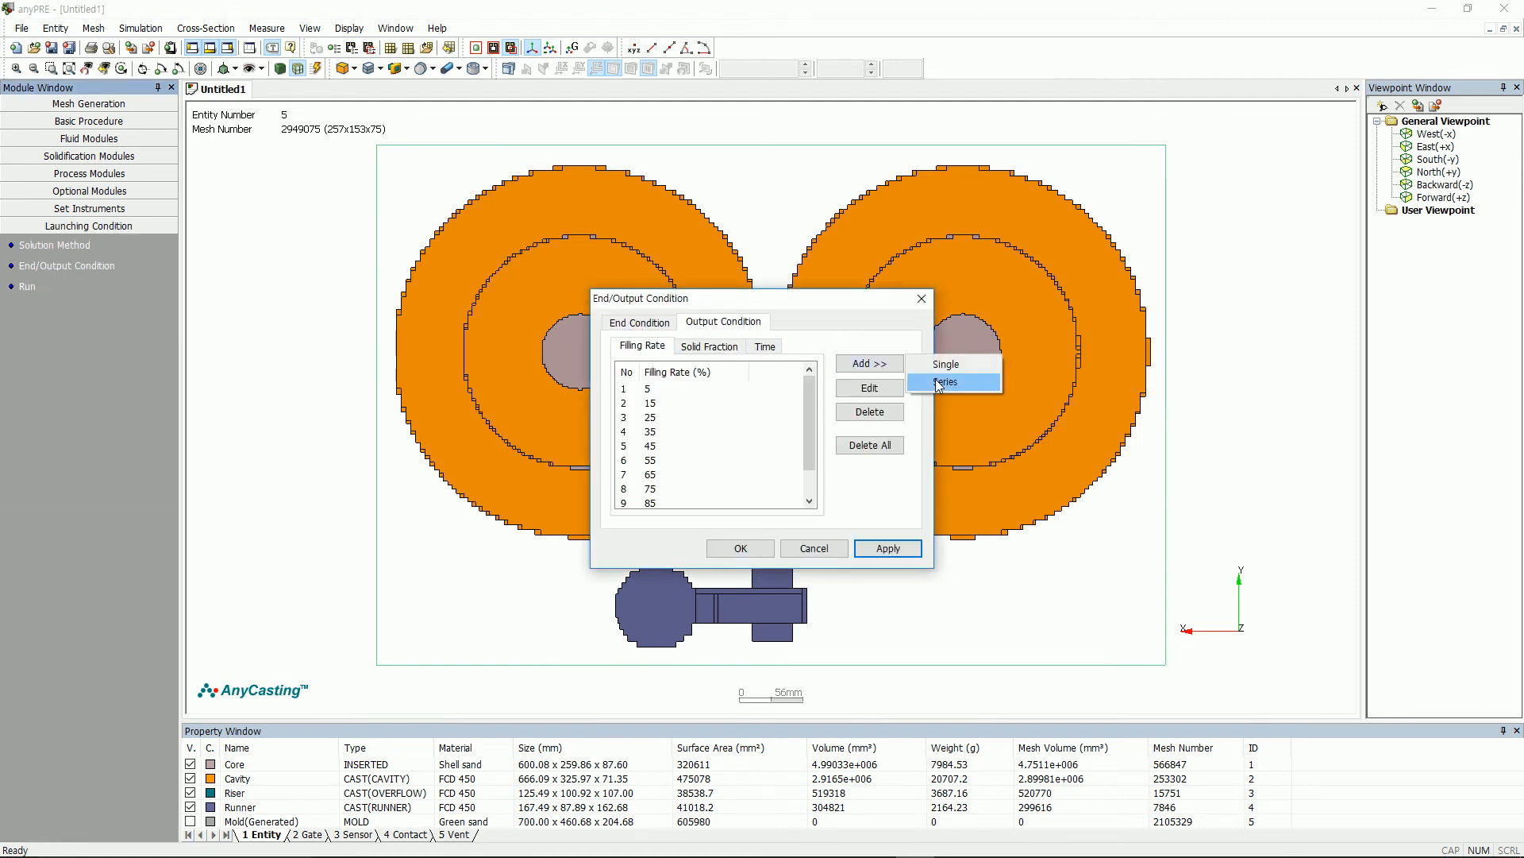
{"action": "left_click", "coordinate": [944, 381]}
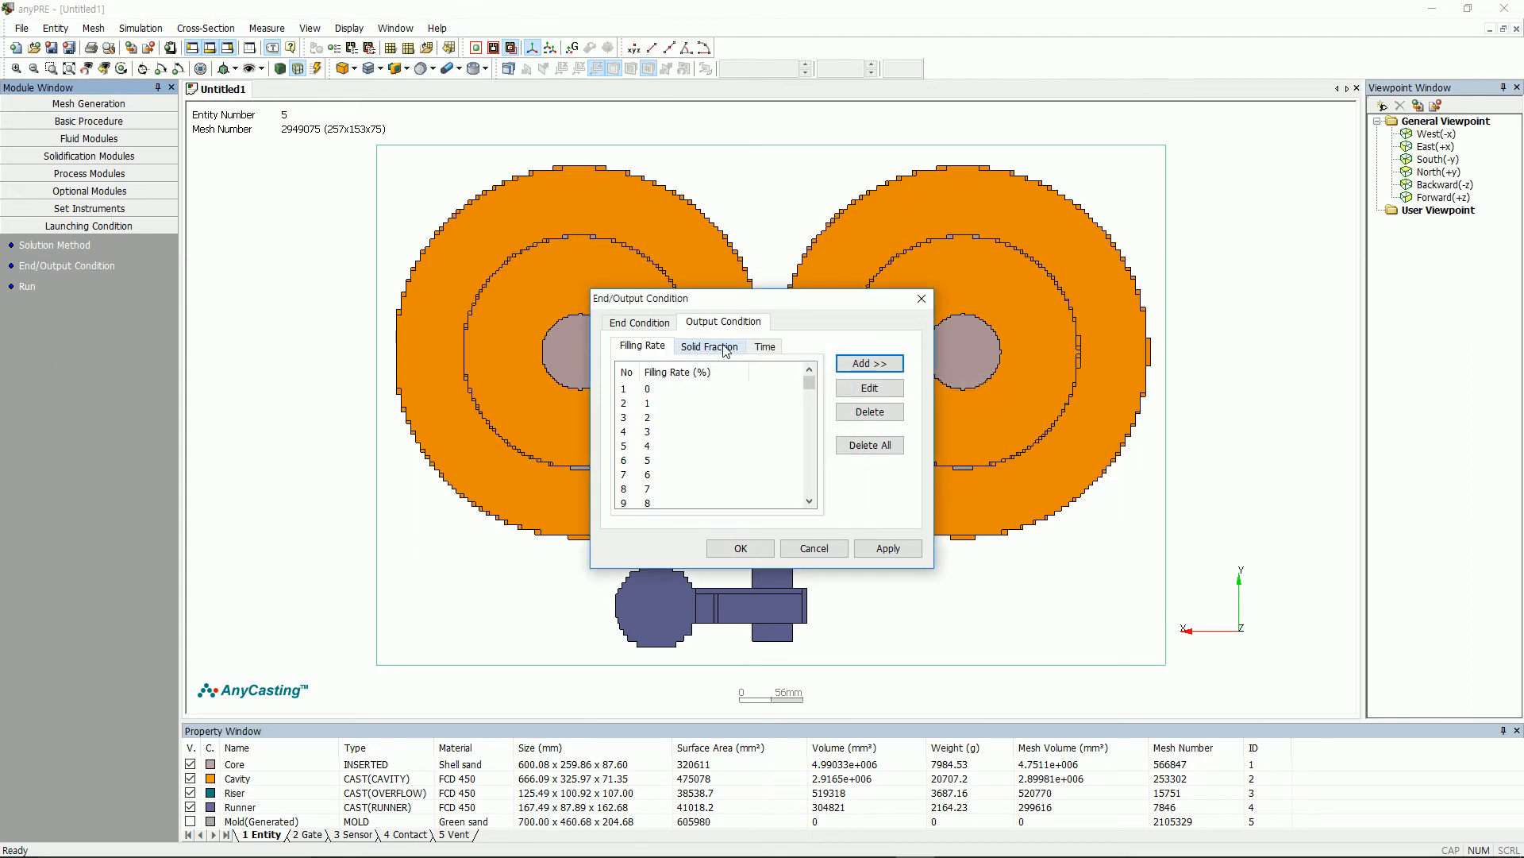
{"action": "left_click", "coordinate": [867, 362]}
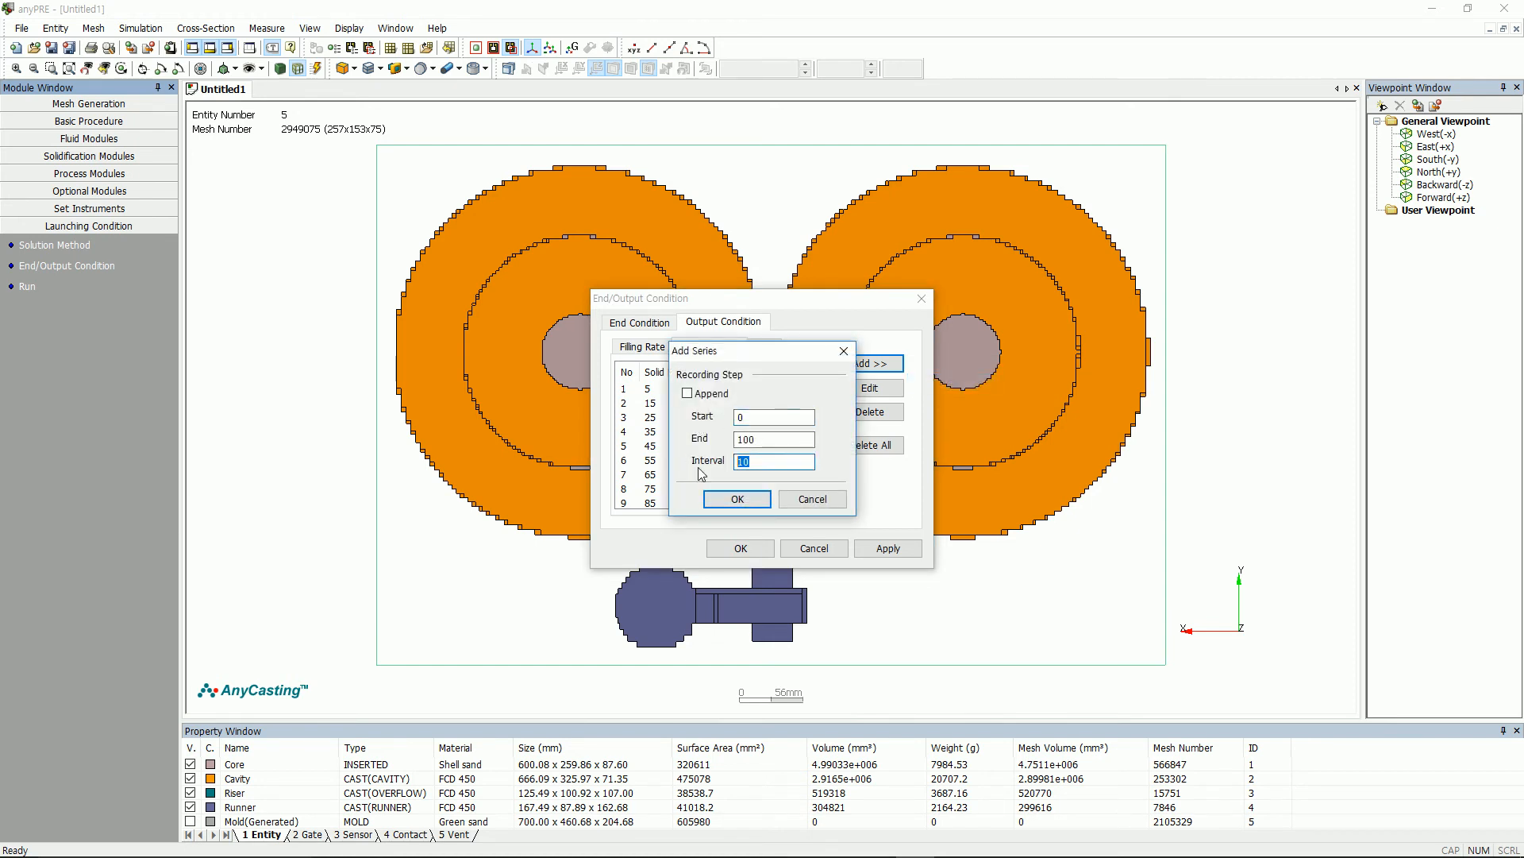
{"action": "left_click", "coordinate": [735, 499]}
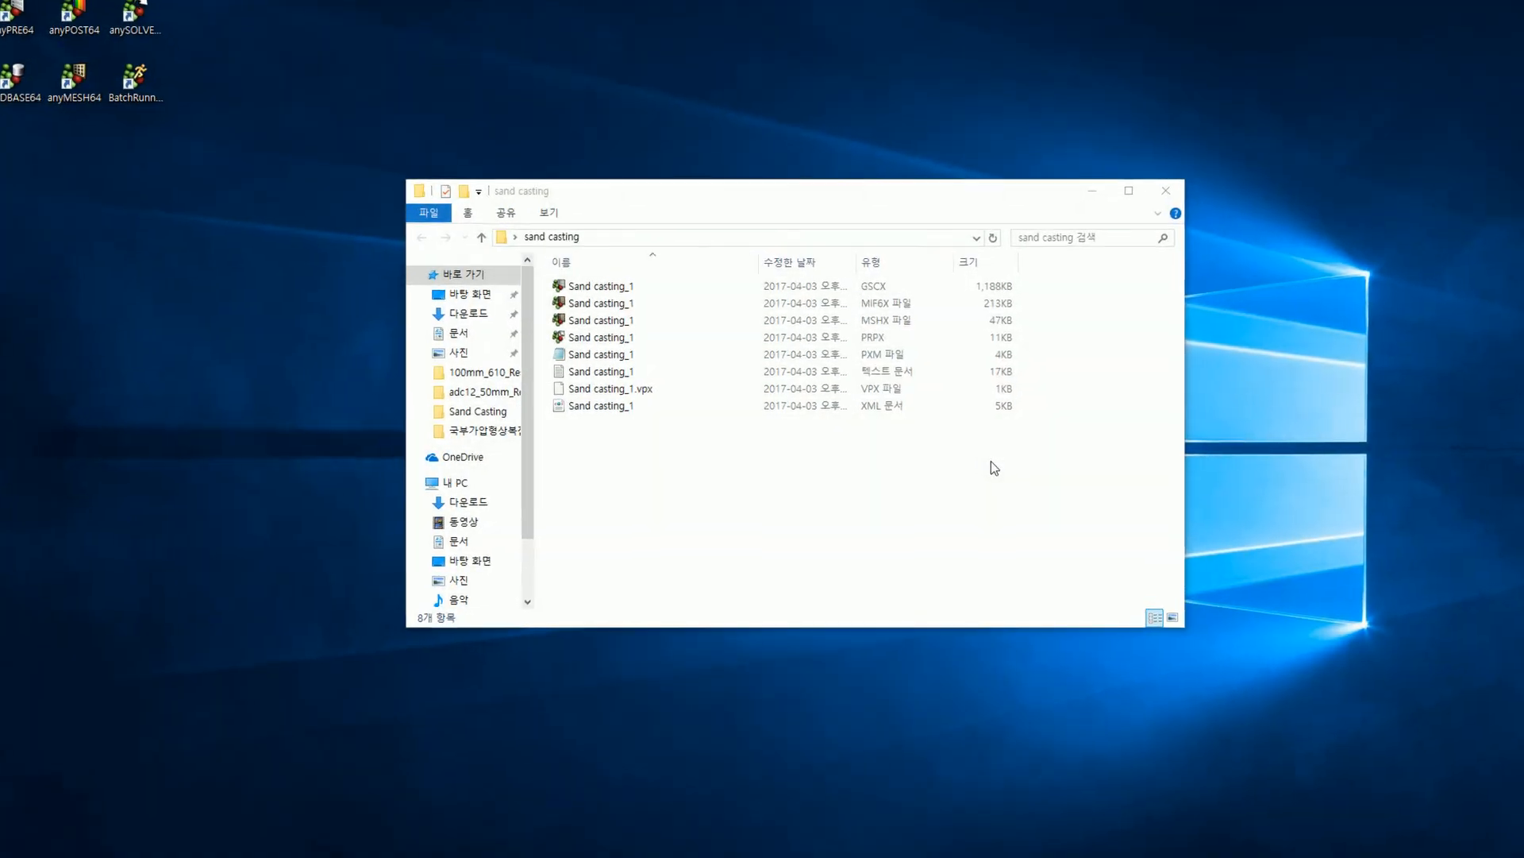
{"action": "left_click_drag", "start_coordinate": [778, 191], "coordinate": [743, 150]}
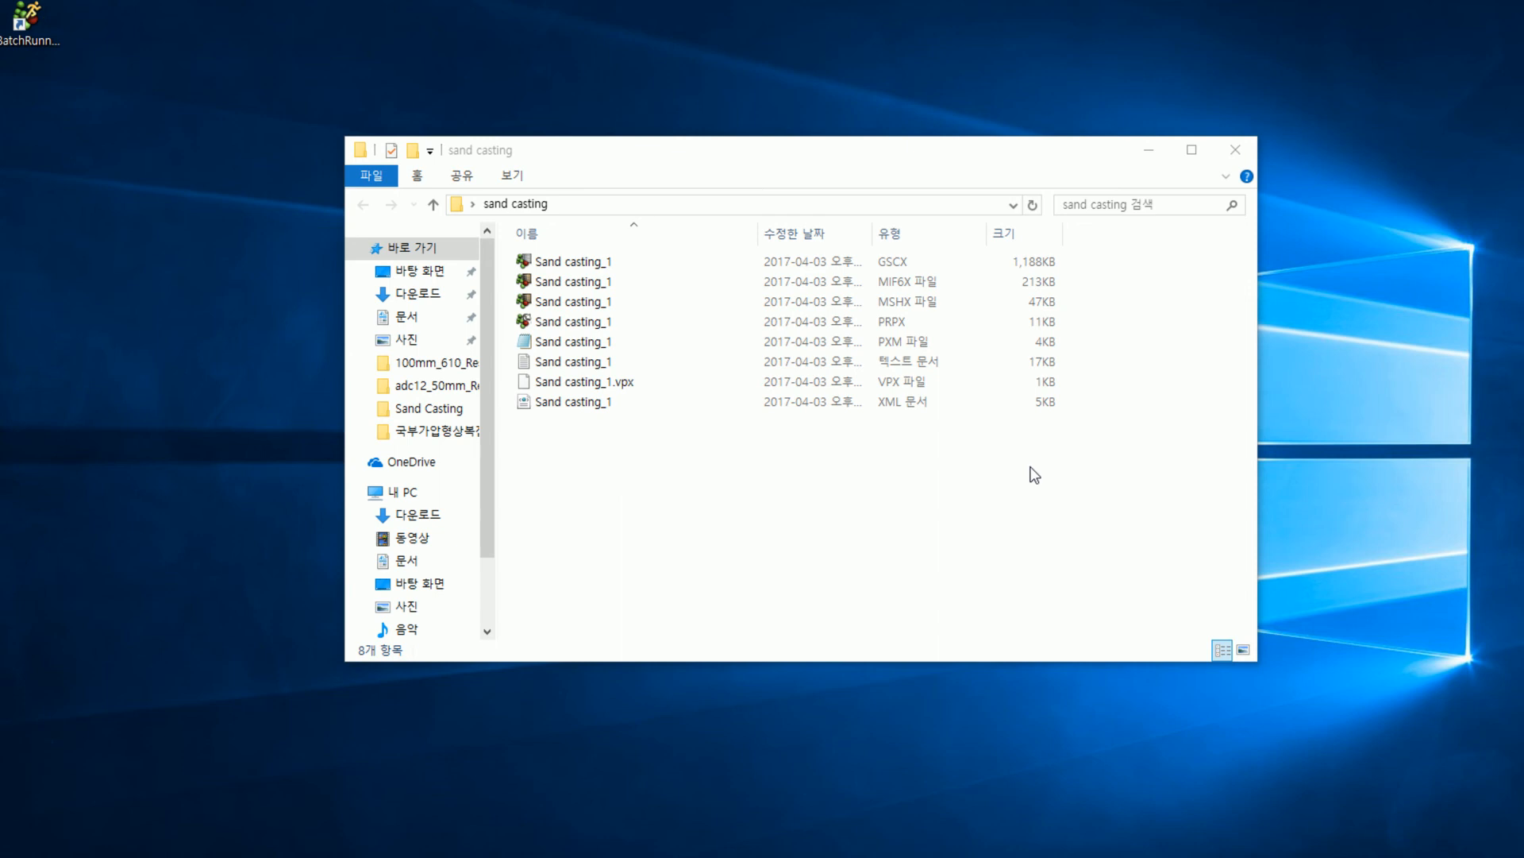
{"action": "left_click", "coordinate": [583, 260]}
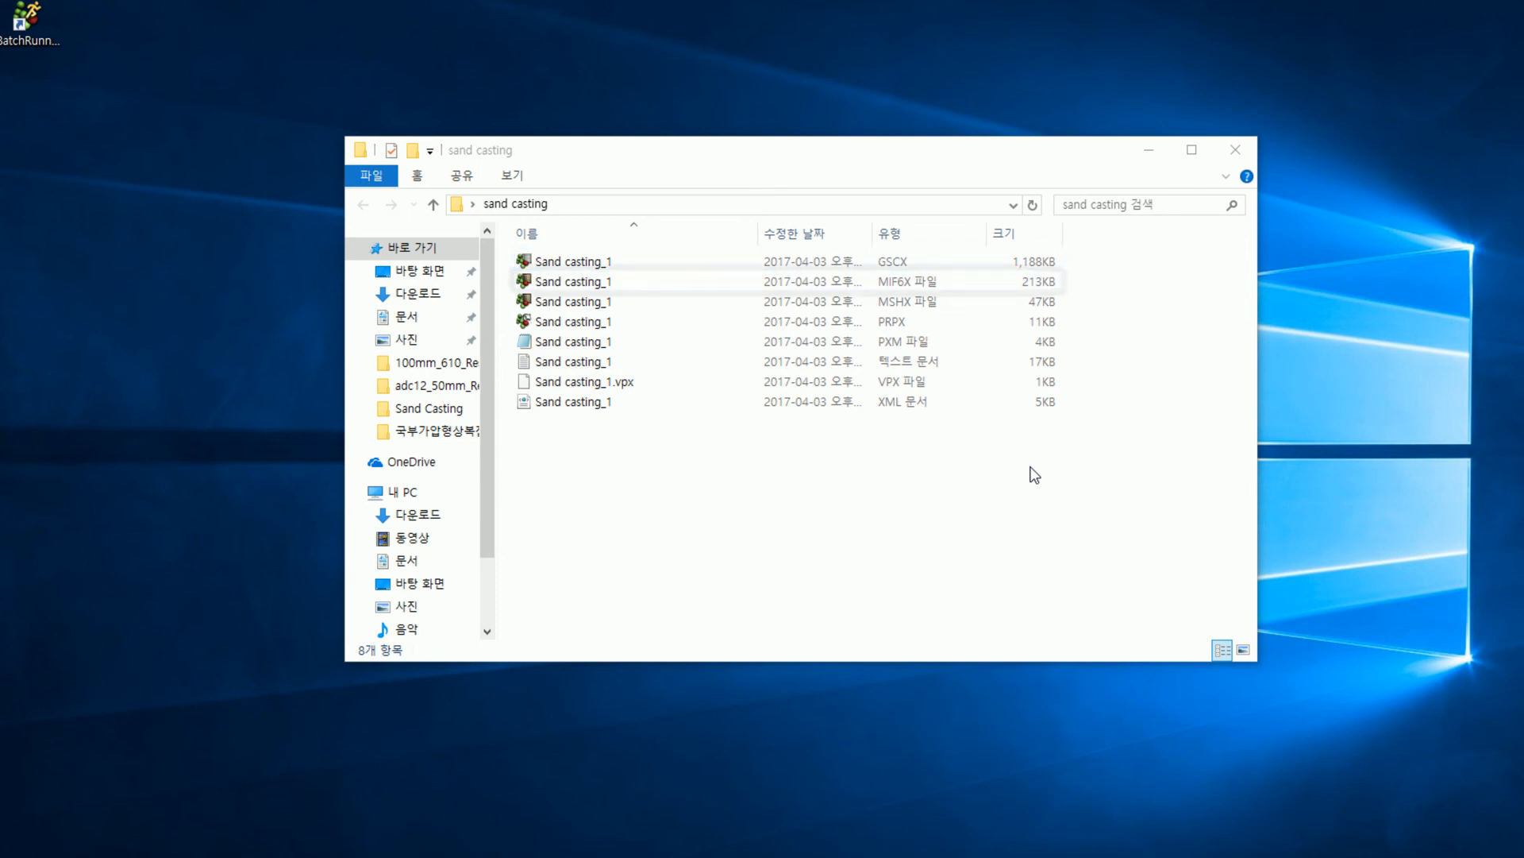
{"action": "left_click", "coordinate": [573, 281]}
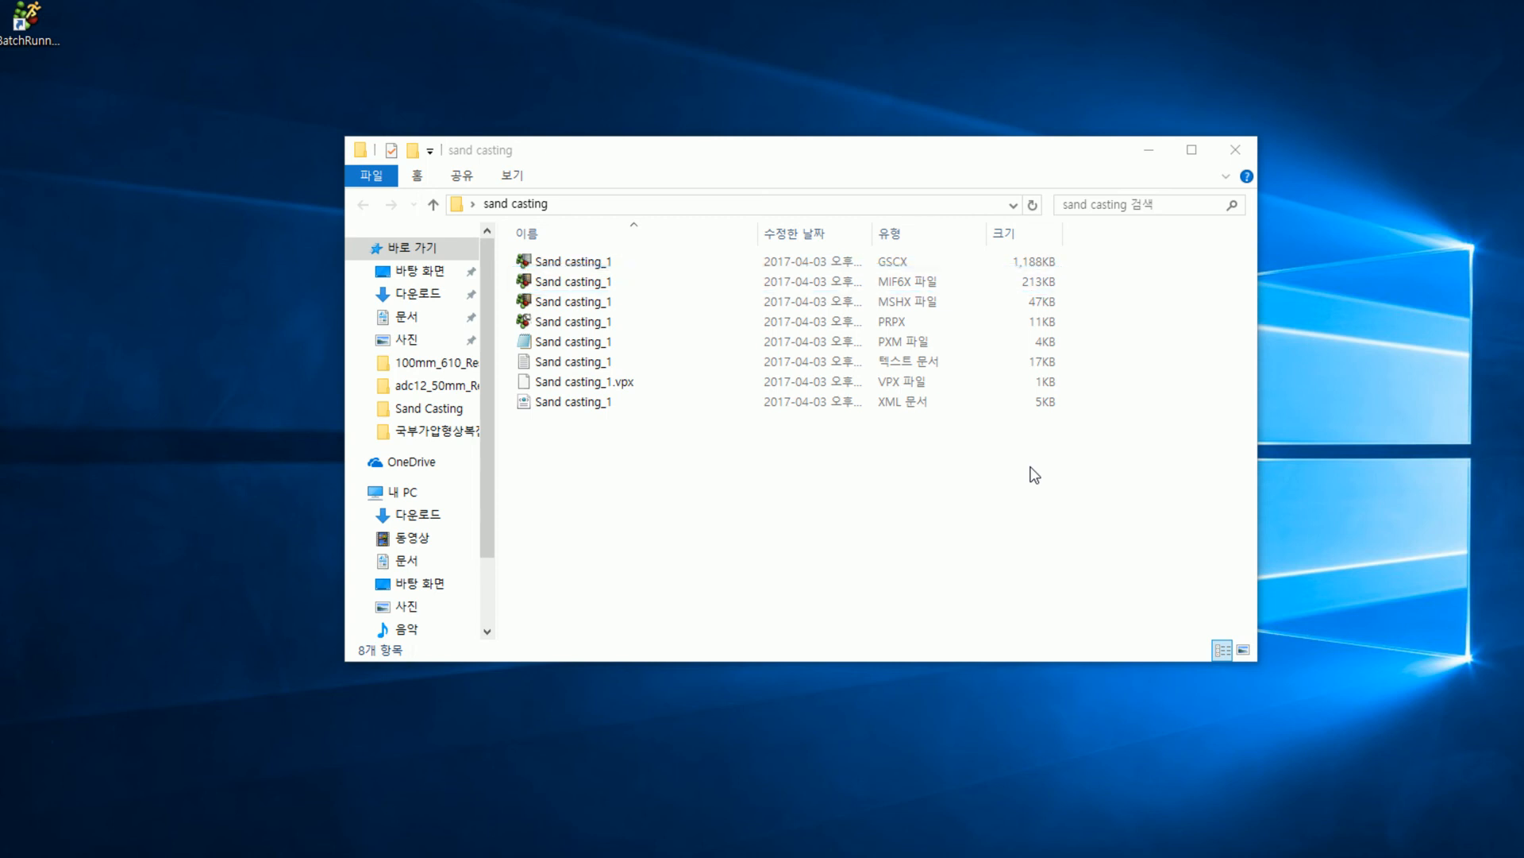
{"action": "left_click", "coordinate": [583, 301]}
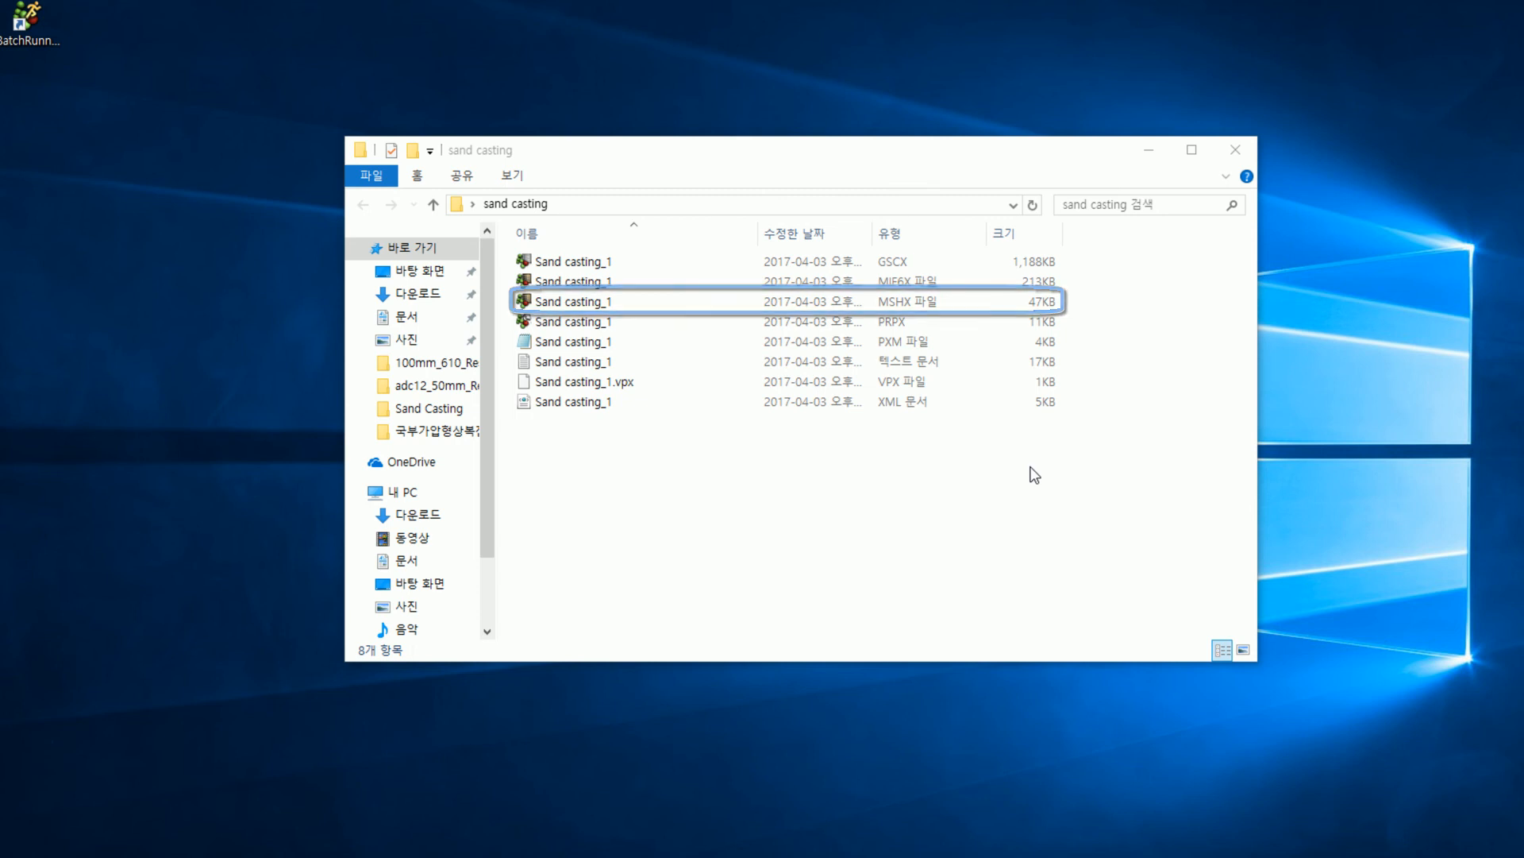
{"action": "left_click", "coordinate": [568, 321]}
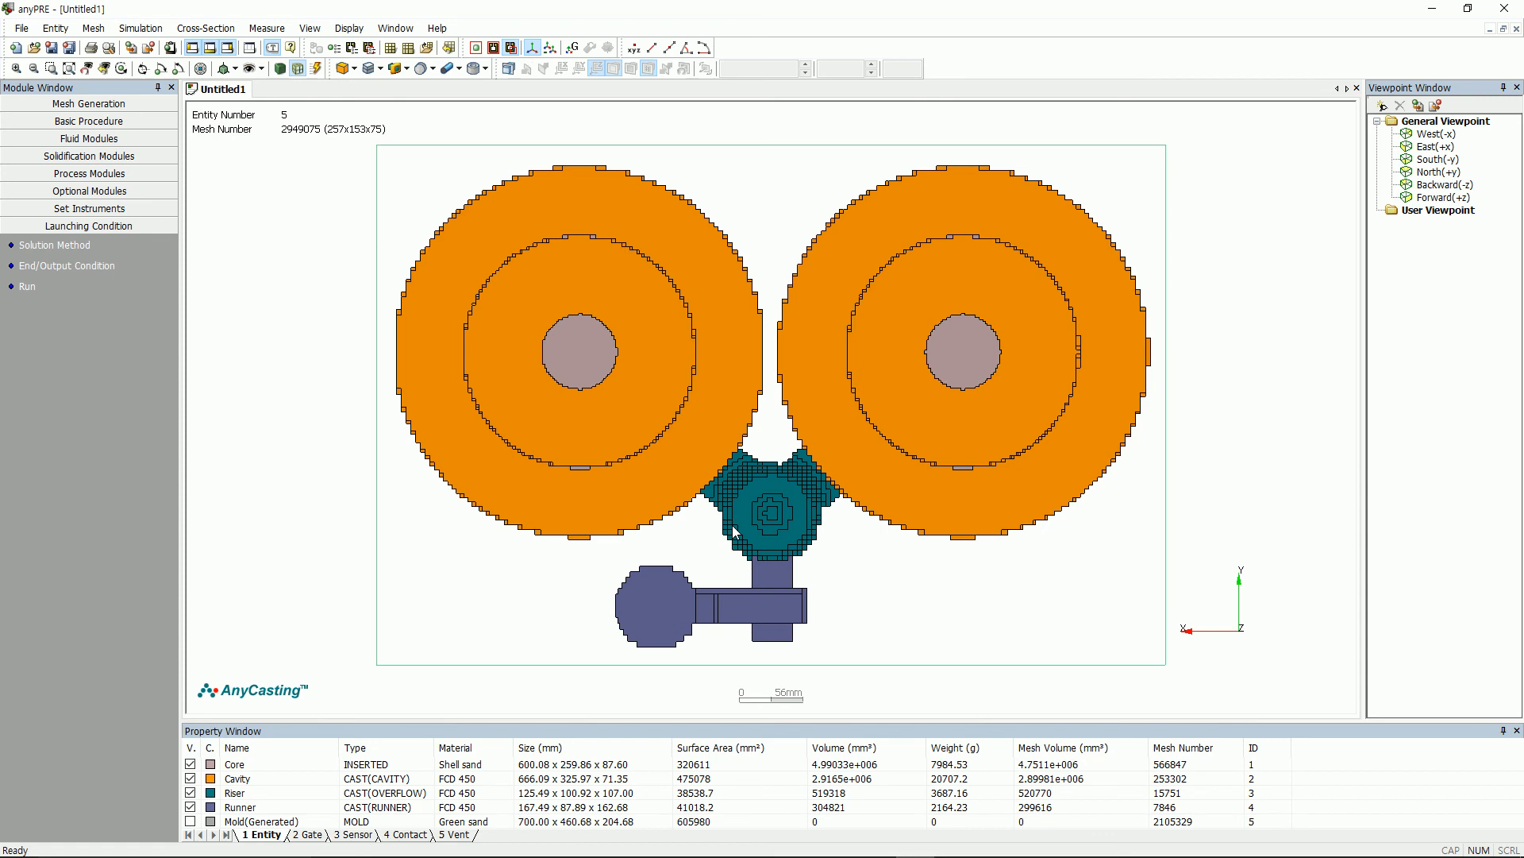
Step: Save the model as sandcasting_1.gscx in the 4_Sand Casting folder
{"action": "left_click", "coordinate": [21, 27]}
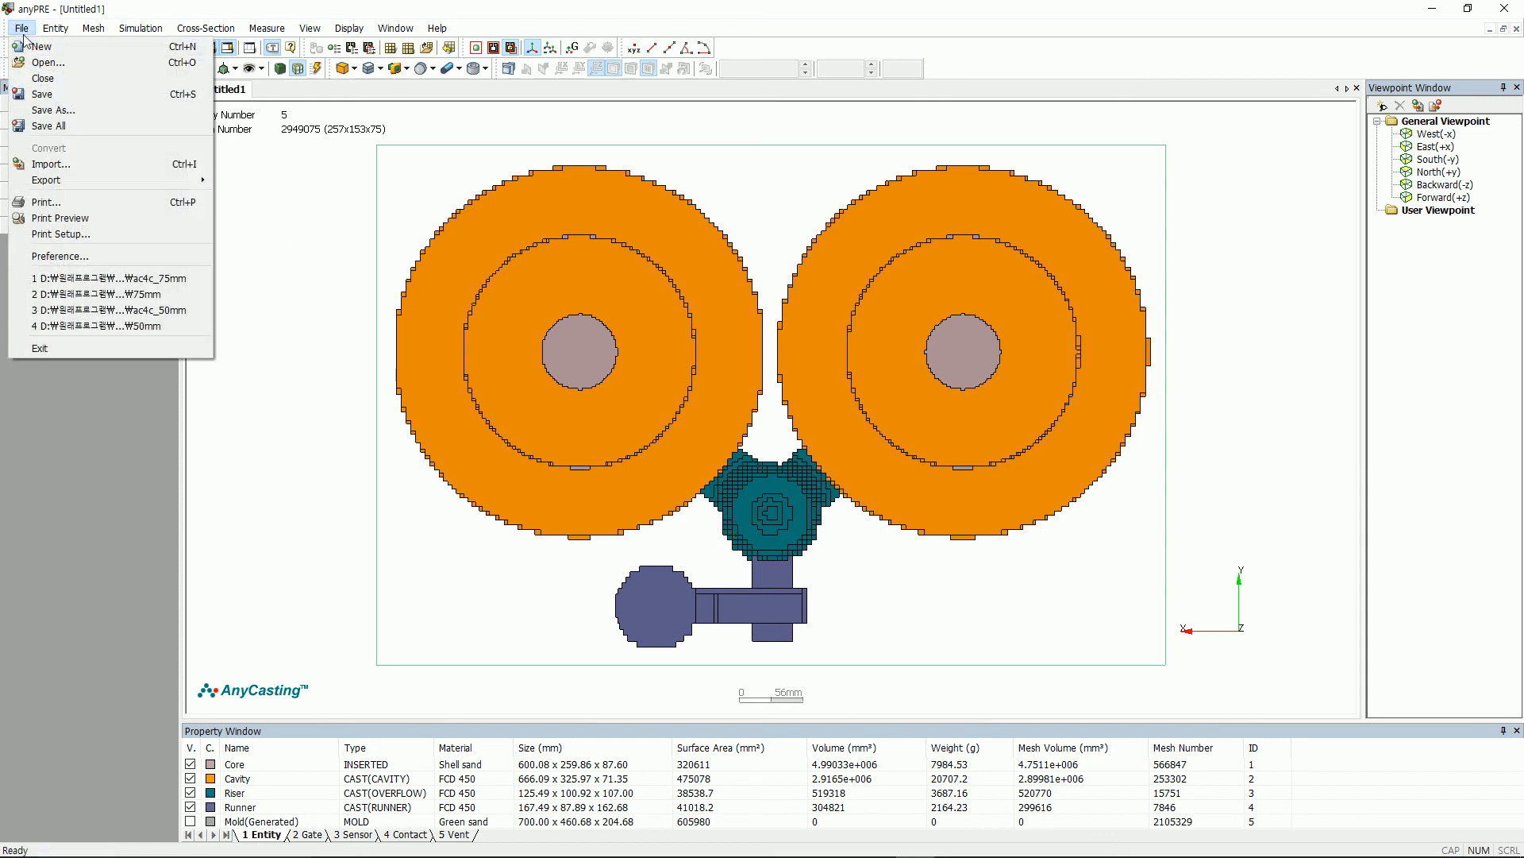
{"action": "left_click", "coordinate": [52, 109]}
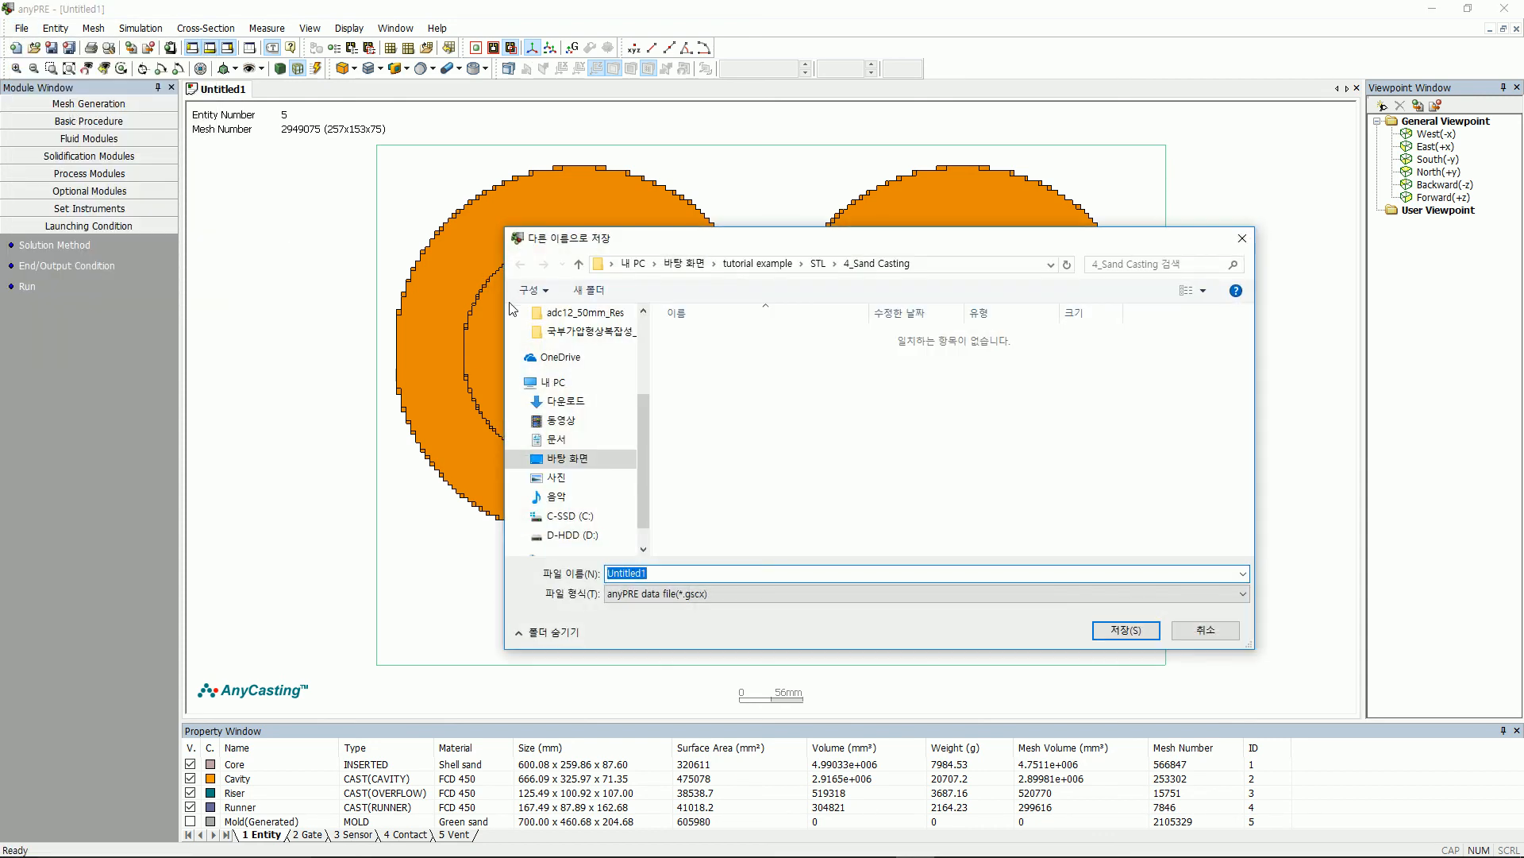
{"action": "mouse_move", "coordinate": [666, 587]}
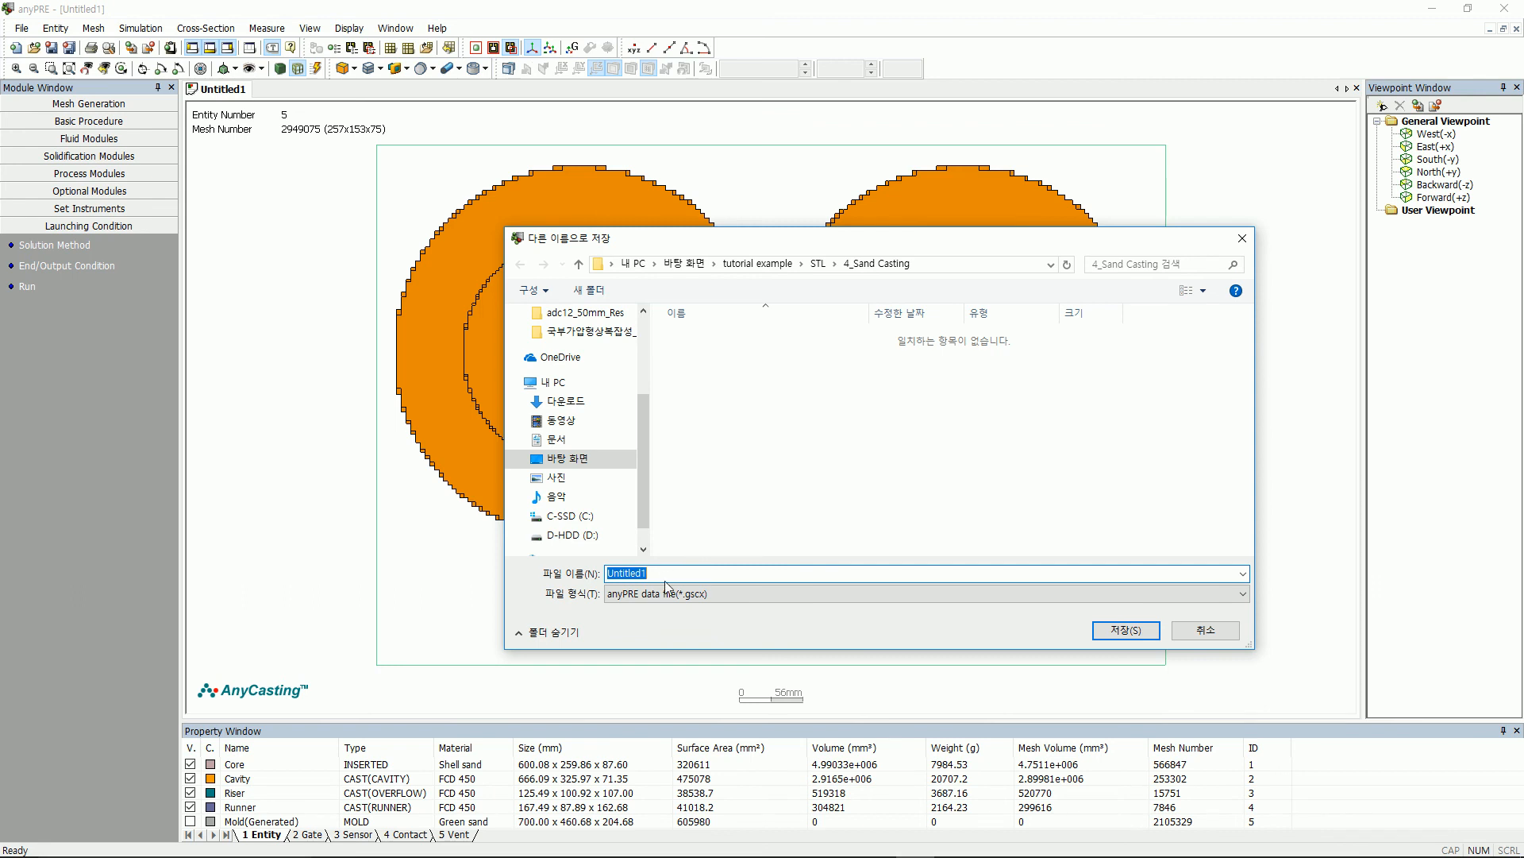
{"action": "type", "text": "sandcasting_1"}
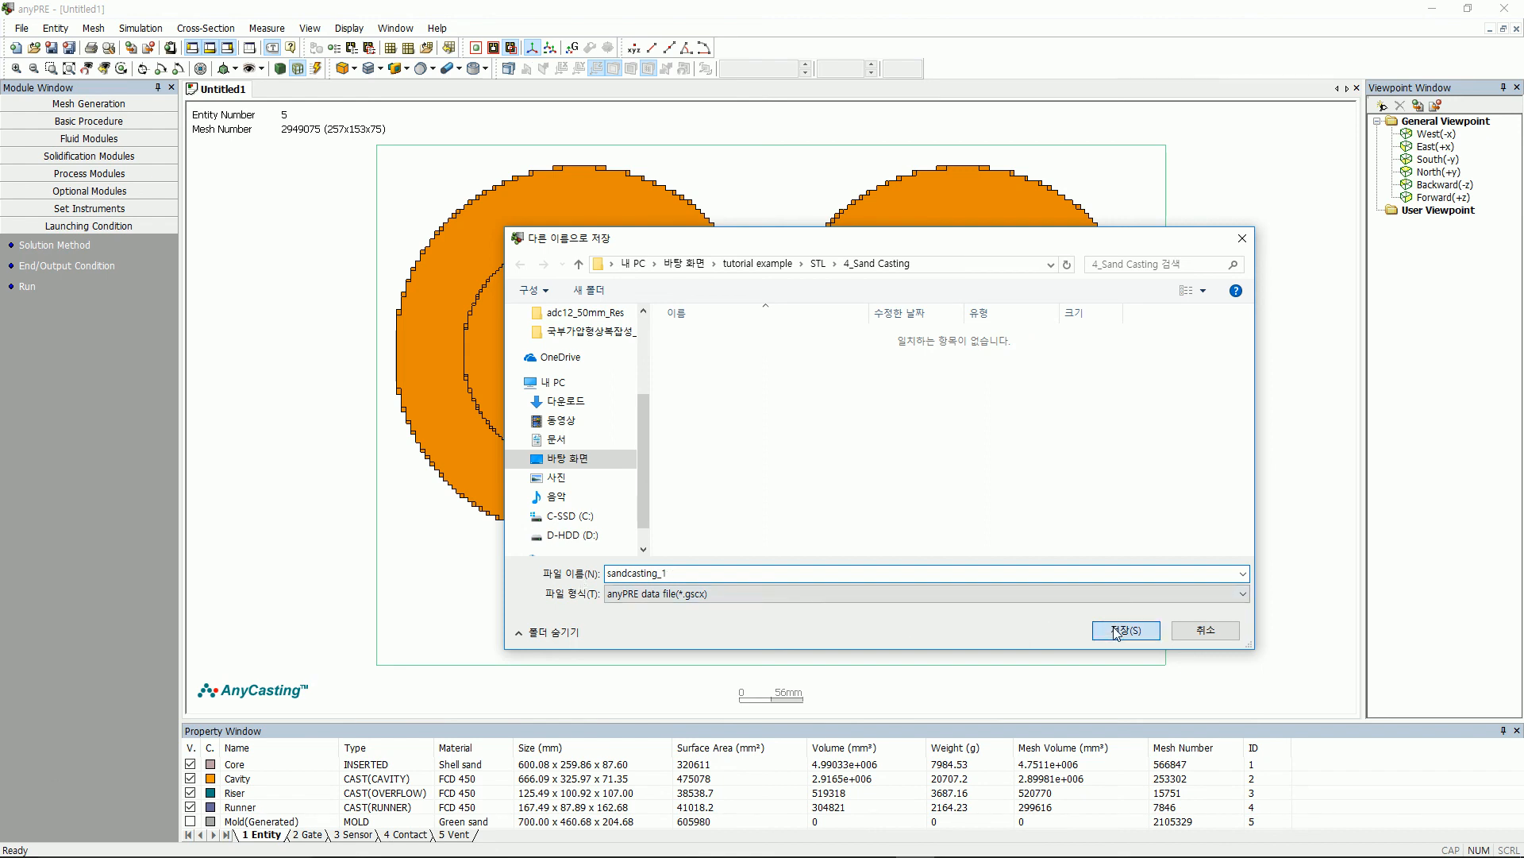
{"action": "left_click", "coordinate": [1124, 631]}
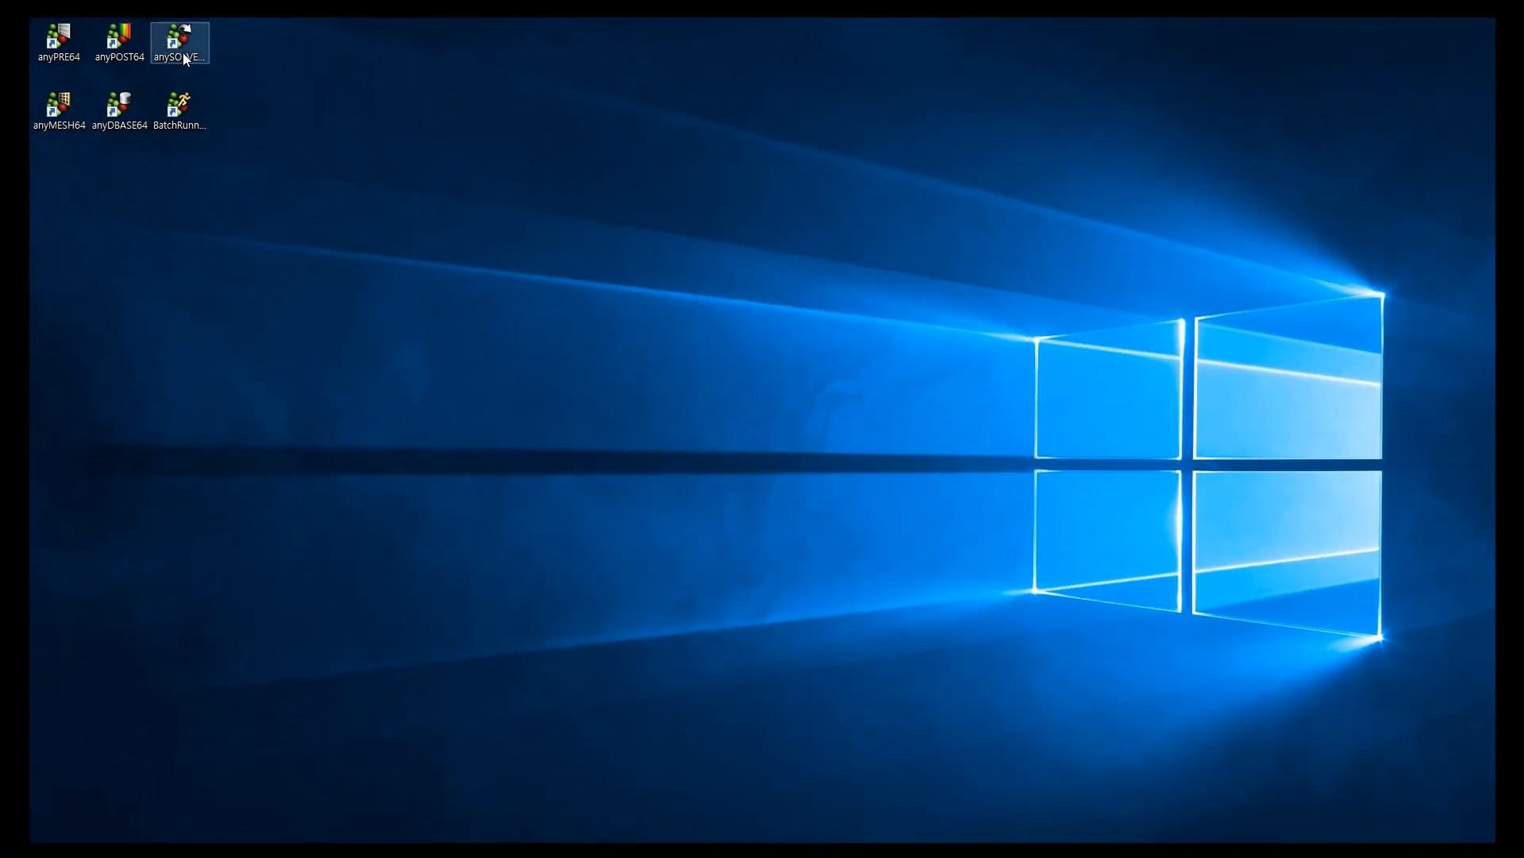
{"action": "mouse_move", "coordinate": [743, 445]}
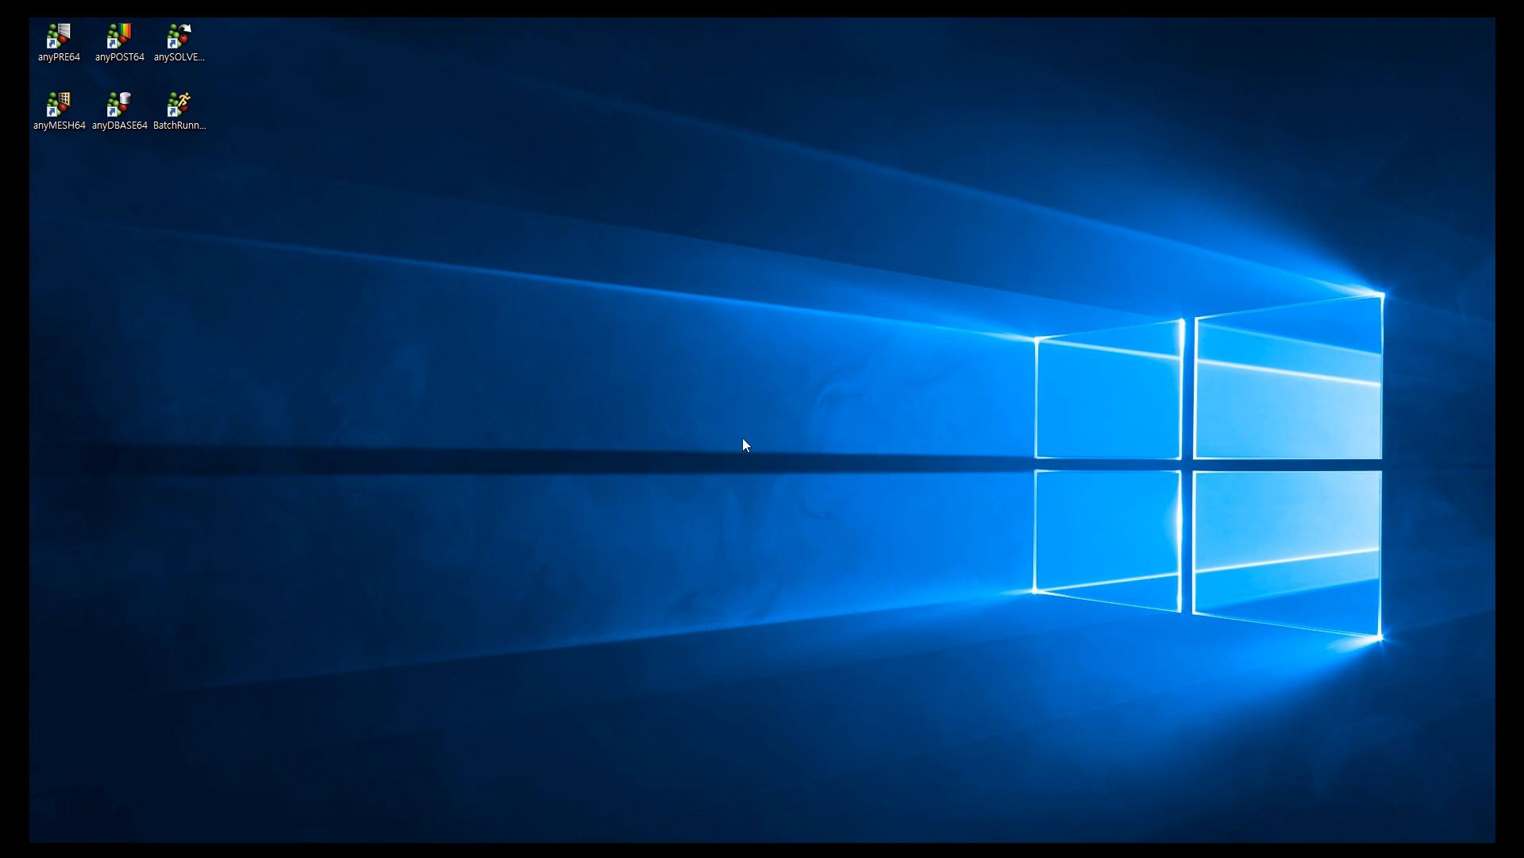
Step: Launch anySOLVER, load the Sand casting project and acknowledge the disk-space notice
{"action": "double_click", "coordinate": [179, 38]}
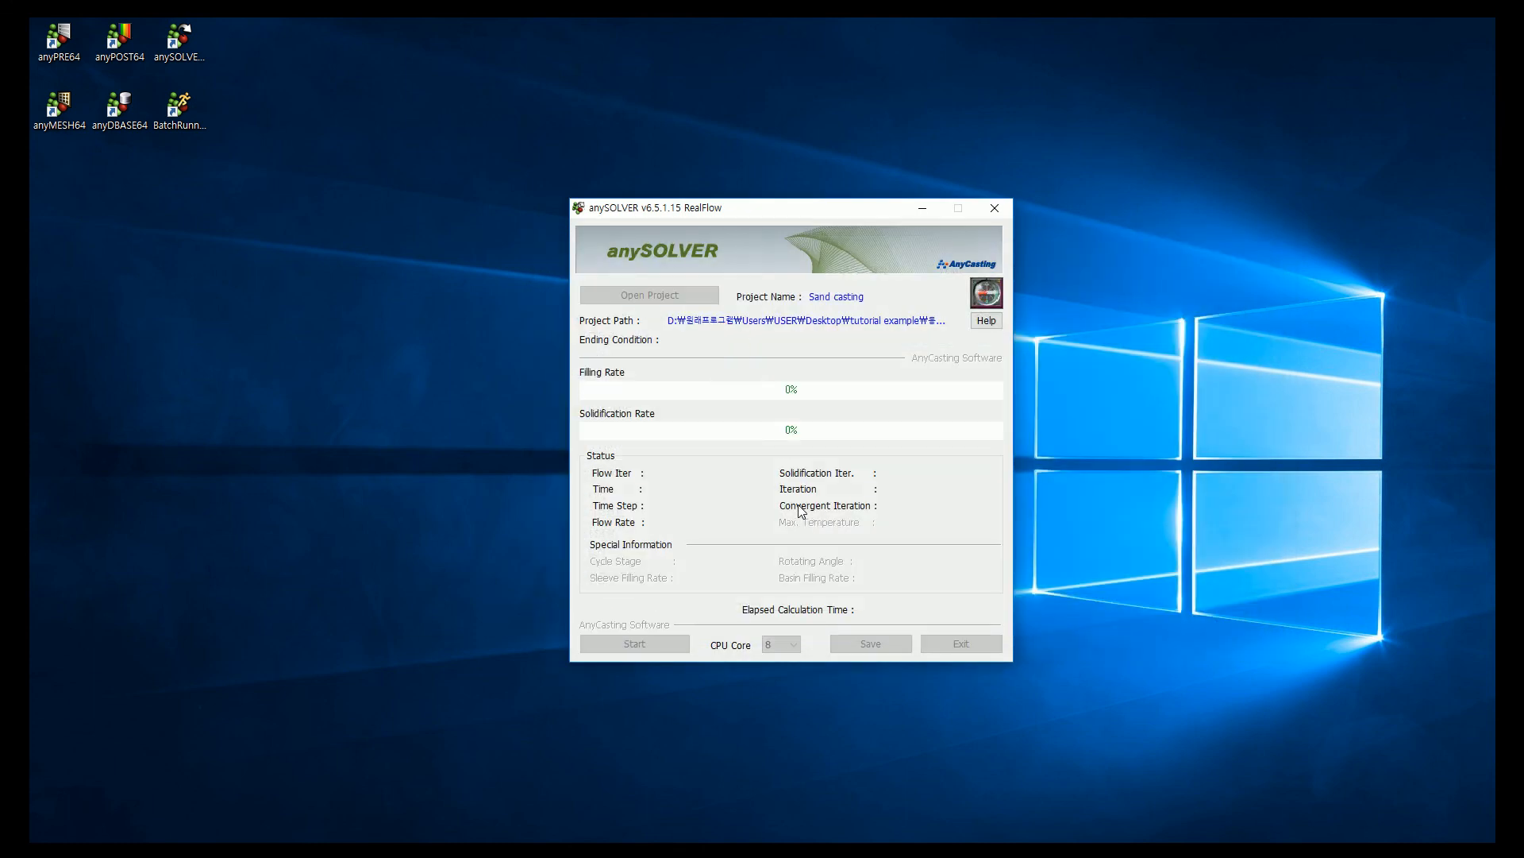
{"action": "left_click", "coordinate": [634, 643]}
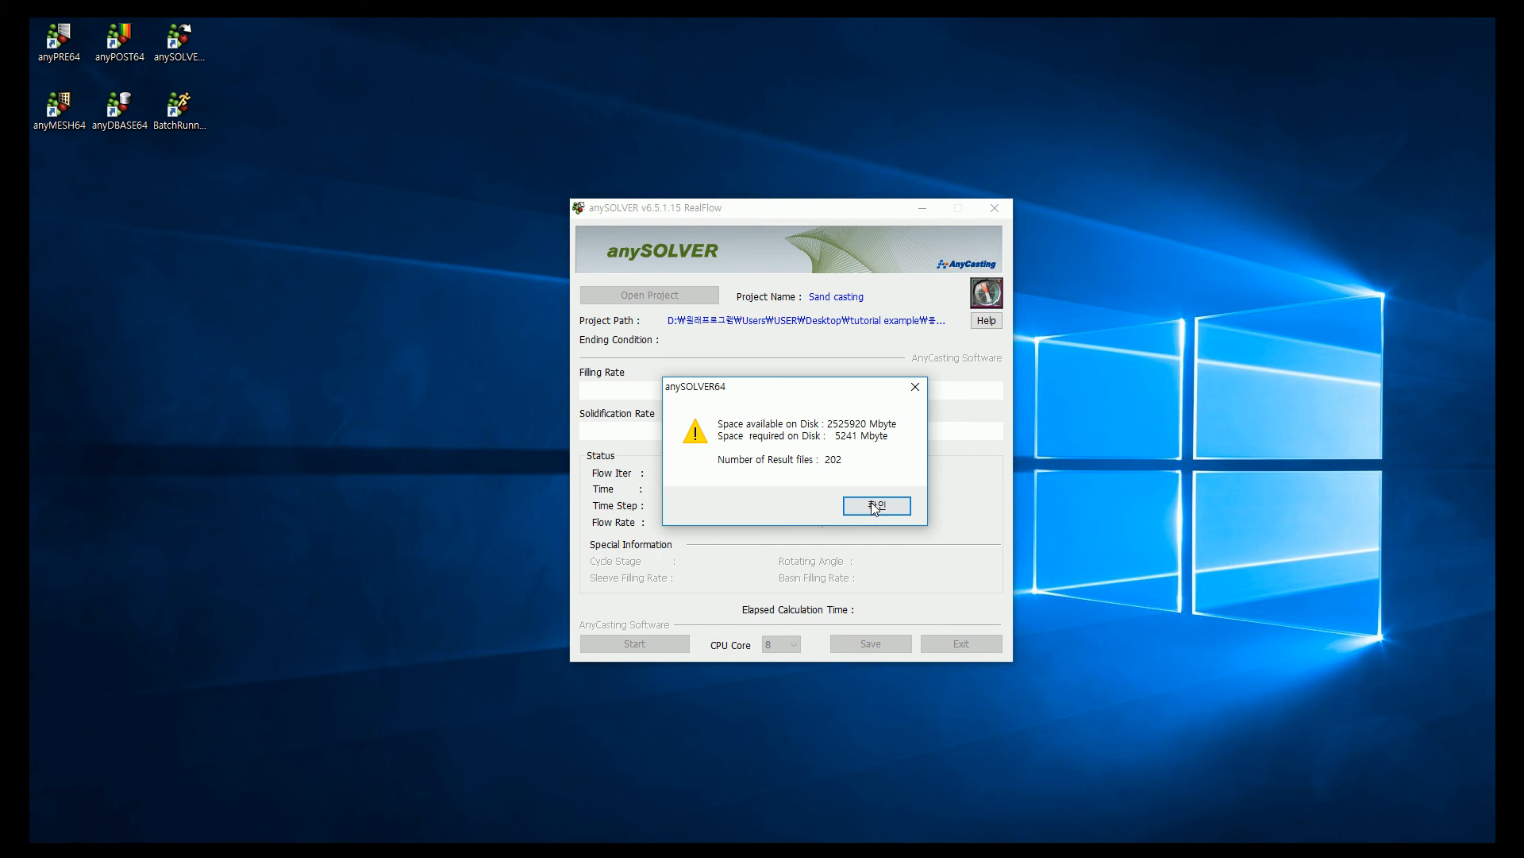
{"action": "left_click", "coordinate": [875, 505]}
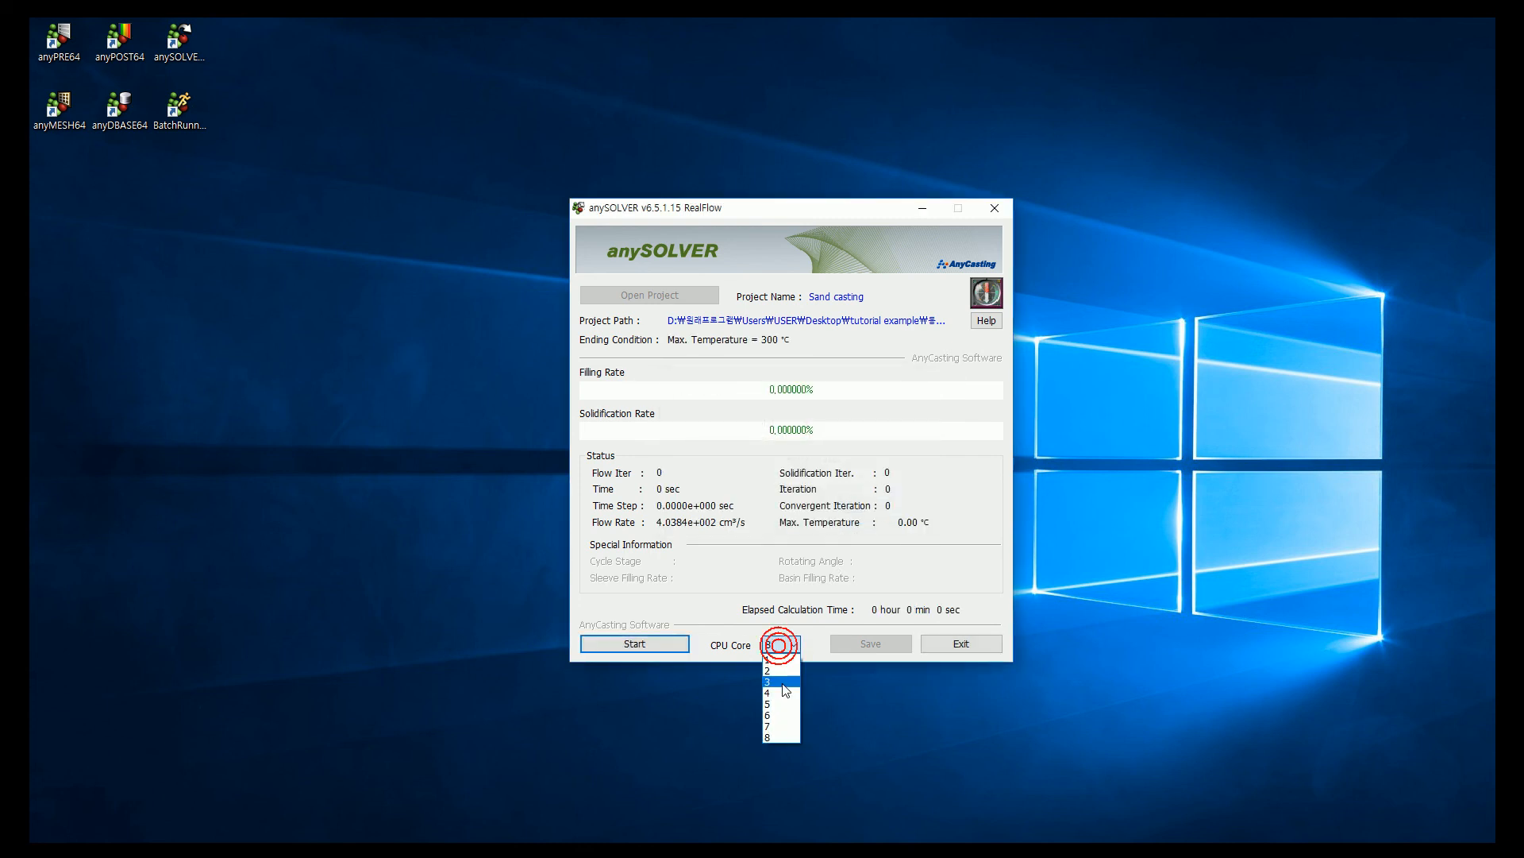